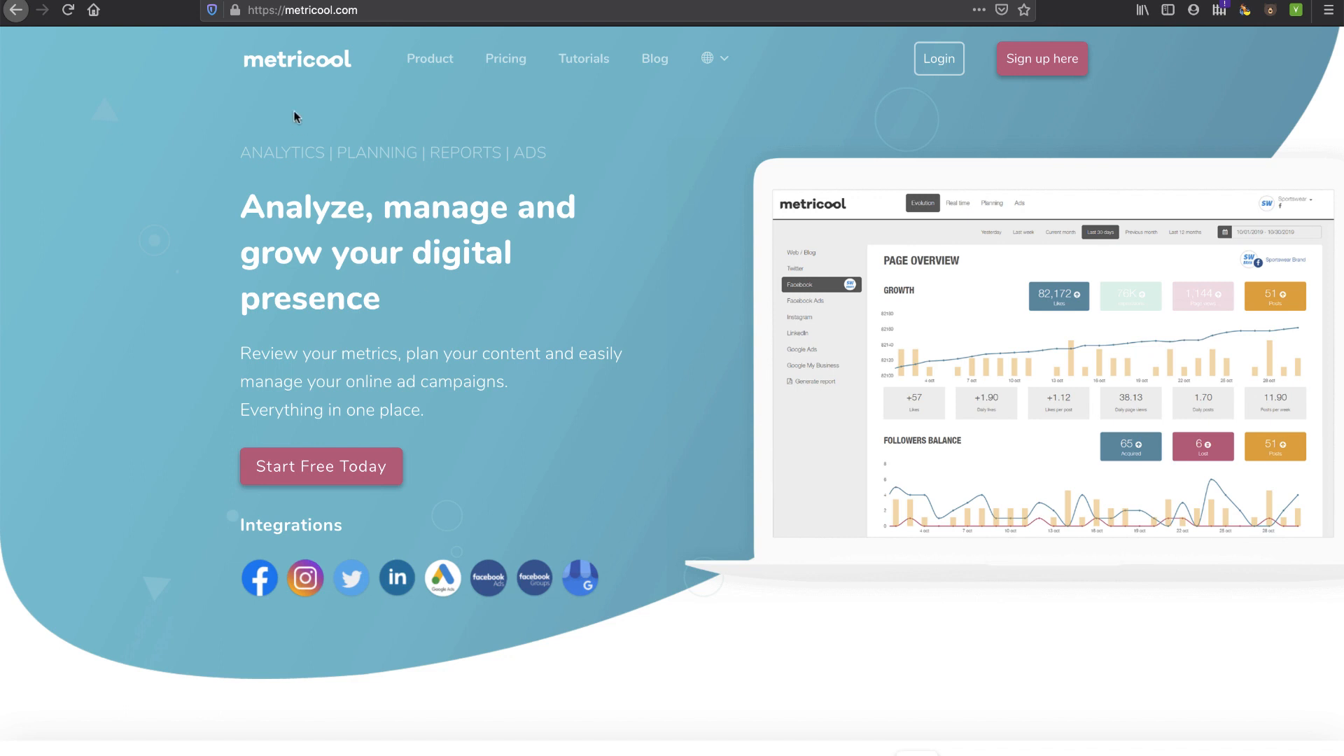
mouse_move(457, 161)
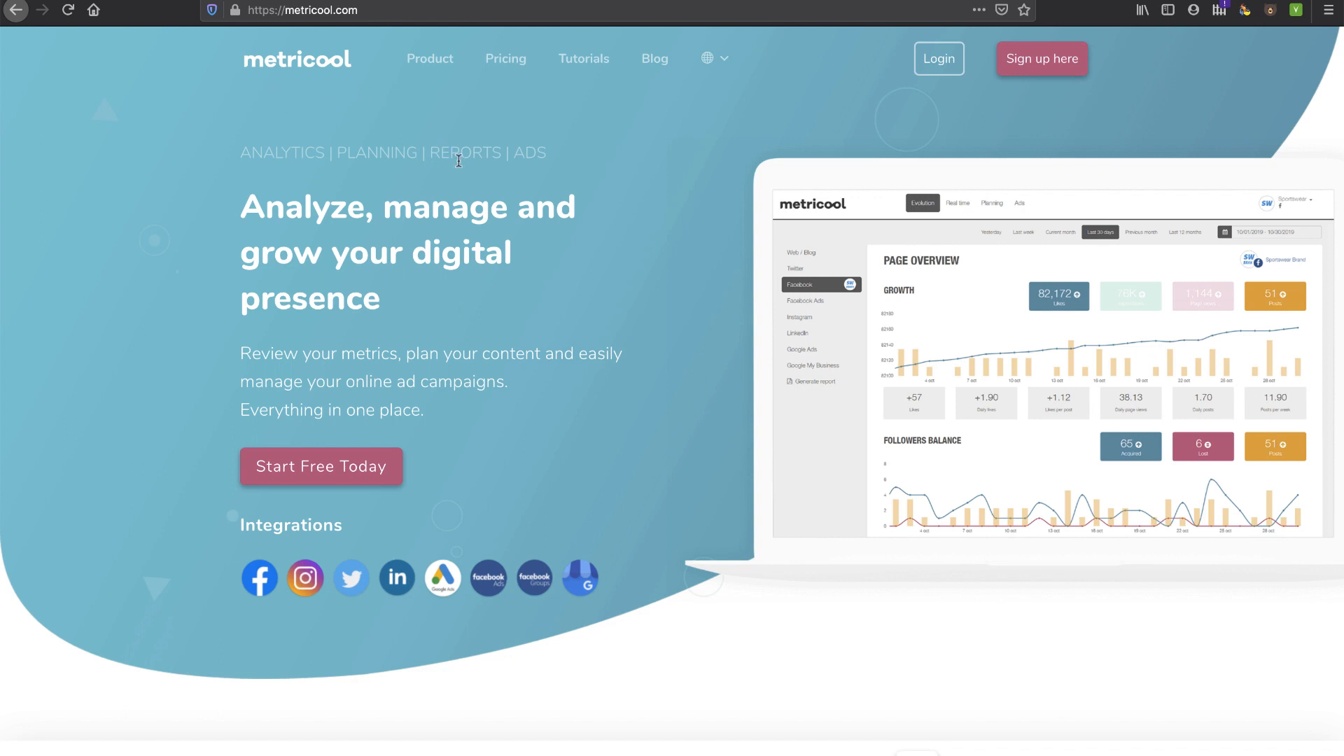
mouse_move(520, 212)
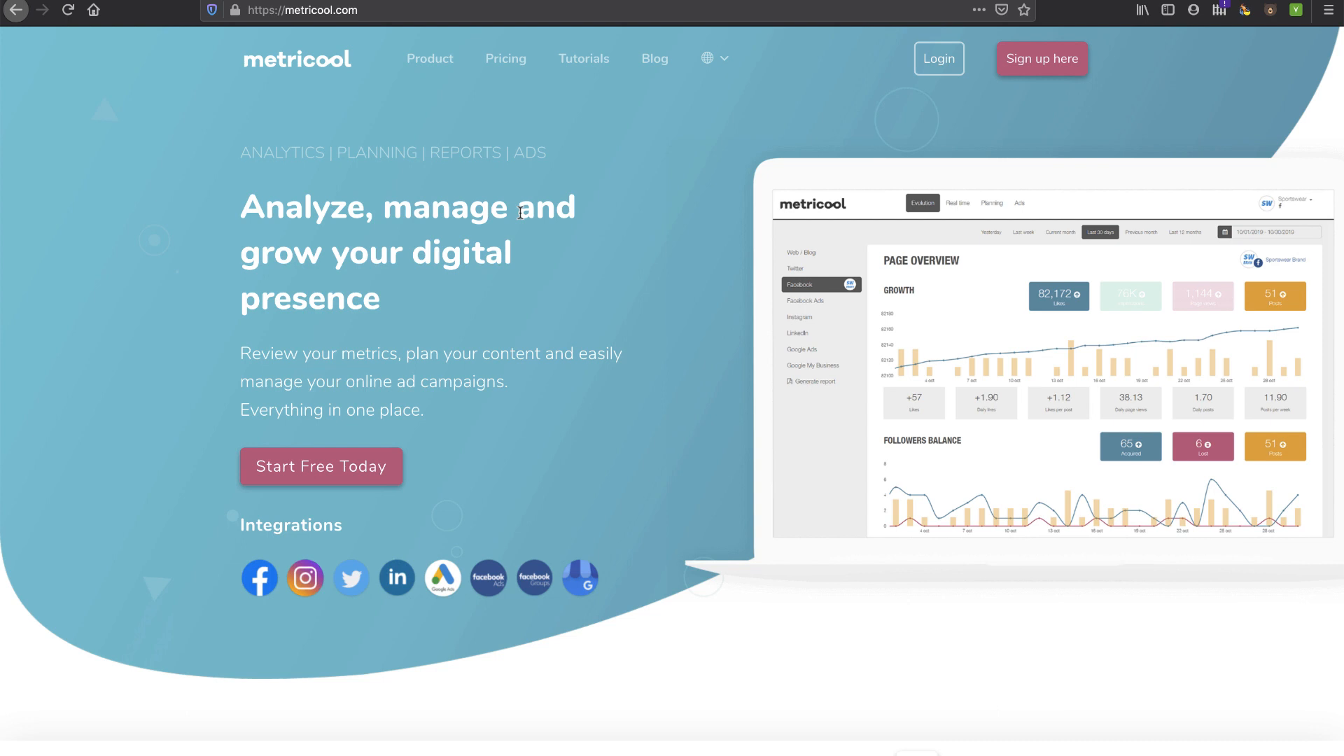
mouse_move(538, 154)
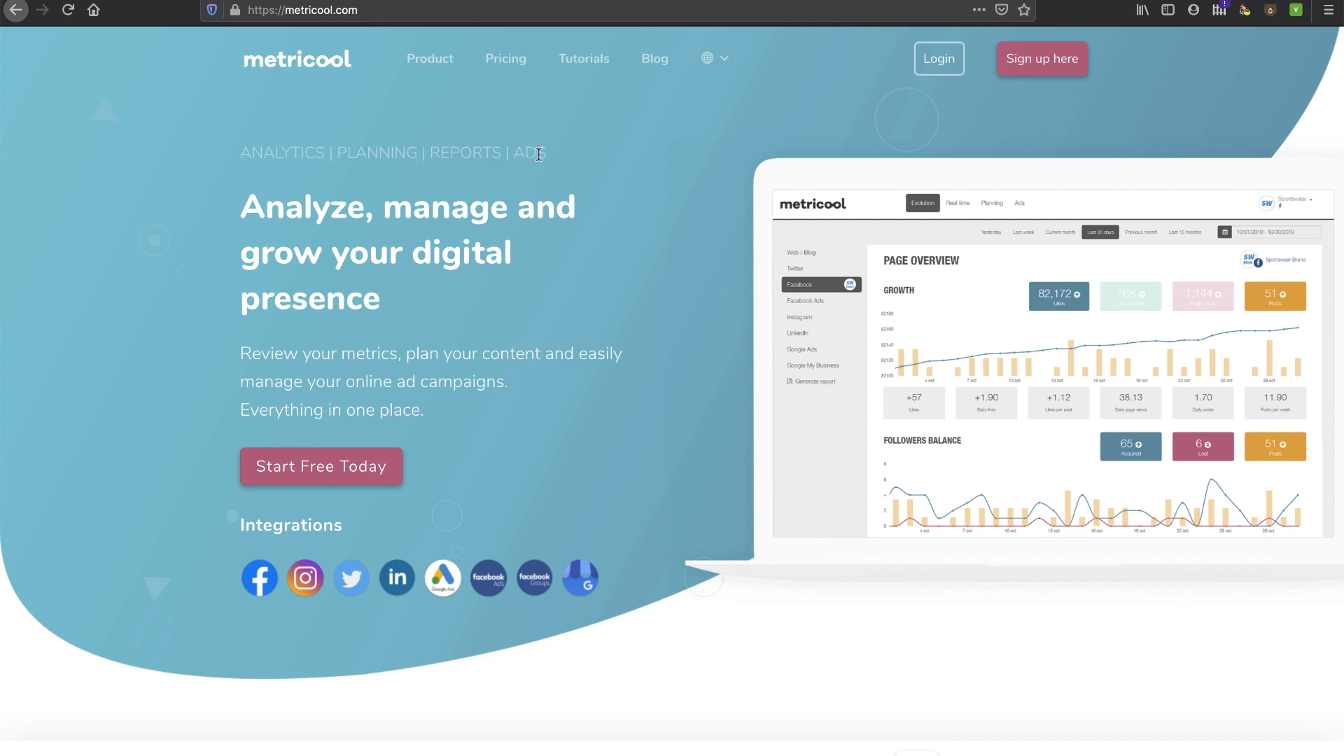
mouse_move(634, 280)
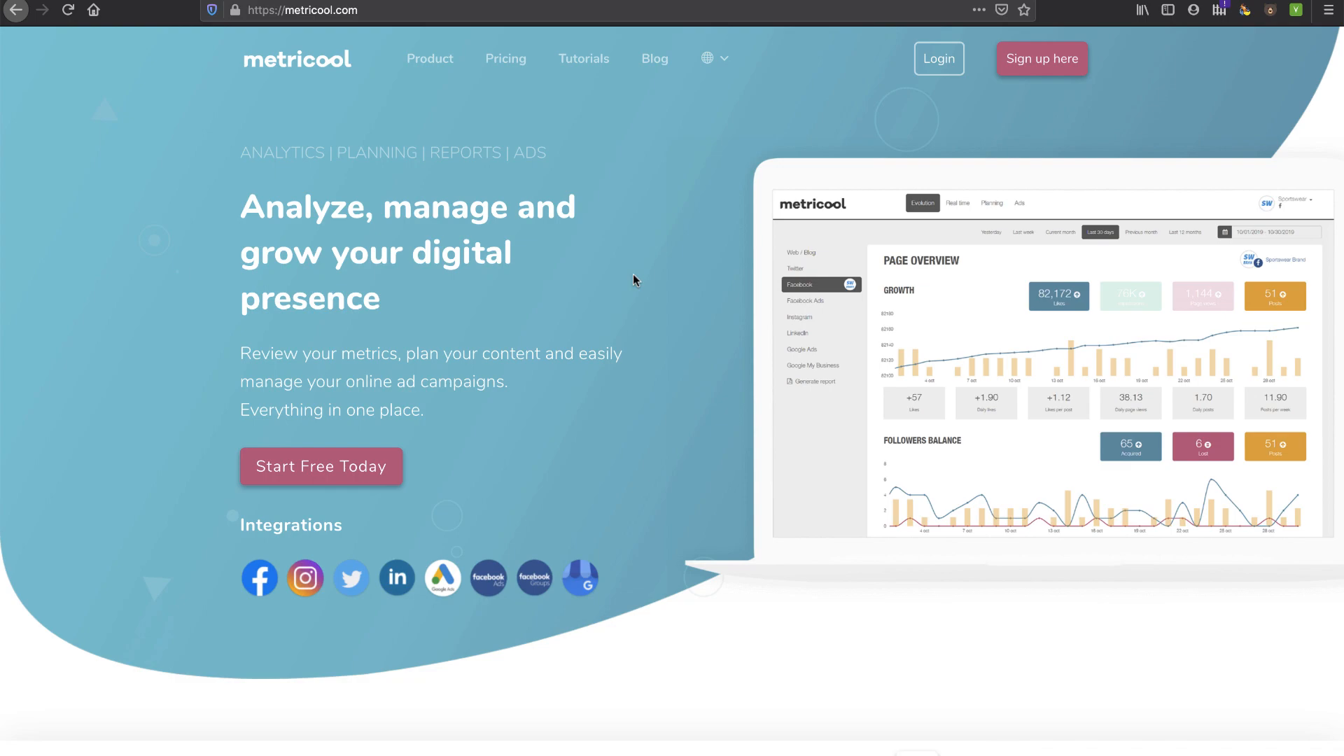
mouse_move(524, 268)
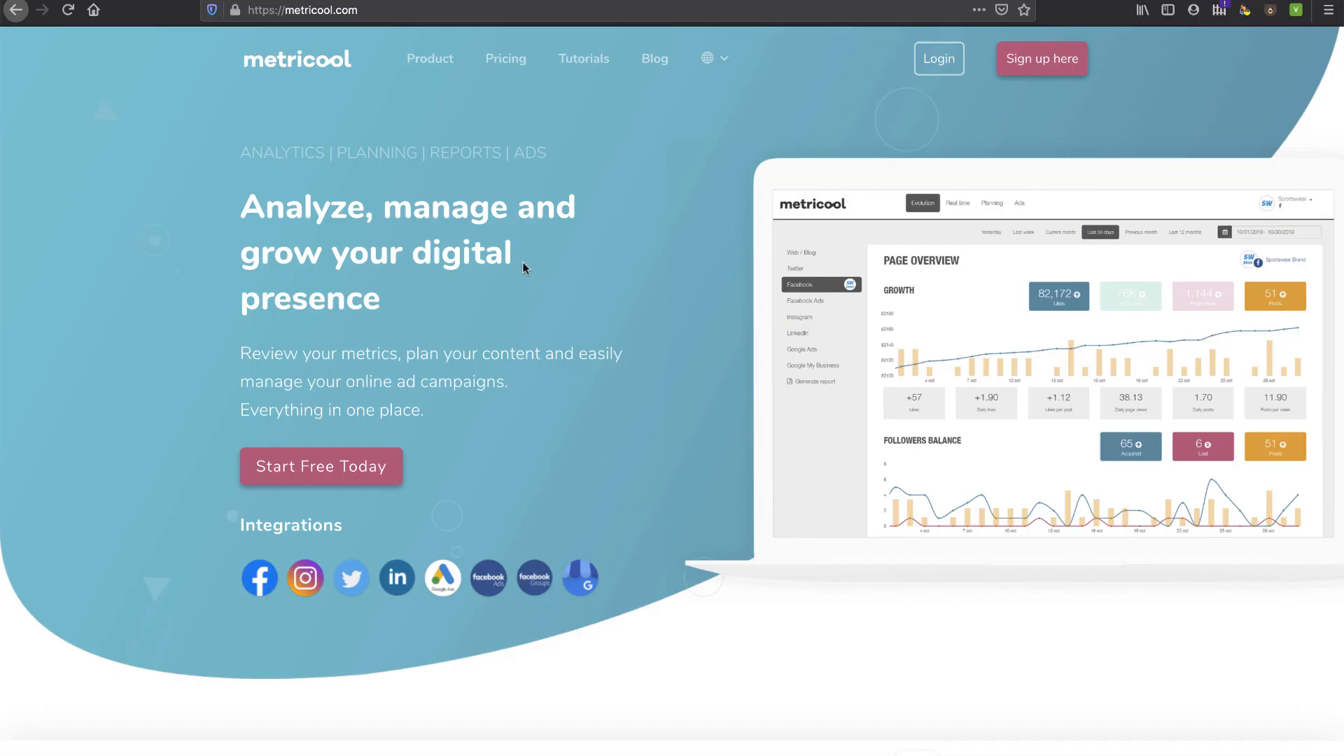
mouse_move(381, 137)
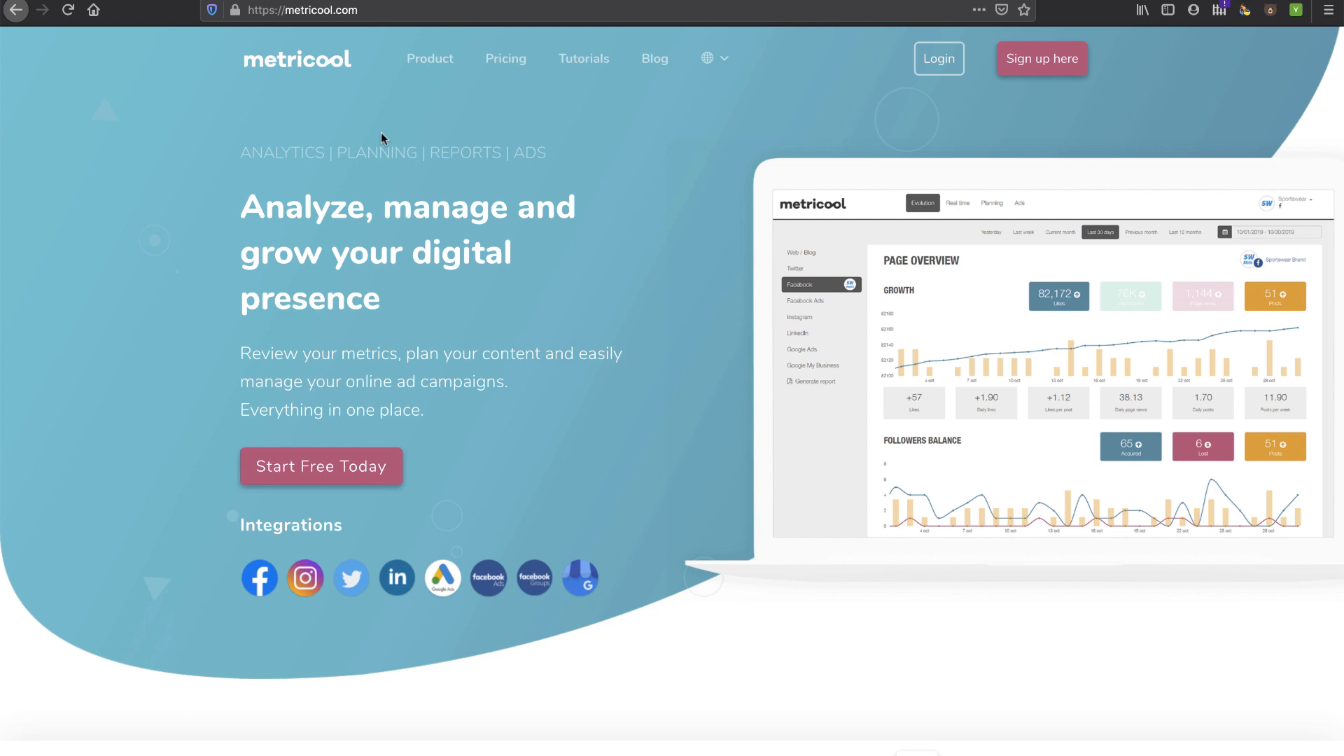
mouse_move(289, 80)
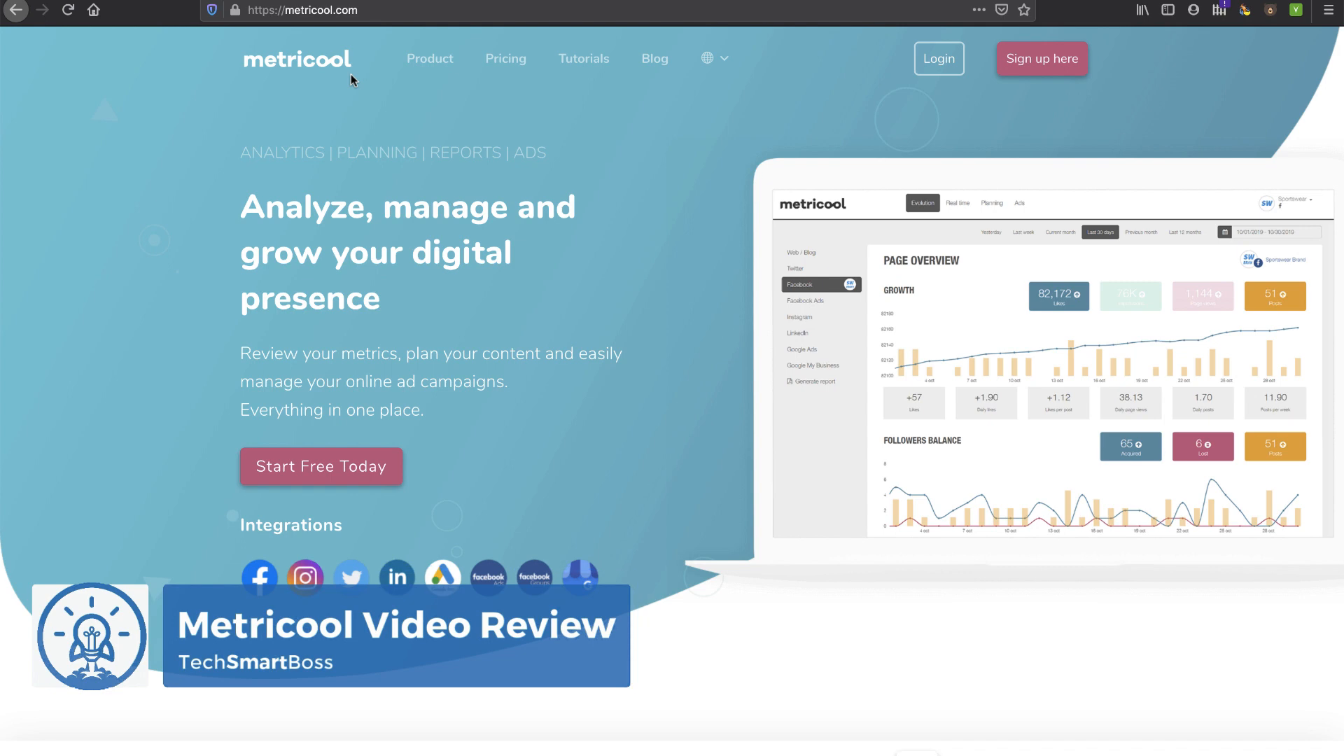
mouse_move(286, 73)
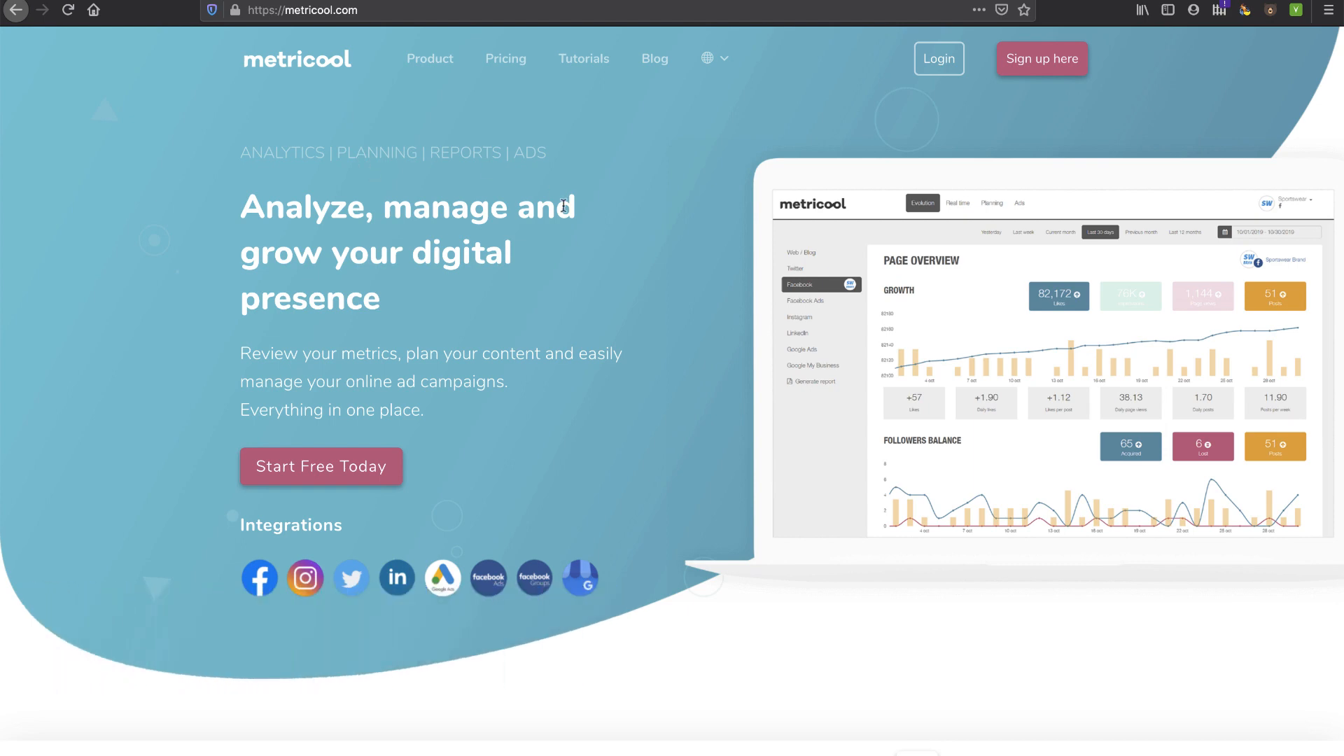
mouse_move(667, 247)
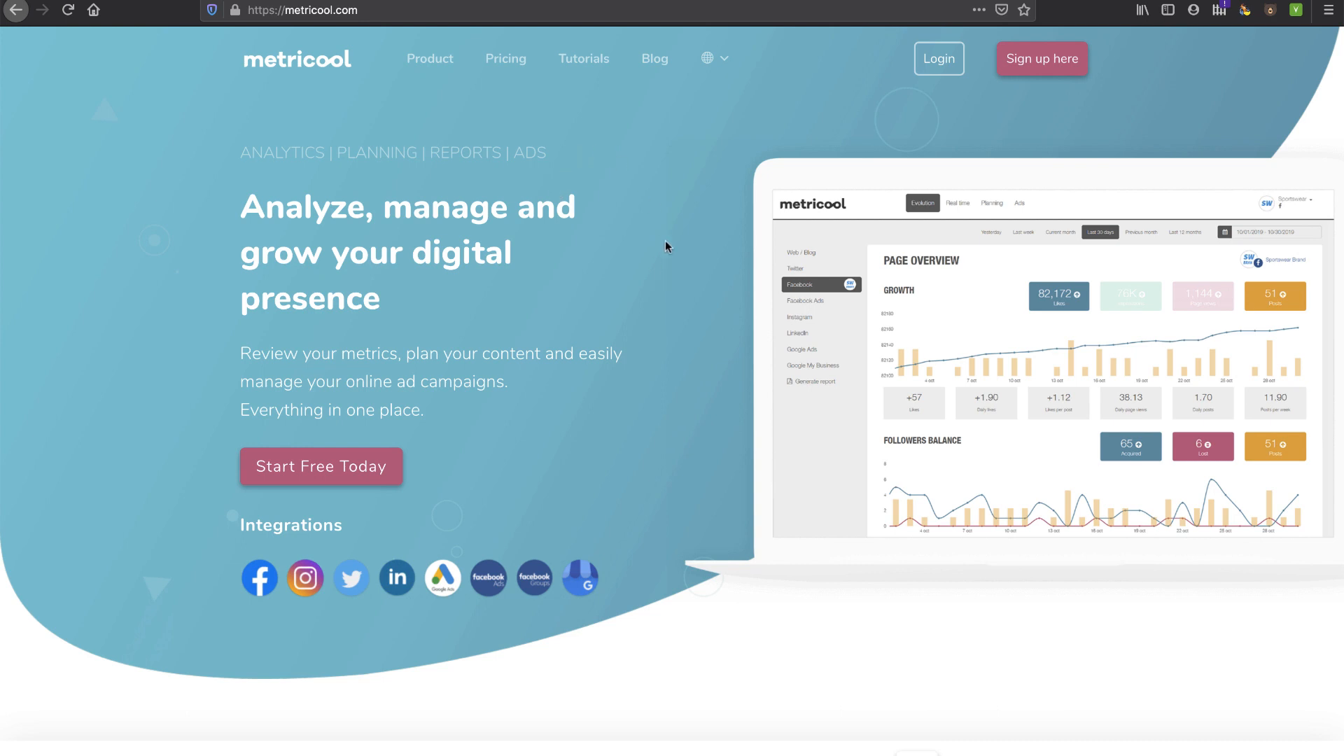
mouse_move(669, 256)
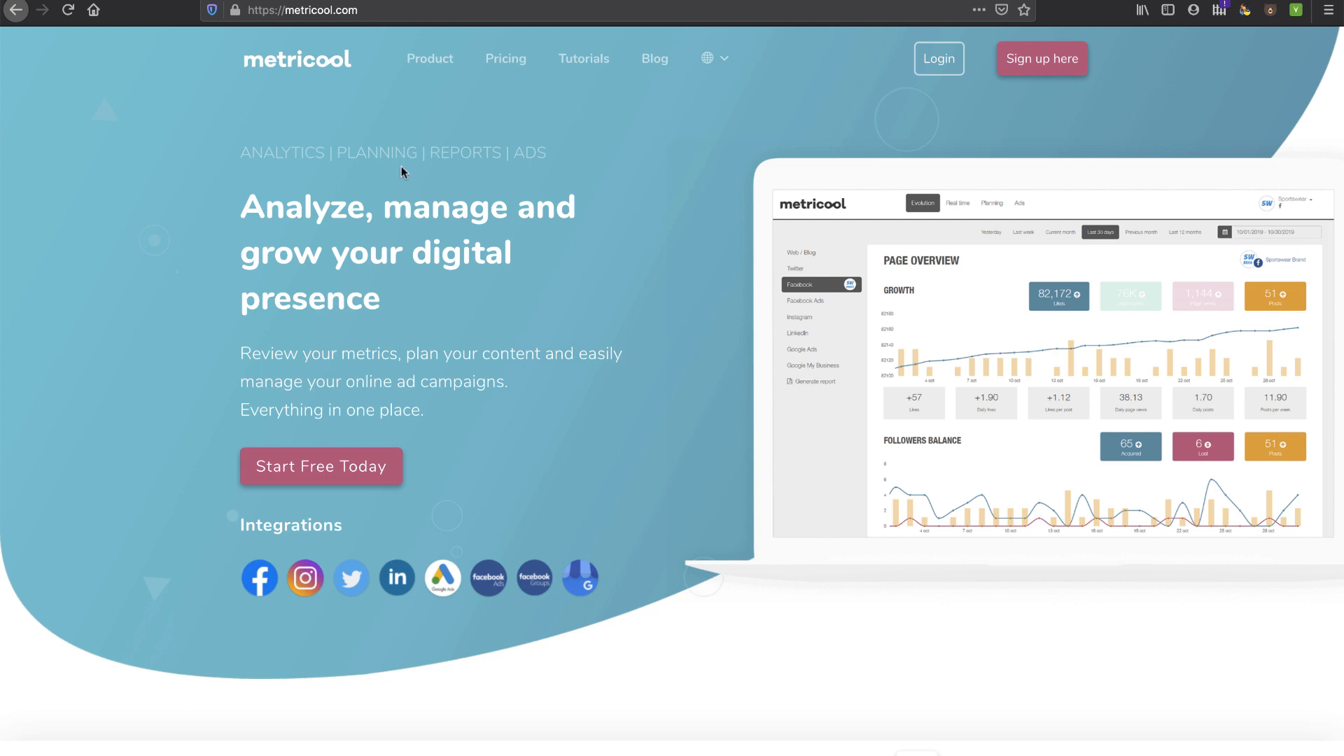
mouse_move(428, 153)
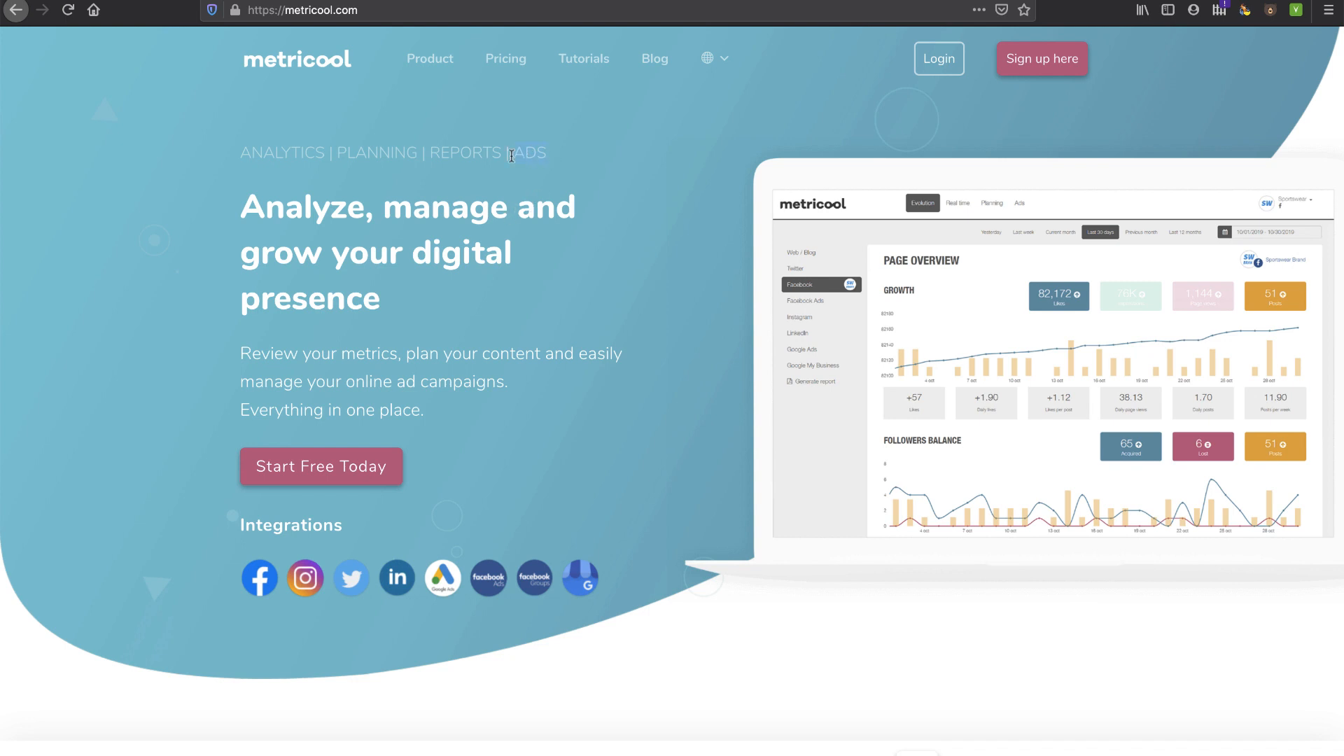
- Open the Ads feature page on Google Ads and Facebook Ads campaigns from the Product menu
click(429, 59)
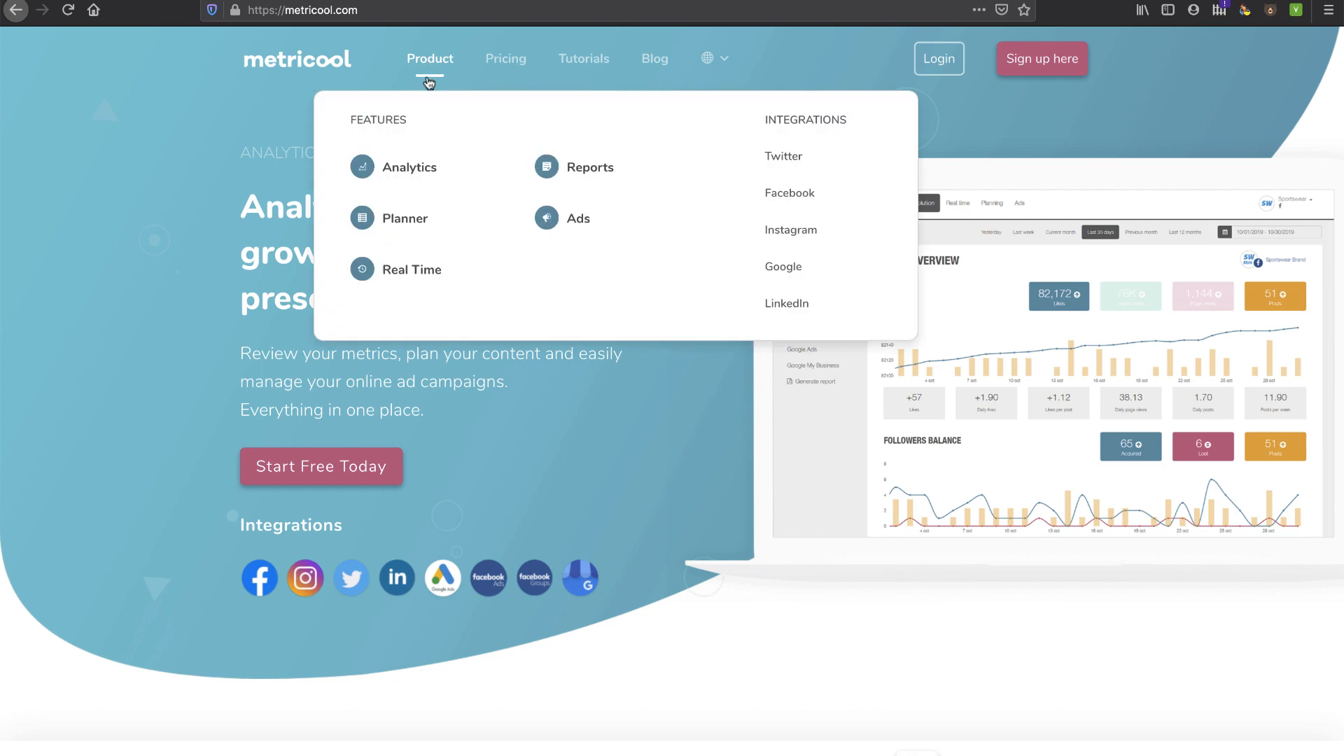
mouse_move(582, 225)
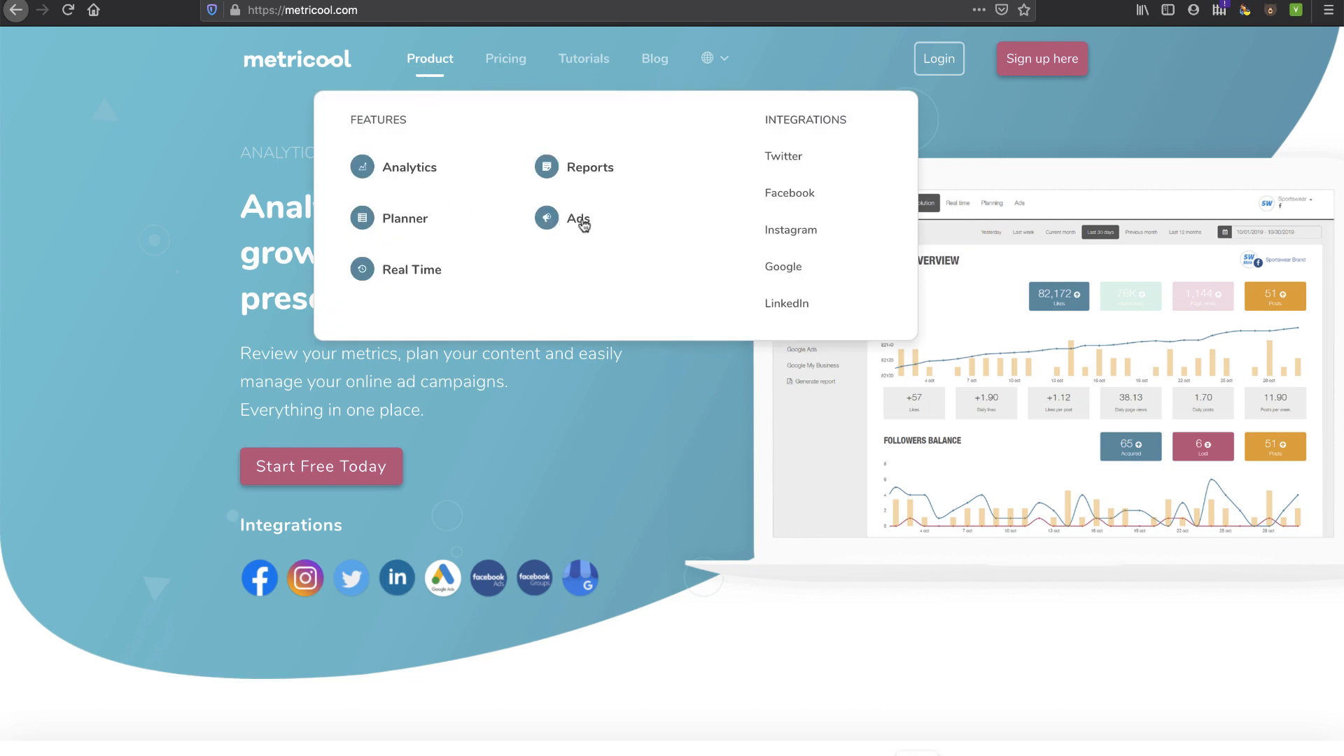
click(579, 218)
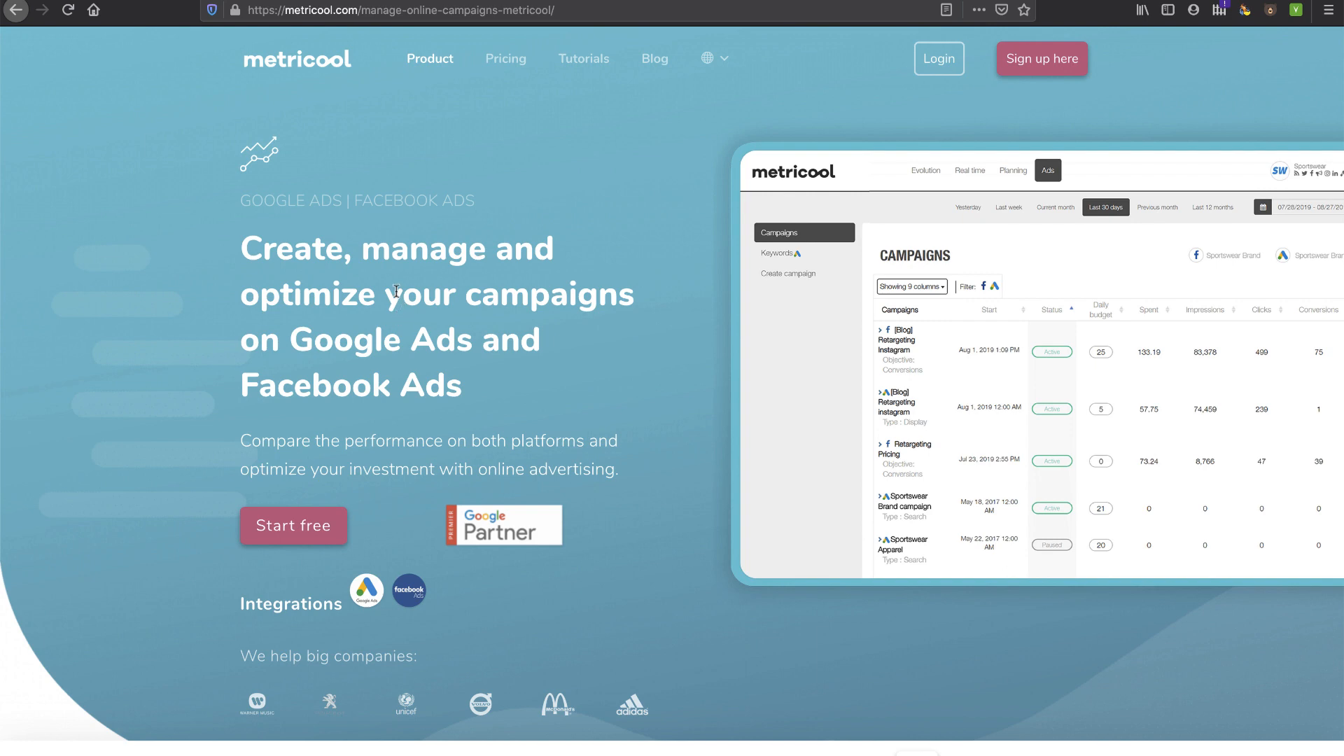
mouse_move(407, 395)
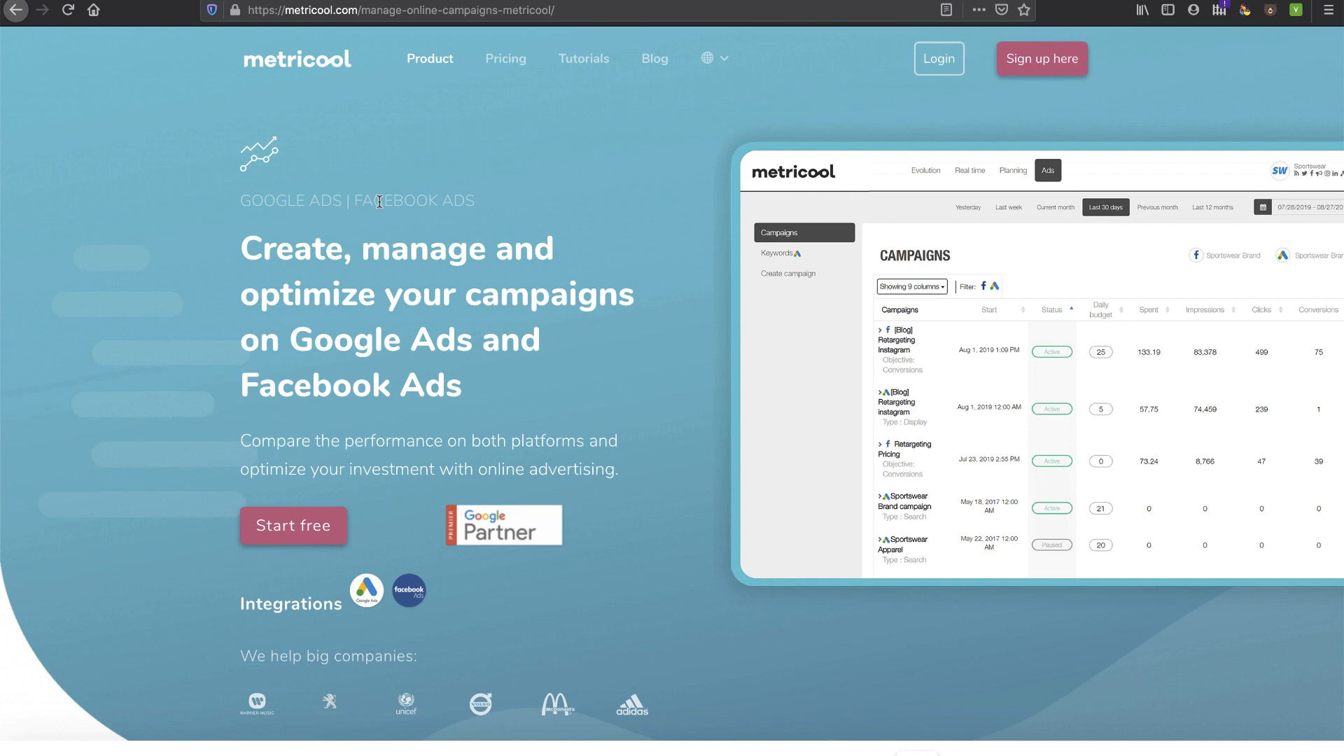
mouse_move(505, 58)
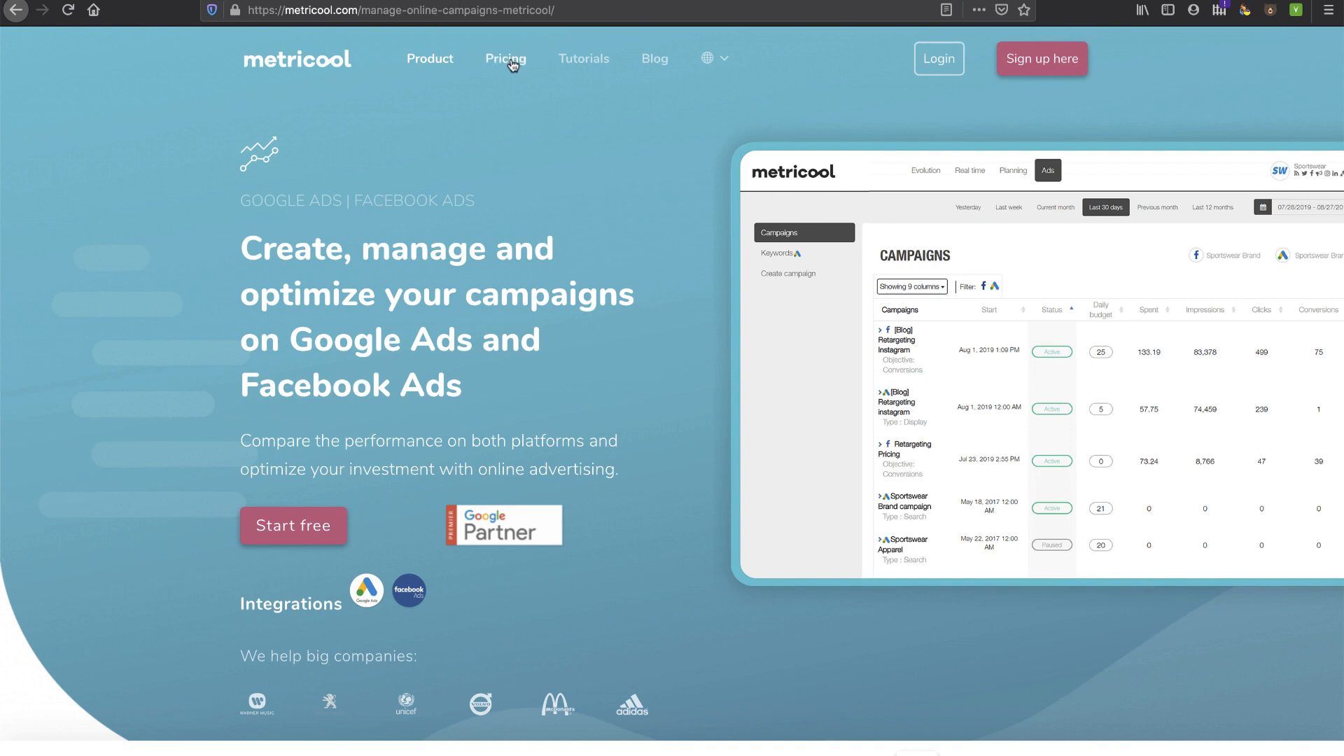
- Open the Pricing page in US dollars and highlight Pro 10's Instagram account limit
click(505, 58)
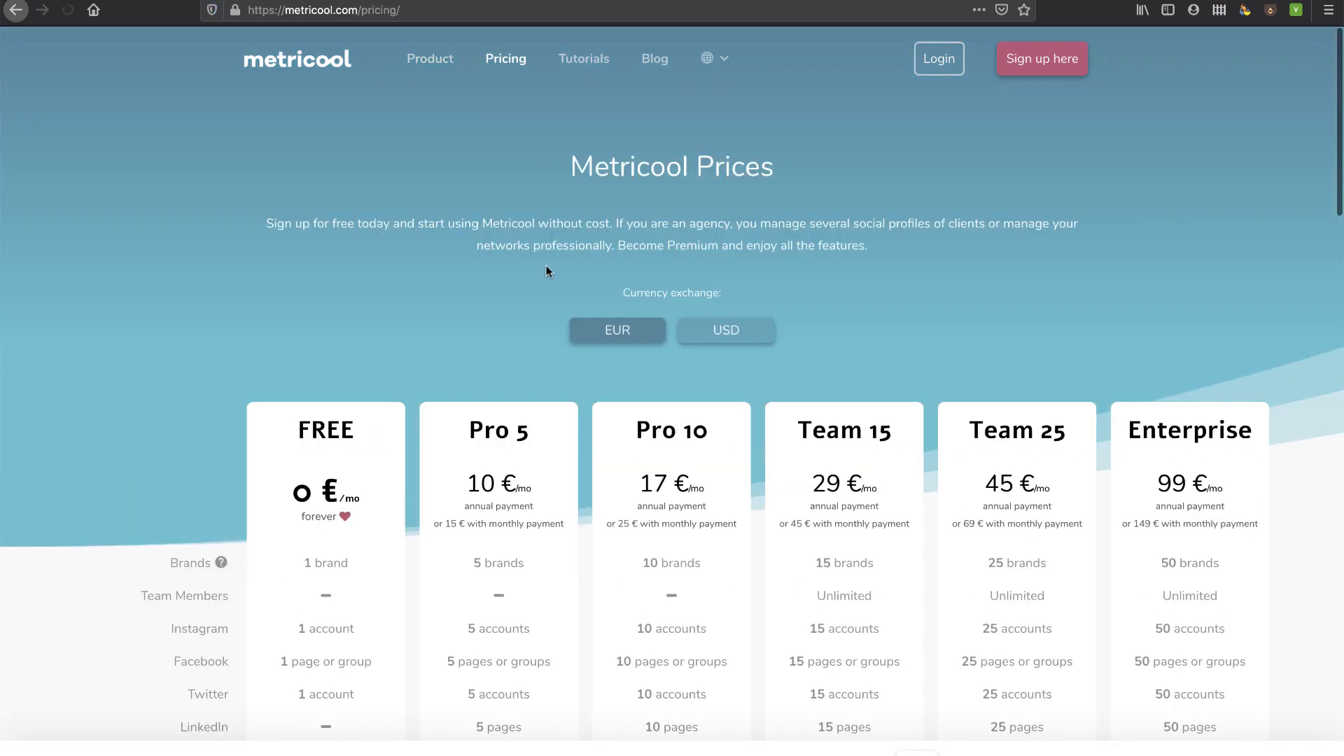
click(725, 329)
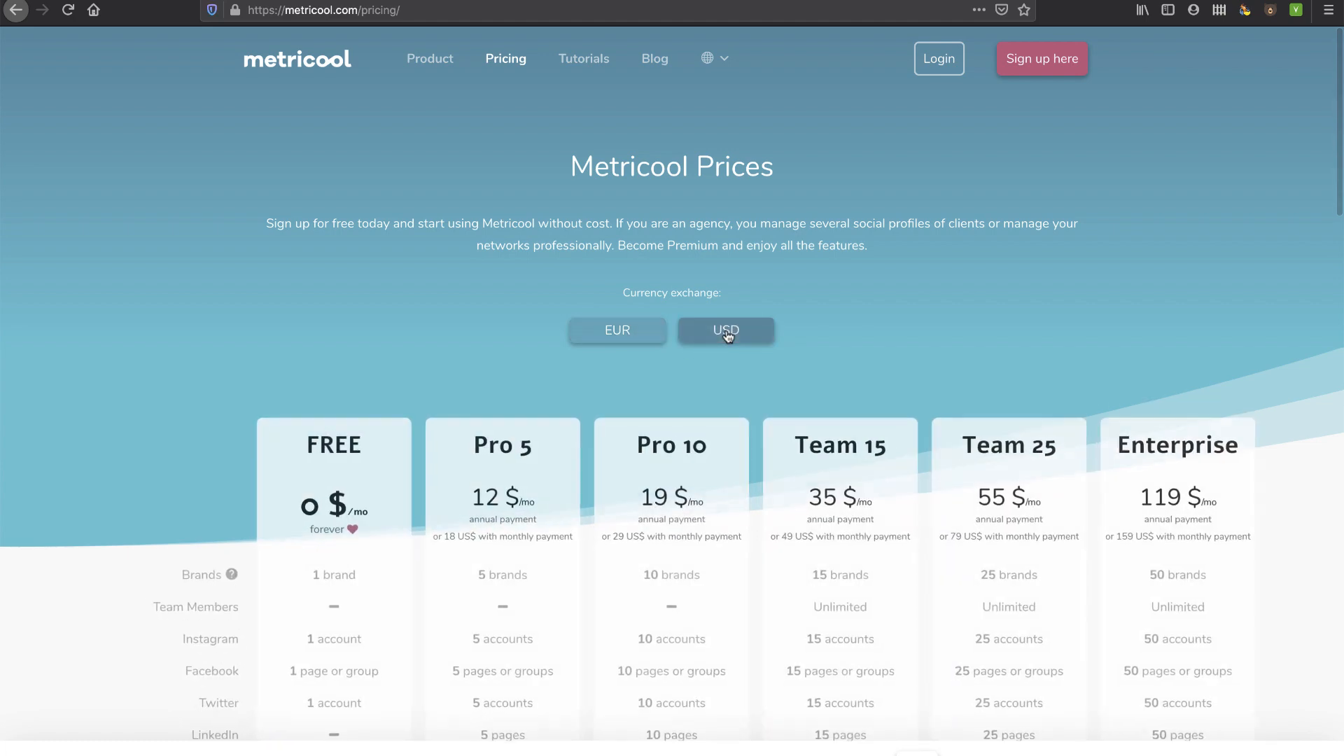
scroll(down, 3)
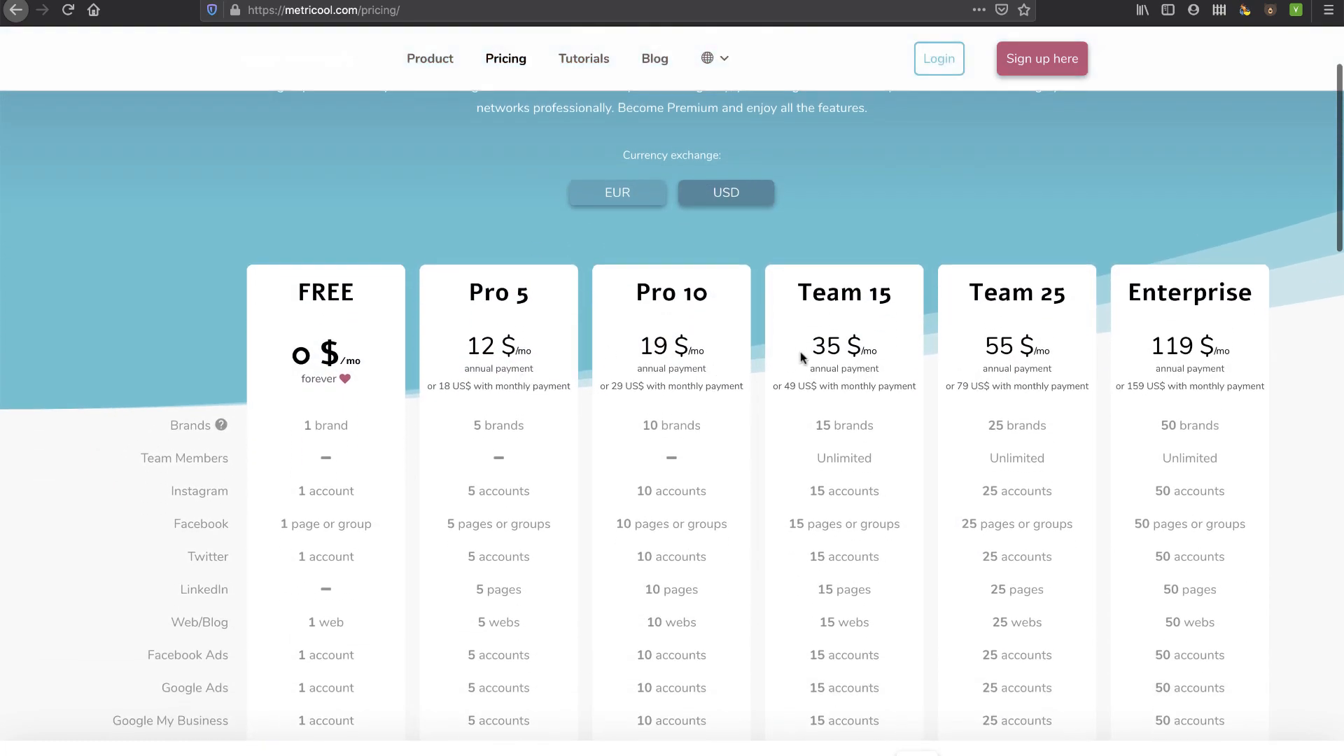
scroll(down, 3)
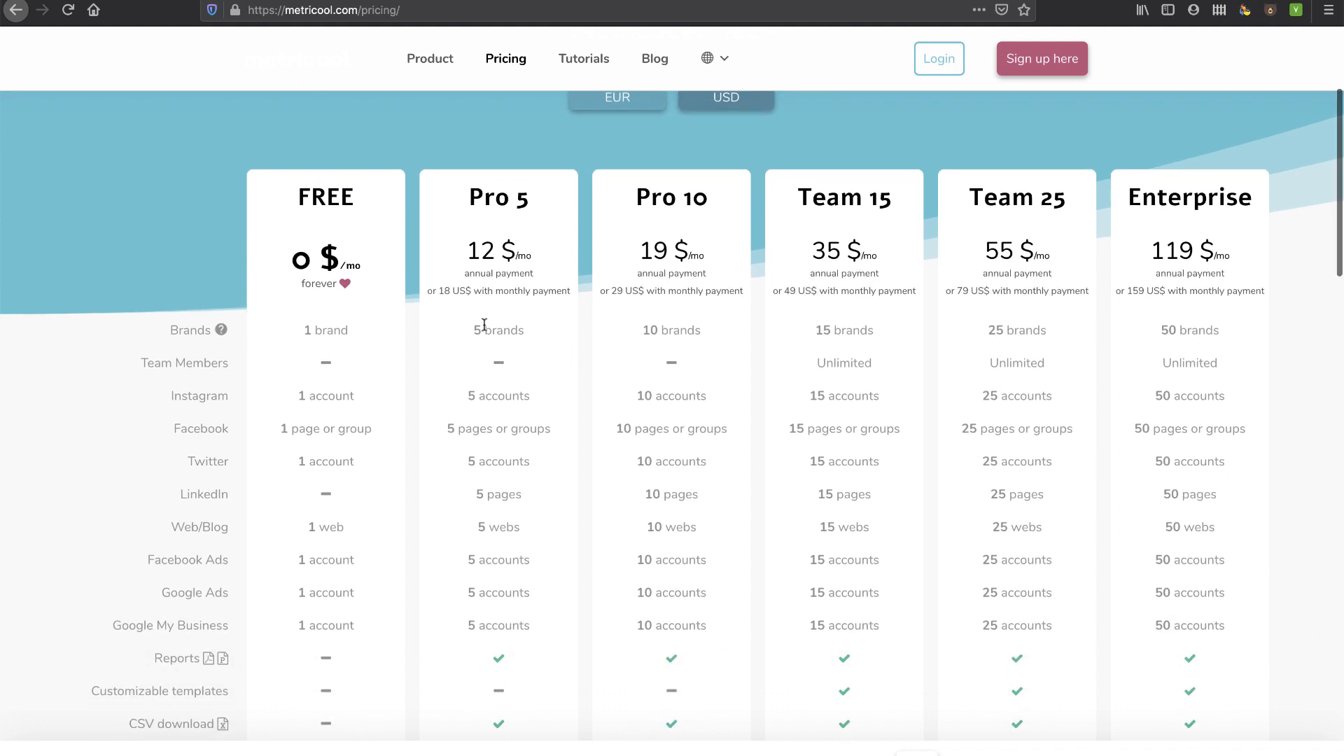
double_click(477, 330)
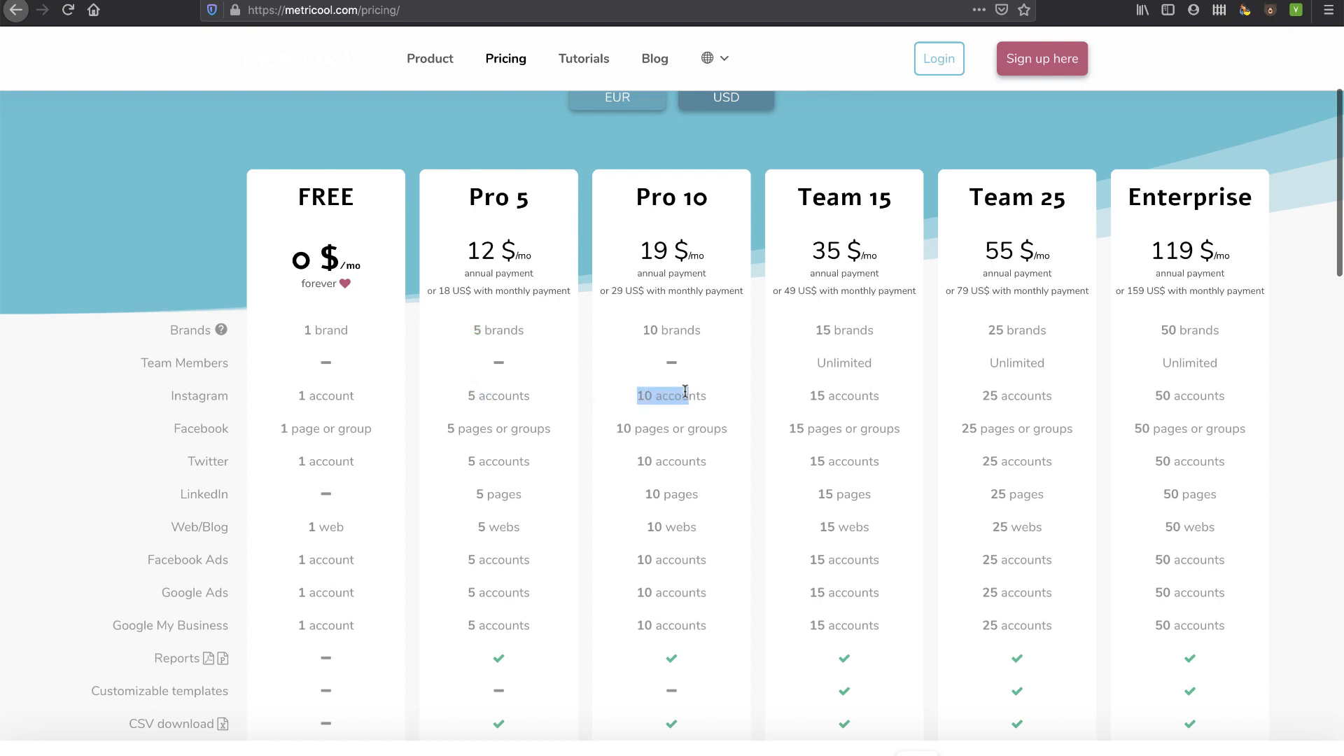
mouse_move(473, 350)
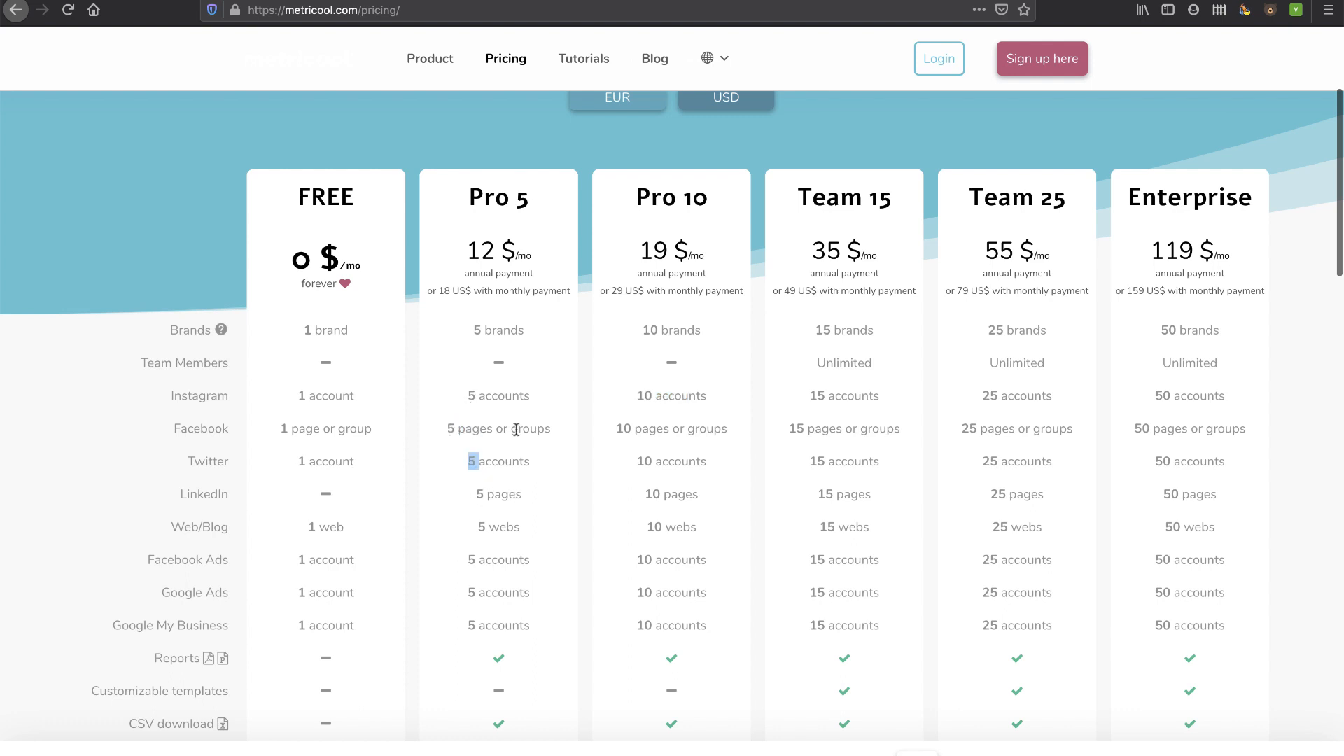
mouse_move(320, 450)
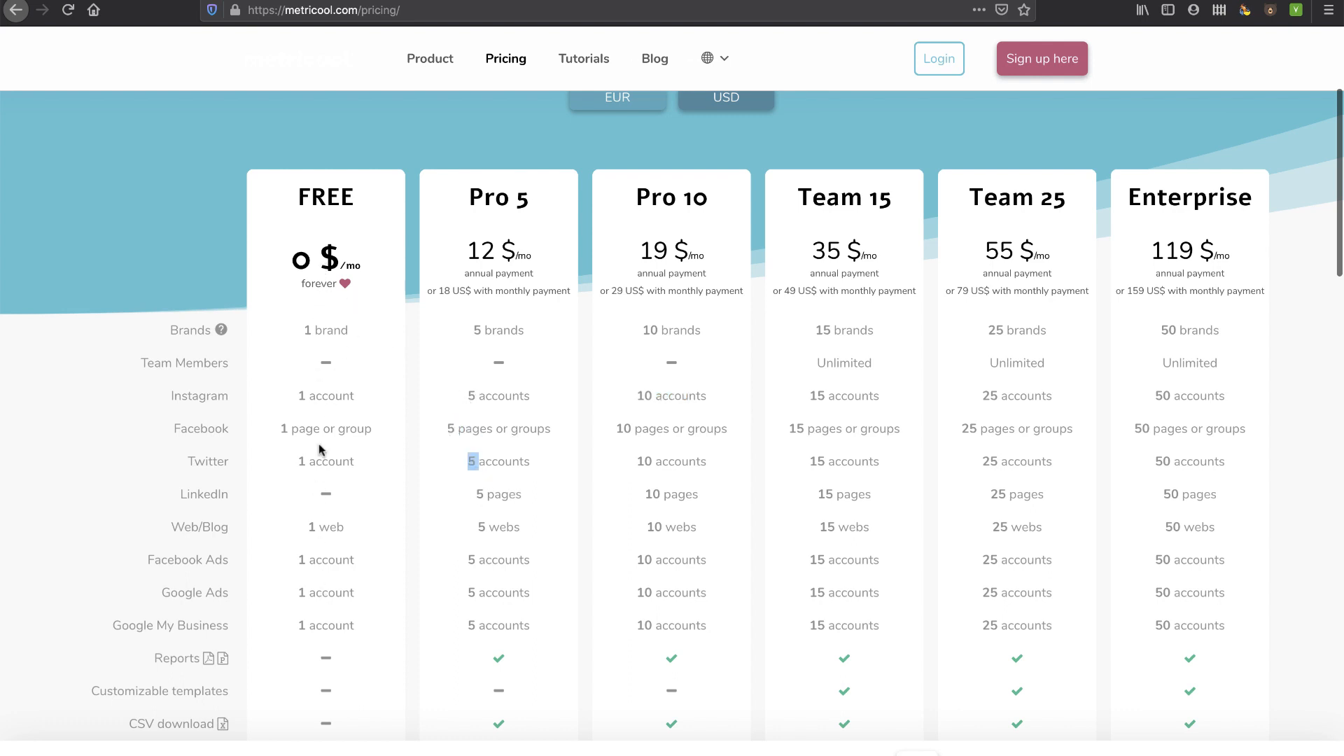
- Scroll through the rest of the Free, Pro, Team and Enterprise comparison table
scroll(down, 3)
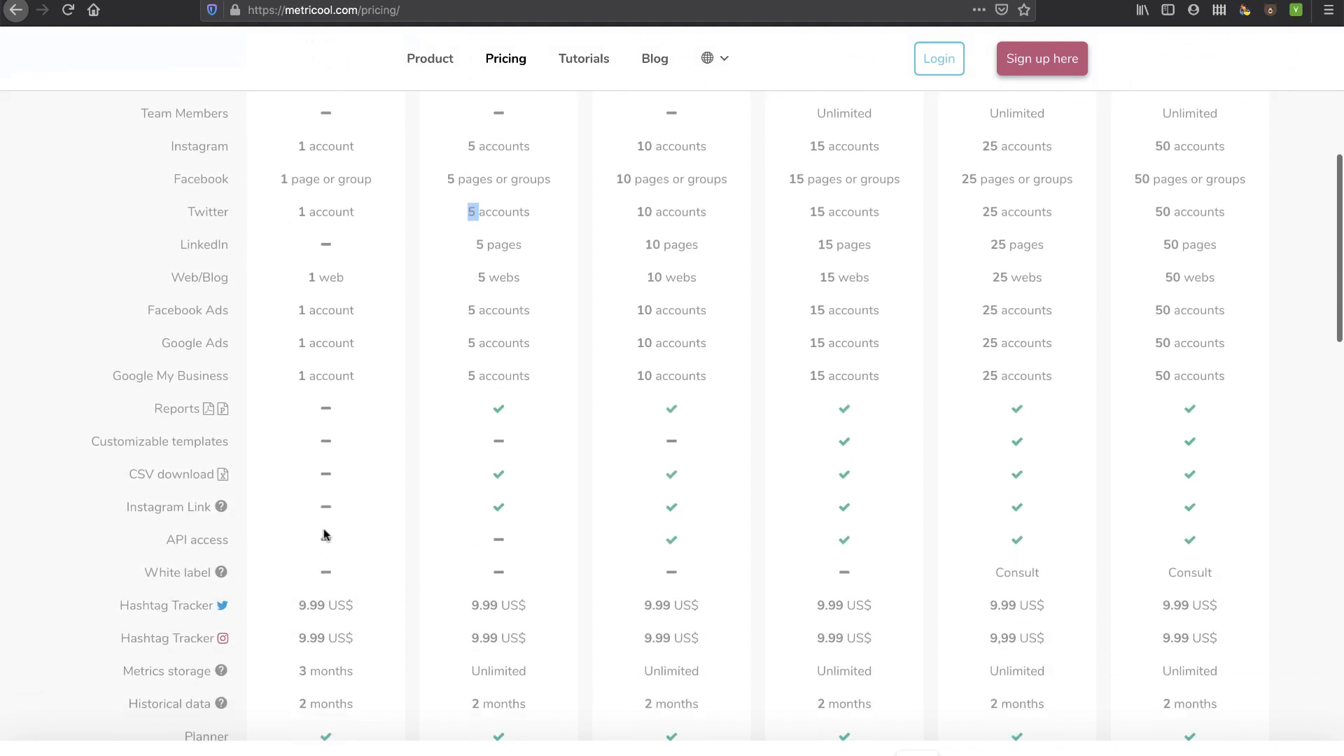
scroll(down, 3)
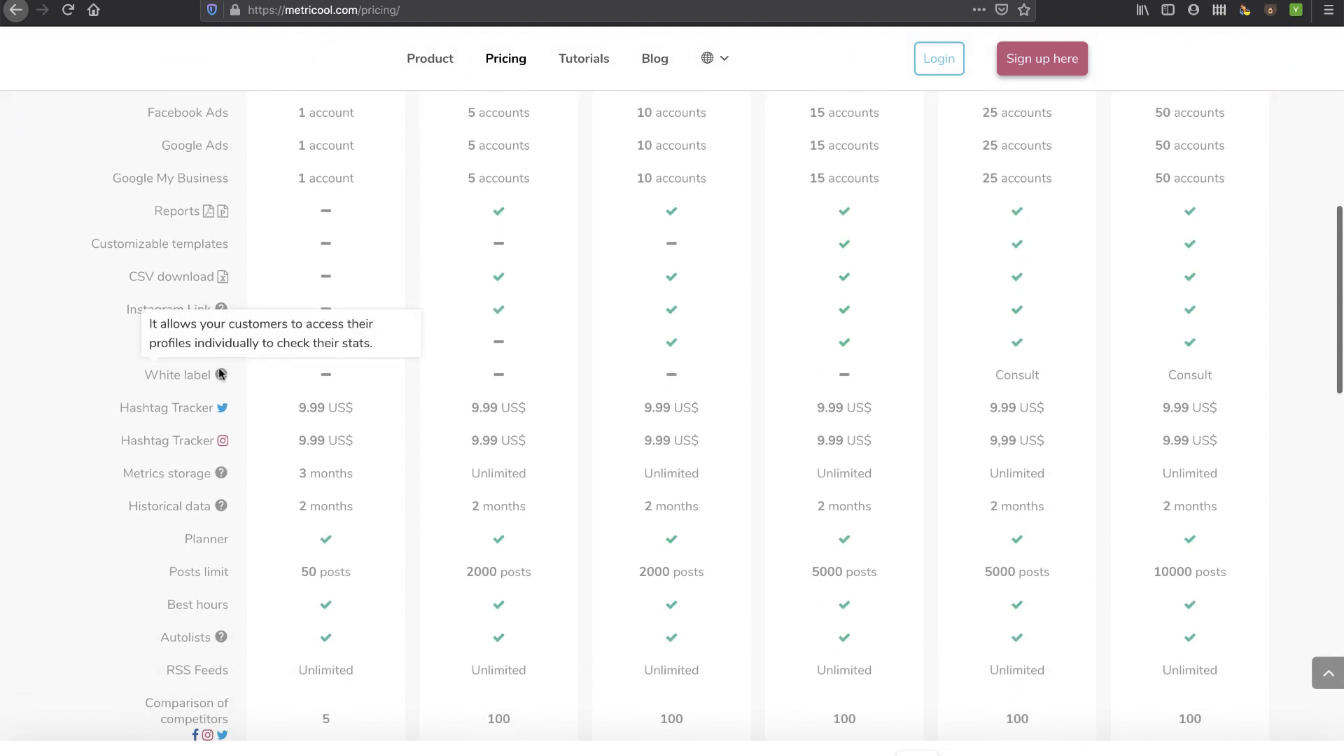
mouse_move(493, 311)
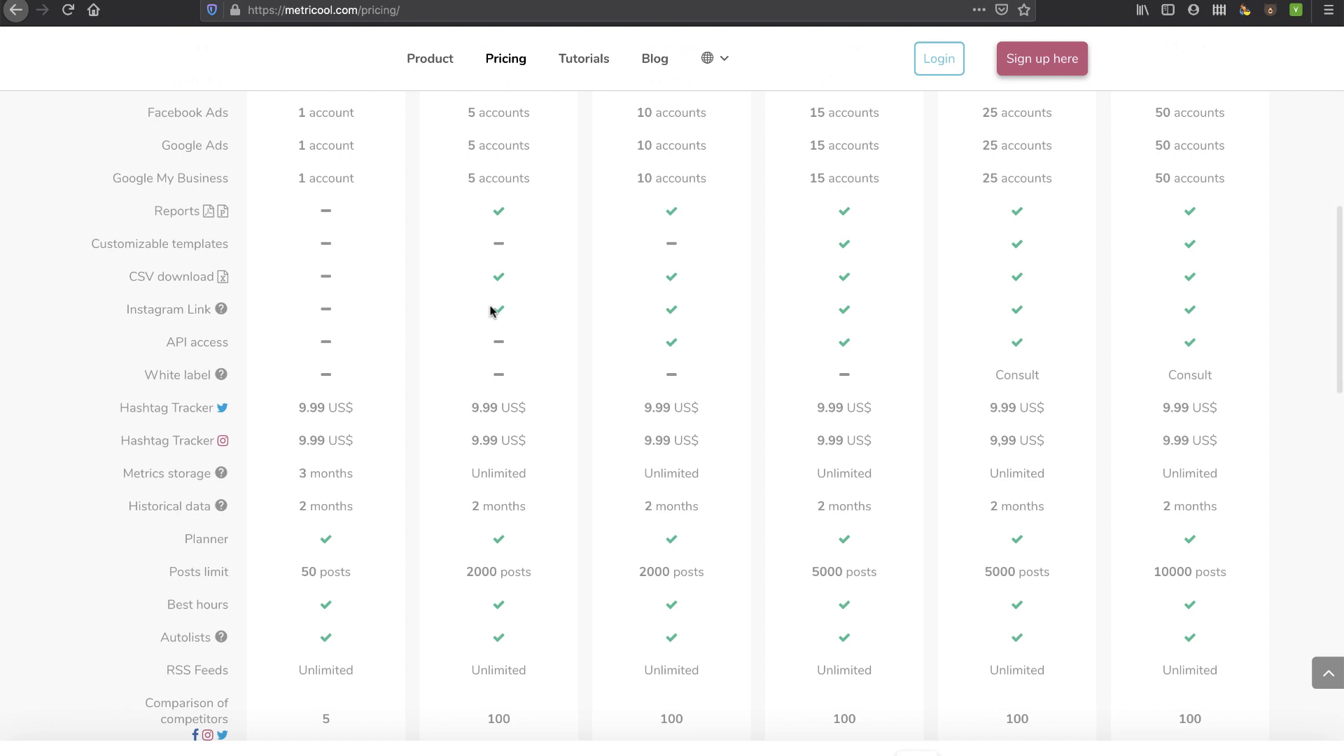
mouse_move(215, 517)
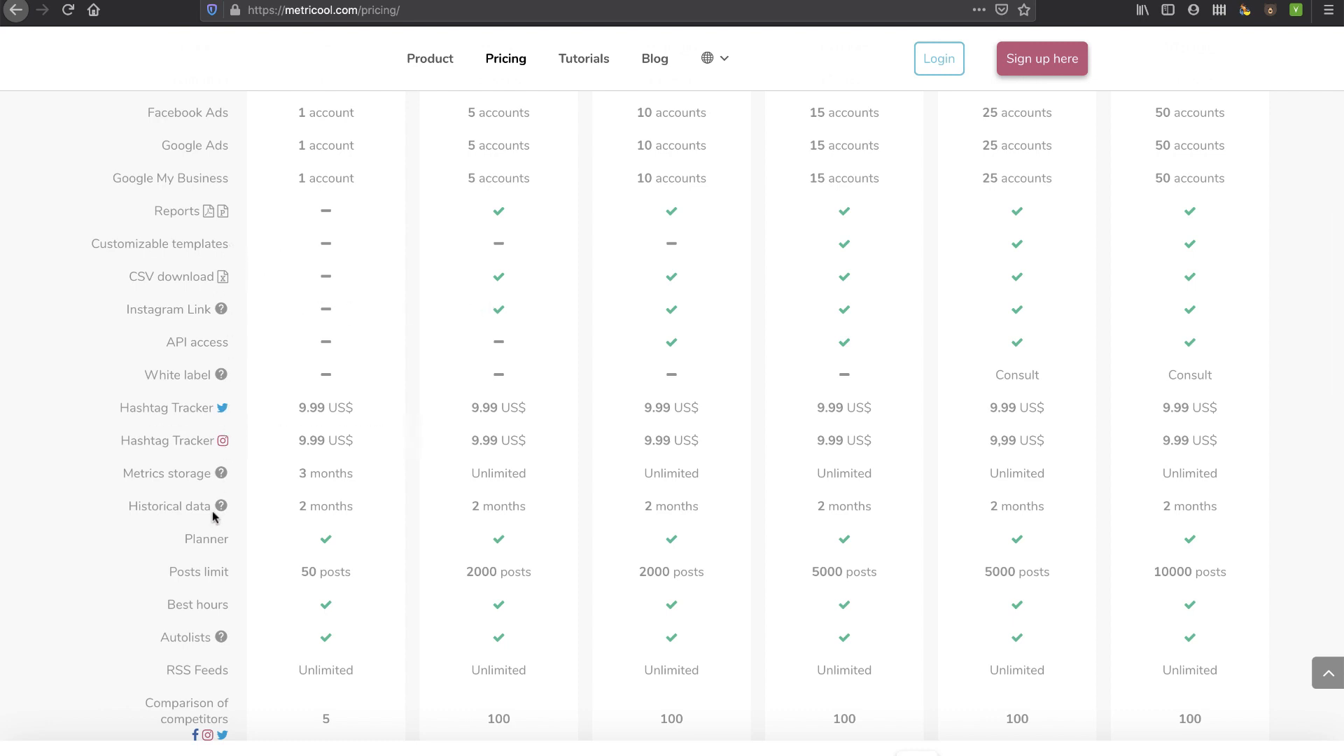
scroll(down, 3)
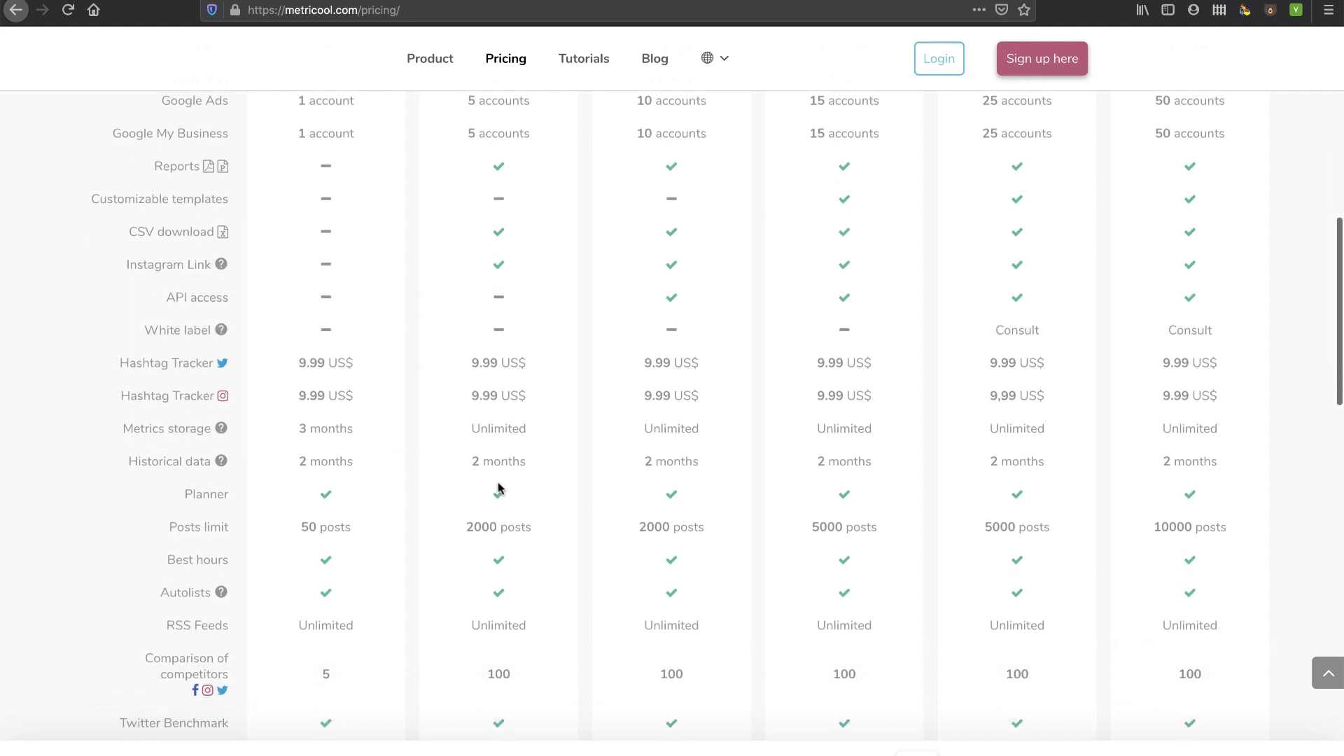
scroll(down, 3)
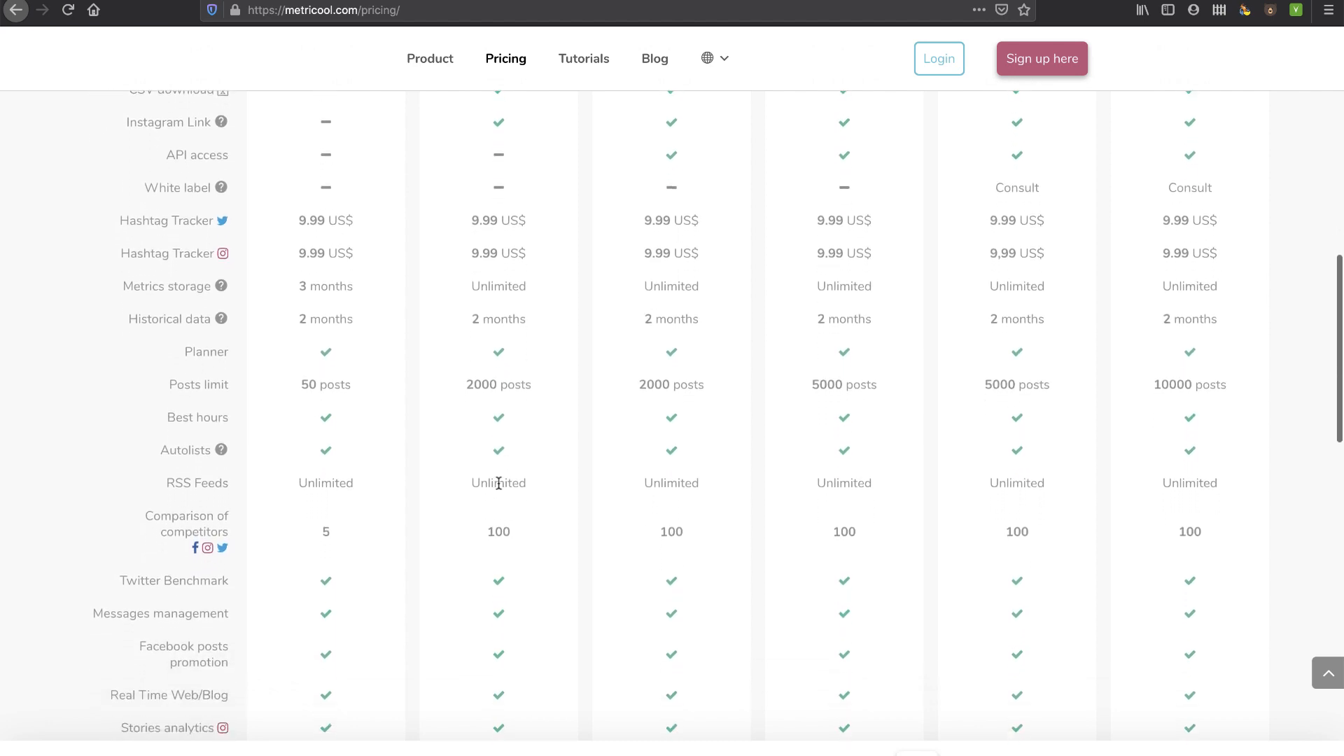
scroll(down, 3)
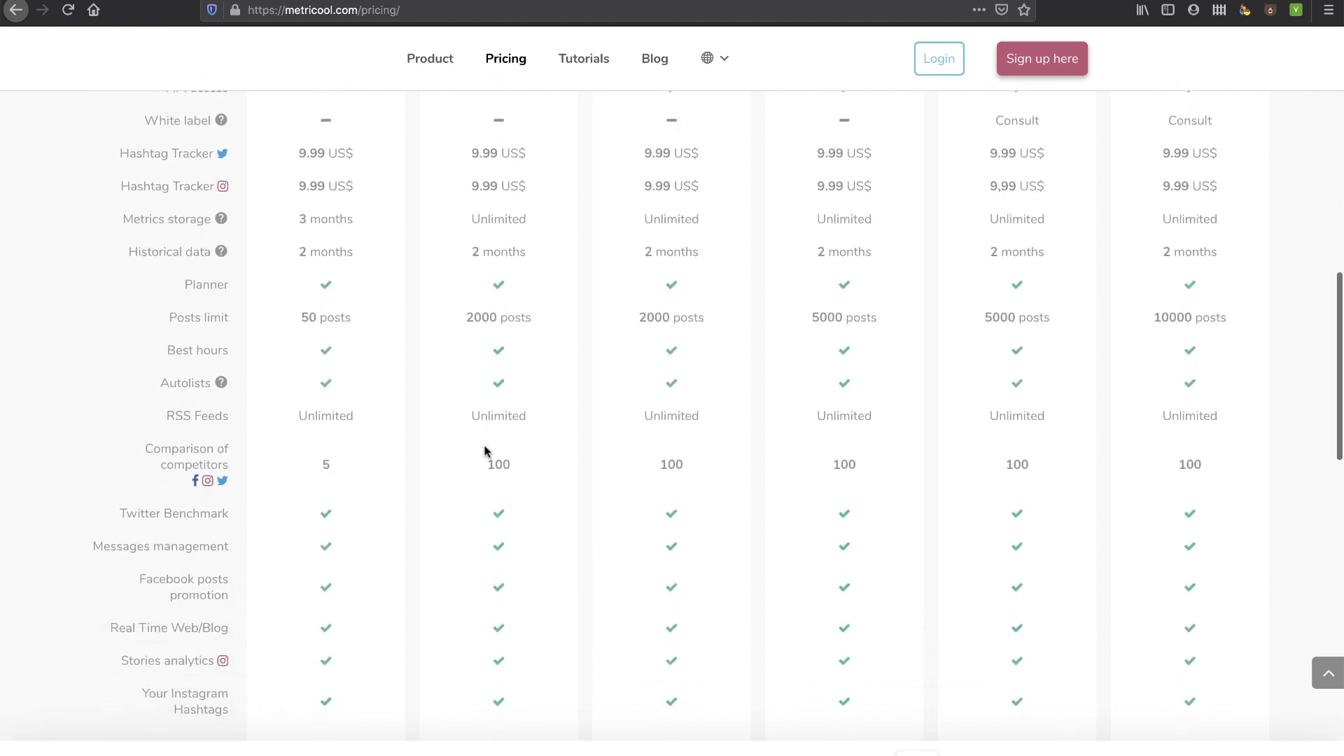
scroll(down, 3)
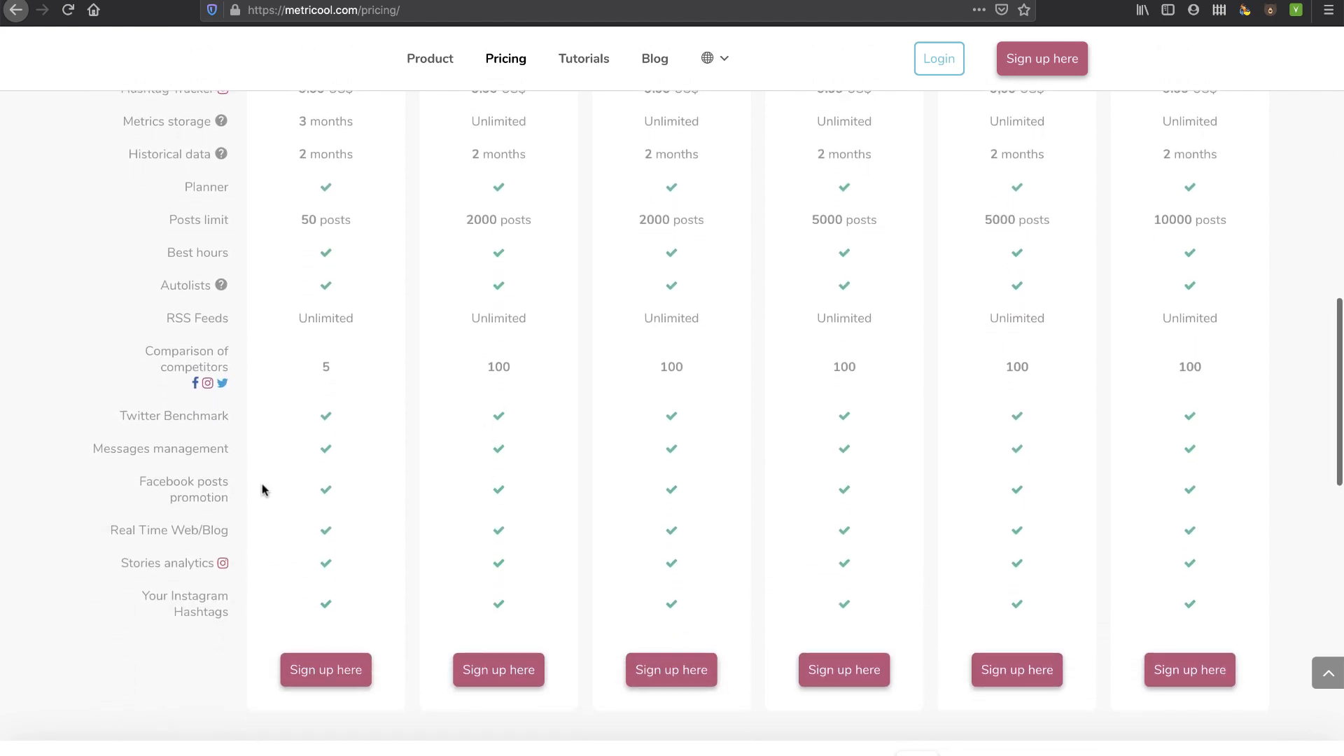
scroll(down, 3)
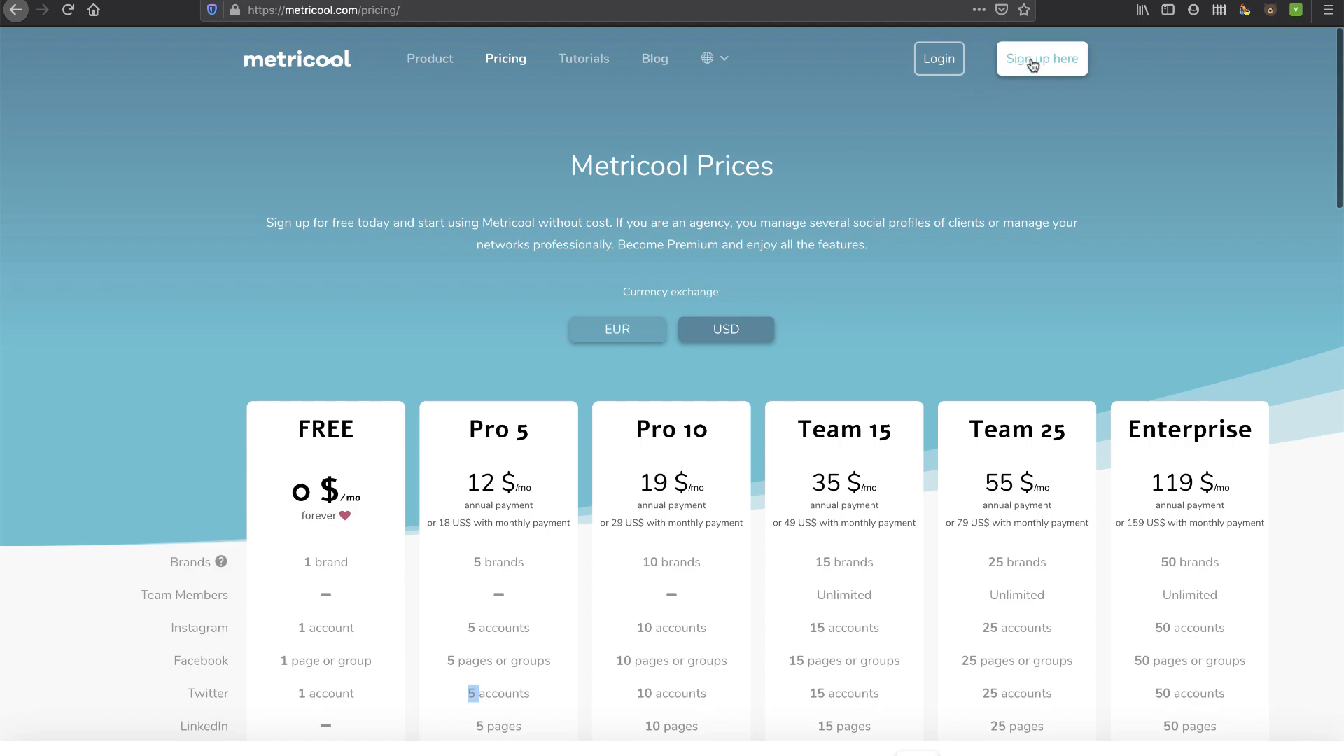
- Sign up with email 'david@…' and a password, dismissing the save-login prompt
click(1041, 59)
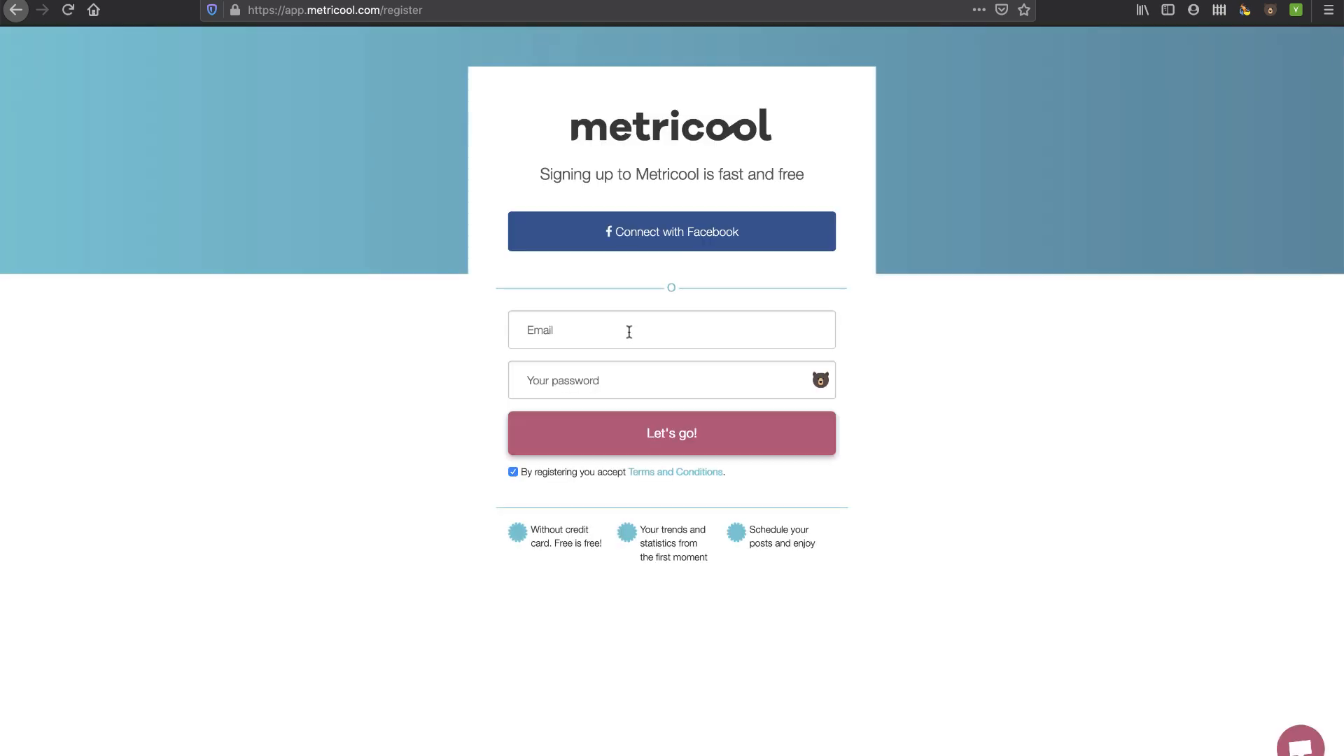
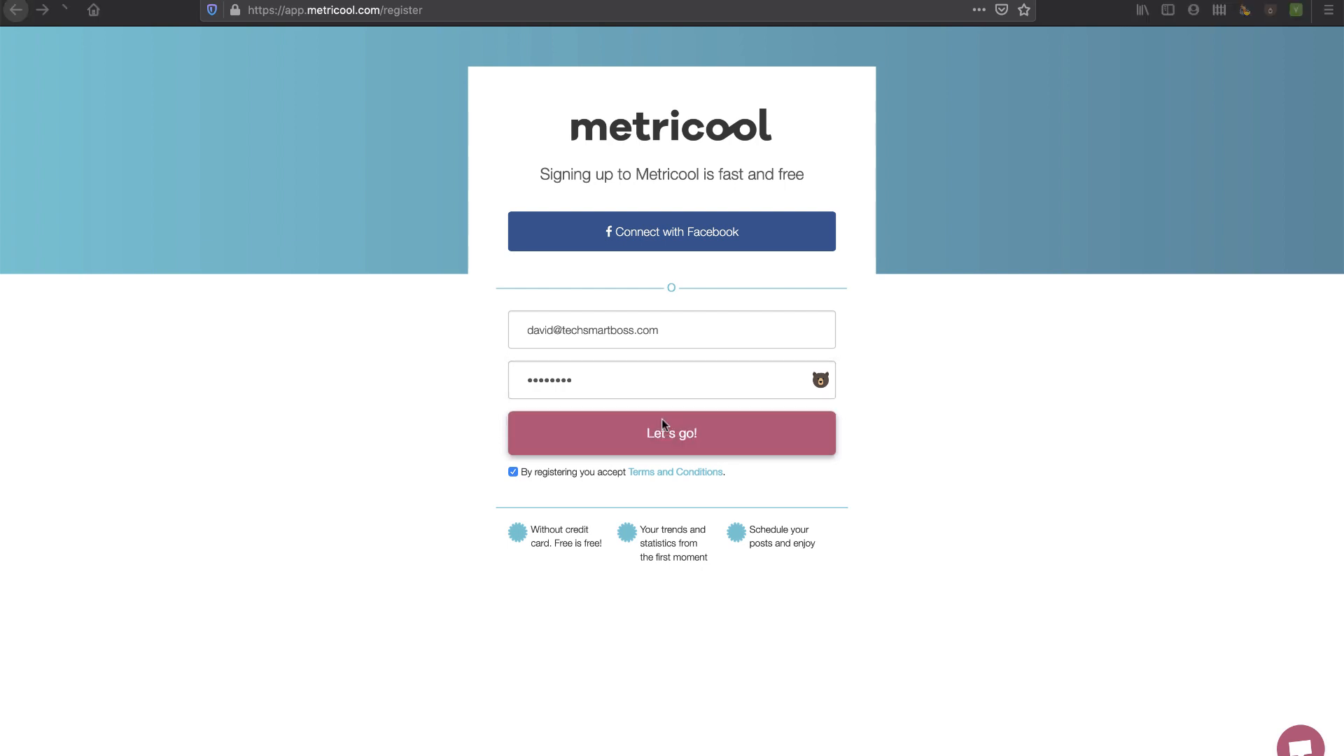
click(671, 432)
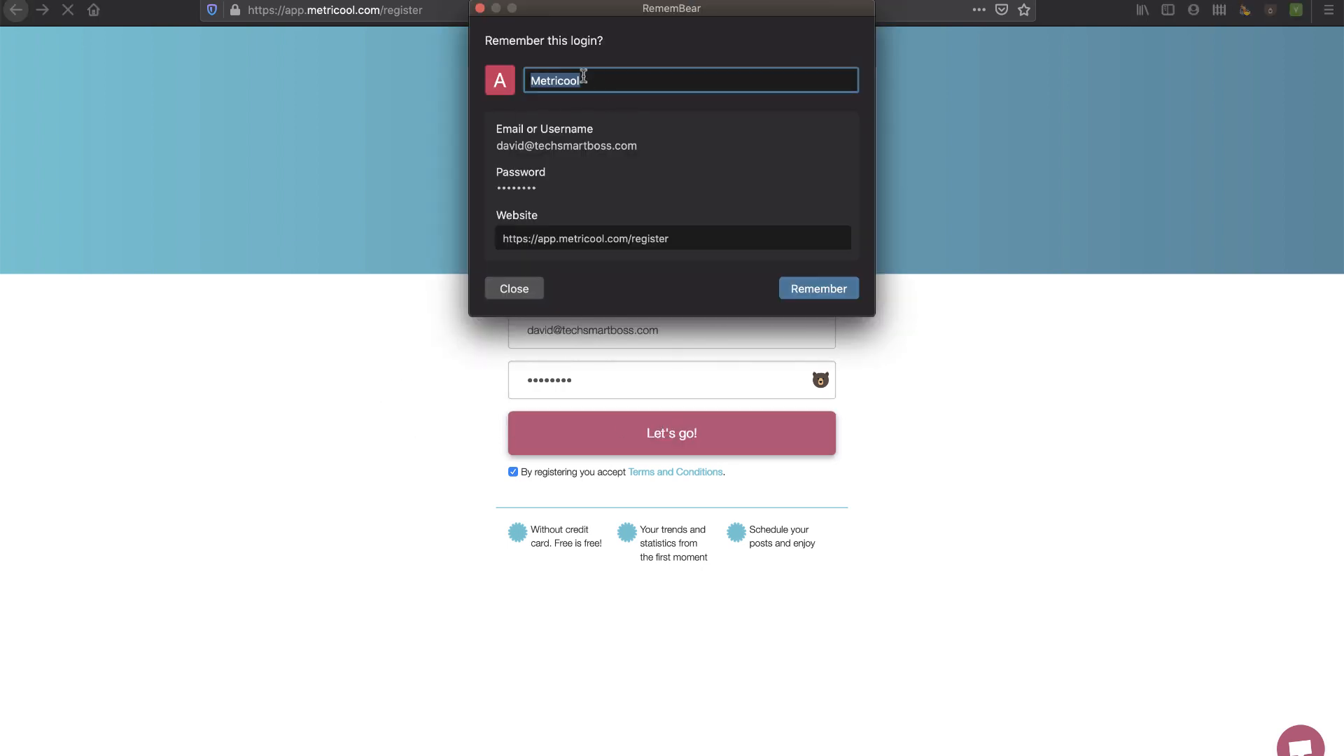
click(671, 432)
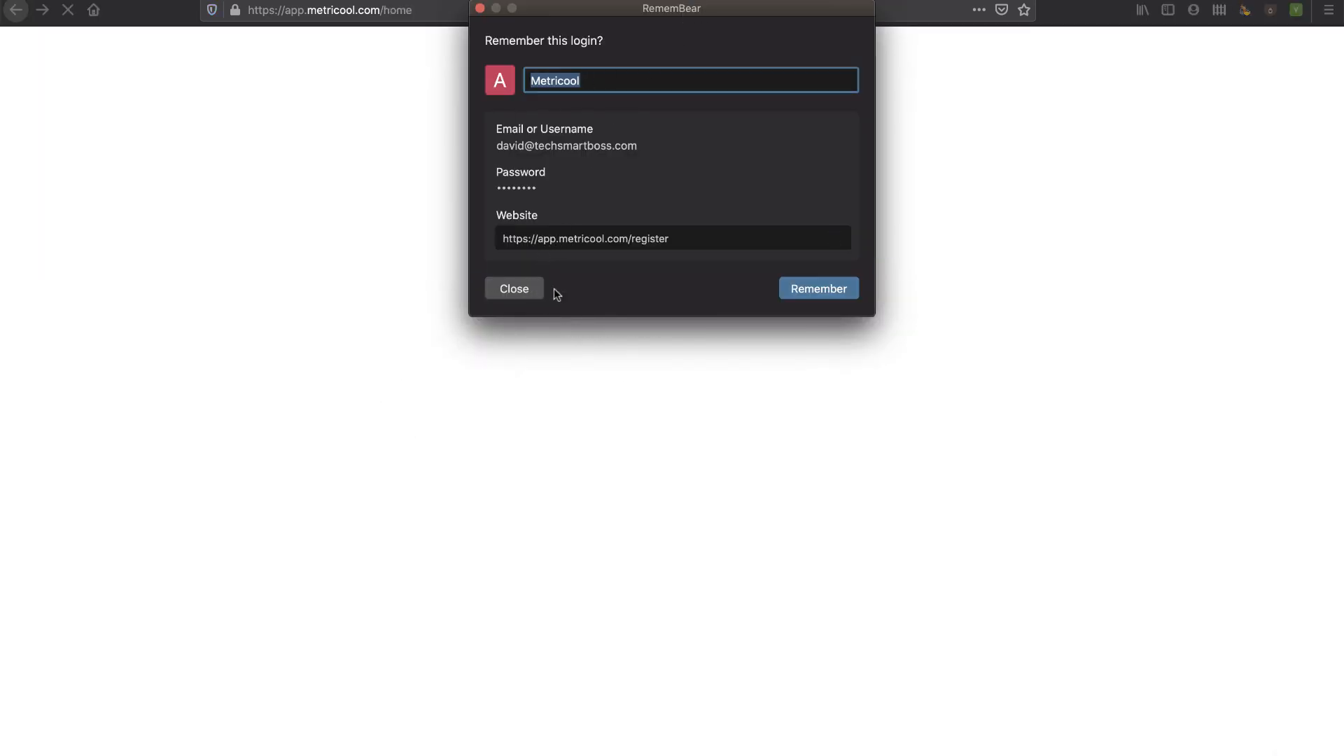
click(513, 287)
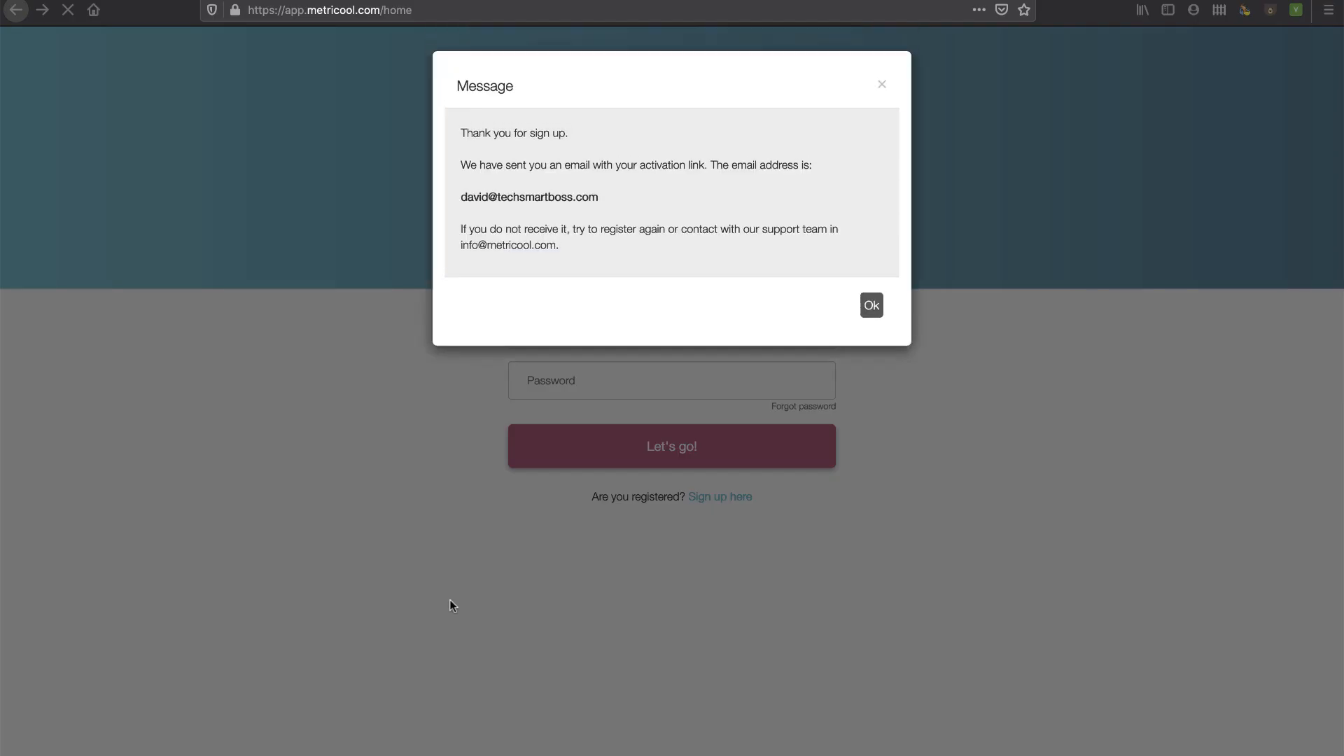
mouse_move(570, 170)
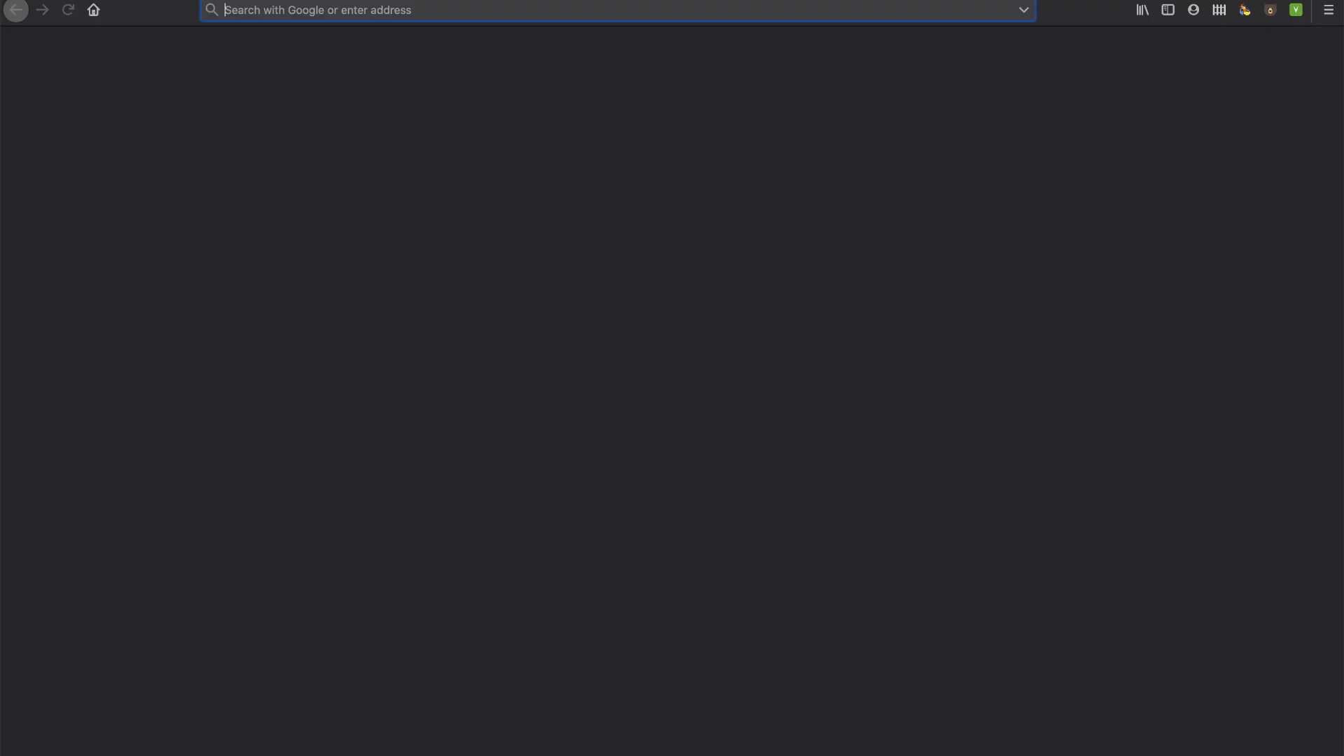
- In Gmail, open 'Complete your Metricool sign up' and follow the verify-email link
text(mail.google.com/mail/u/0/#inbox)
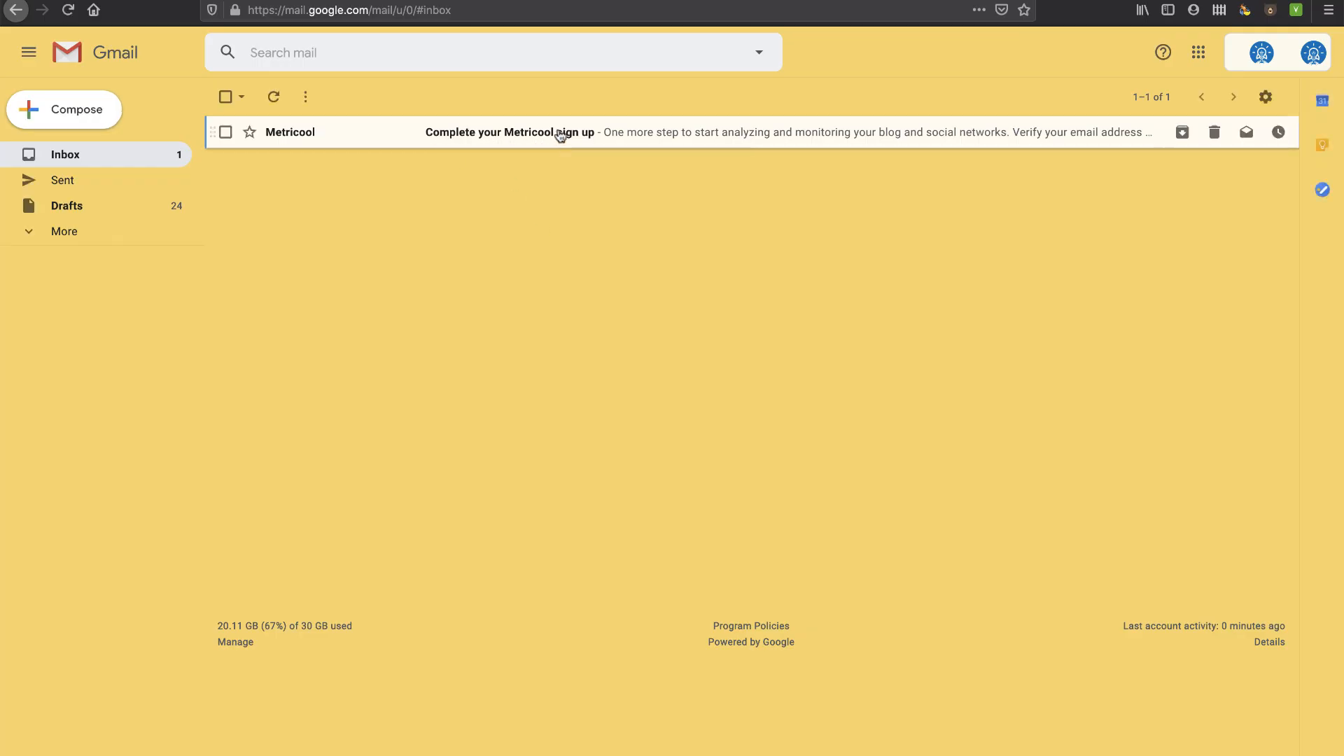
click(510, 132)
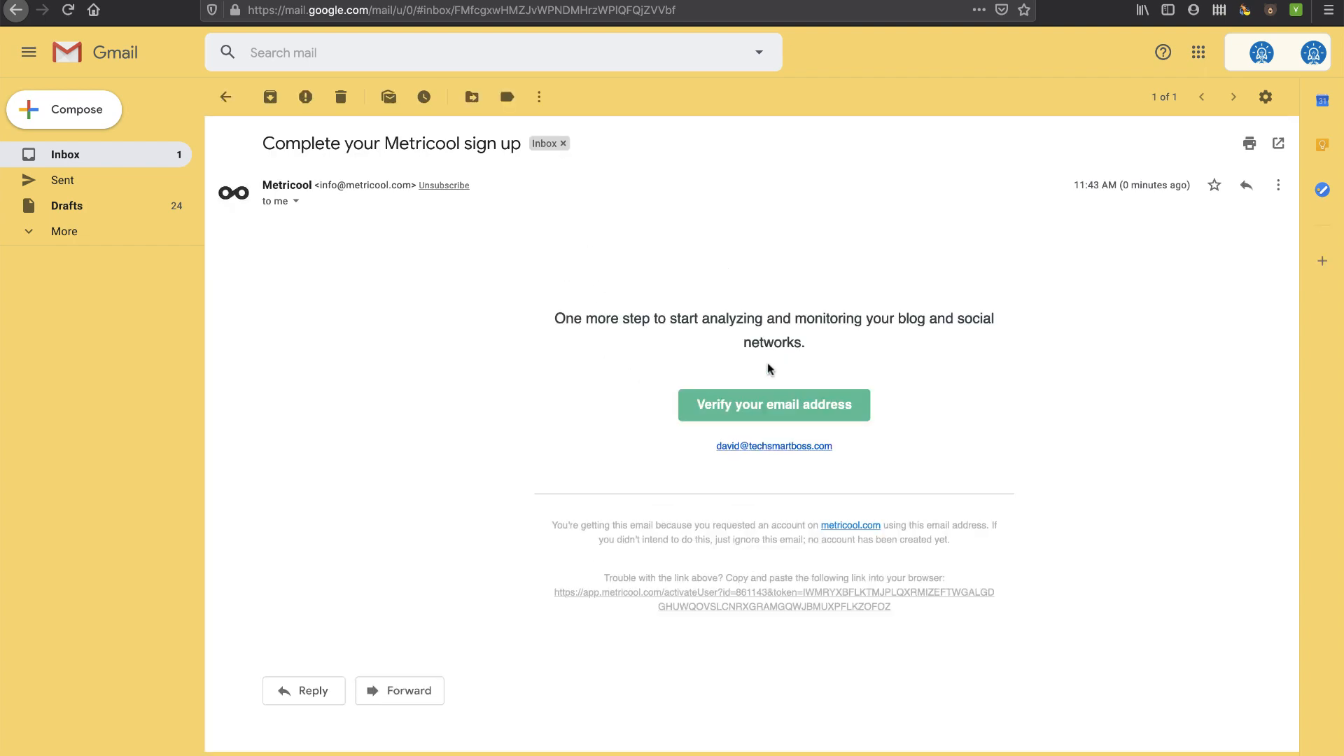
click(772, 405)
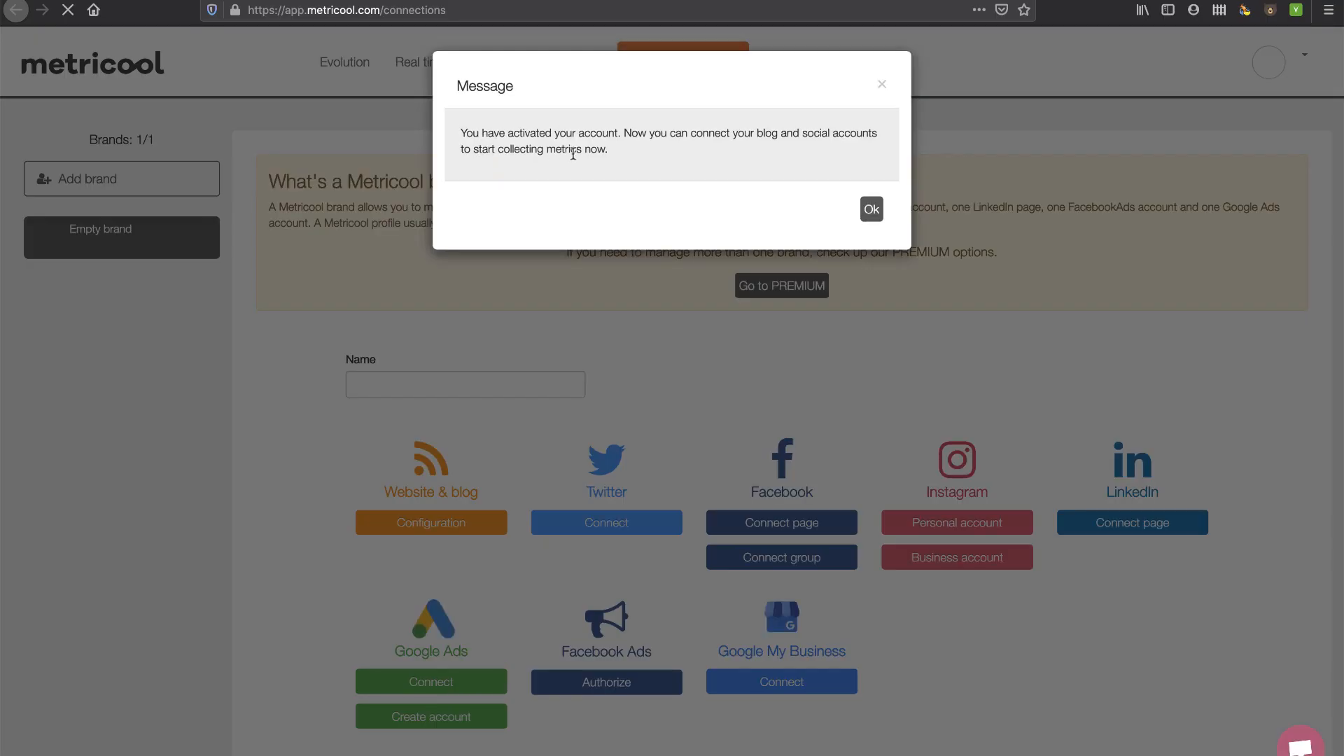
- Dismiss the activation message and scroll the Empty brand's page to its connection buttons
click(870, 209)
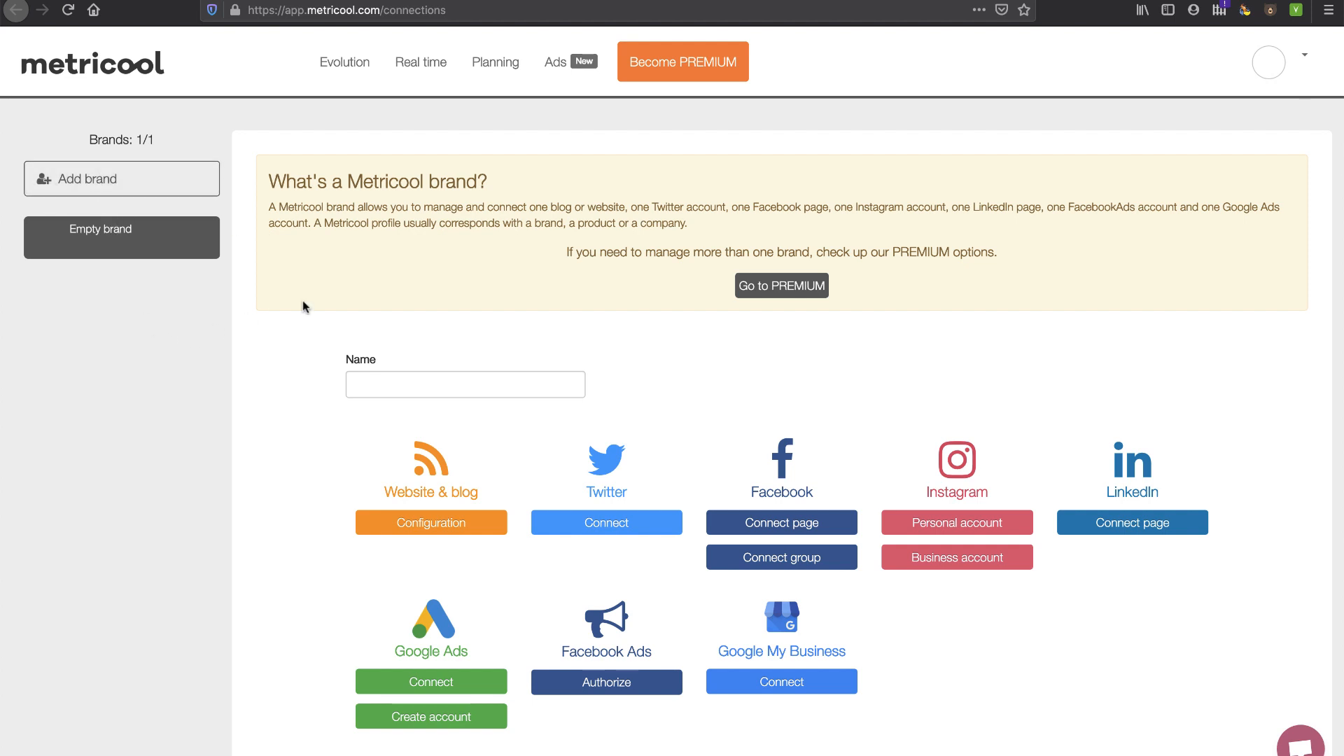
mouse_move(127, 187)
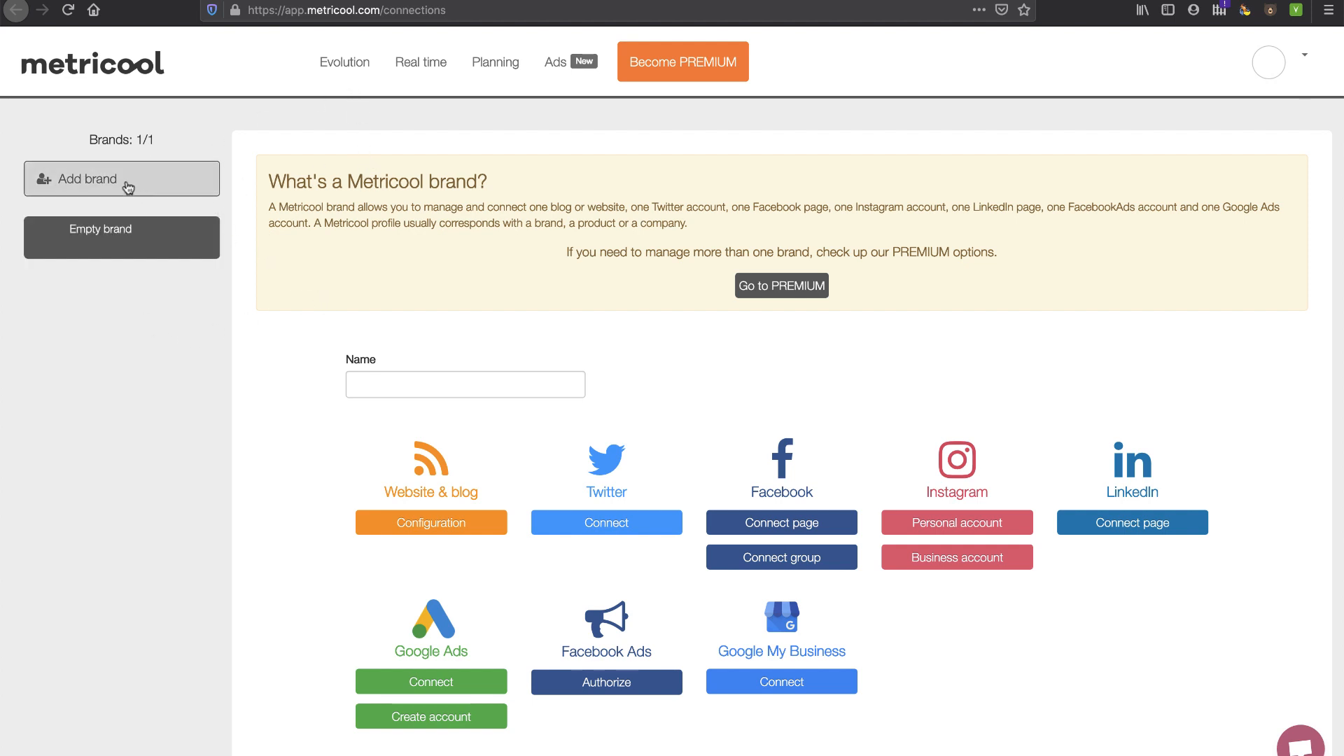
mouse_move(412, 426)
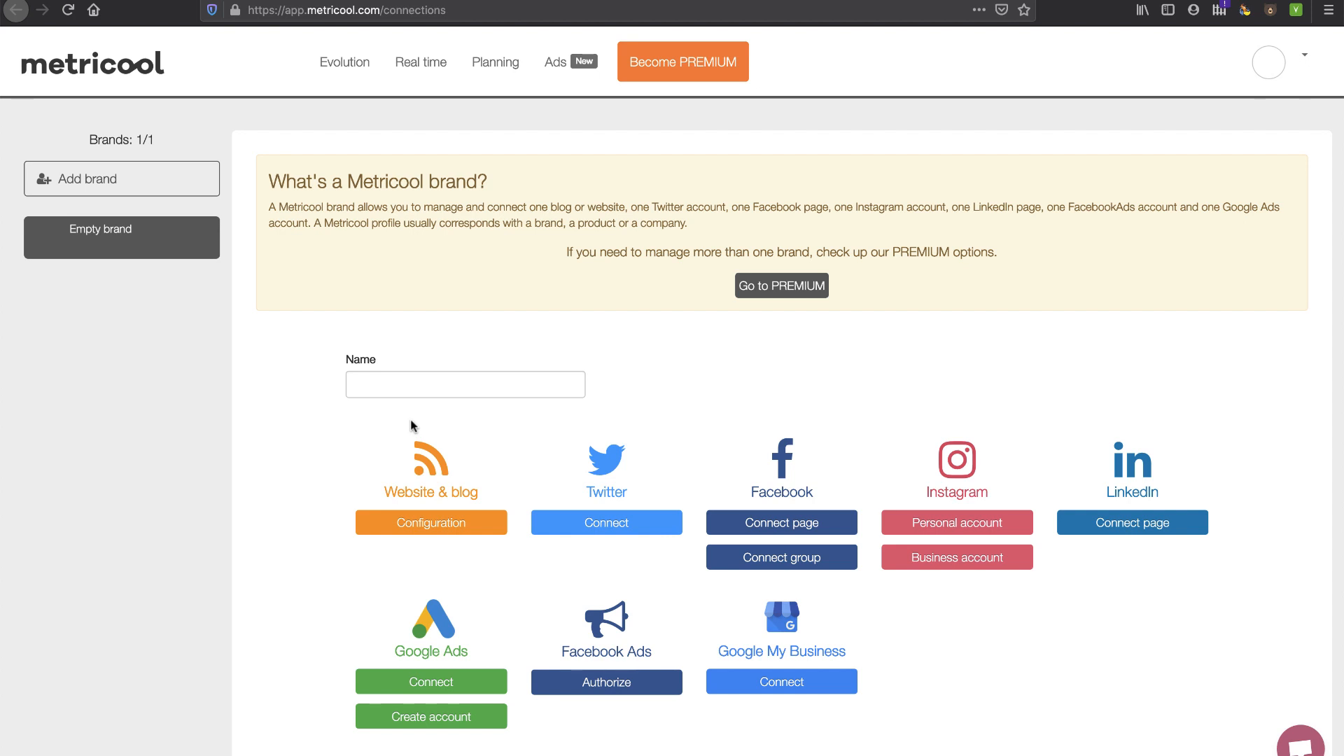
mouse_move(526, 305)
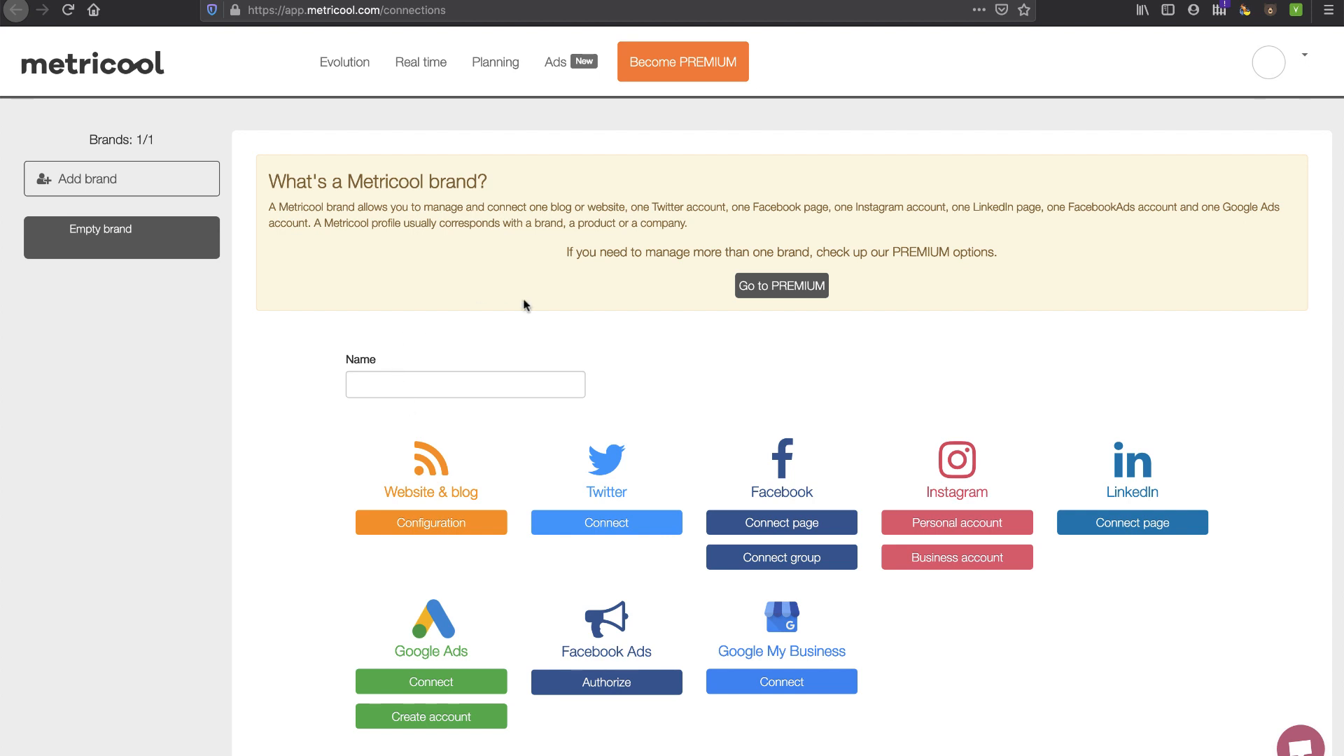
mouse_move(579, 337)
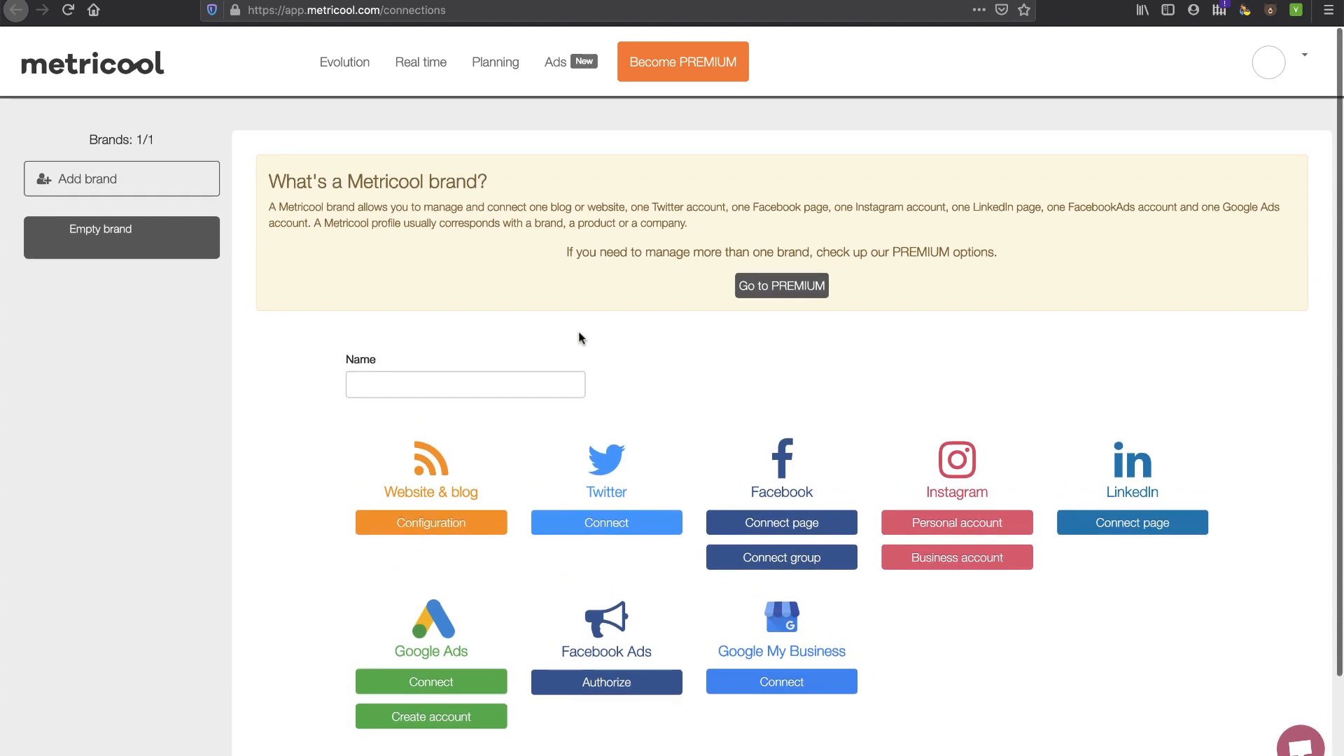
mouse_move(106, 236)
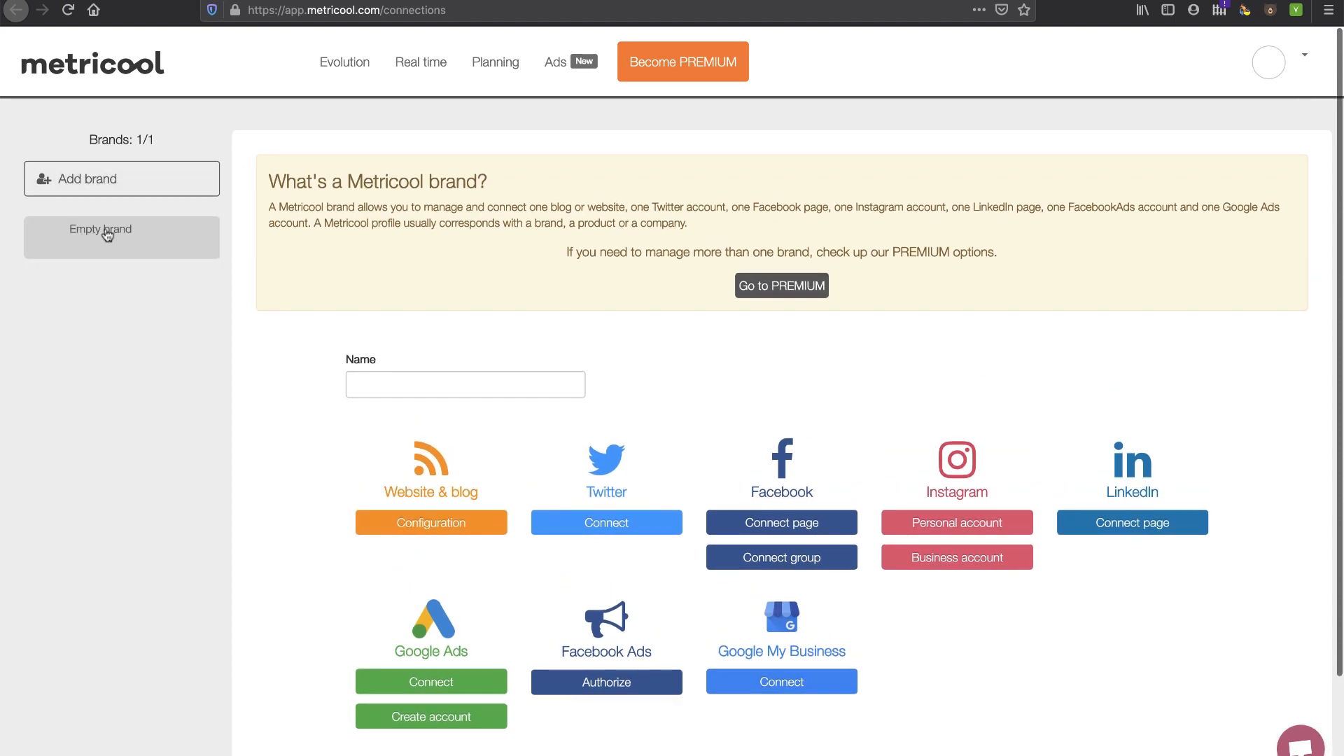
click(121, 237)
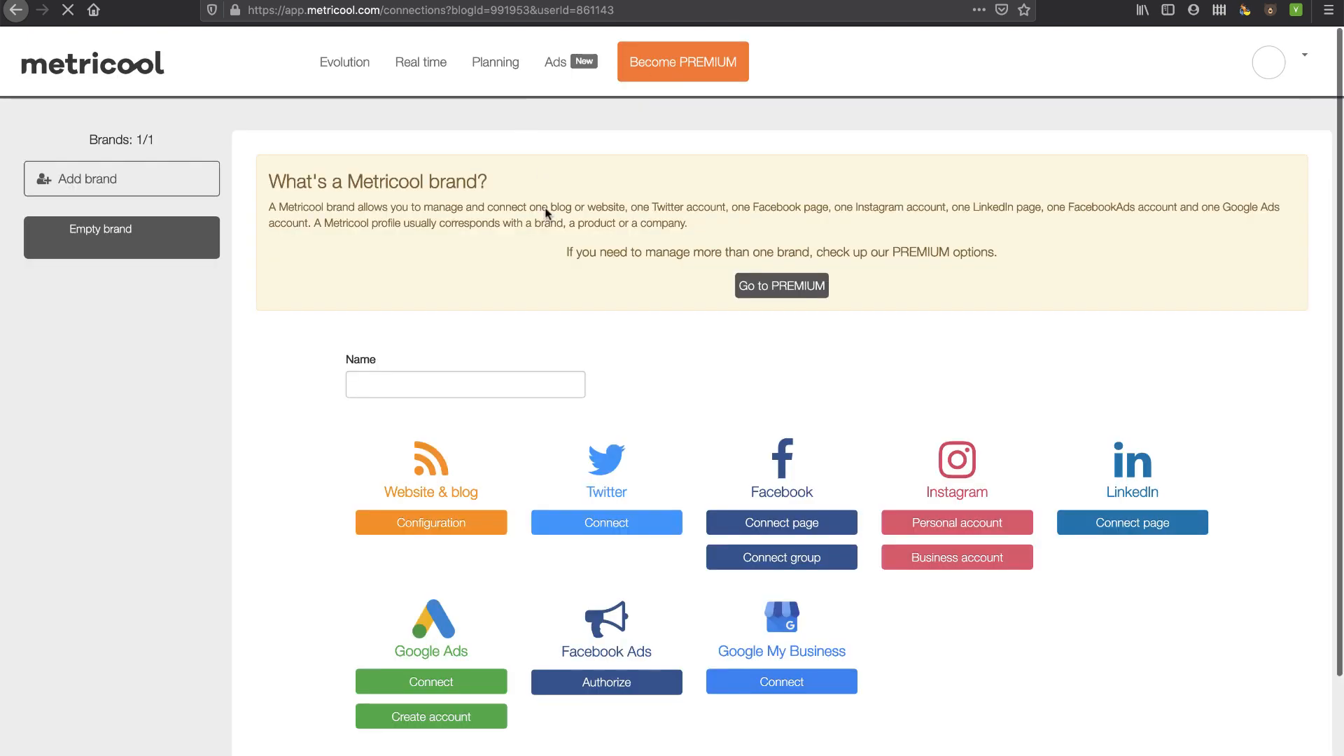
scroll(down, 3)
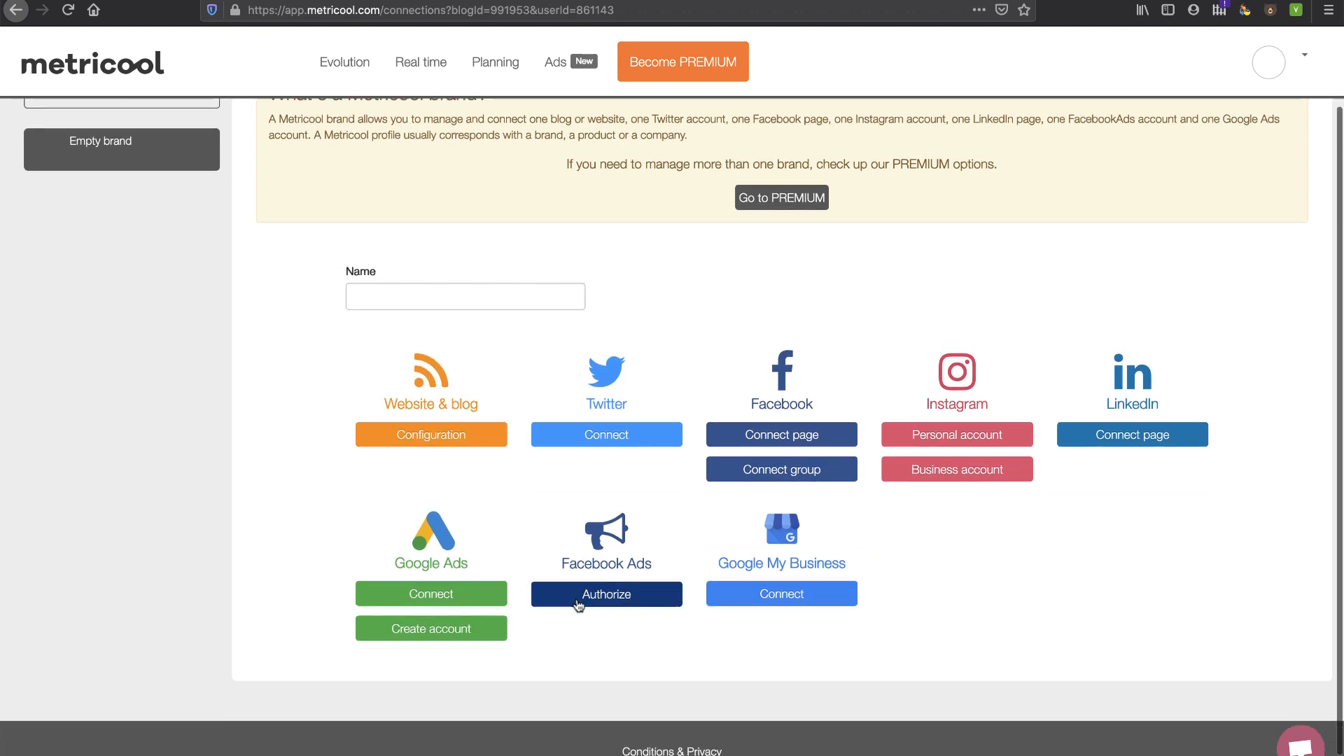
scroll(down, 3)
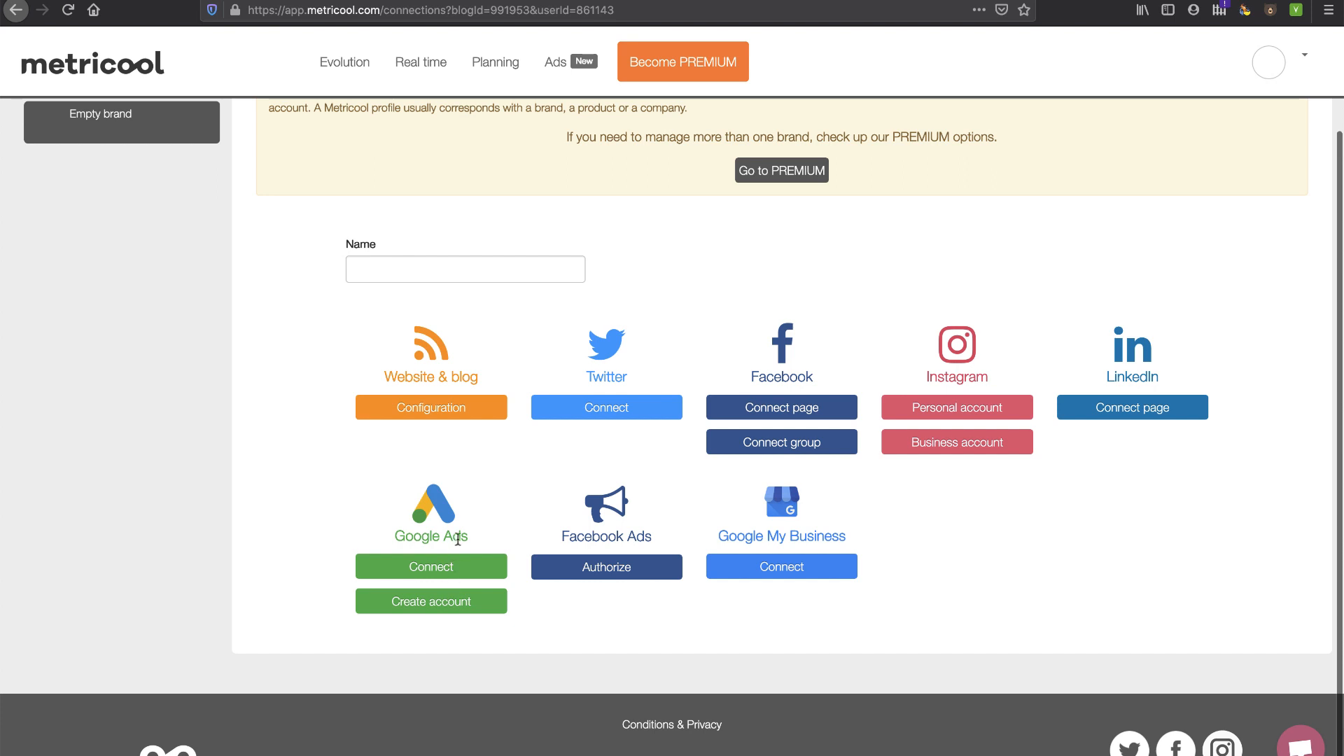
mouse_move(971, 435)
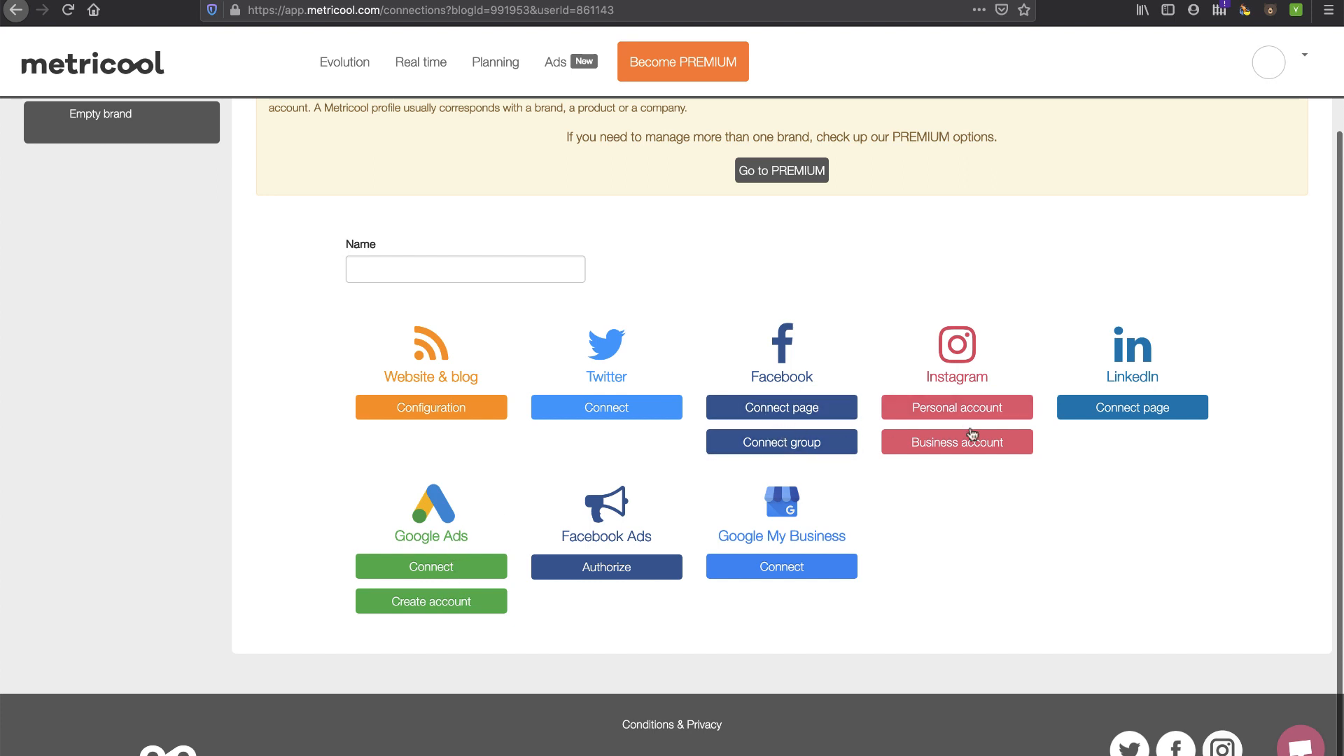
mouse_move(599, 443)
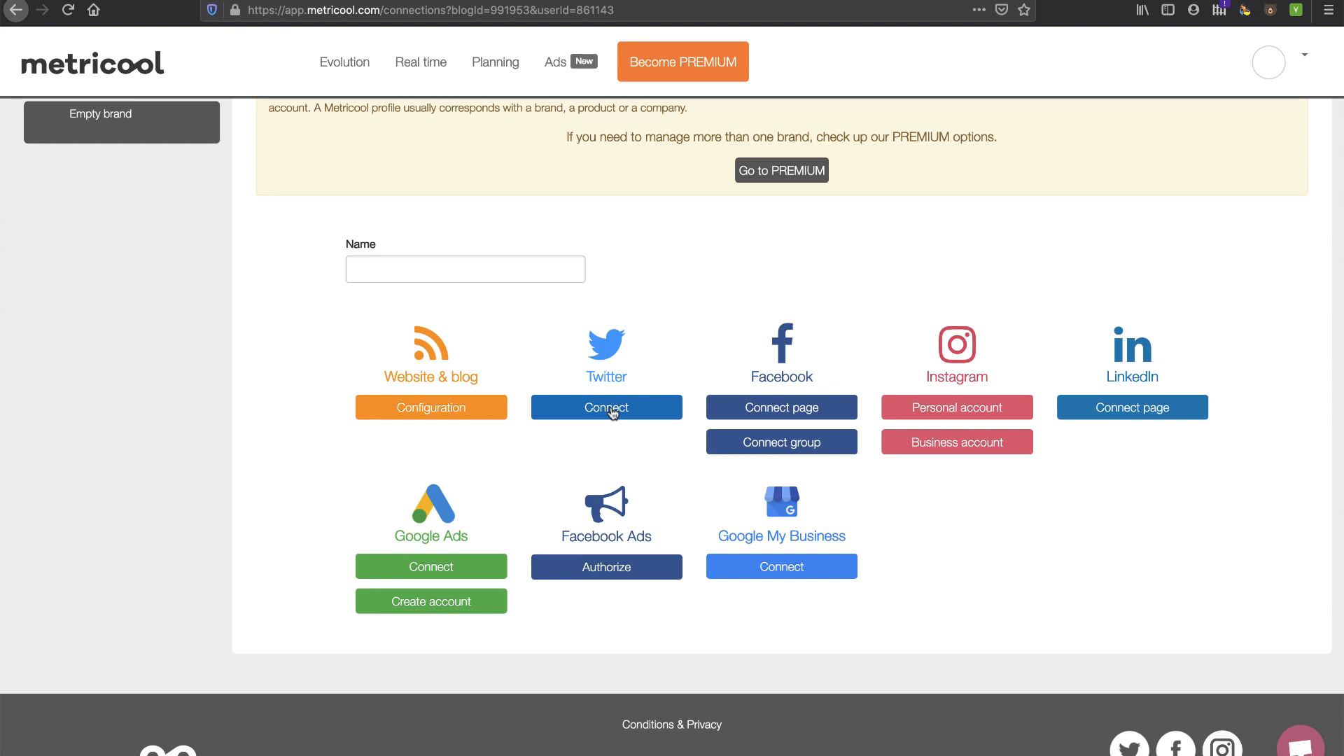
- Link a Twitter account by signing in as 'tec…' on the Authorize Metricool page
click(606, 406)
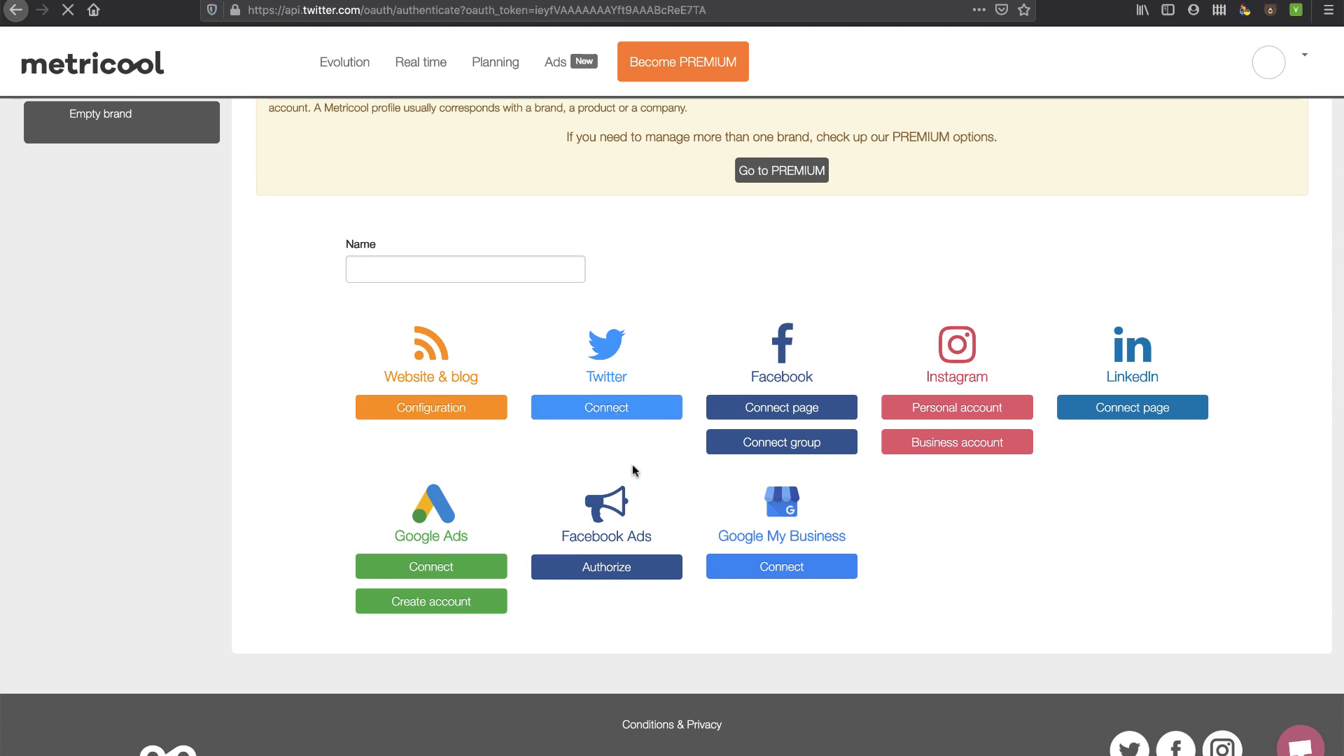
click(605, 408)
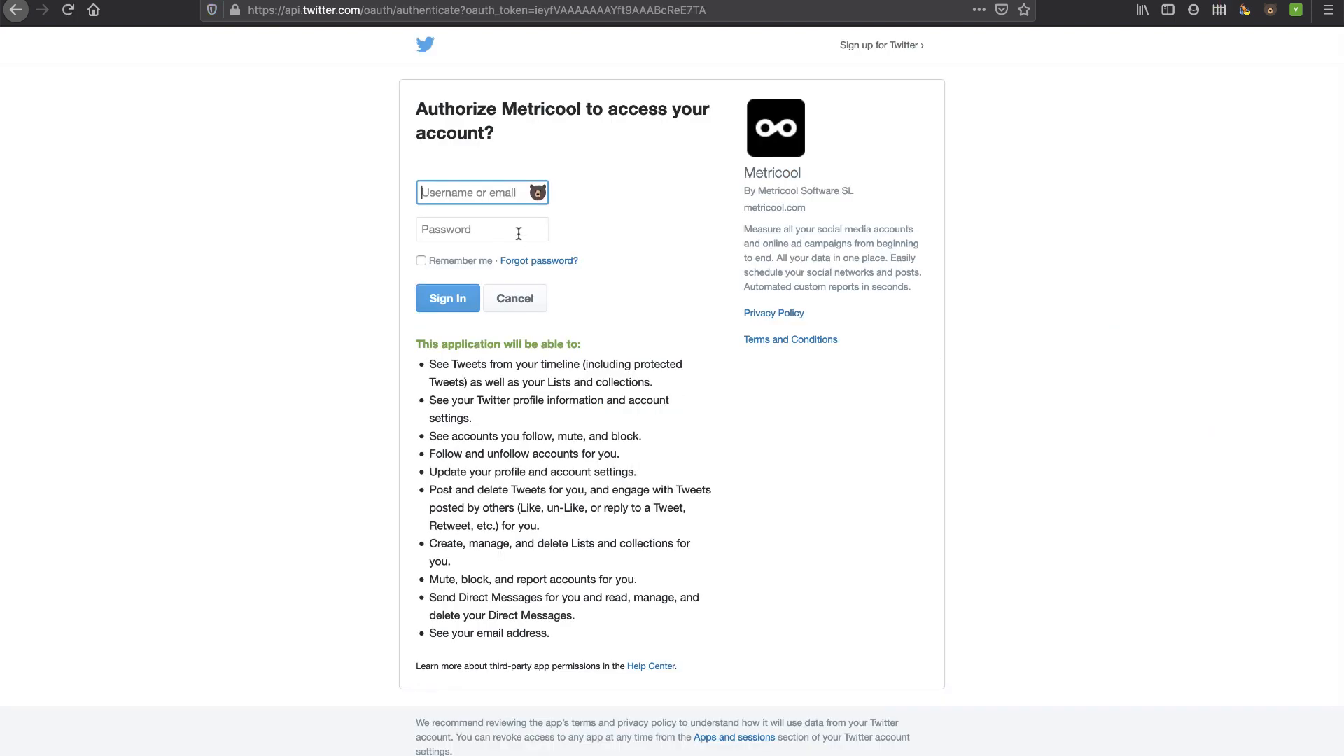
text(techsmartboss)
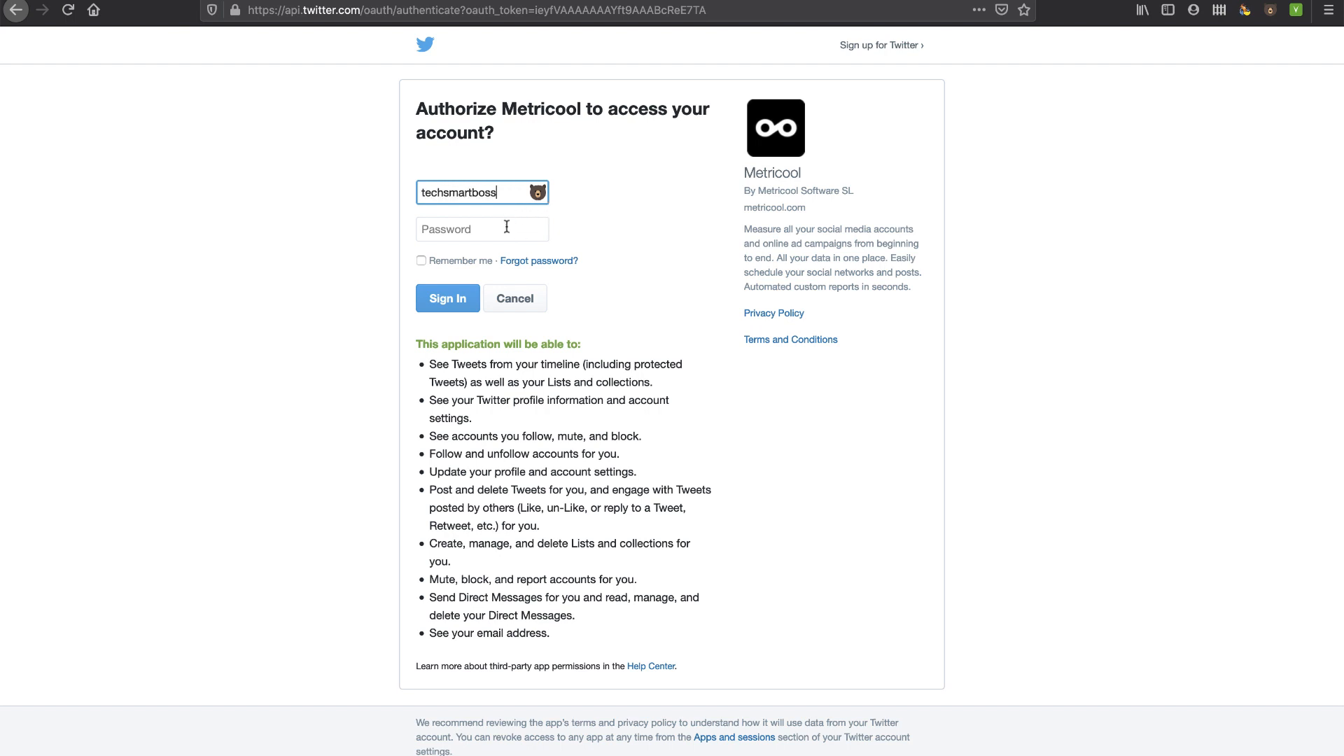
click(481, 229)
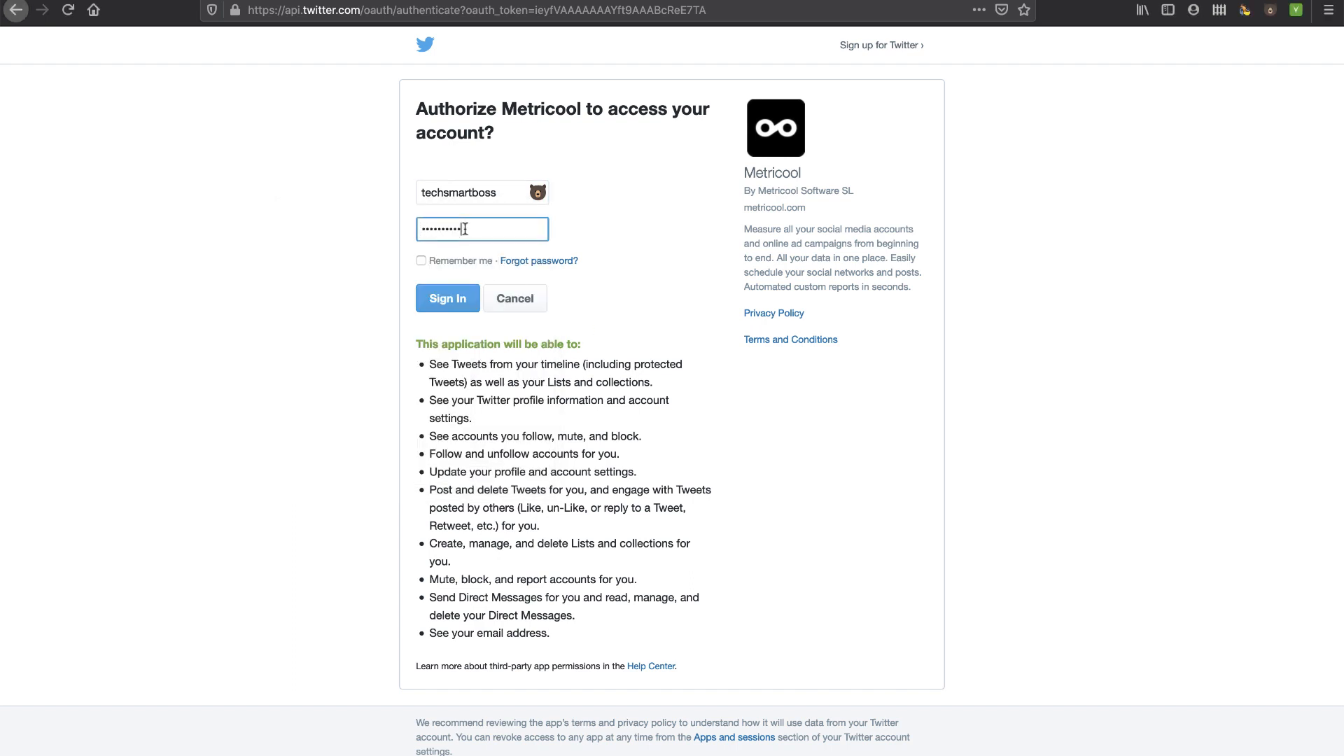
click(446, 299)
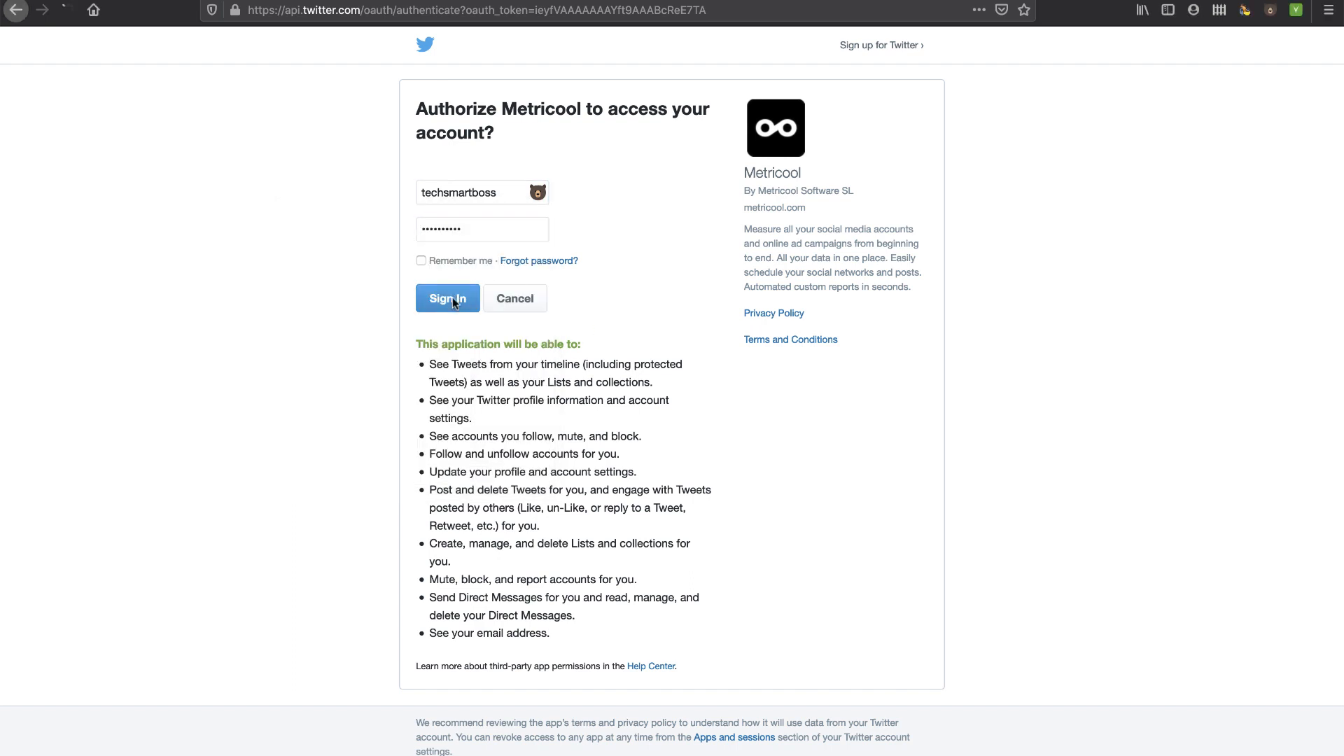
click(447, 298)
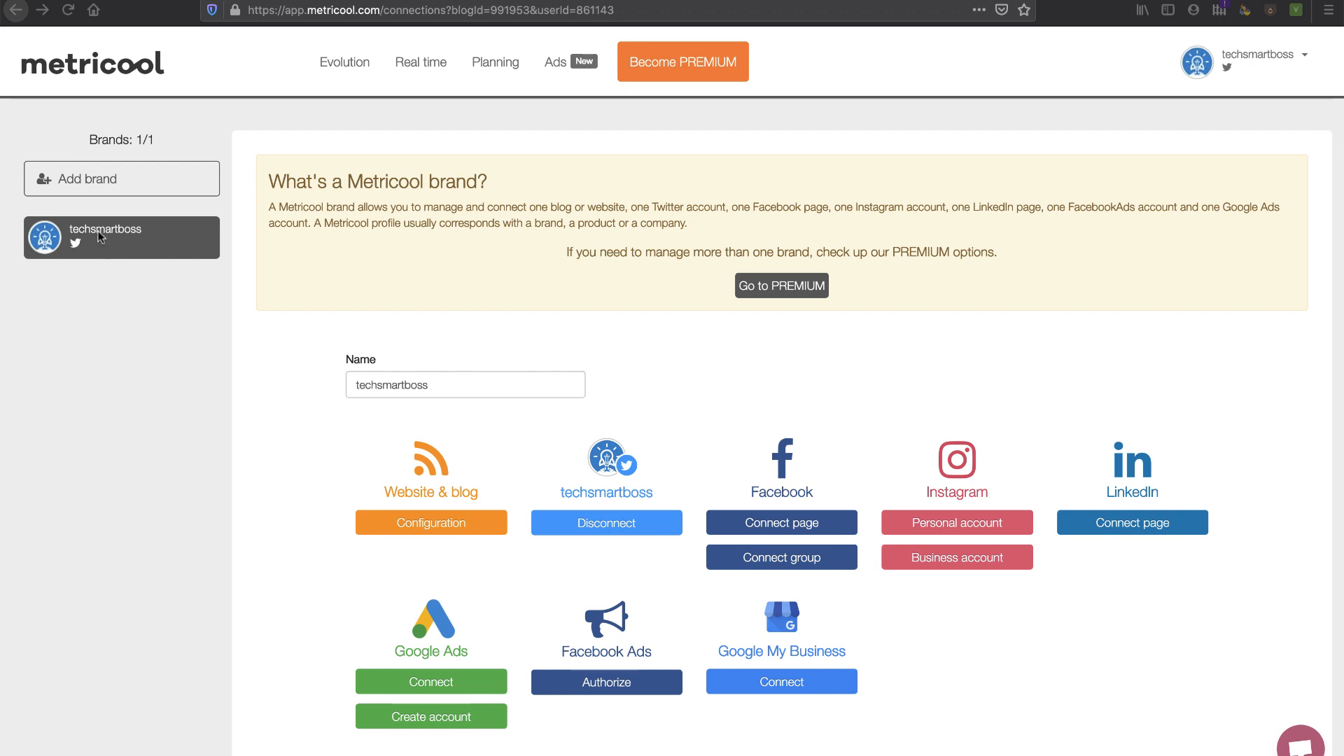
mouse_move(144, 249)
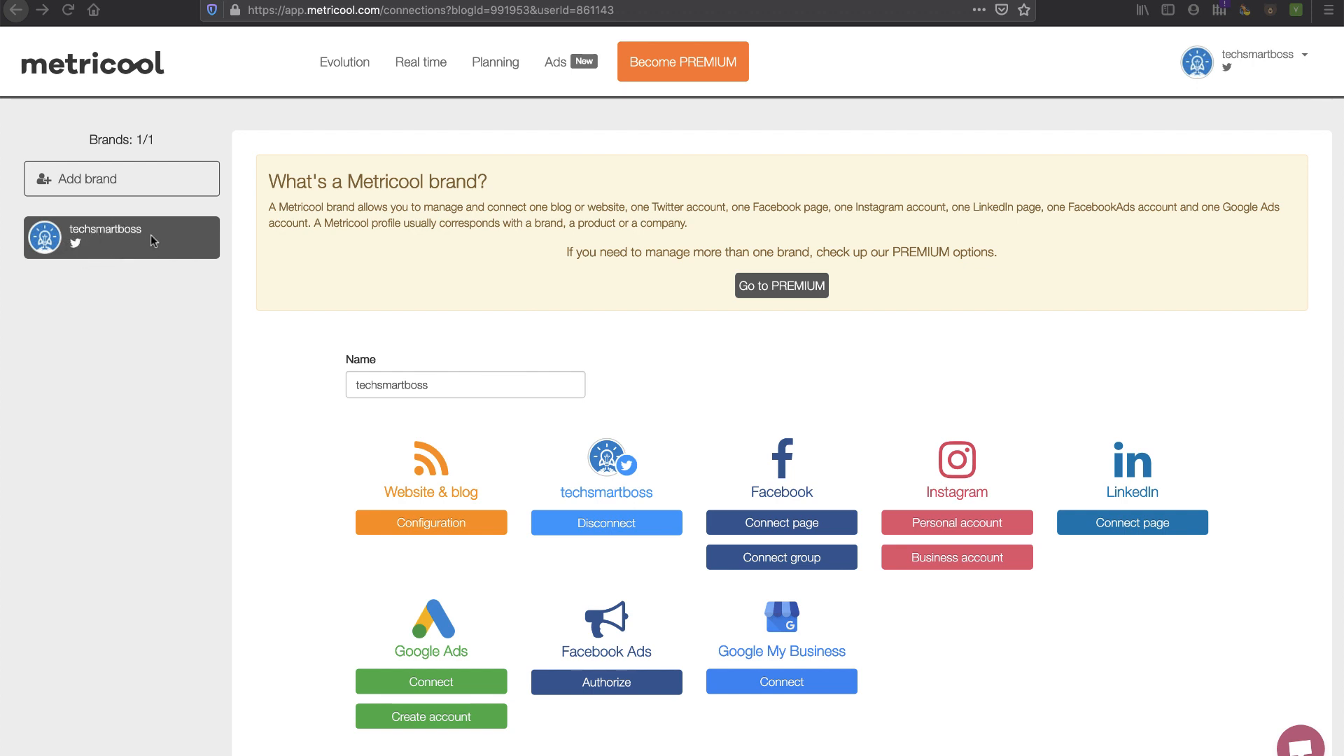
mouse_move(159, 238)
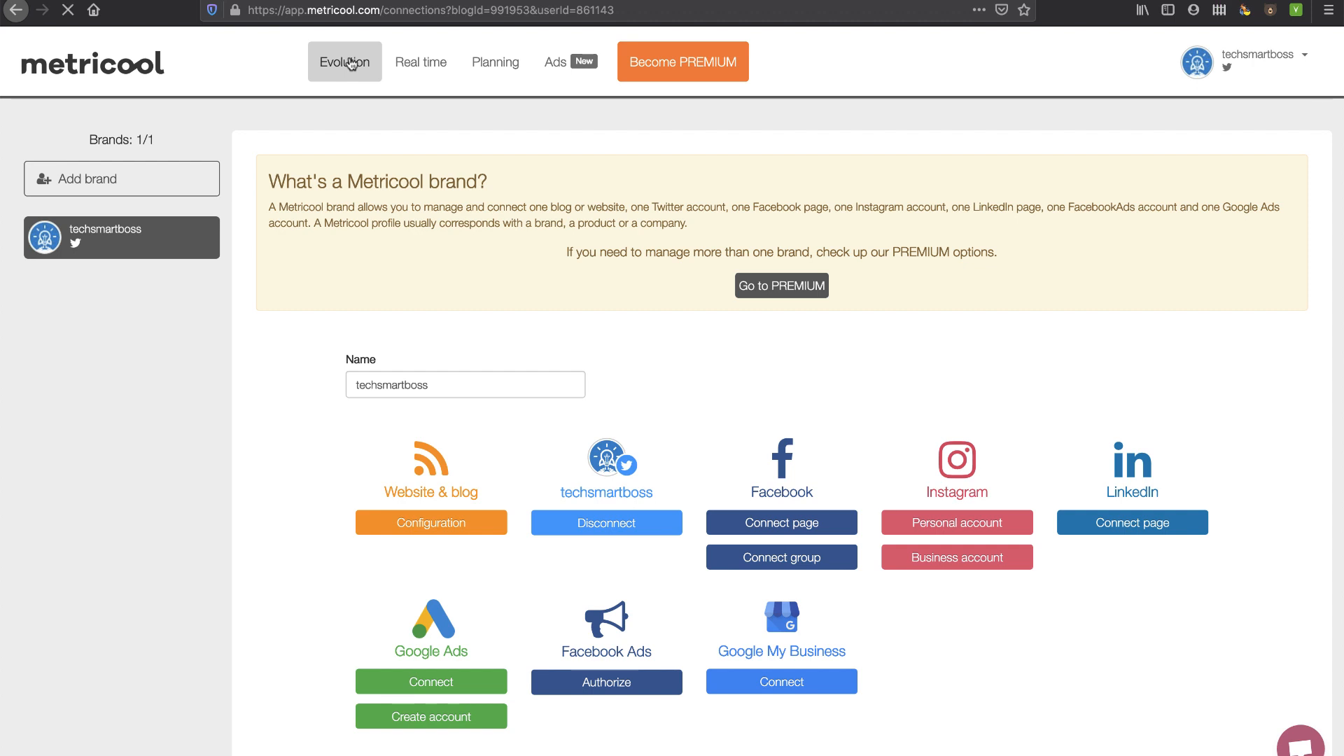
- Open Evolution analytics and scroll through Growth, Followers Balance, Posts and Ranking of Tweets
click(344, 62)
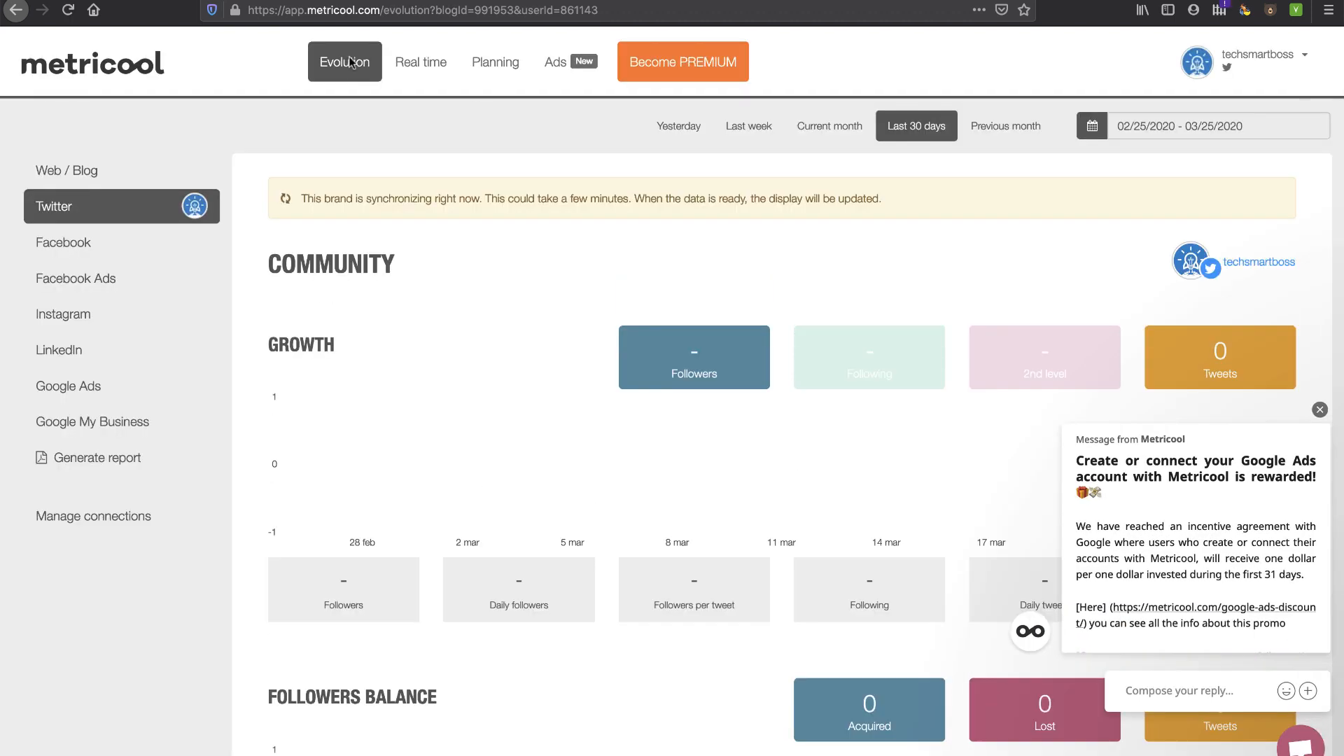
mouse_move(805, 493)
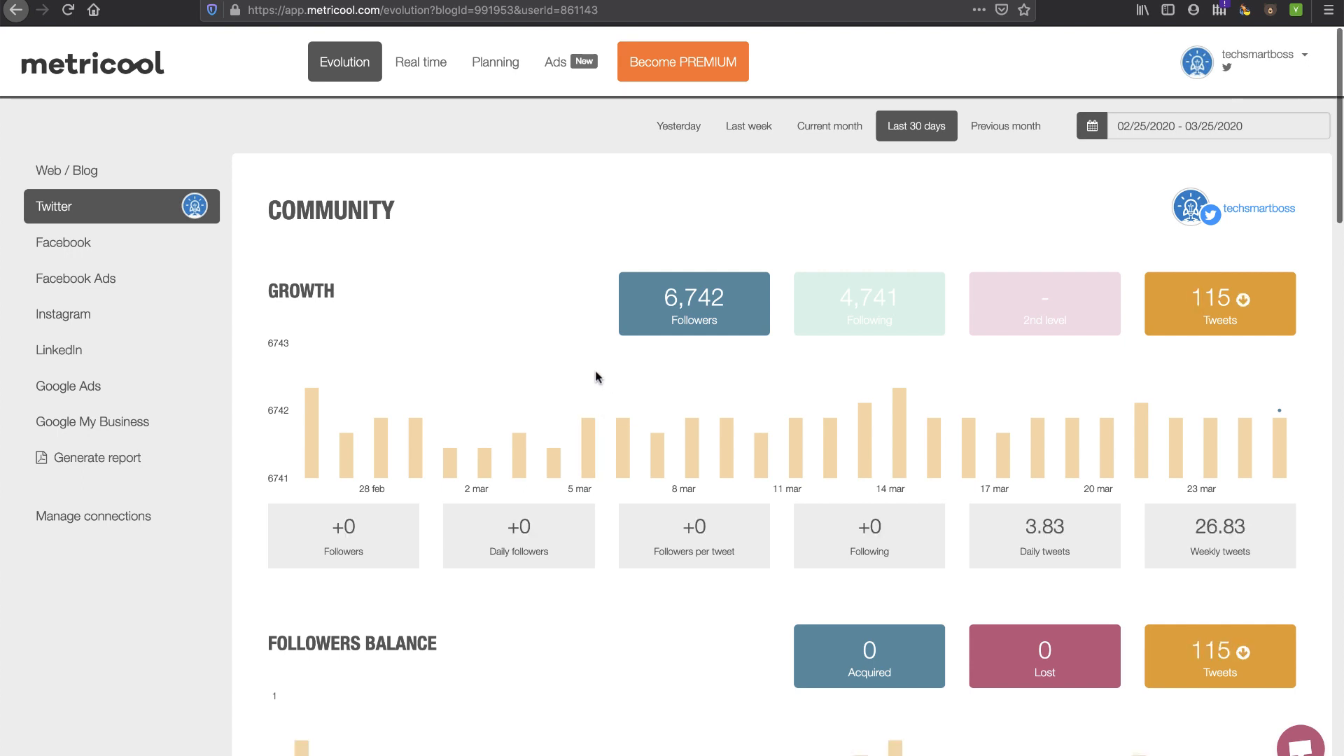
mouse_move(137, 219)
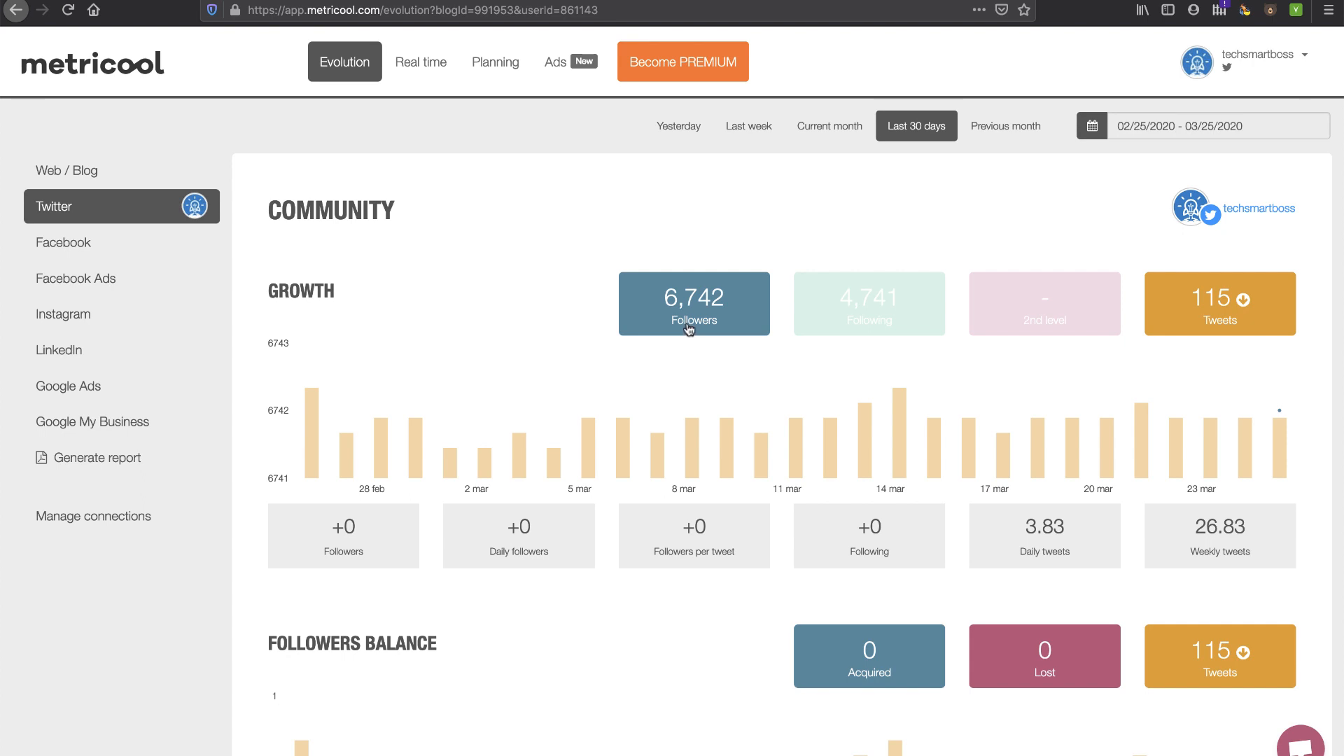
mouse_move(1195, 350)
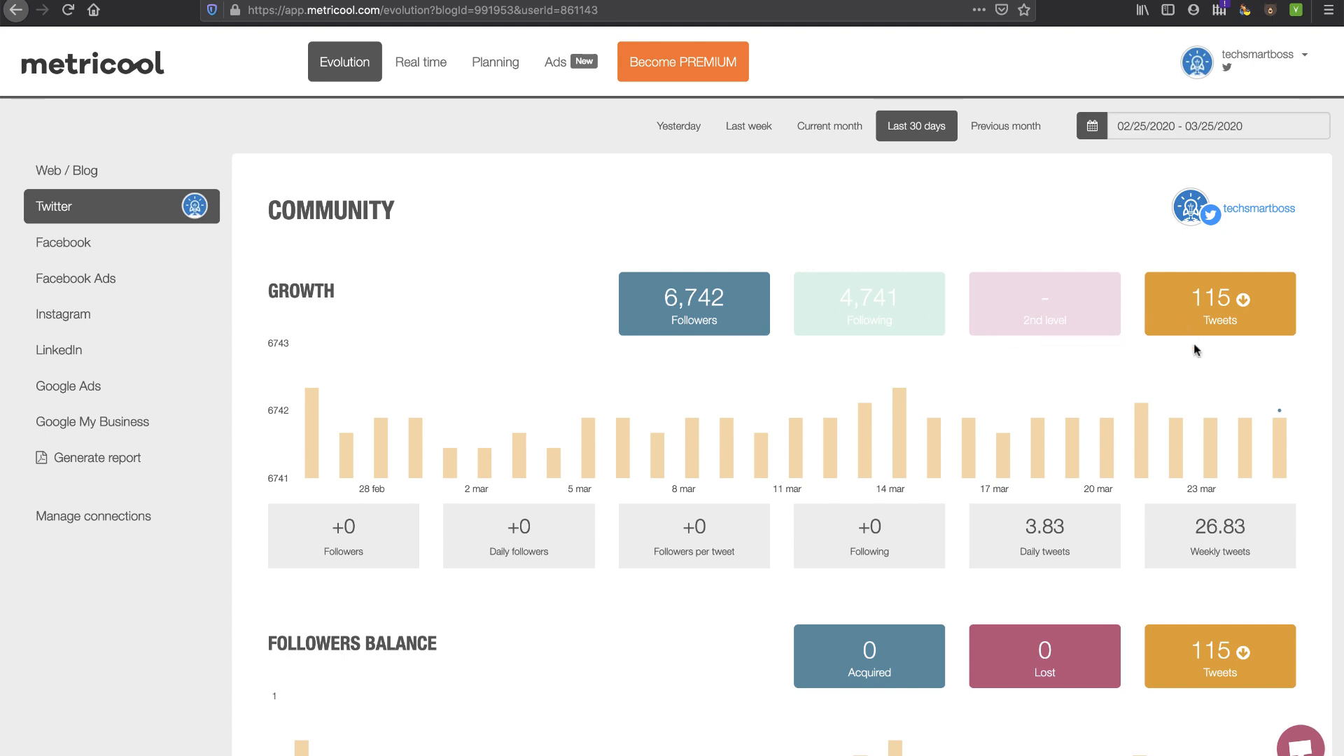
mouse_move(1005, 448)
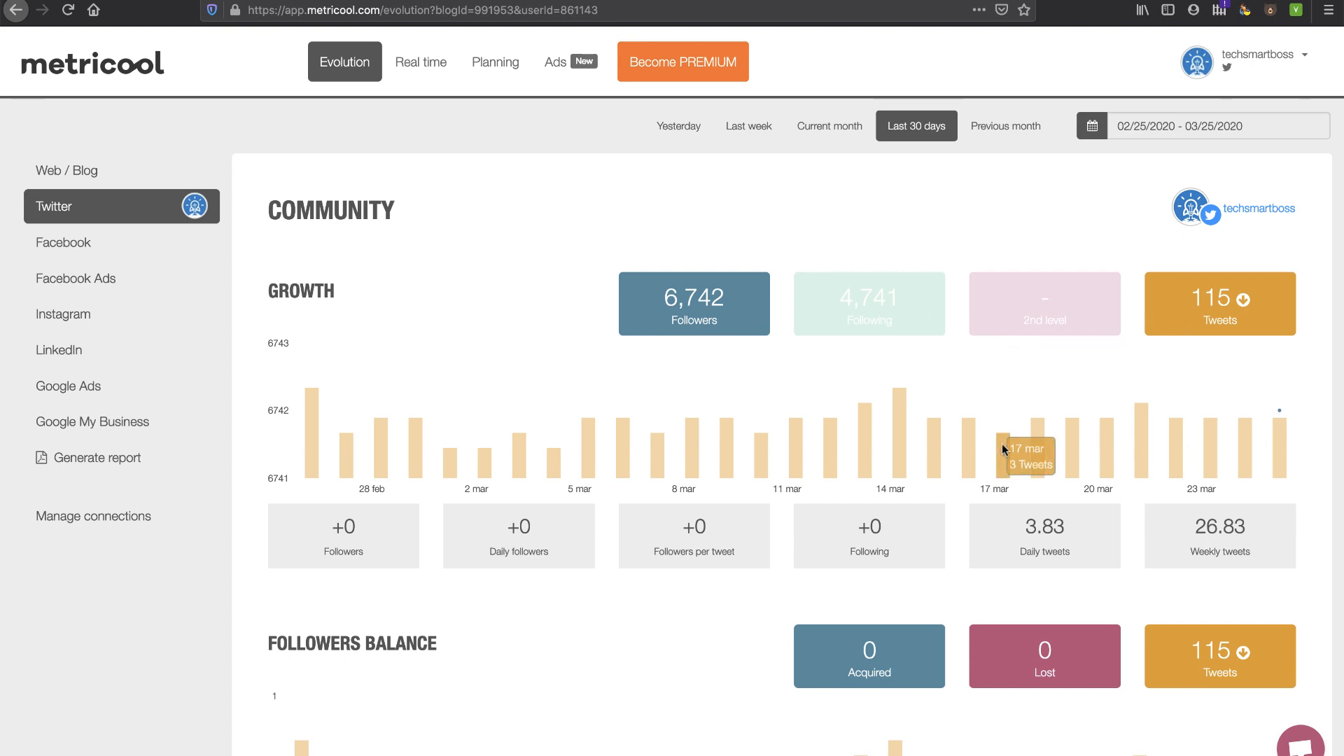
mouse_move(1111, 464)
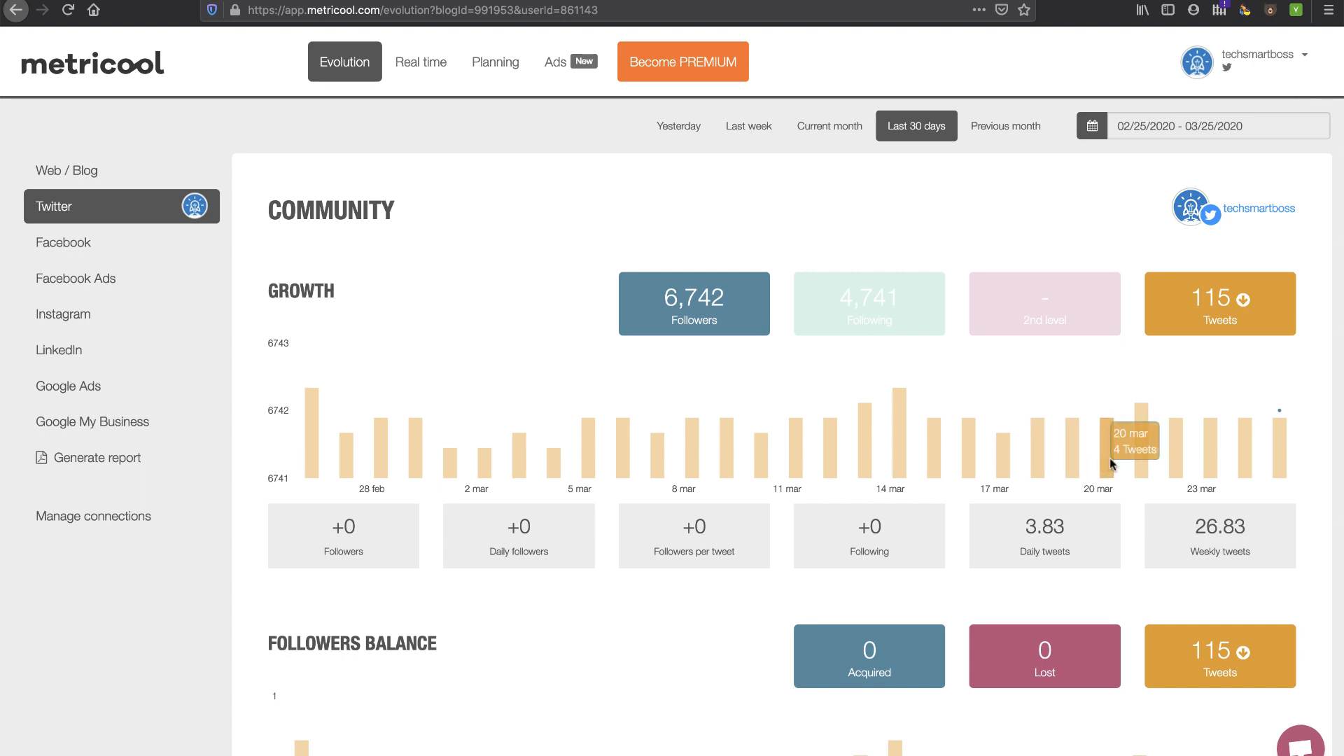
mouse_move(1177, 466)
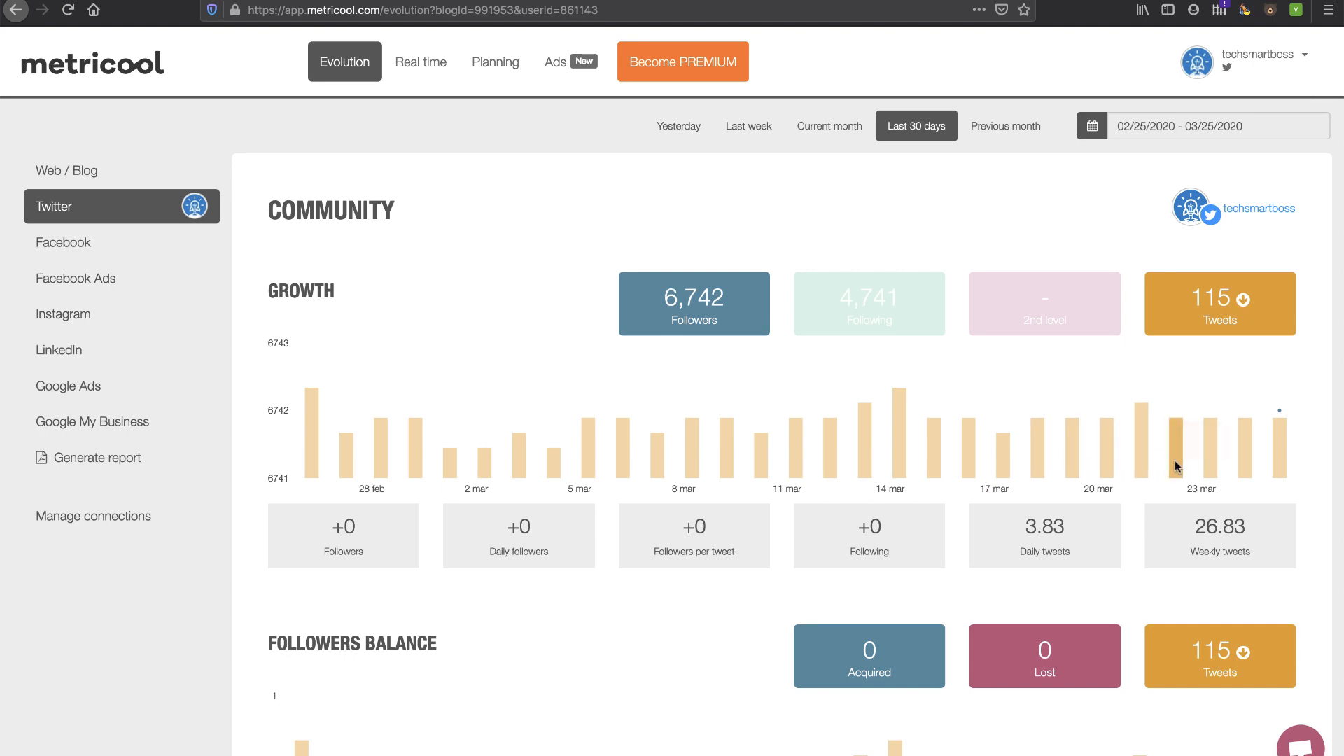
mouse_move(1279, 454)
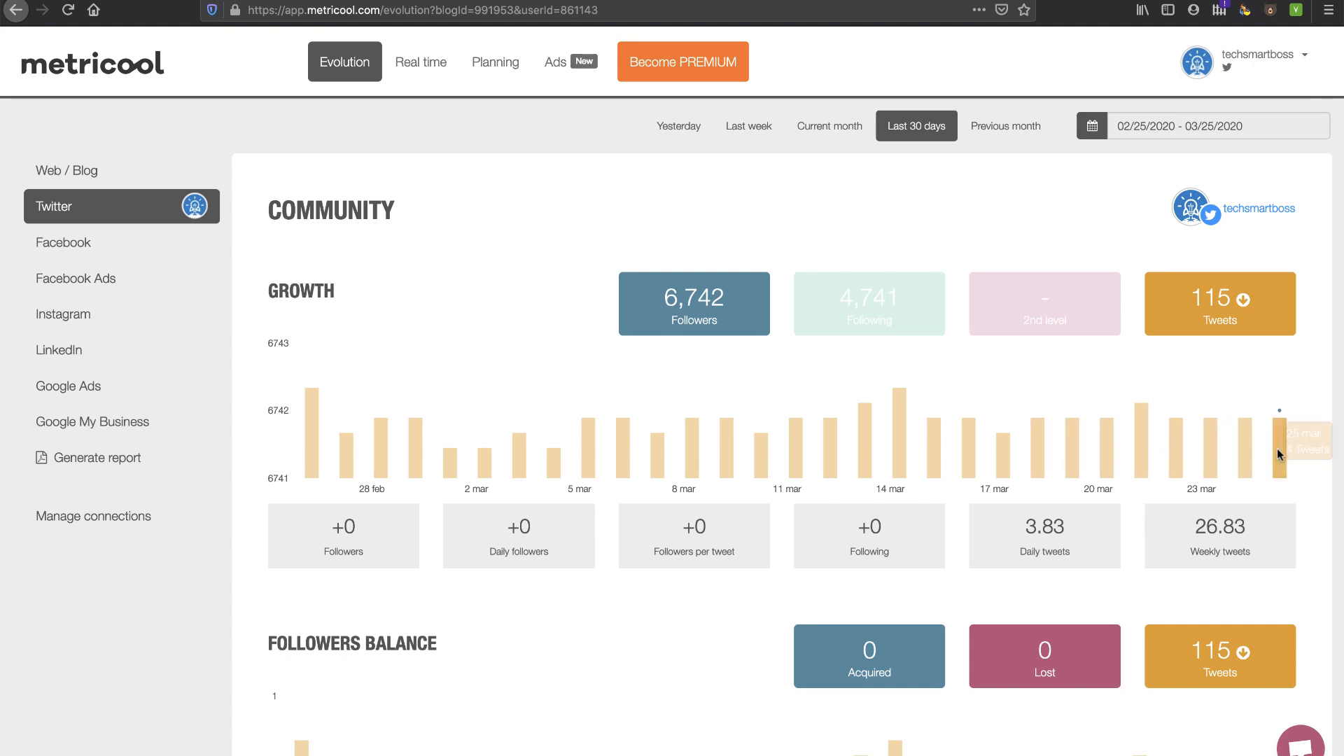
scroll(down, 3)
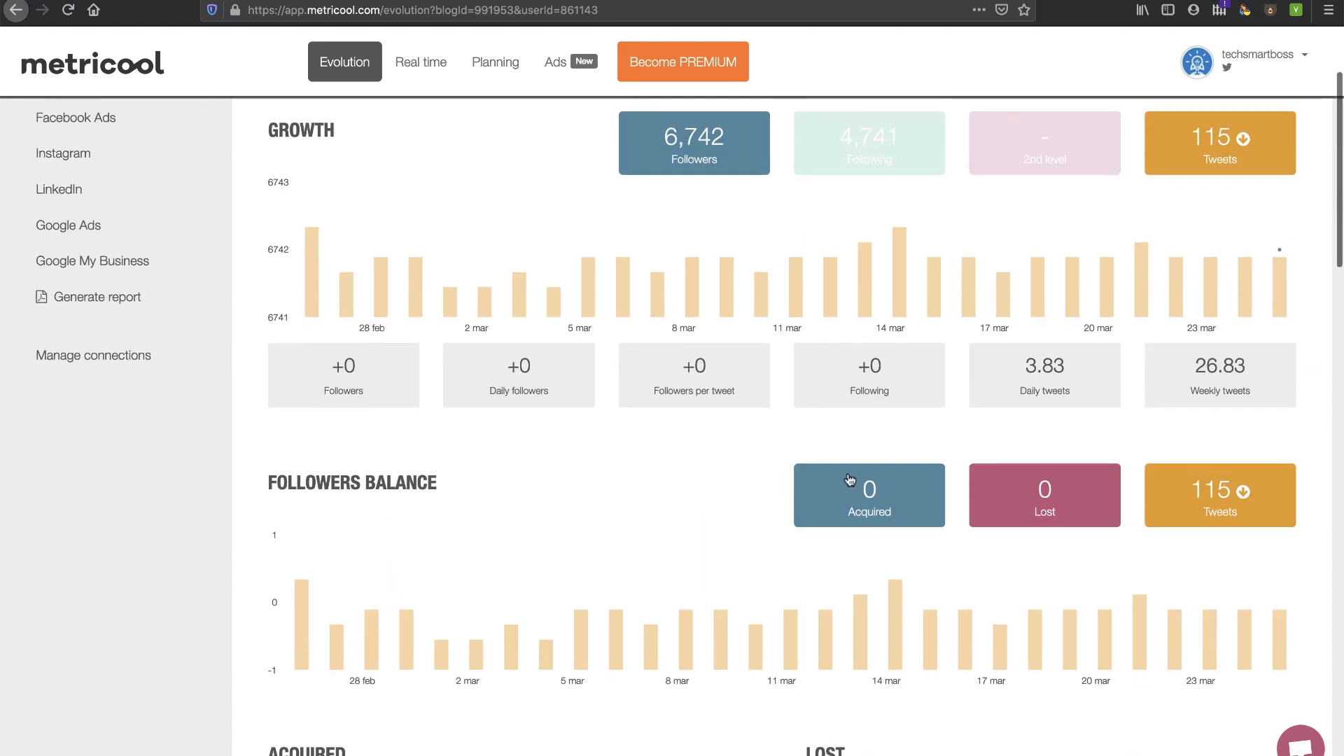
scroll(down, 3)
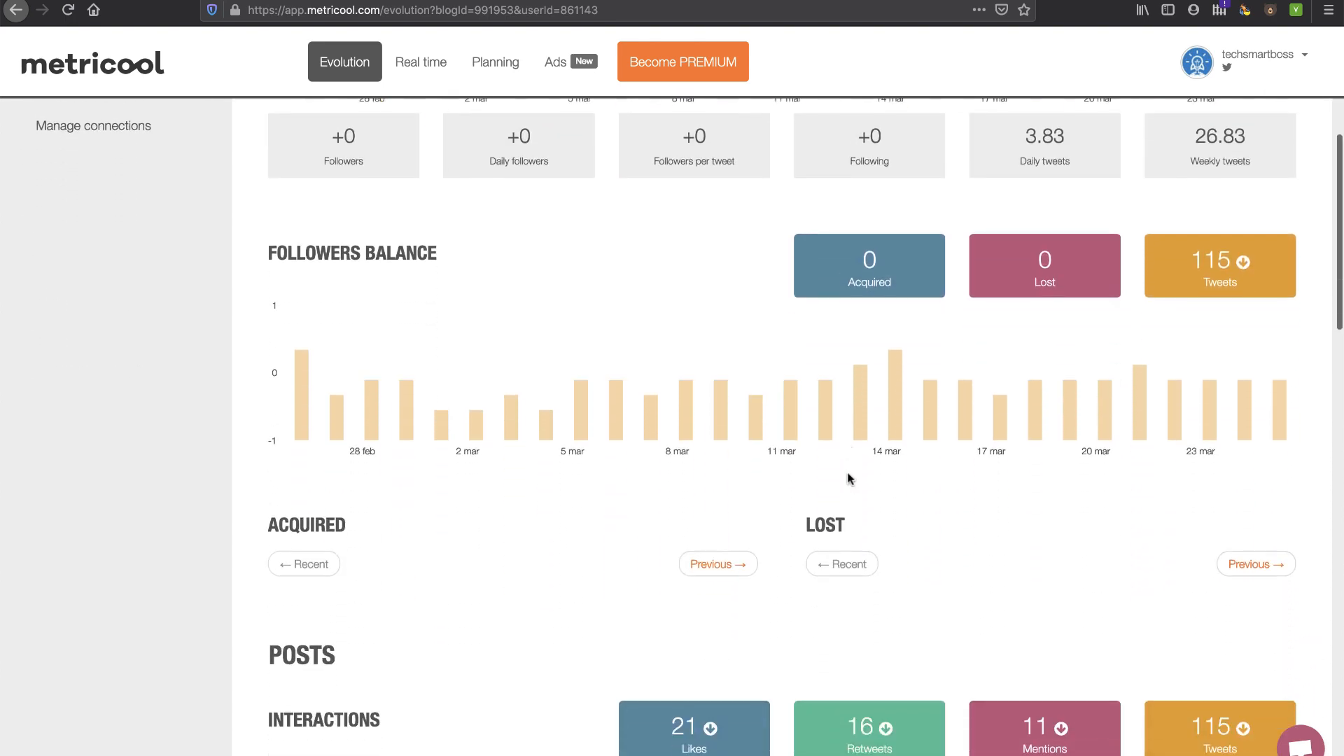
scroll(down, 3)
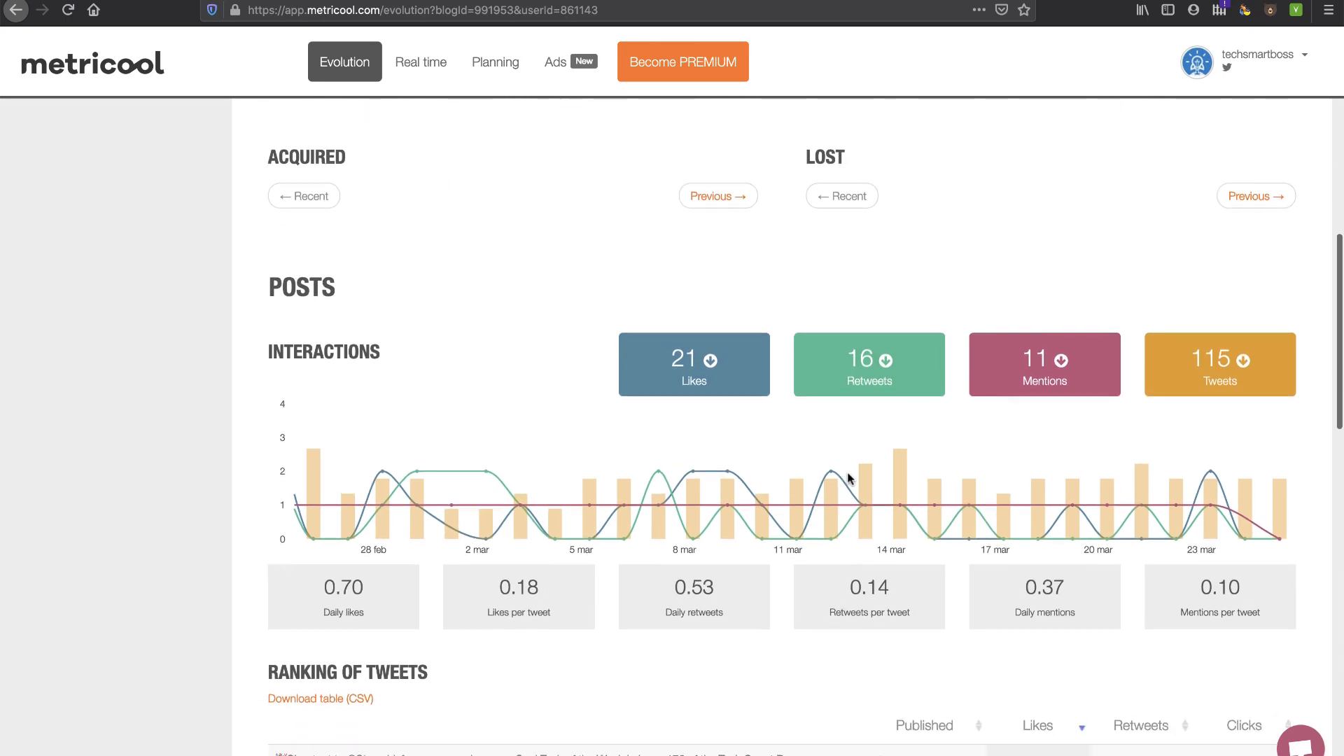
scroll(down, 3)
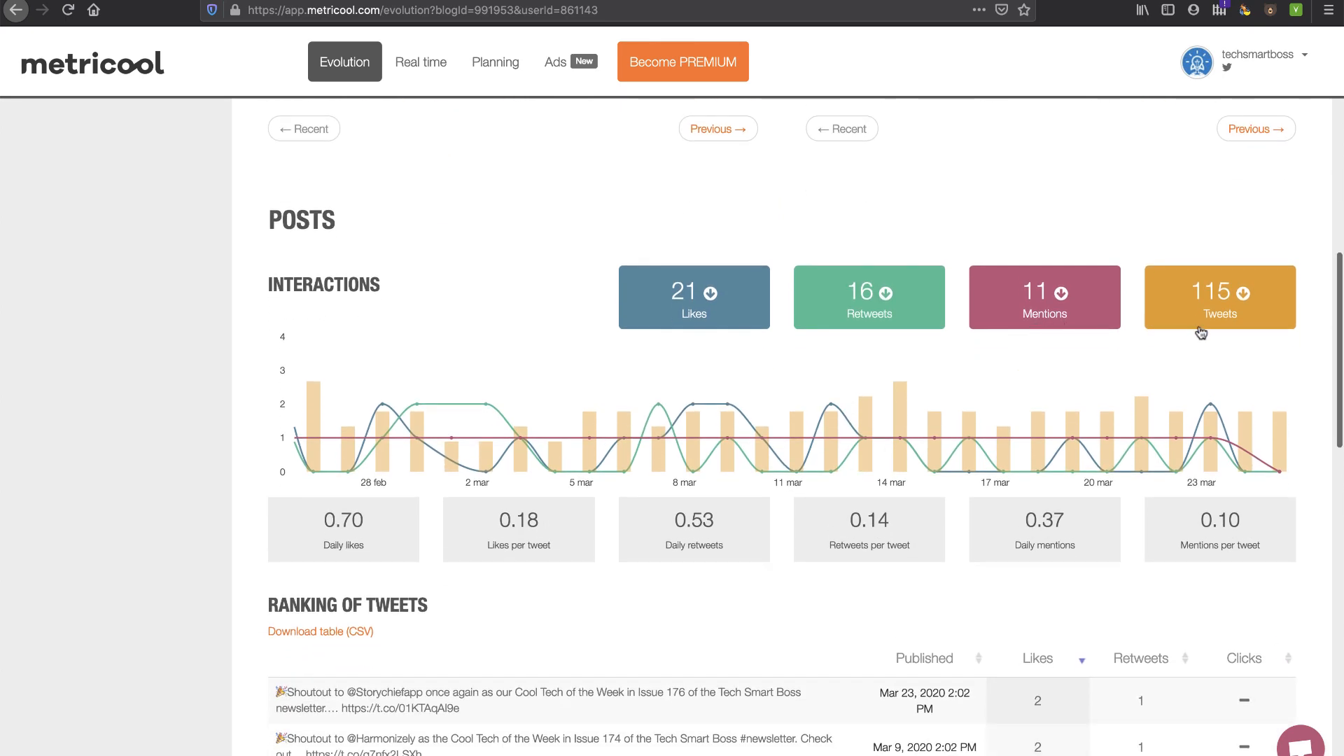
scroll(down, 3)
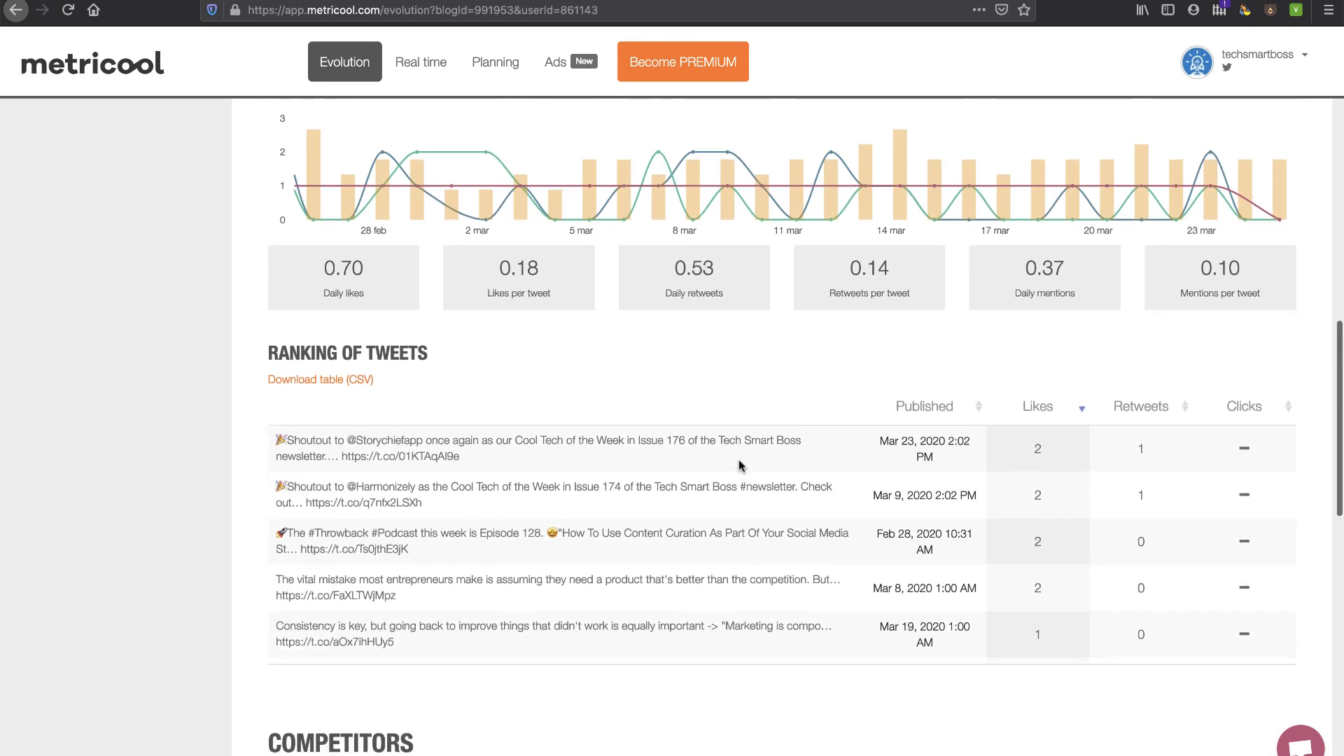
scroll(down, 3)
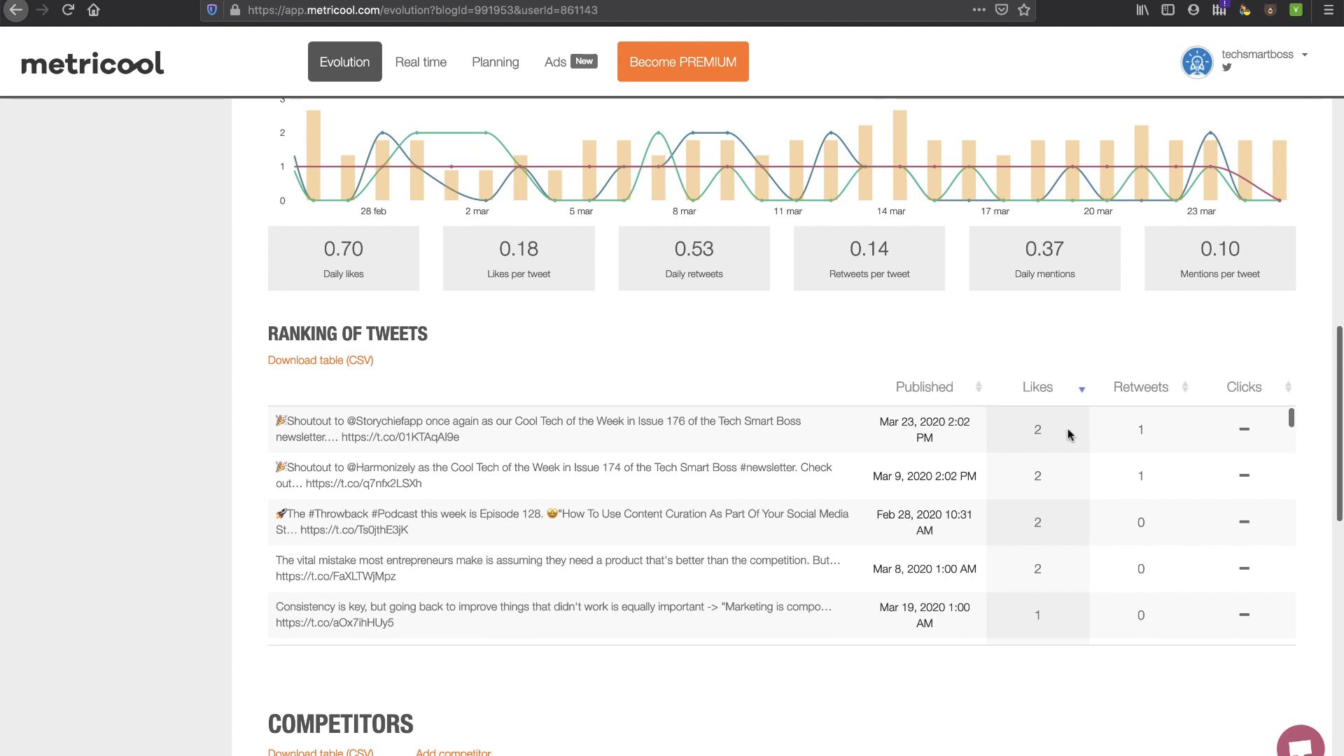
mouse_move(663, 440)
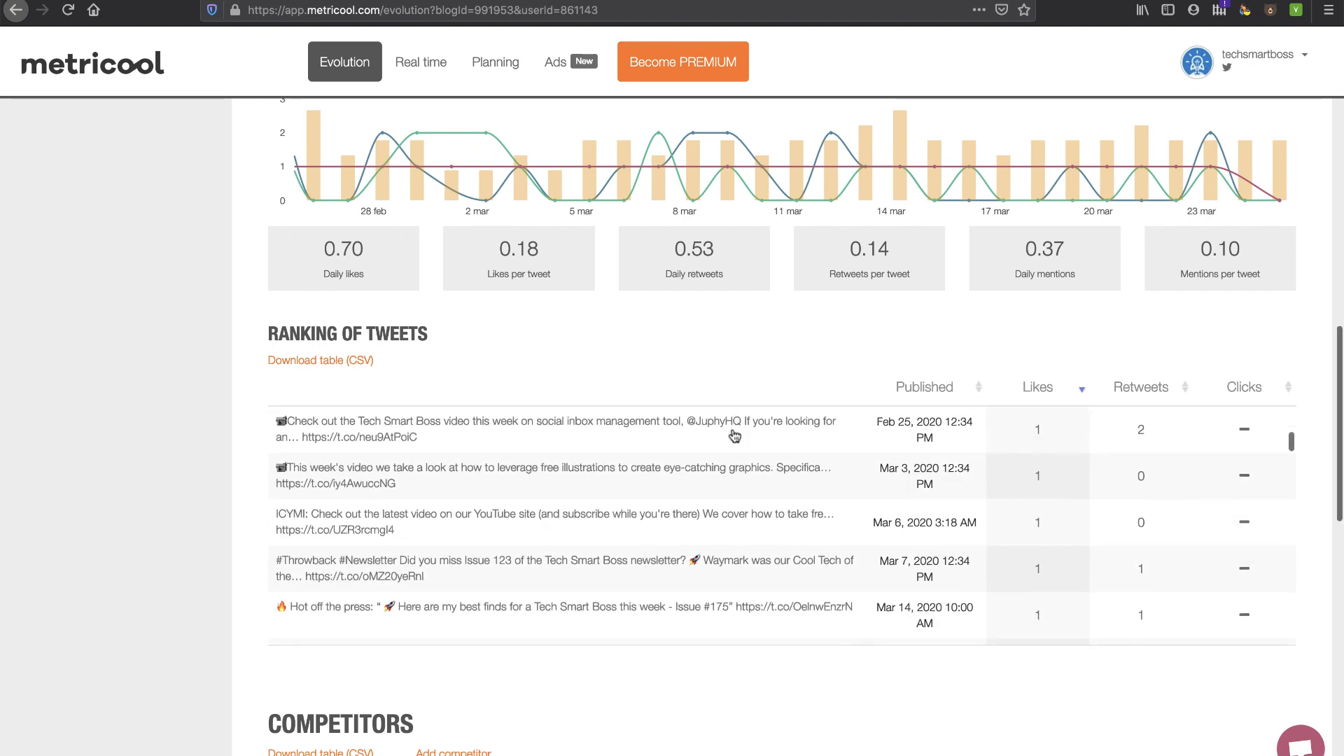
scroll(down, 3)
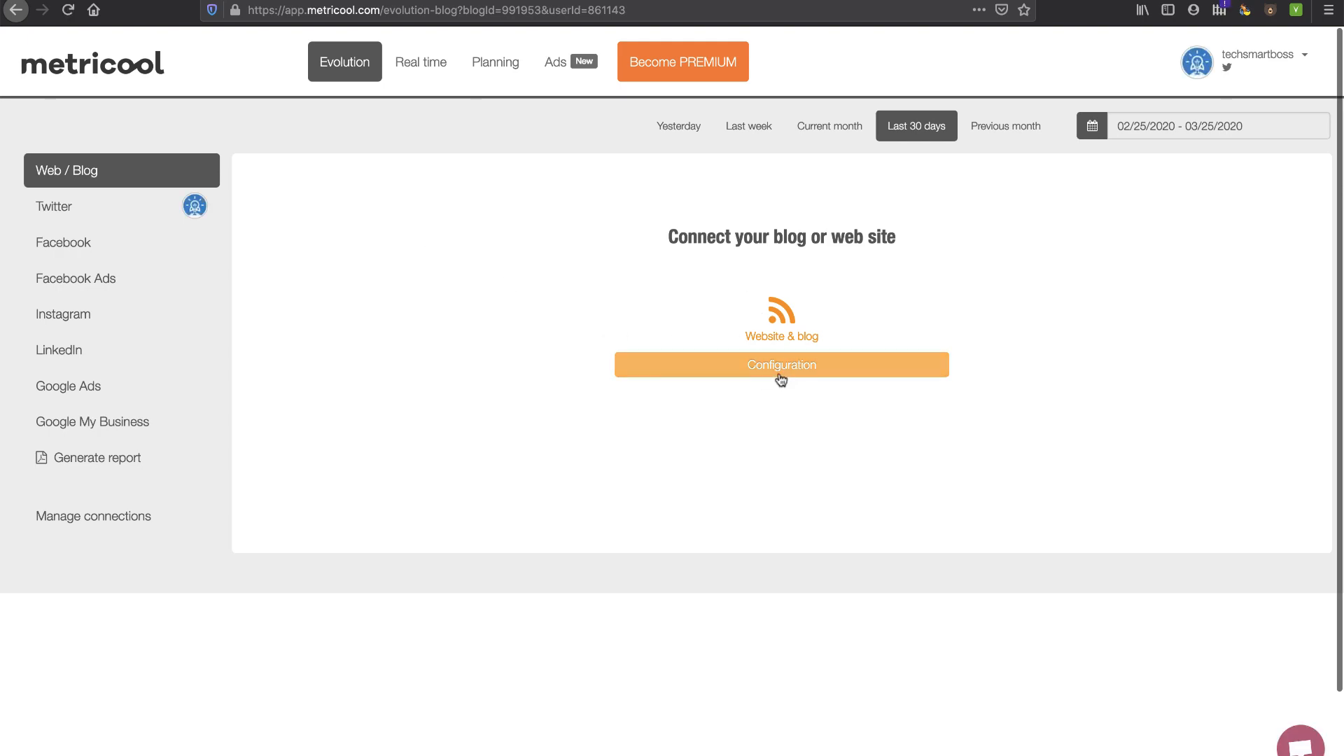
- Review and close the Web / Blog tracking-code options, then open Manage connections
click(780, 364)
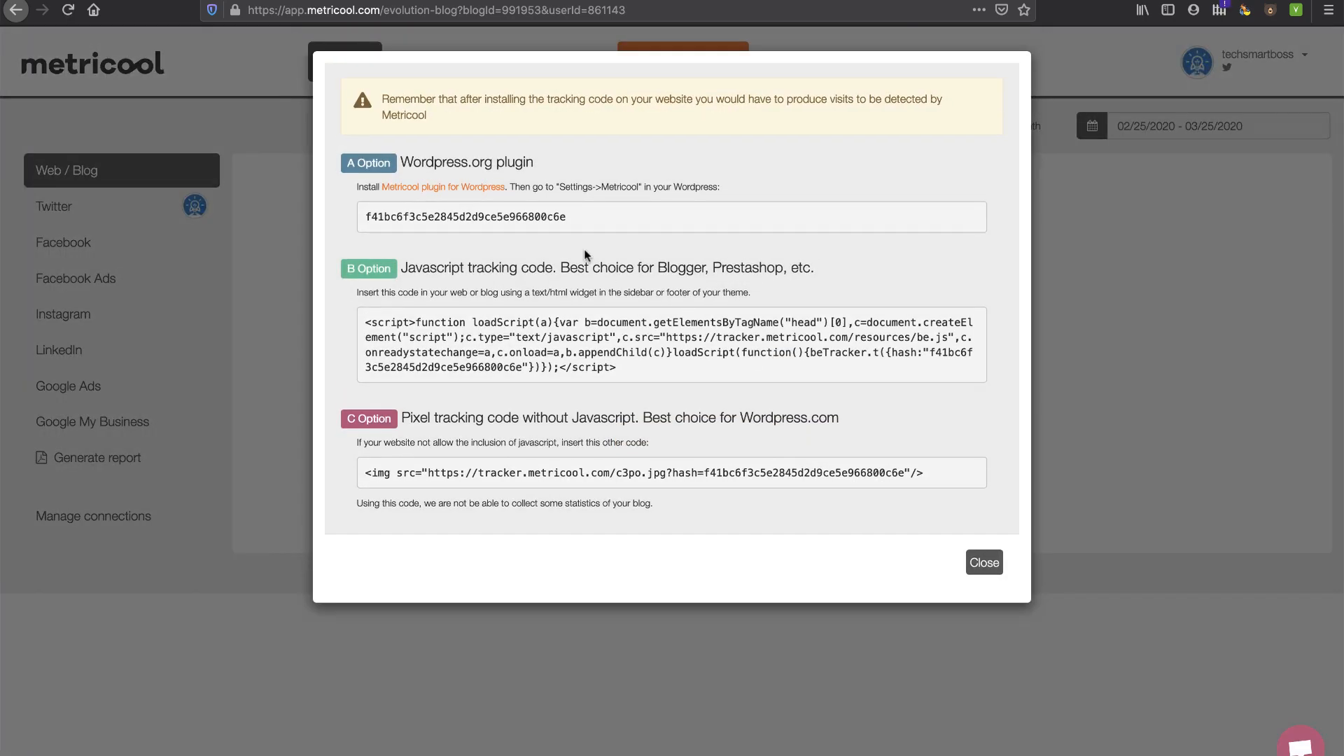
mouse_move(411, 180)
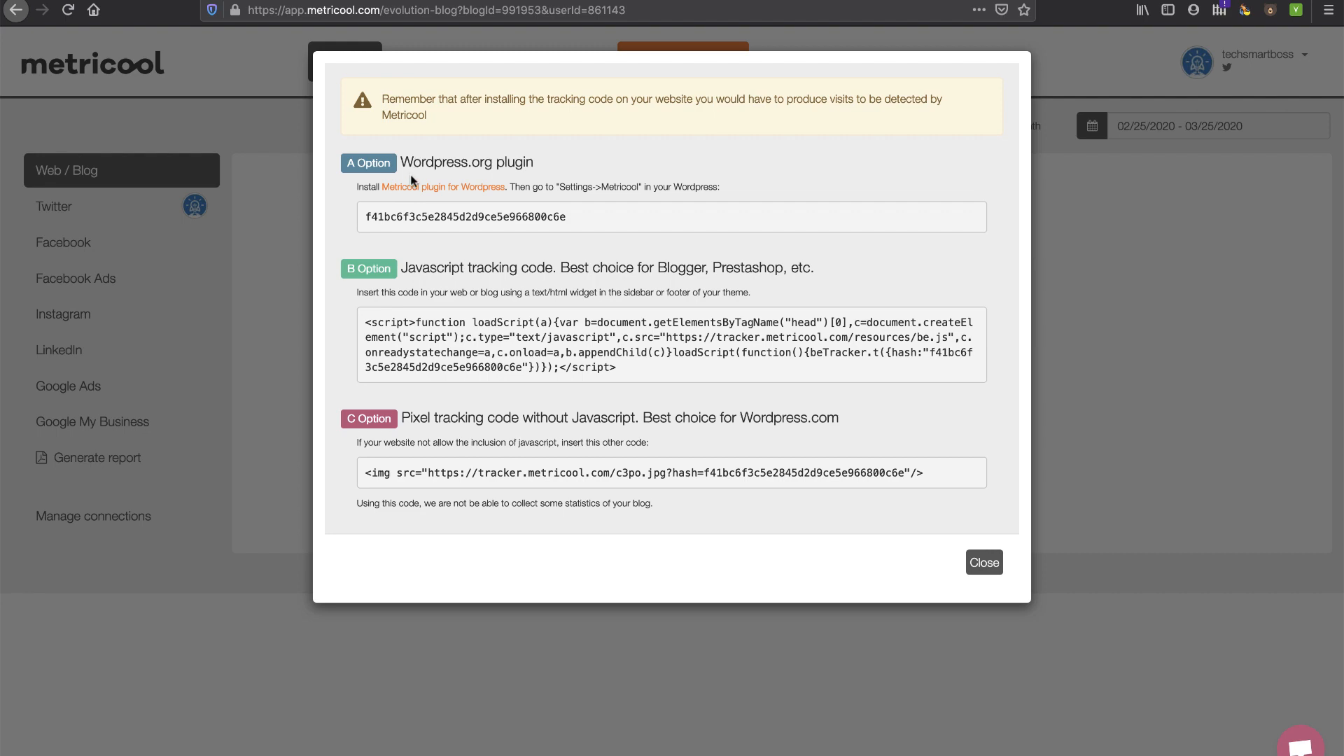
mouse_move(437, 466)
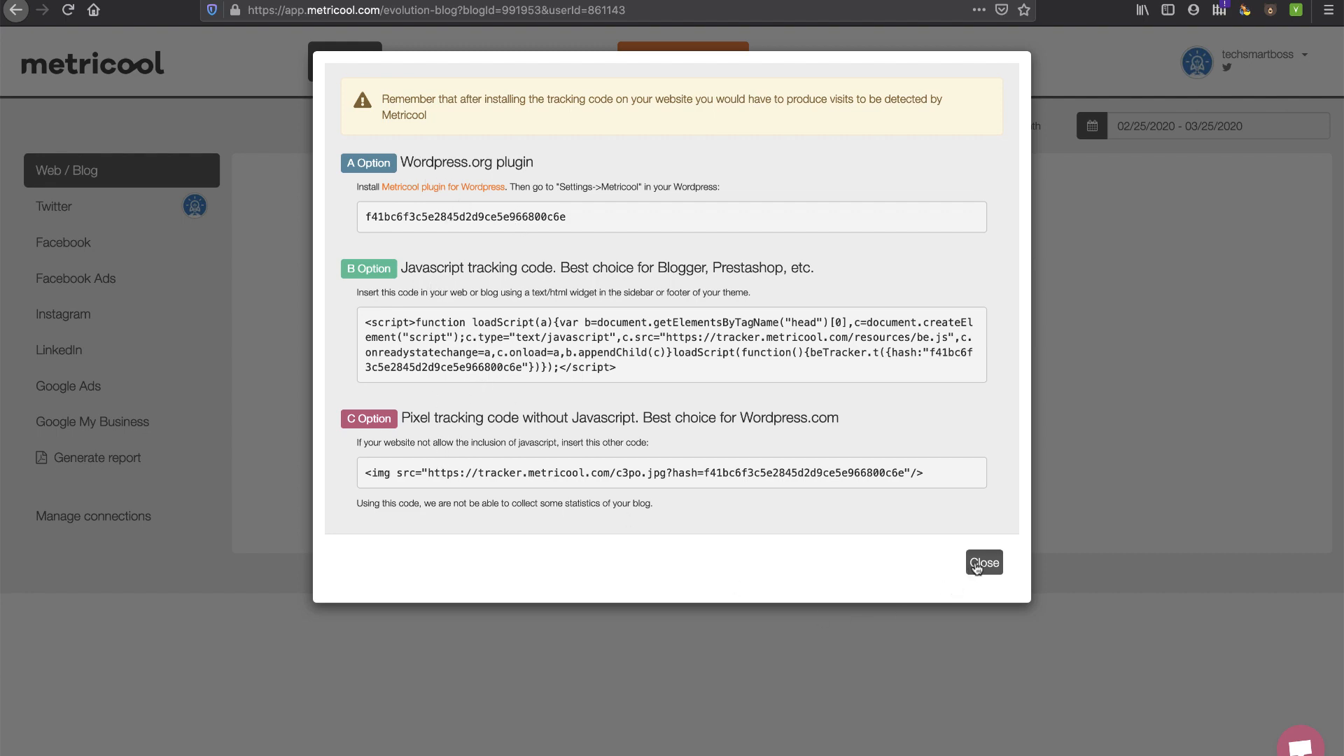
click(984, 563)
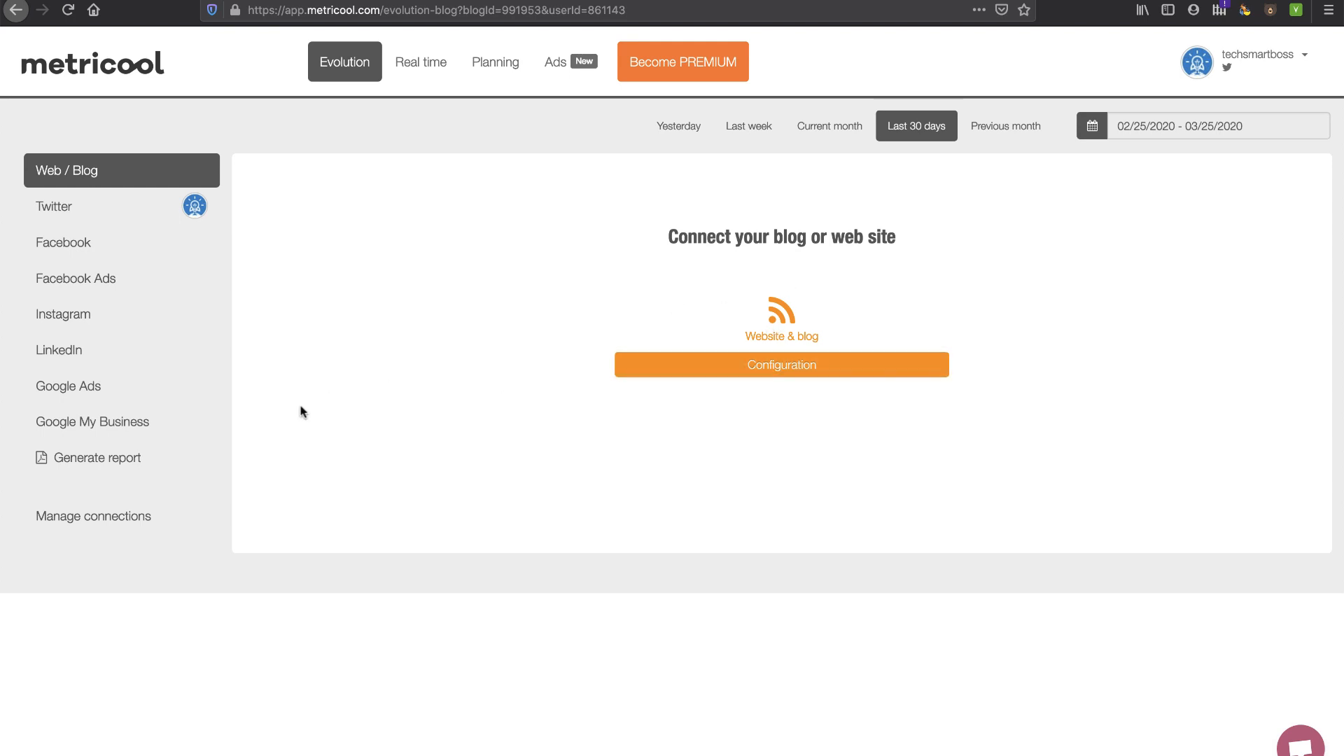
click(93, 515)
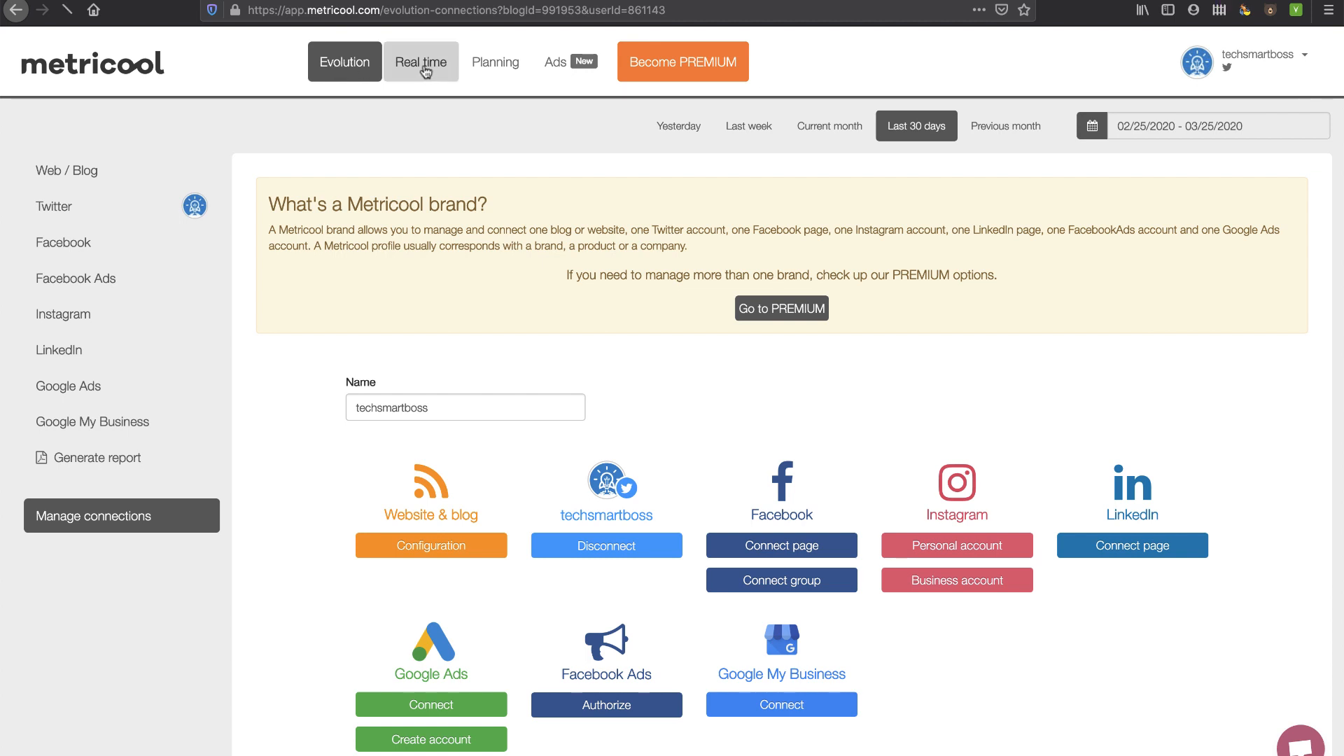
- Open the Real time #Tracker and scroll to saved hashtags #SMMW20, #inbound19 and #SMMW19
click(420, 61)
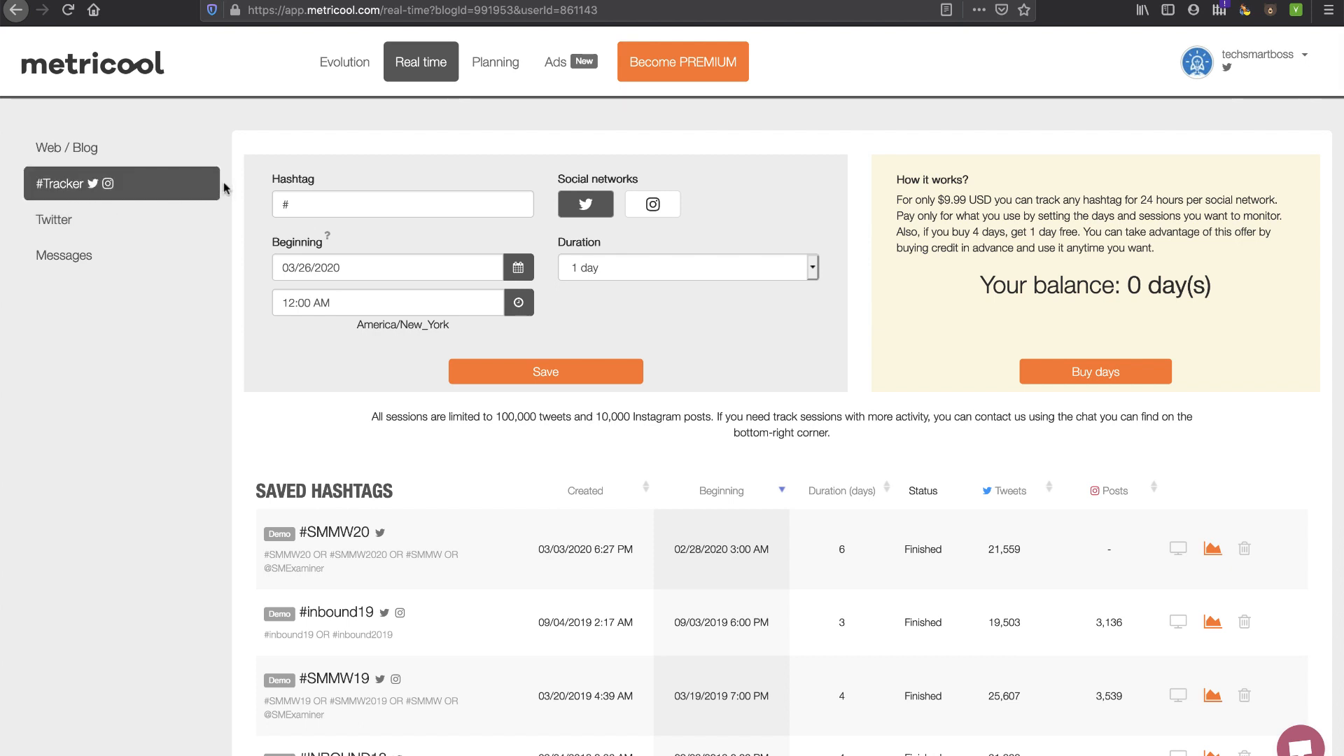
mouse_move(936, 204)
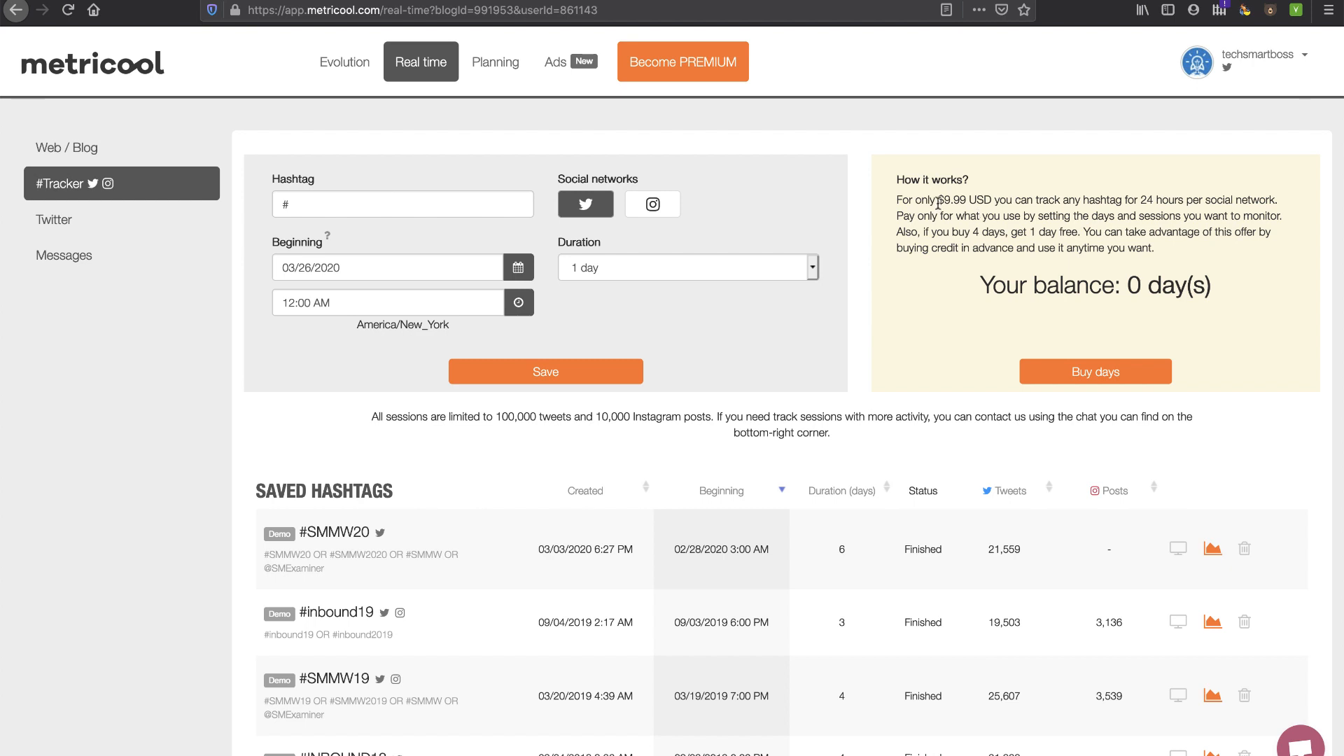
drag(939, 198, 990, 198)
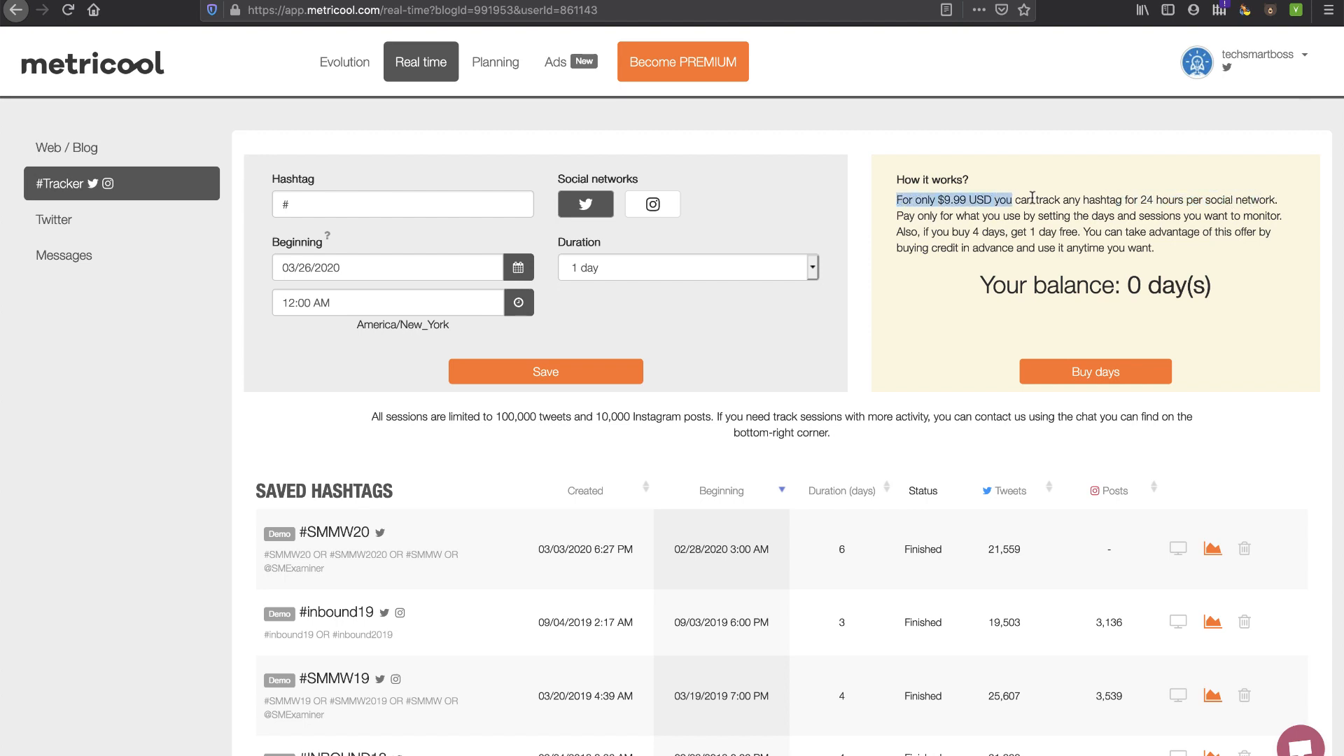
scroll(down, 3)
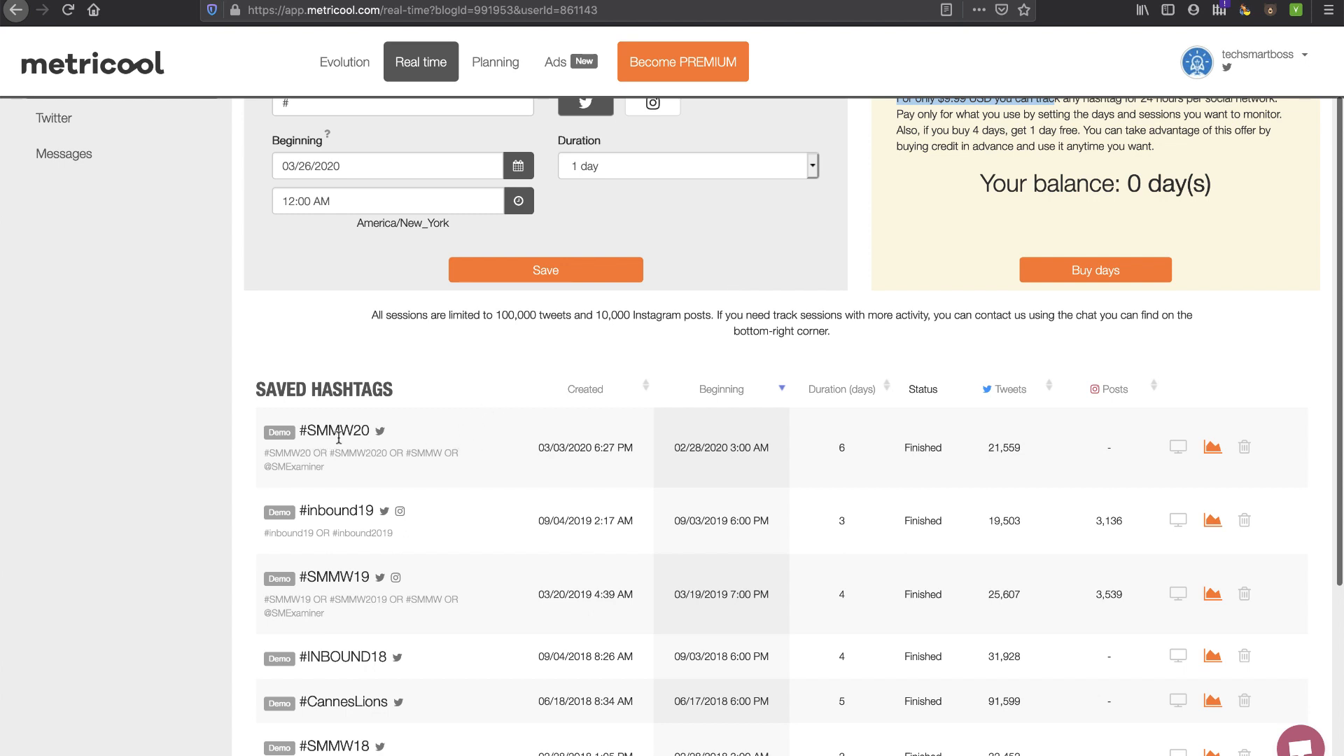
mouse_move(854, 447)
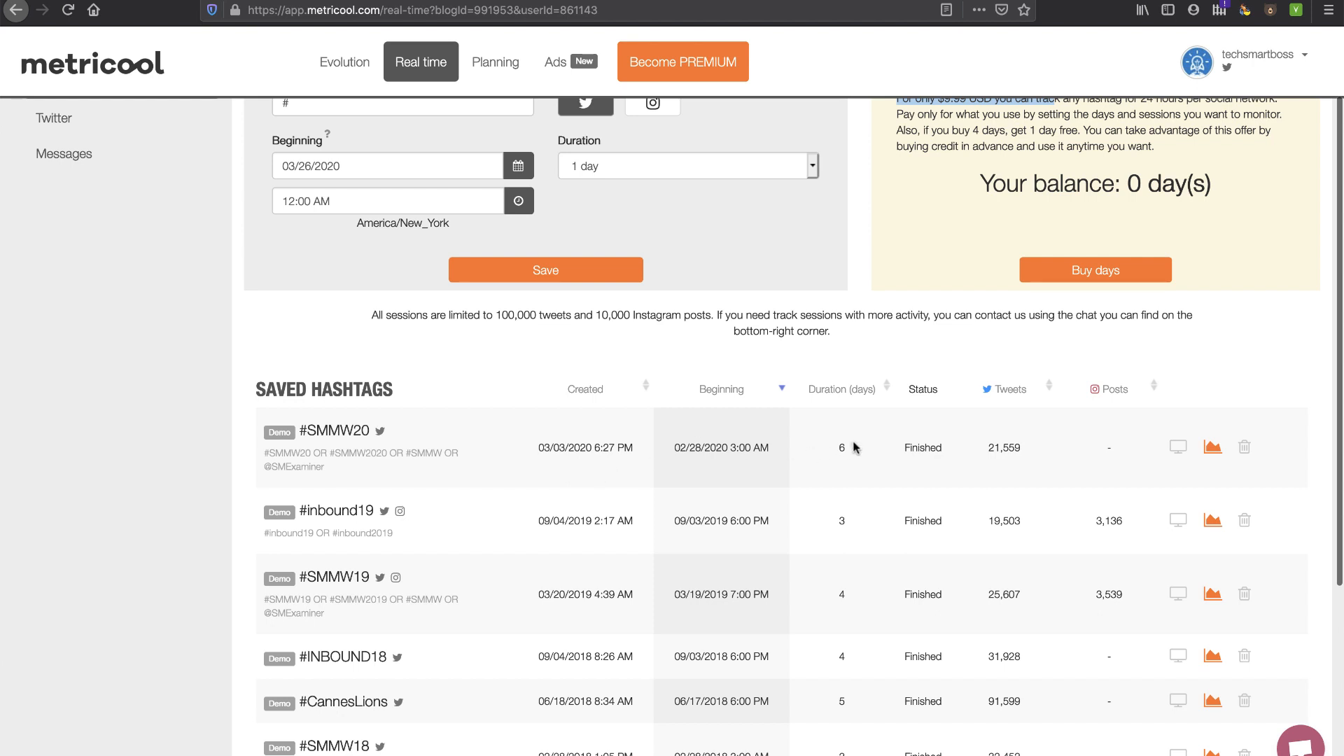
mouse_move(999, 454)
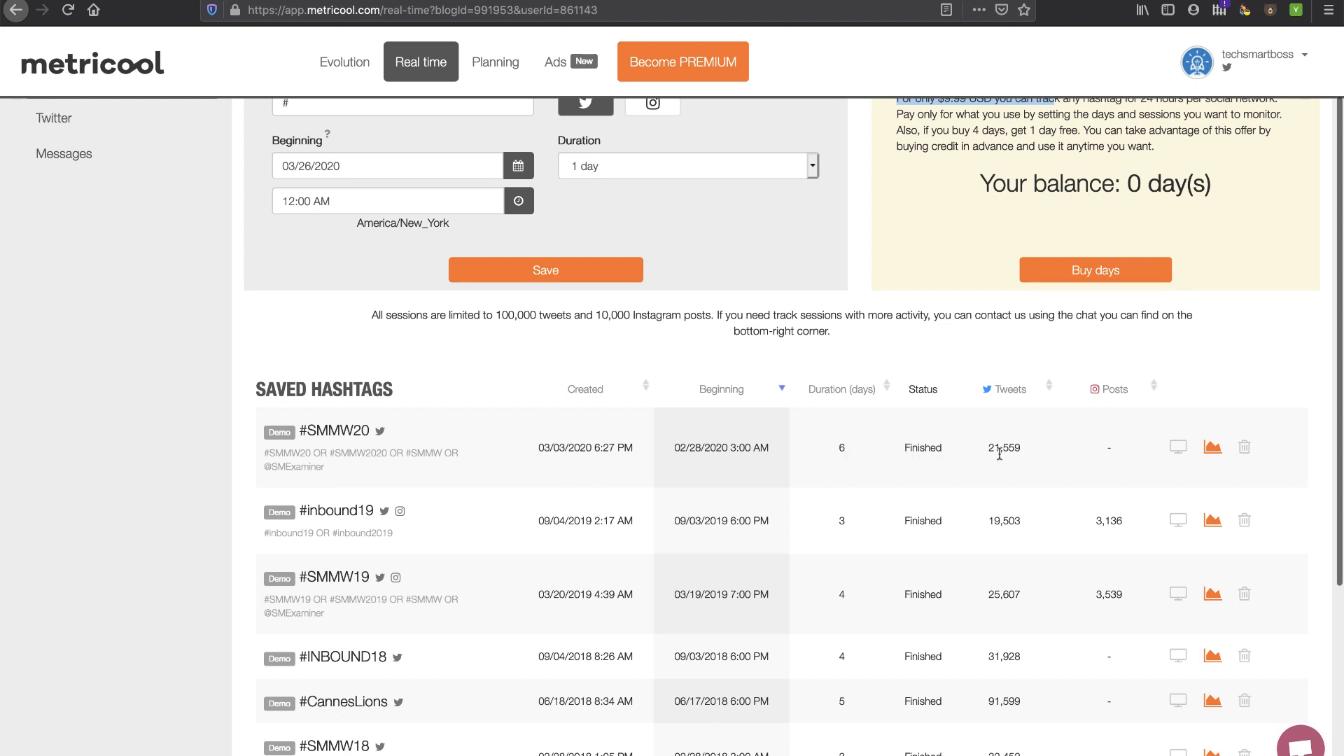
mouse_move(1131, 420)
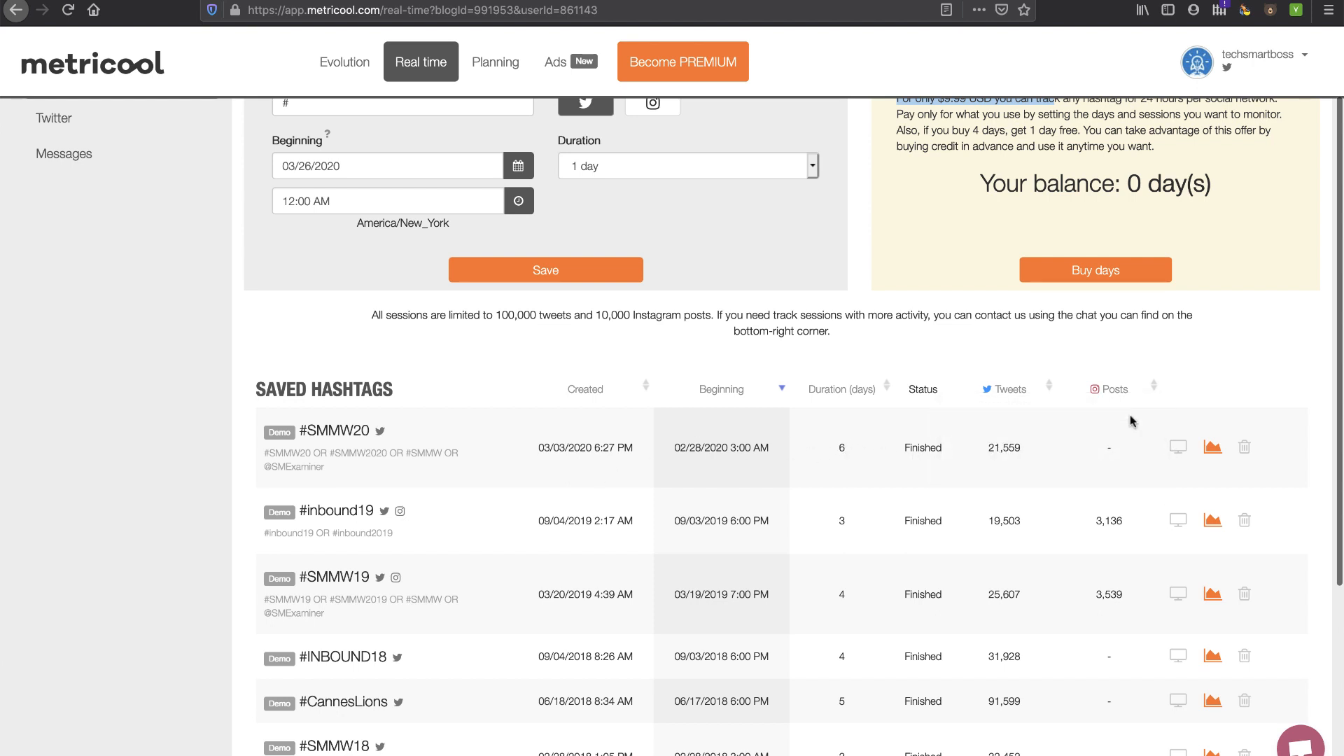
mouse_move(1212, 451)
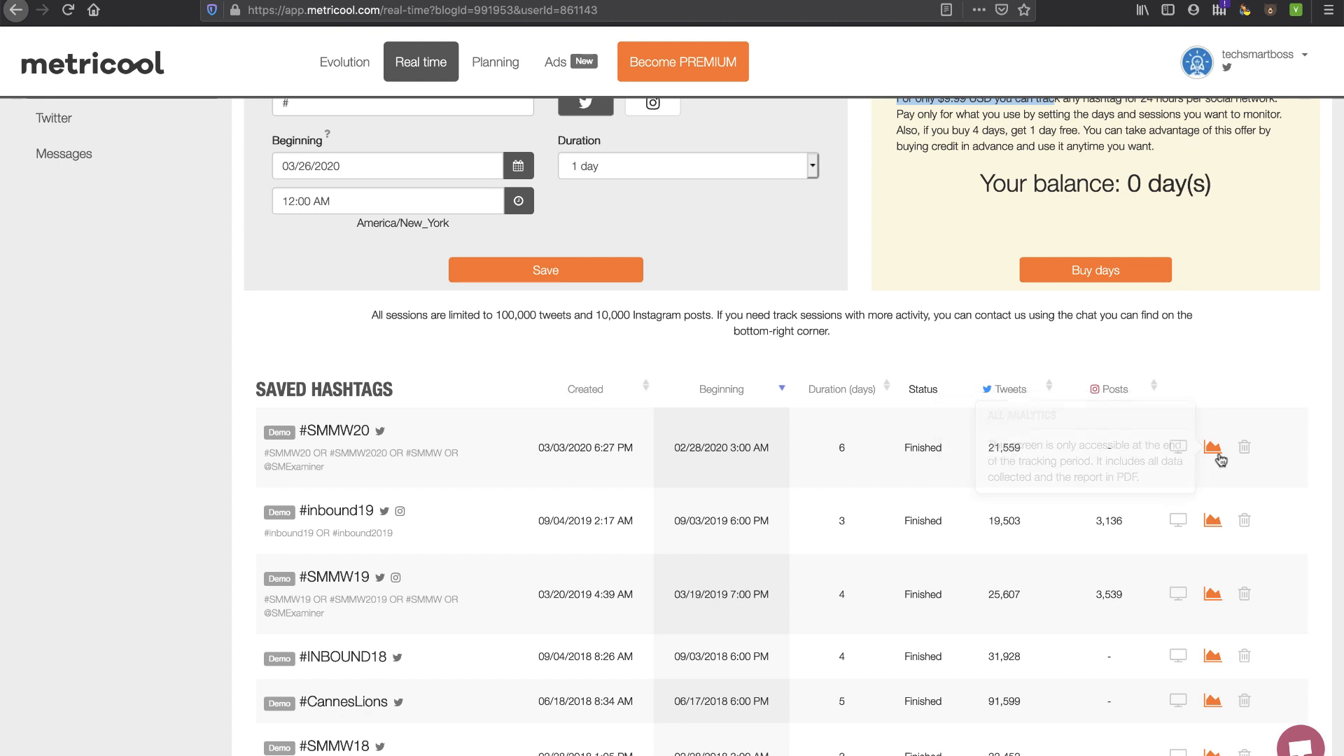
click(1211, 446)
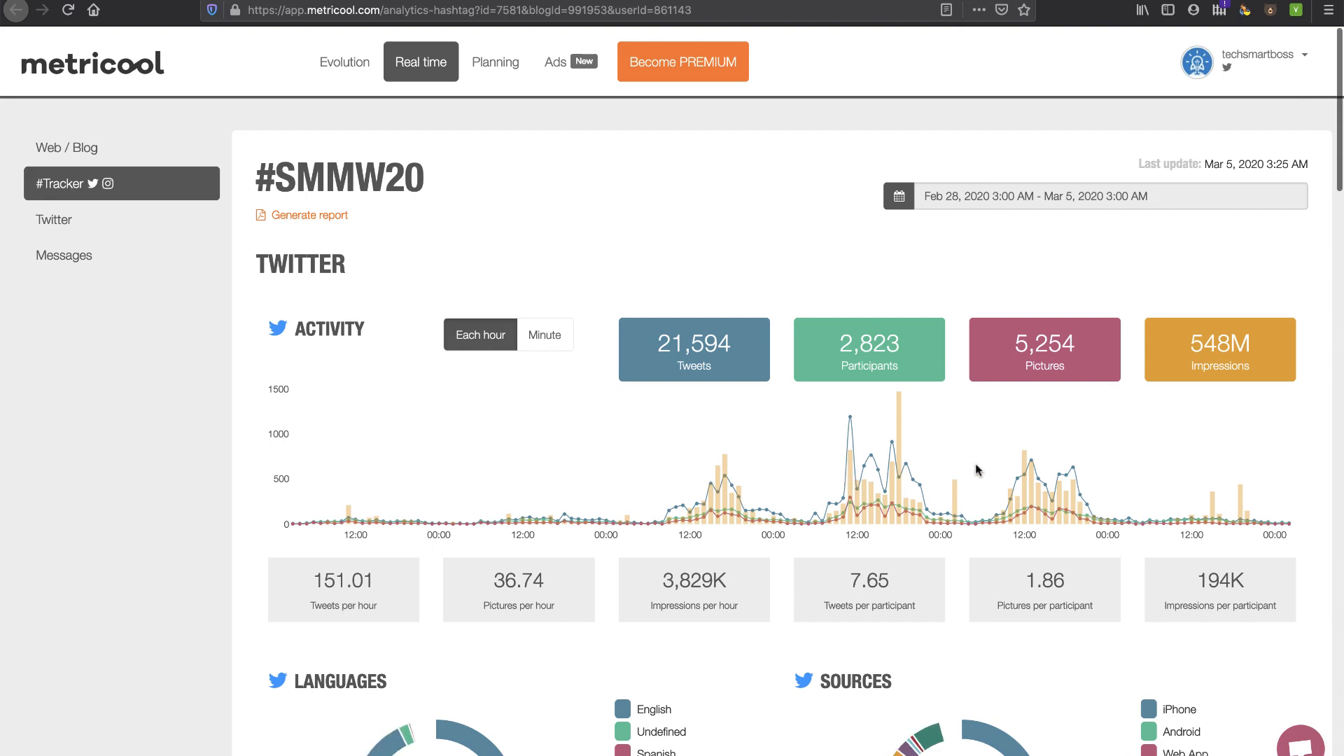
scroll(down, 3)
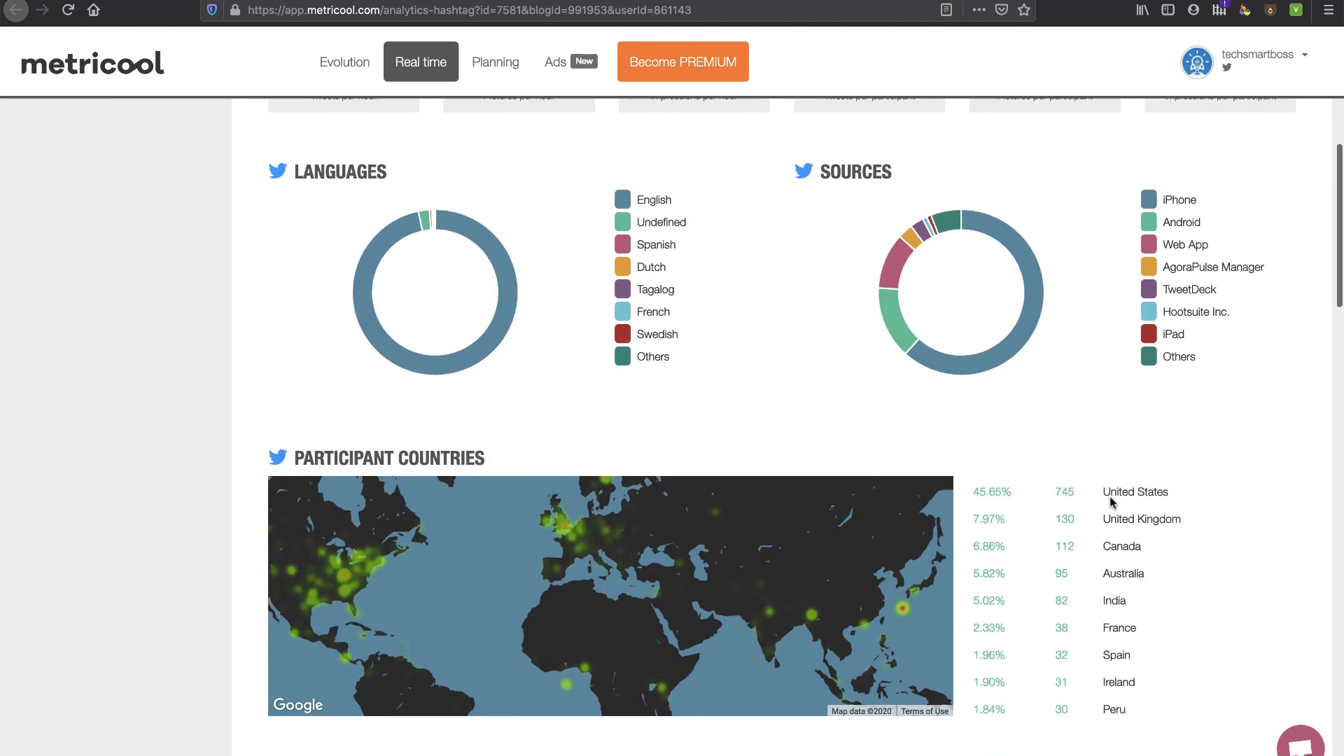
scroll(down, 3)
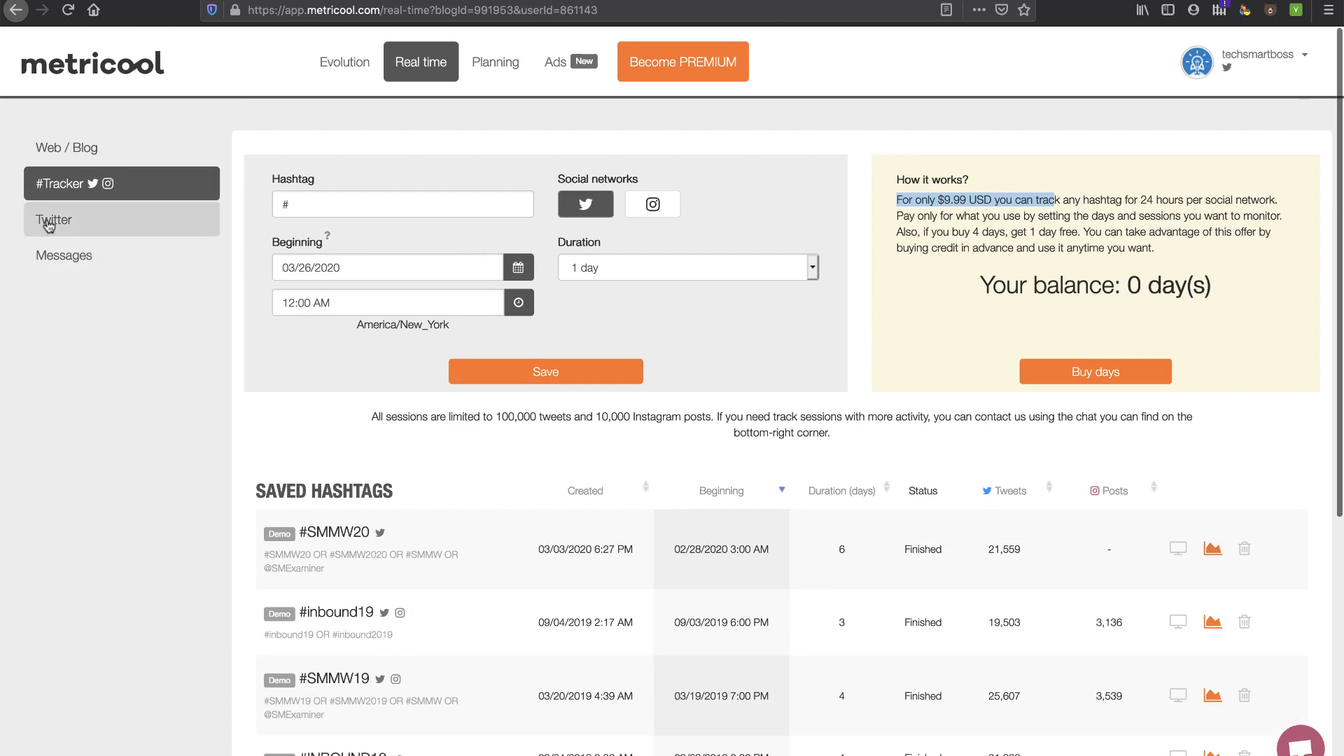
- Open real-time Twitter stats and scroll through tweets, interactions, best friends and community management
click(54, 219)
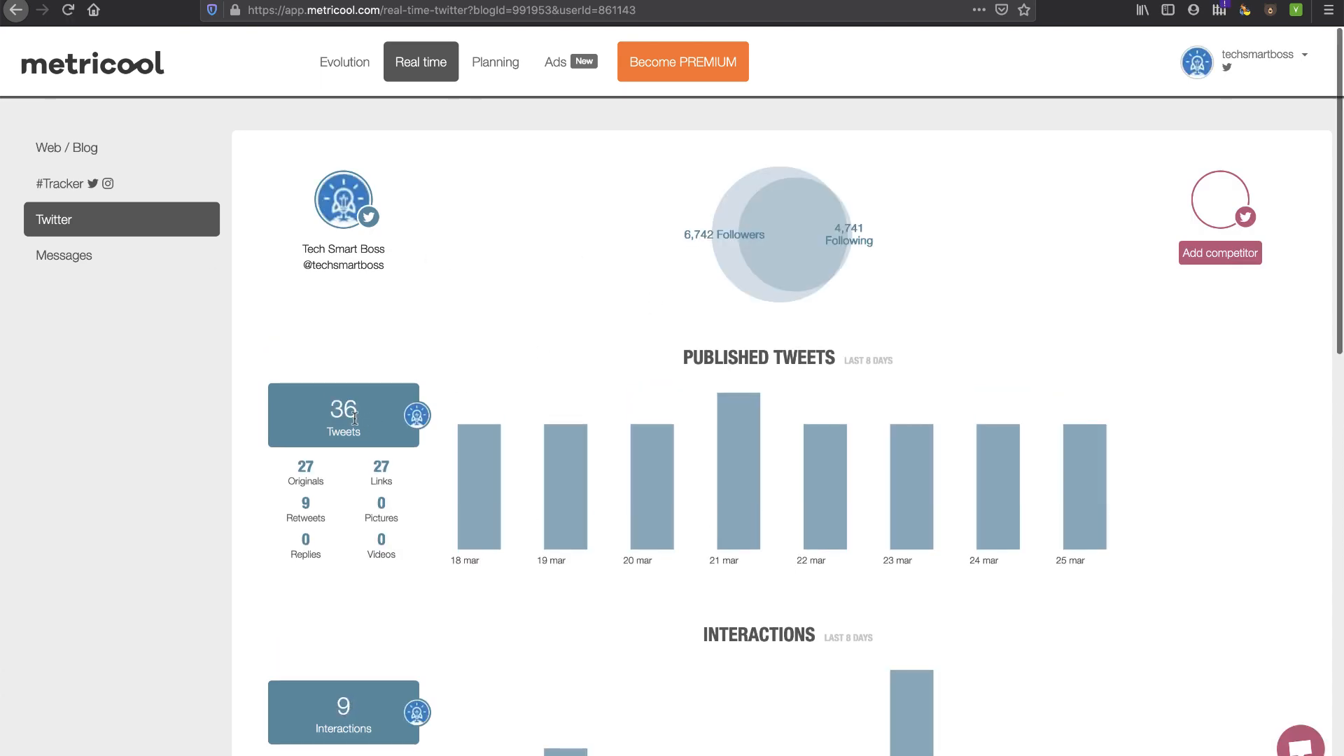
mouse_move(468, 600)
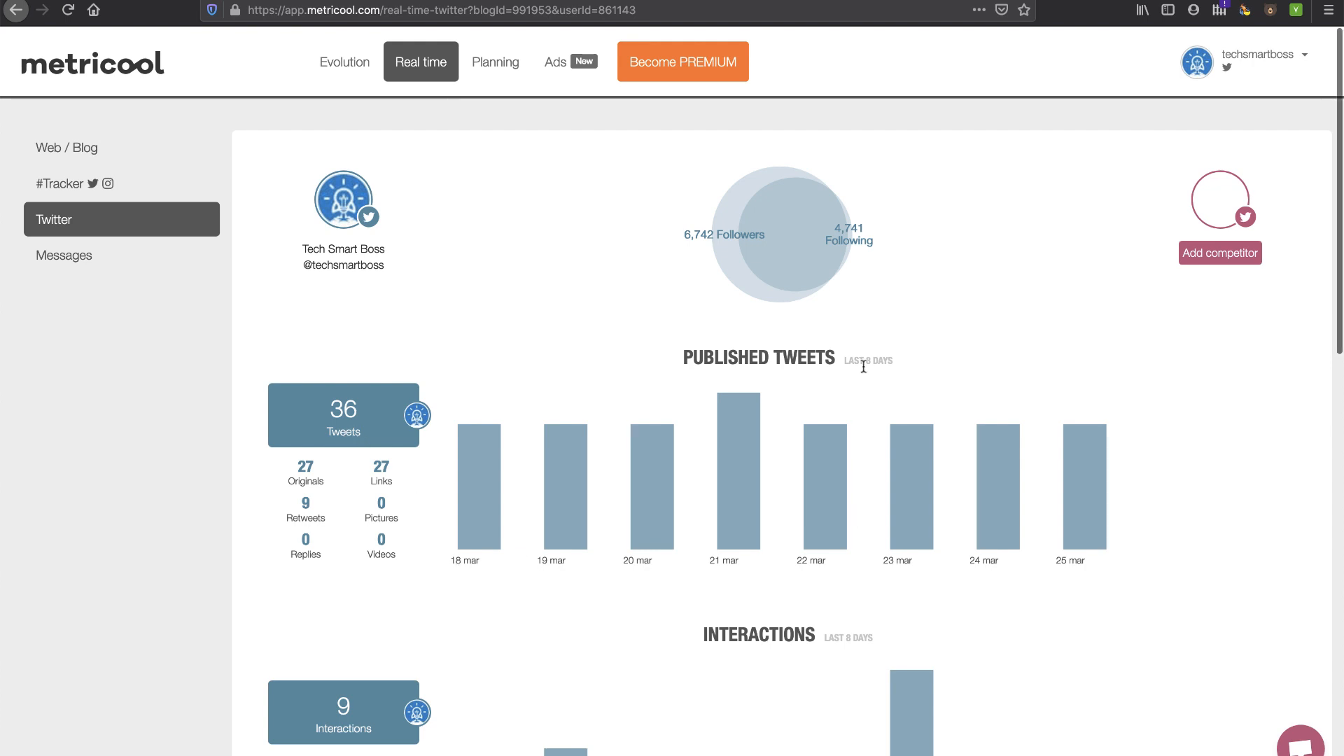
mouse_move(890, 363)
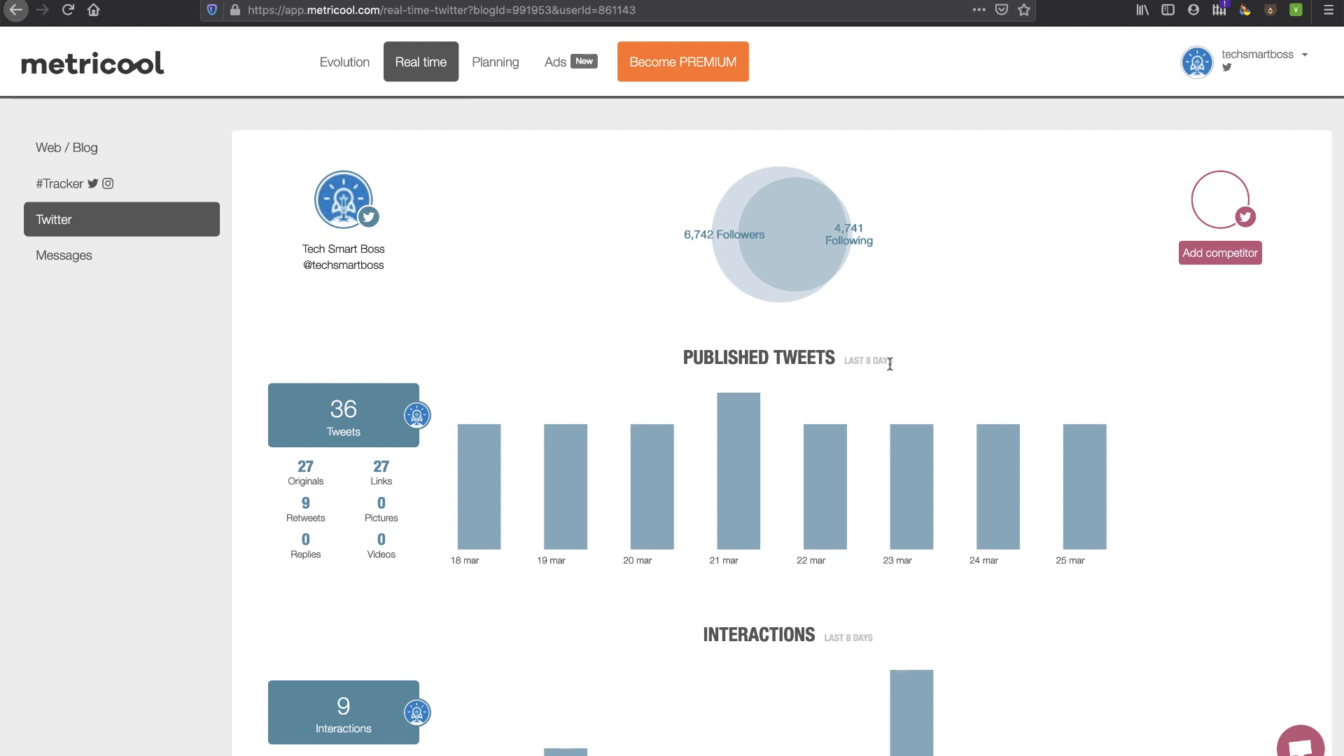
scroll(down, 3)
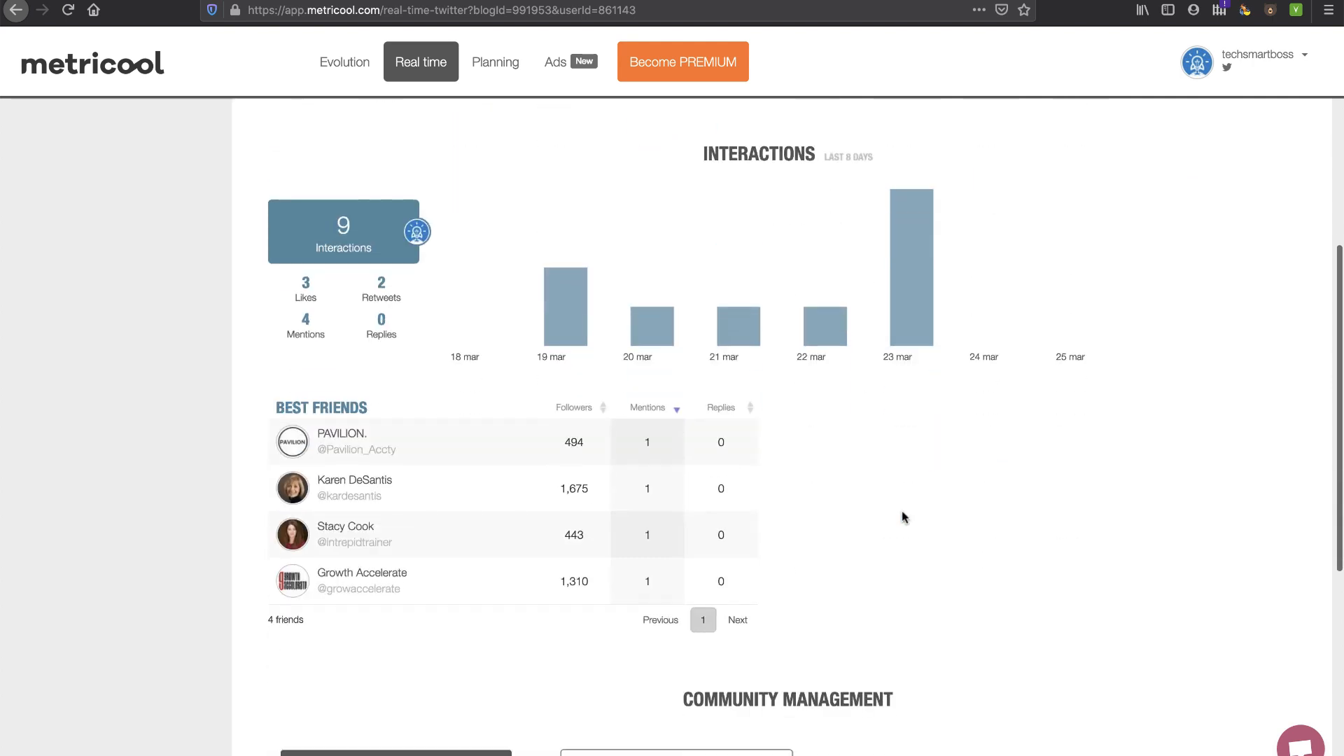
scroll(down, 3)
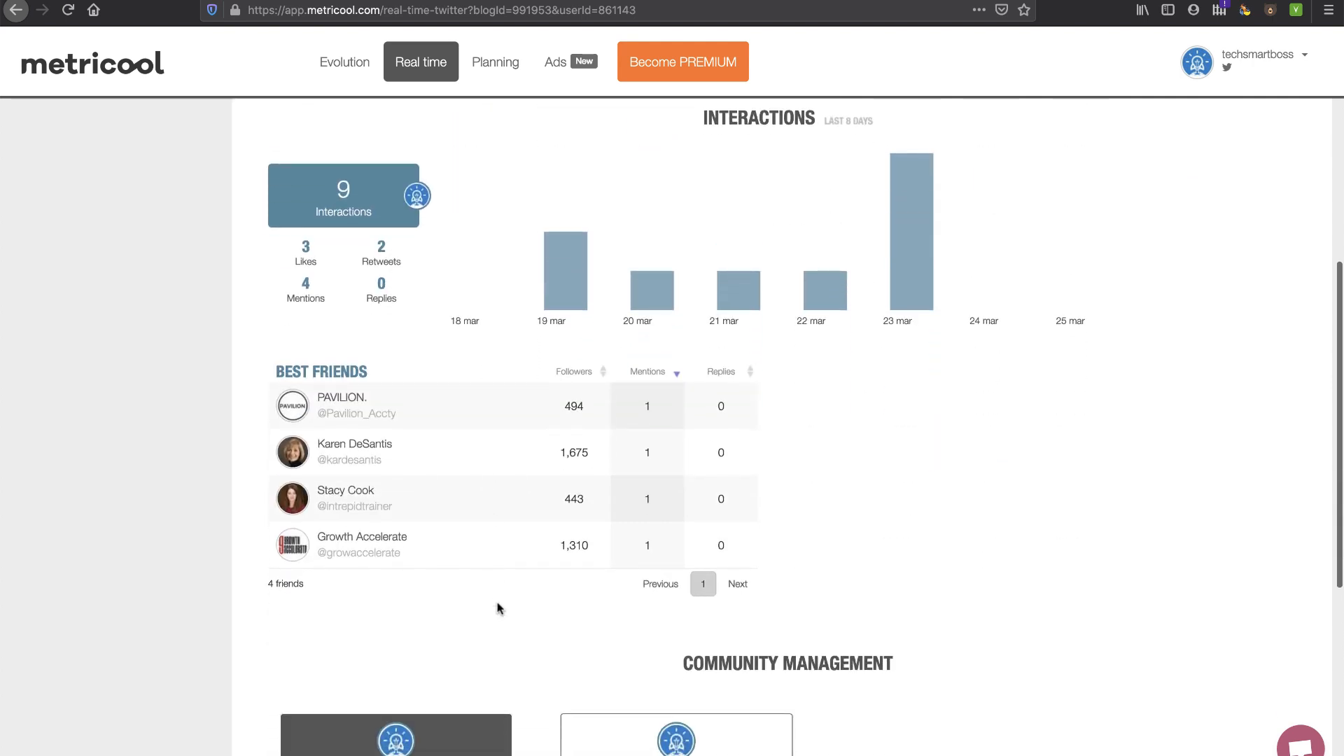
scroll(down, 3)
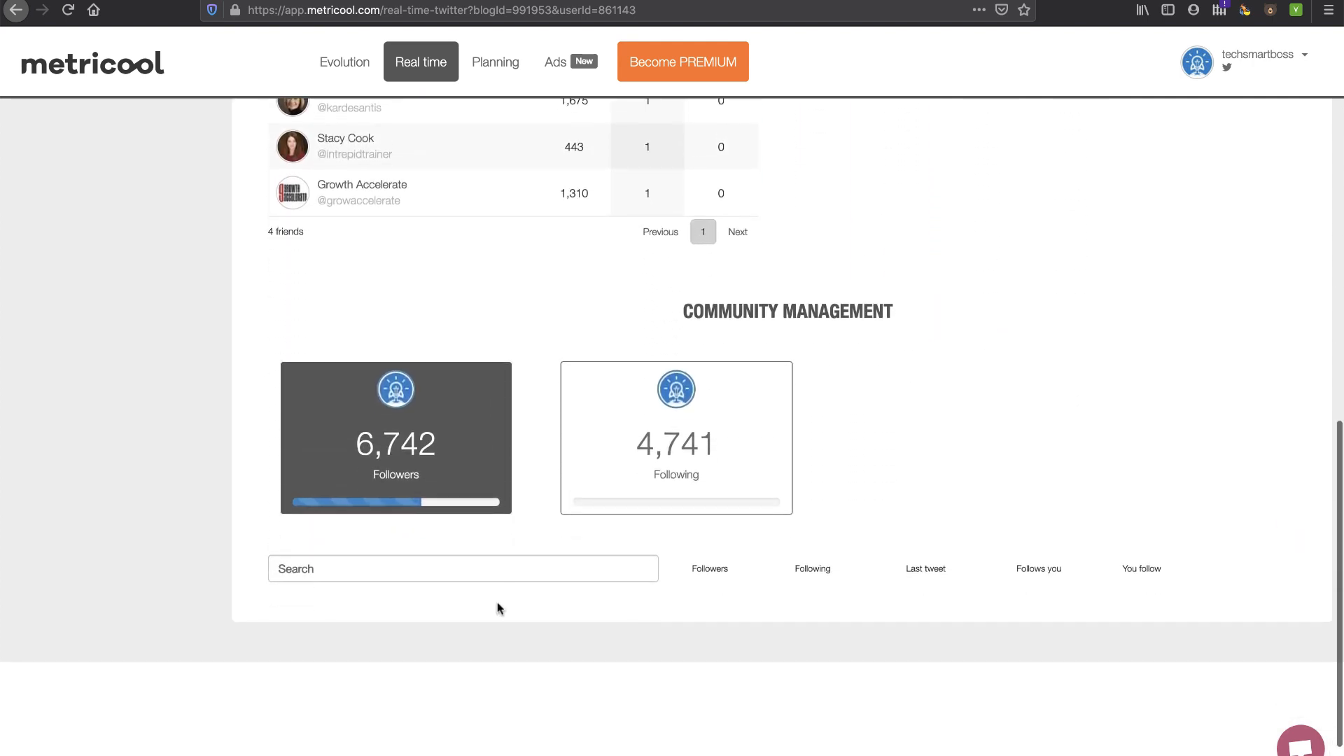
scroll(down, 3)
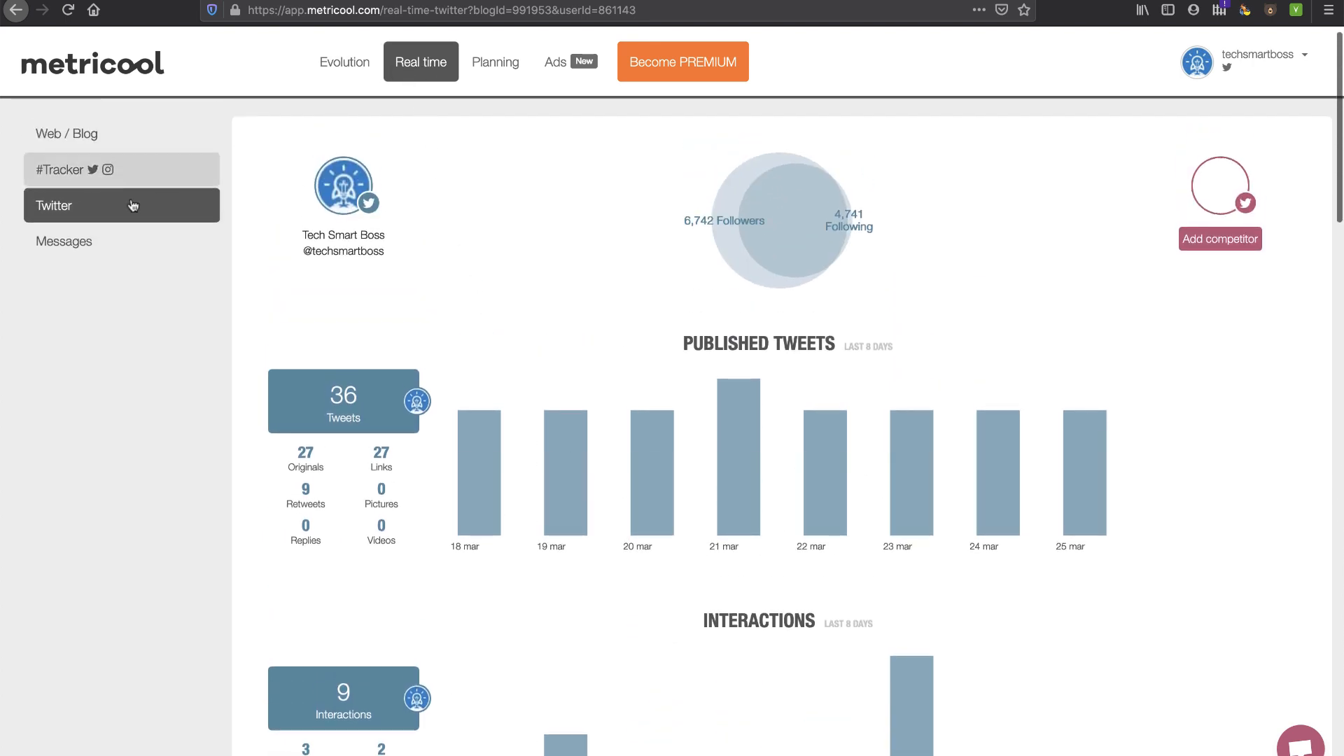
click(64, 241)
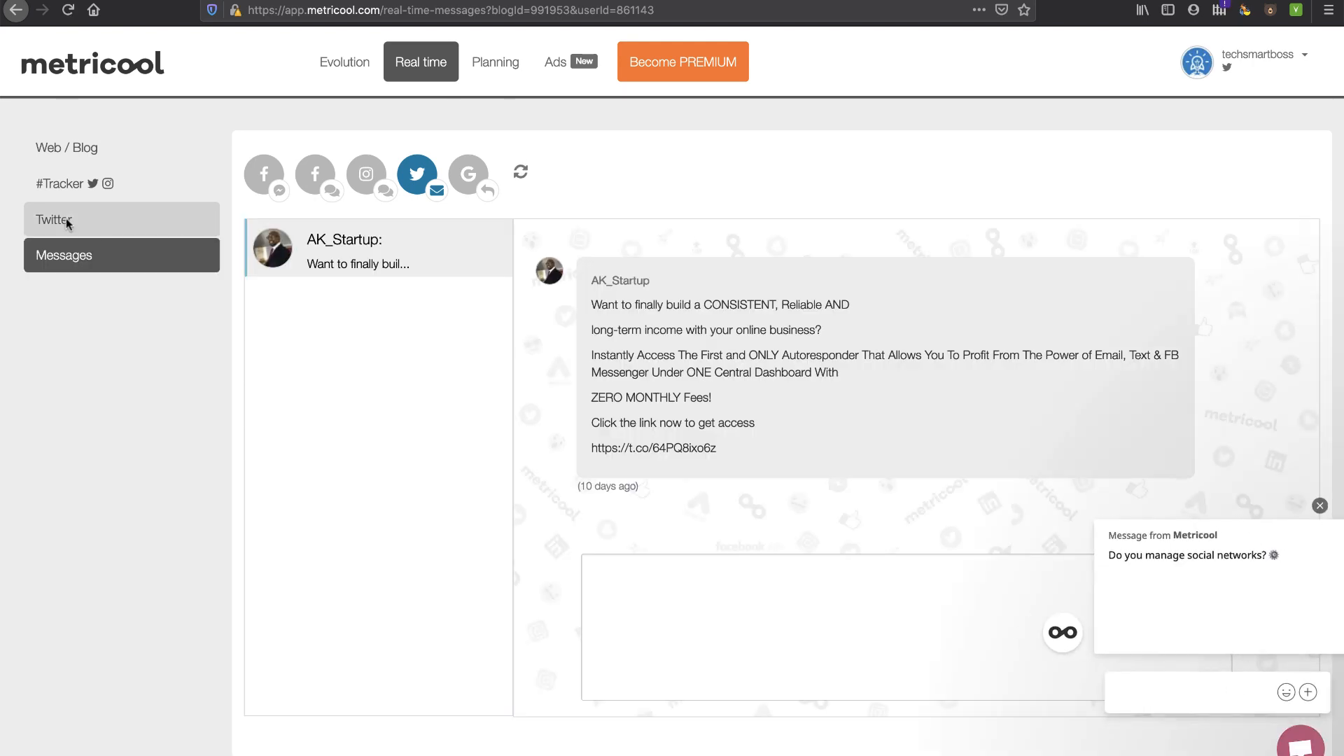
click(54, 220)
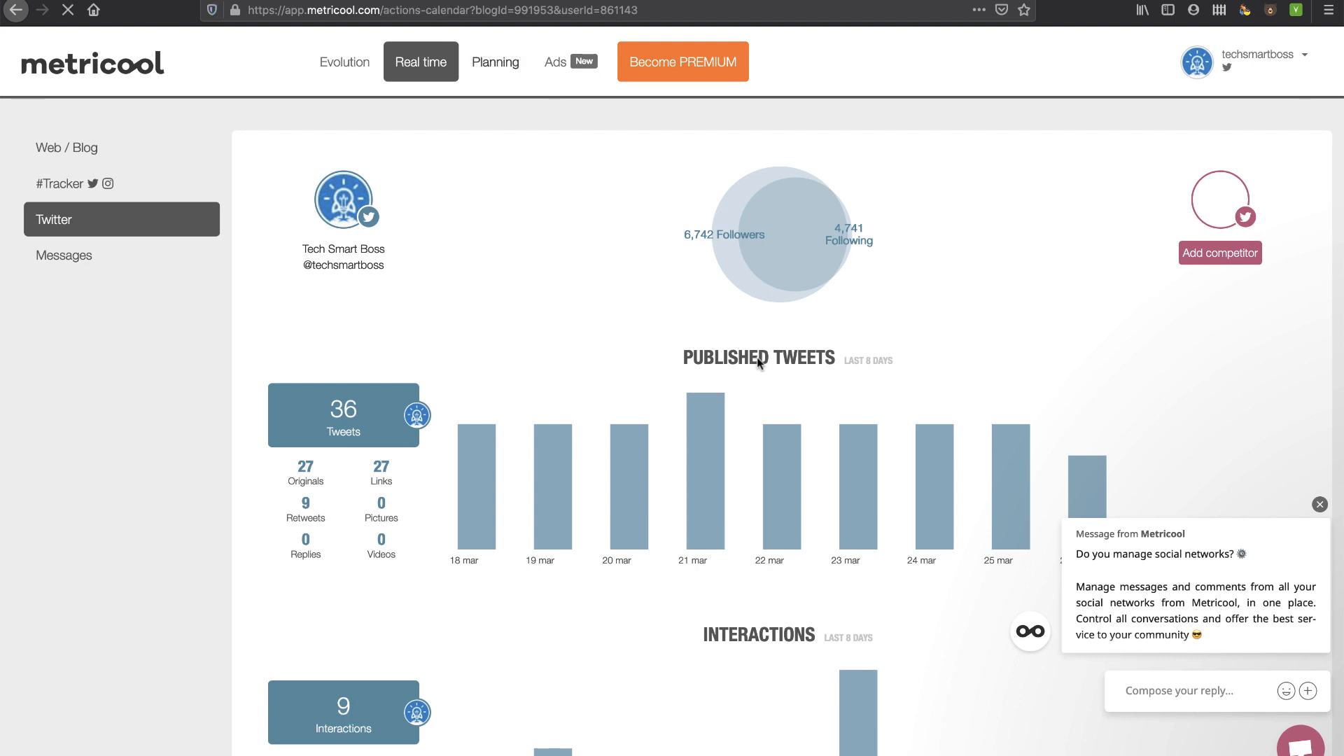
- Open the Planning calendar for Mar 22–28, 2020, dismiss the chat popup, and start a new post
click(495, 62)
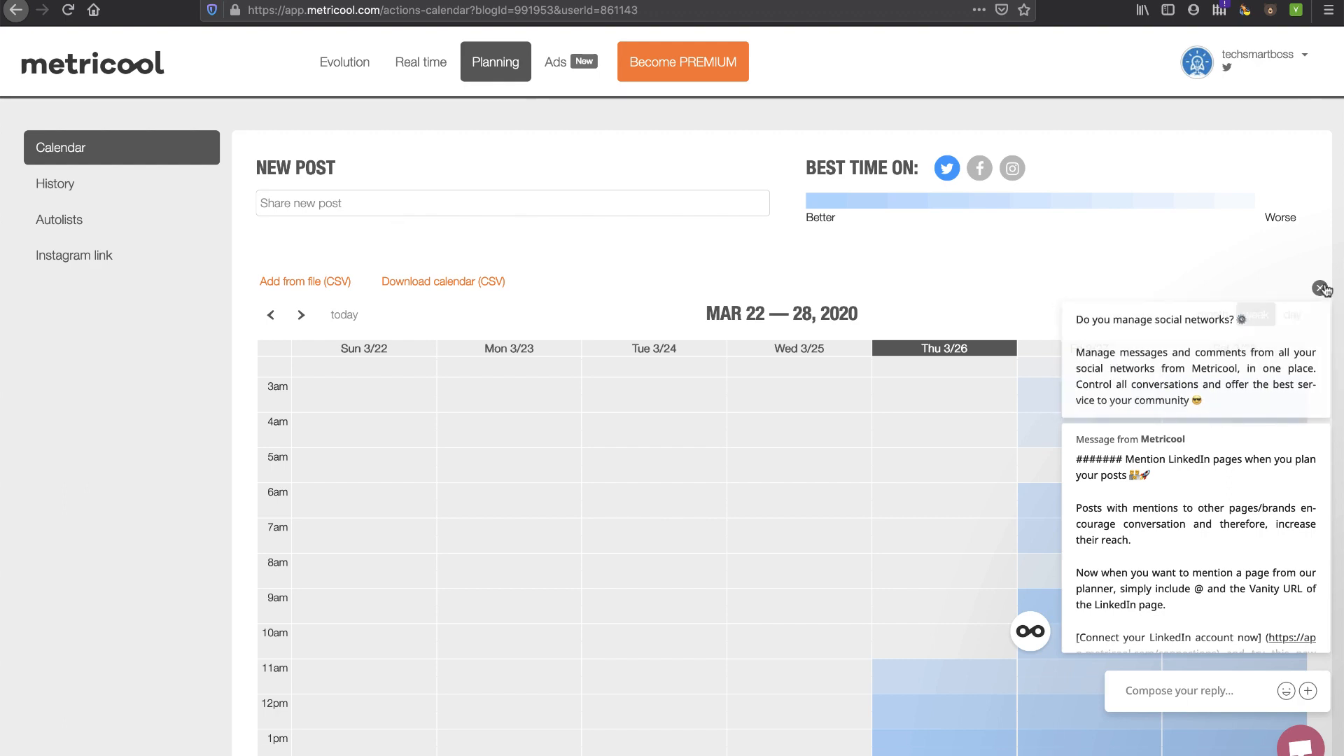
click(1320, 288)
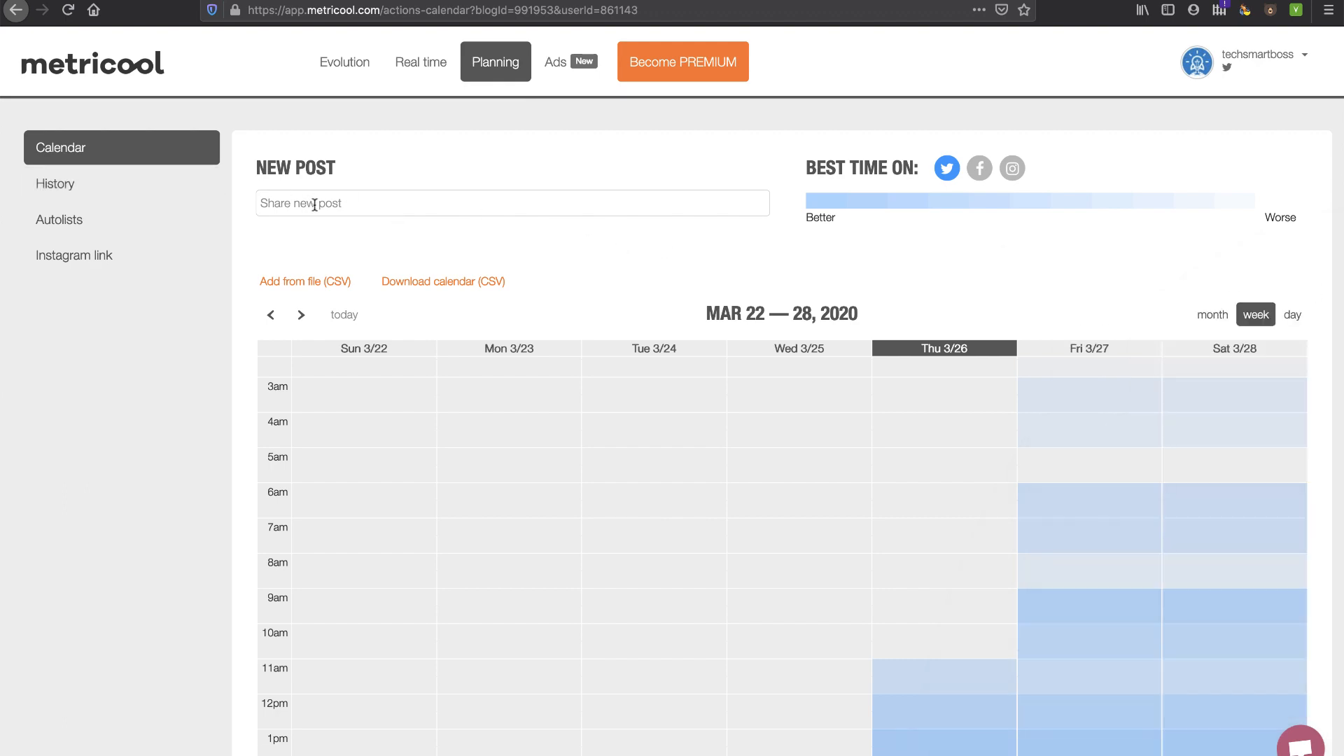
click(512, 203)
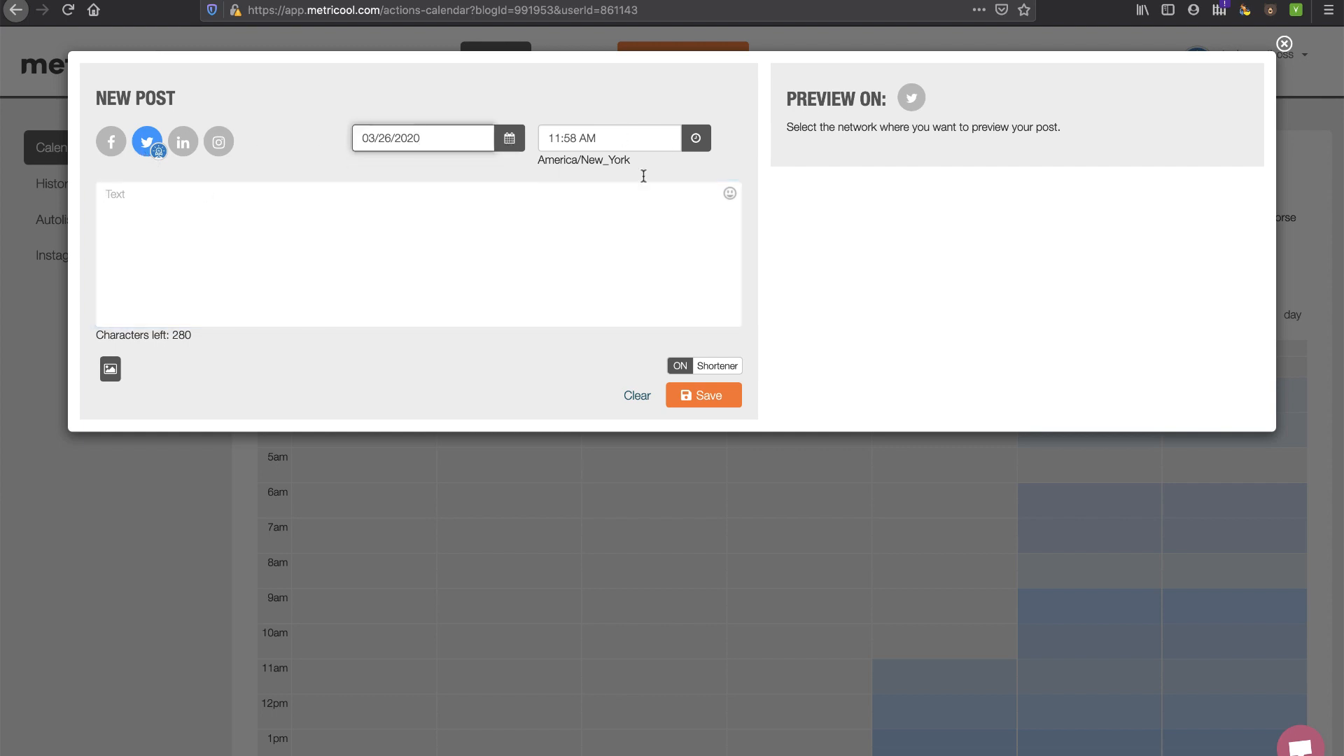
mouse_move(718, 366)
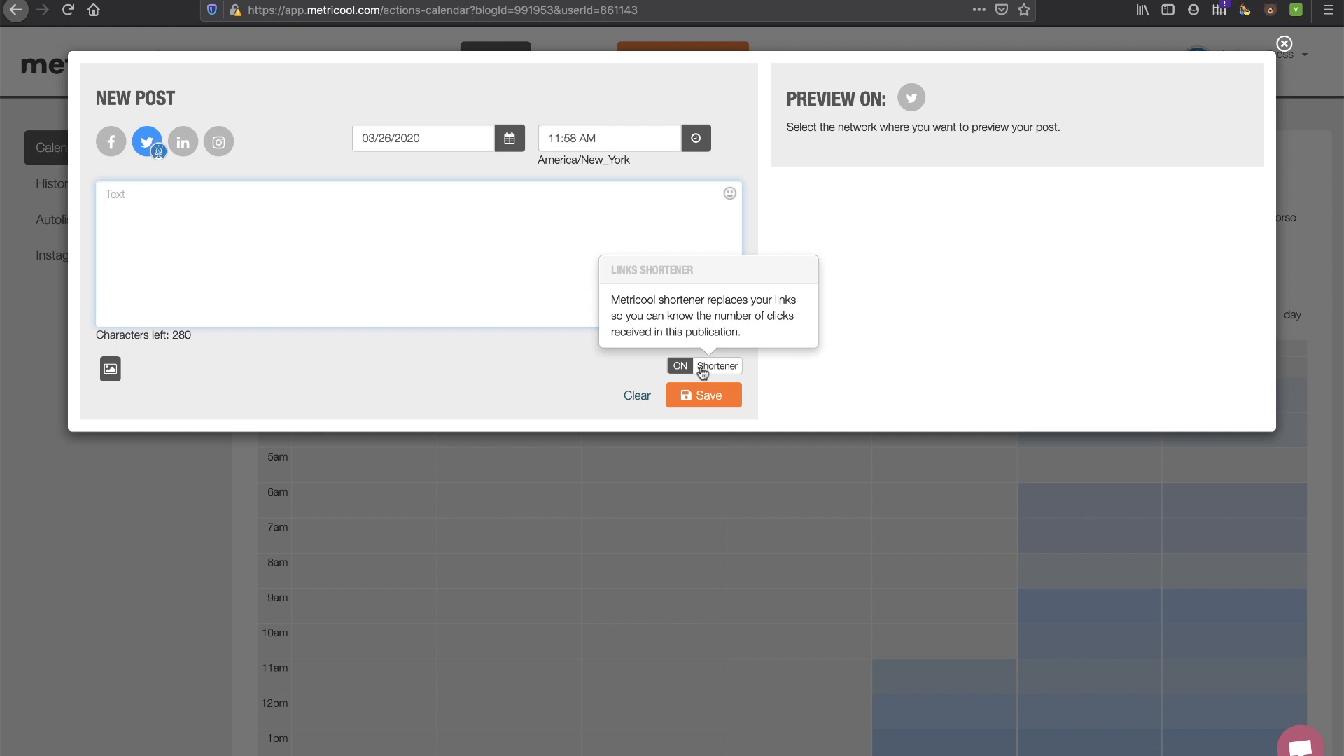
- Write the tweet text about an upcoming video, asking followers to subscribe to the YouTube channel
click(680, 366)
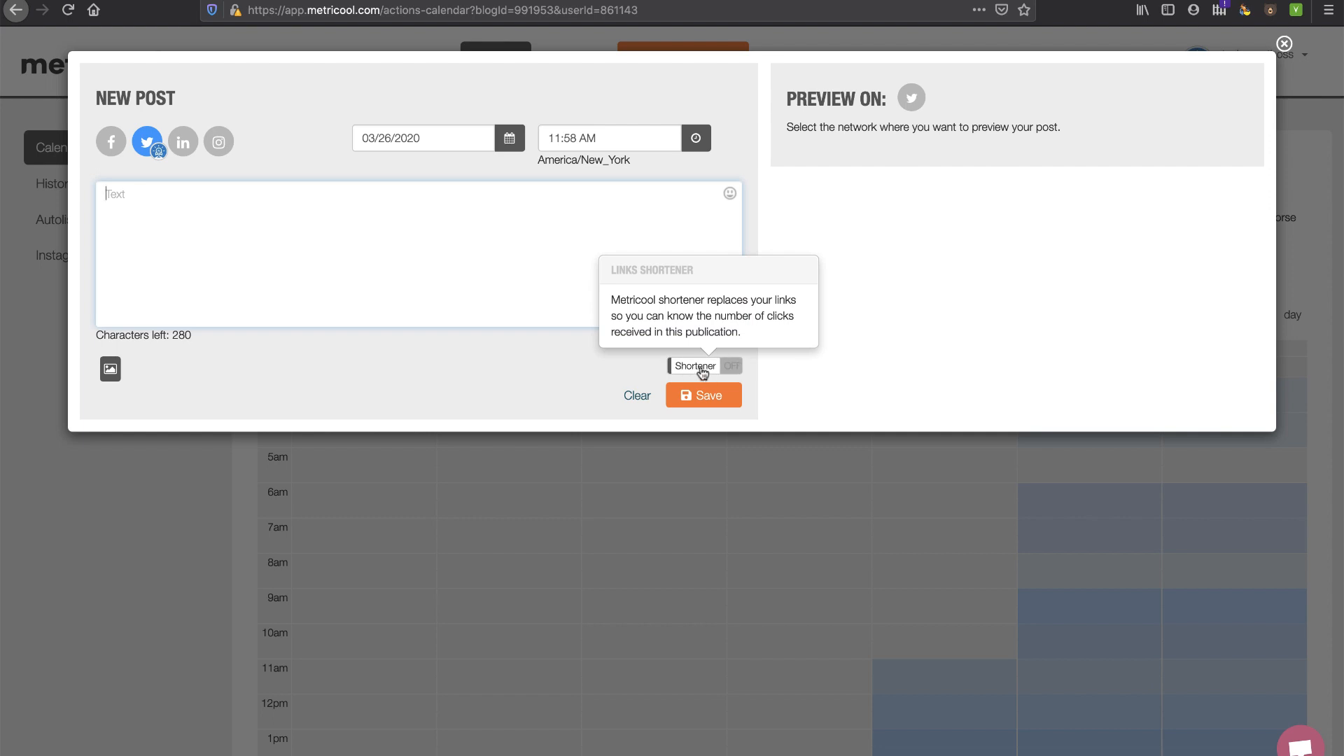
click(732, 365)
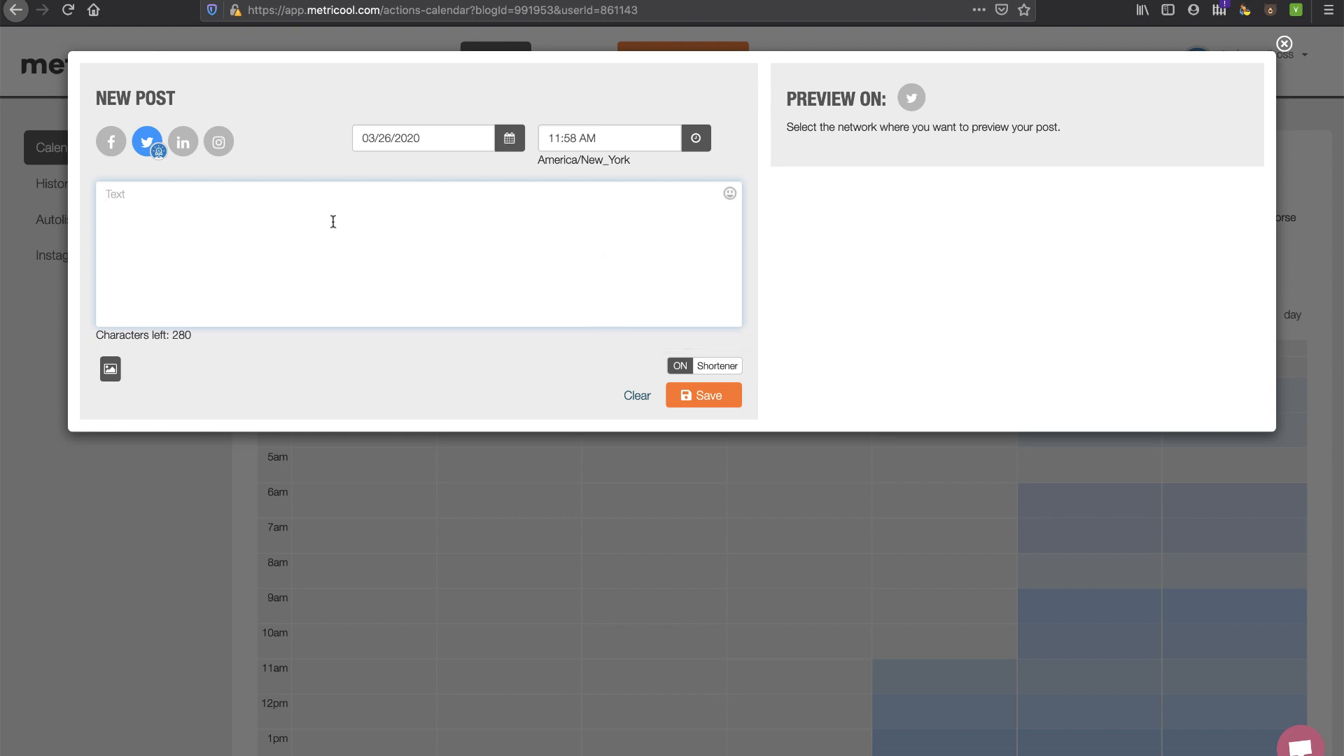
text(Testing the)
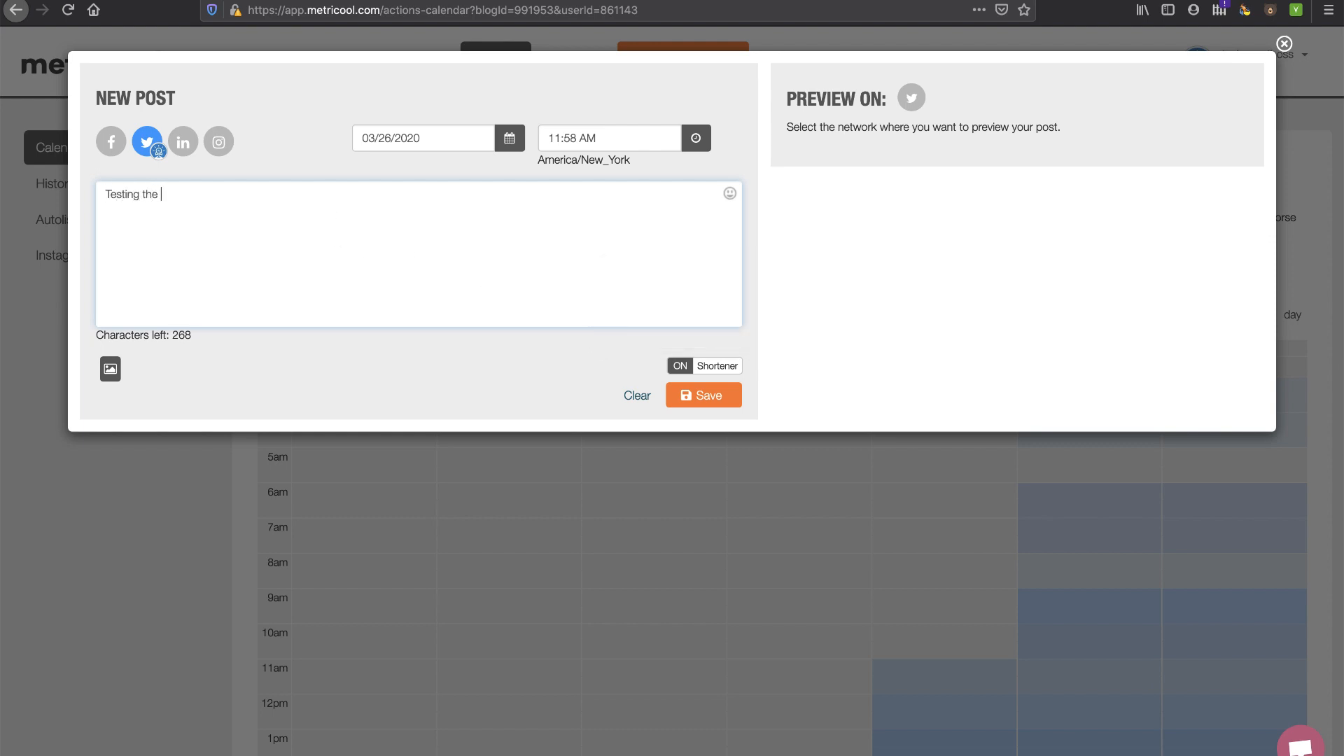
text(Metri)
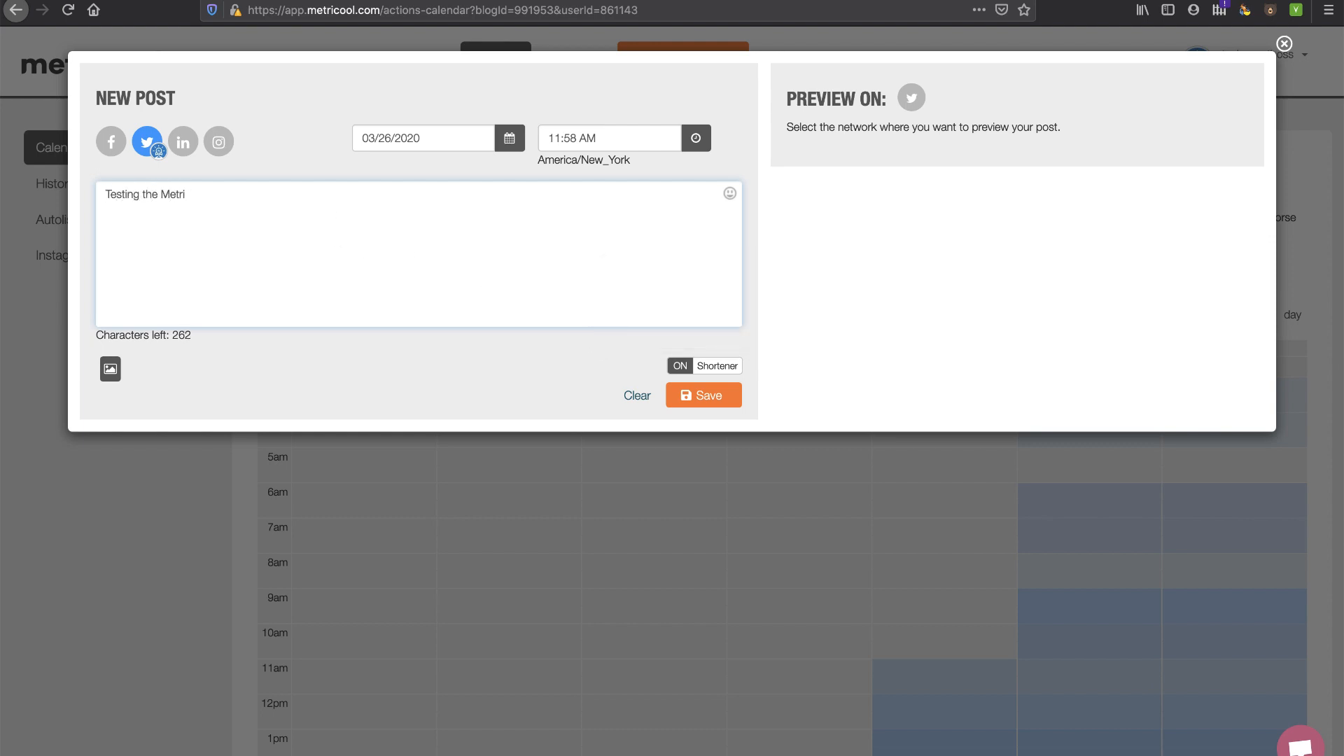
text(cool product for an u)
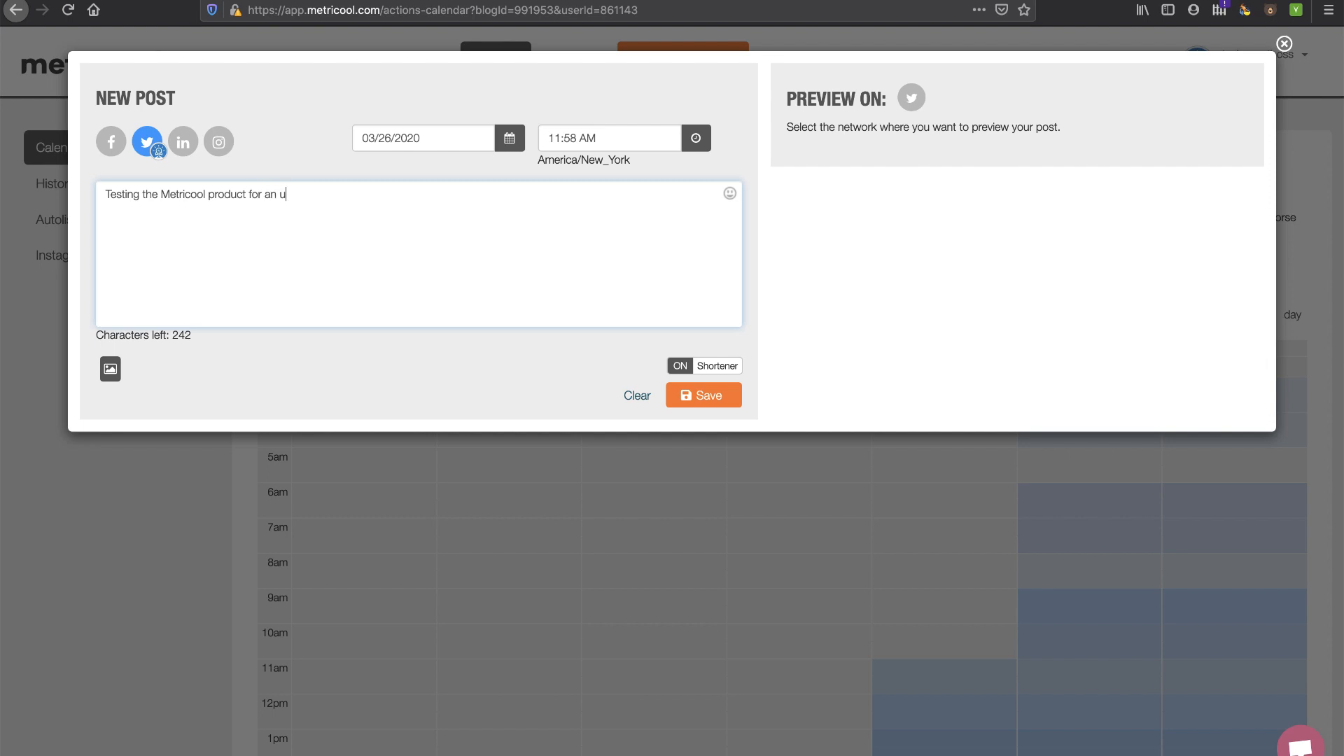
text(pcomin)
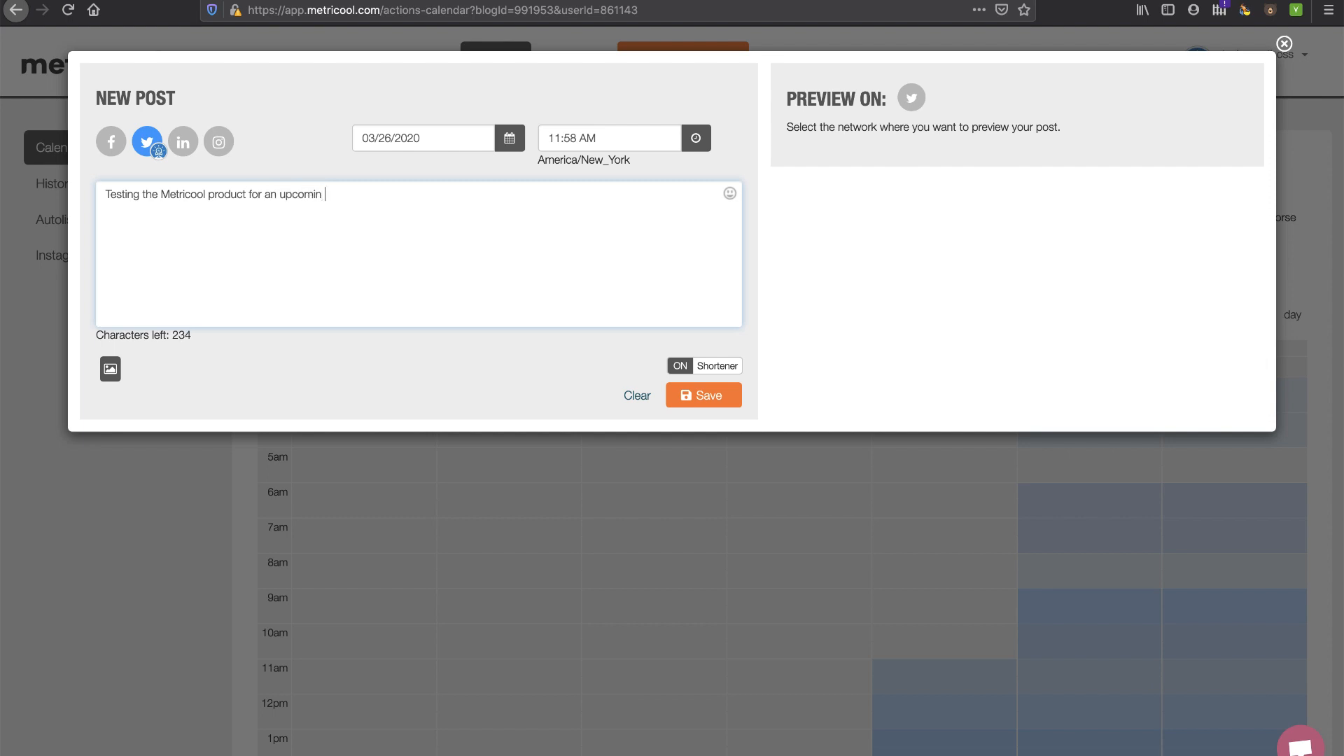
text(g vide)
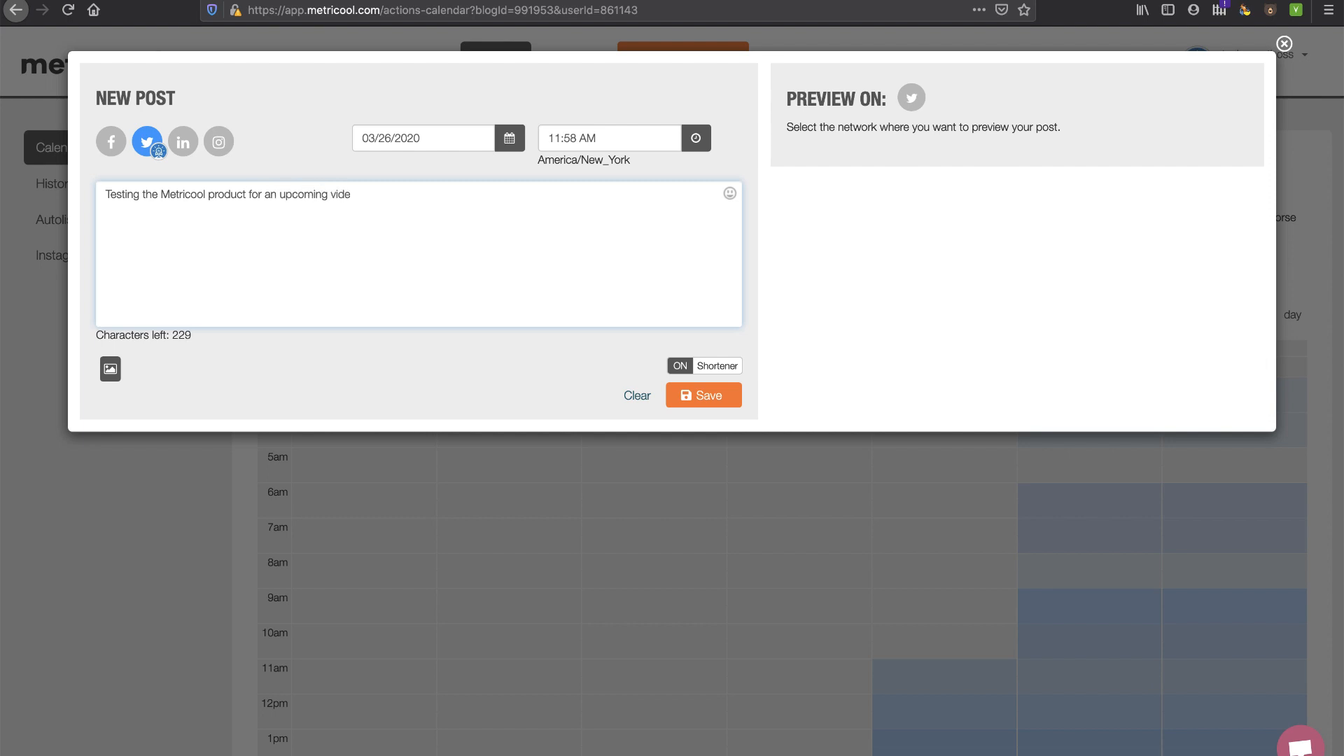
text(o.. Subscrip)
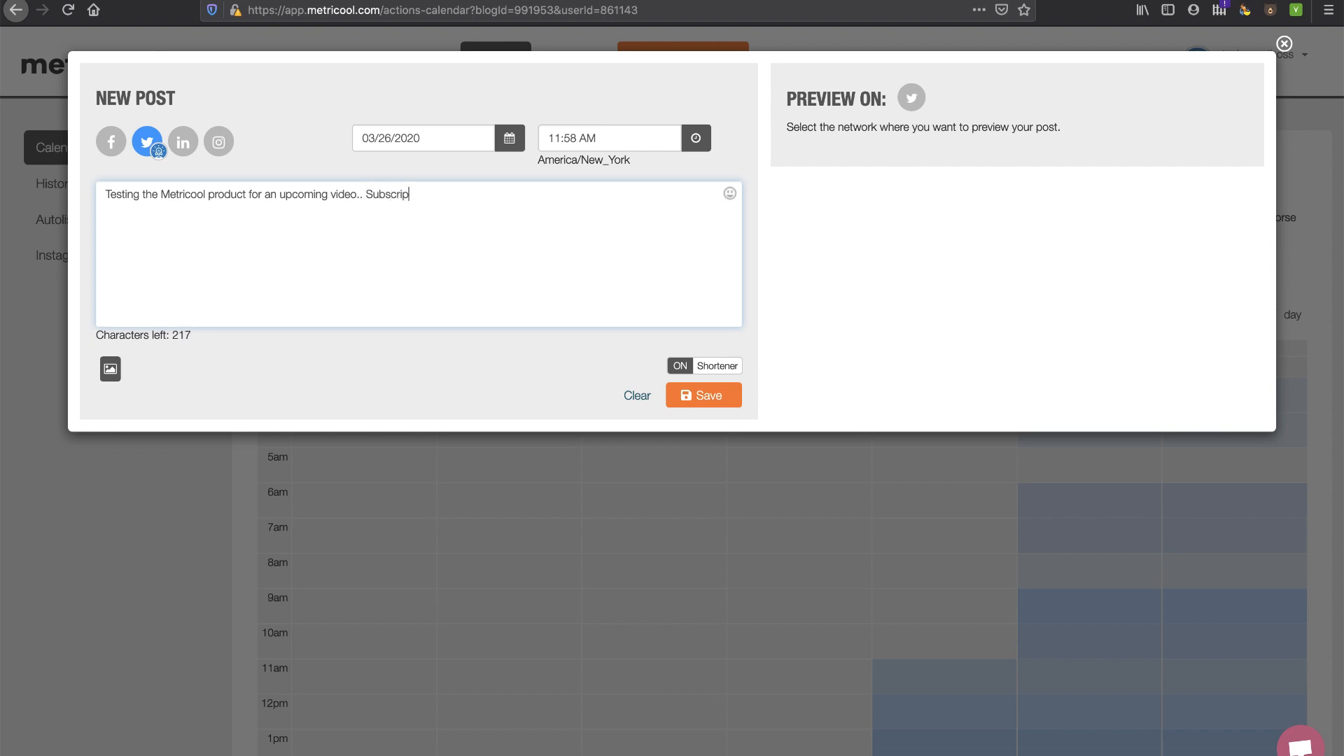
key(Backspace)
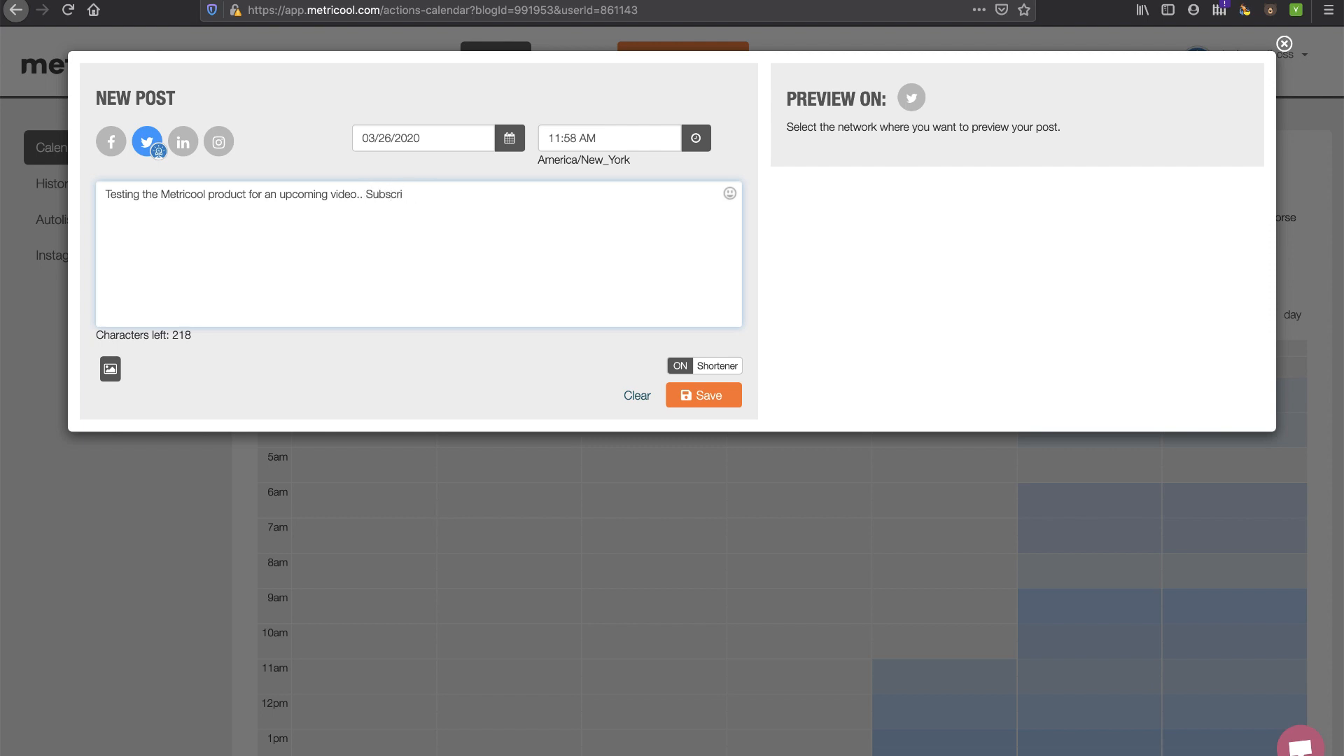
text(be to my youtube)
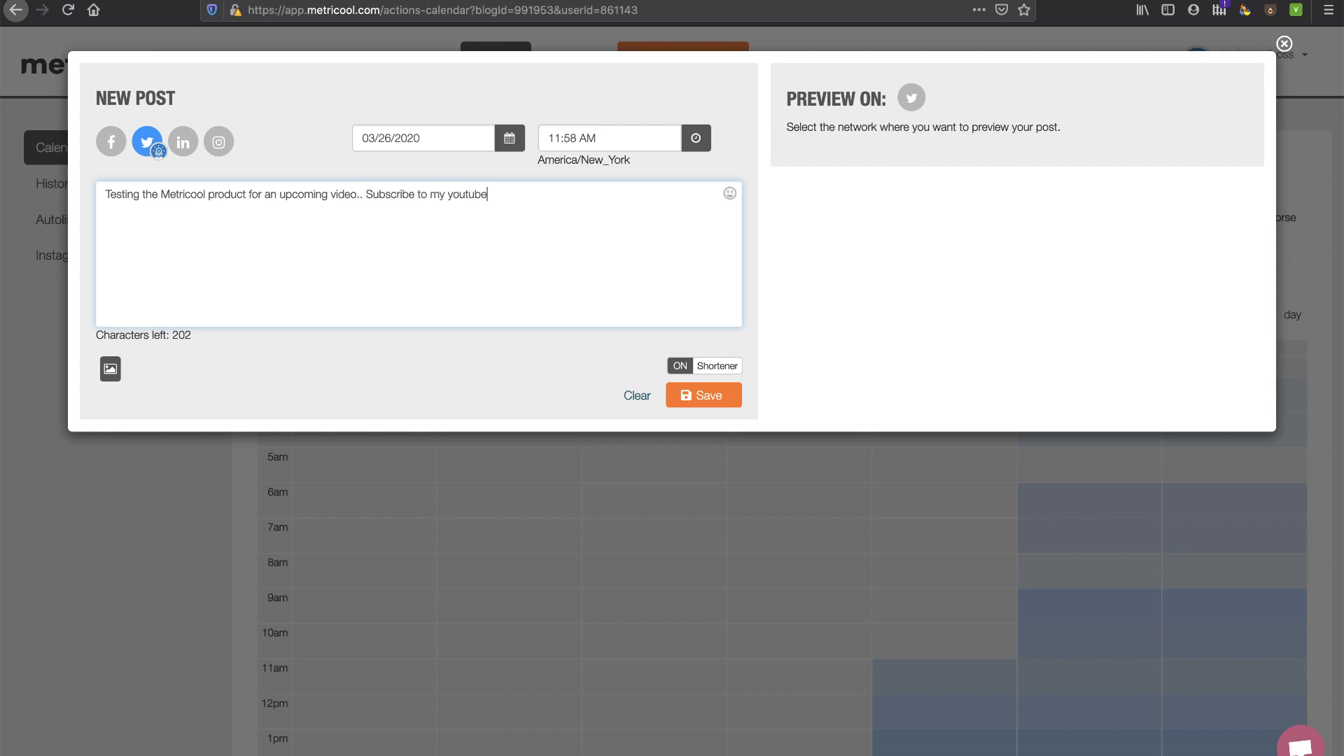
- Add the techsmartboss YouTube channel link and schedule the tweet for 3/26 at 11:58 am
text(https://ww)
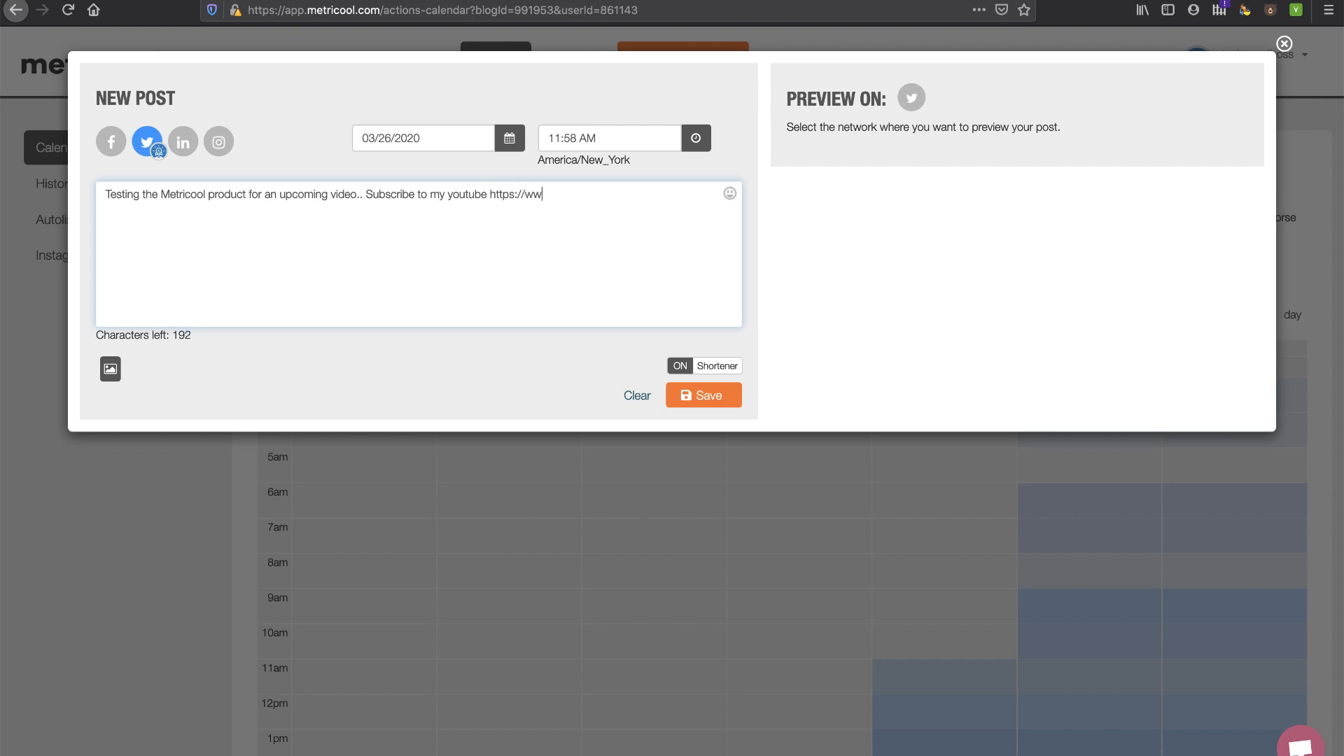
text(w.youtube.)
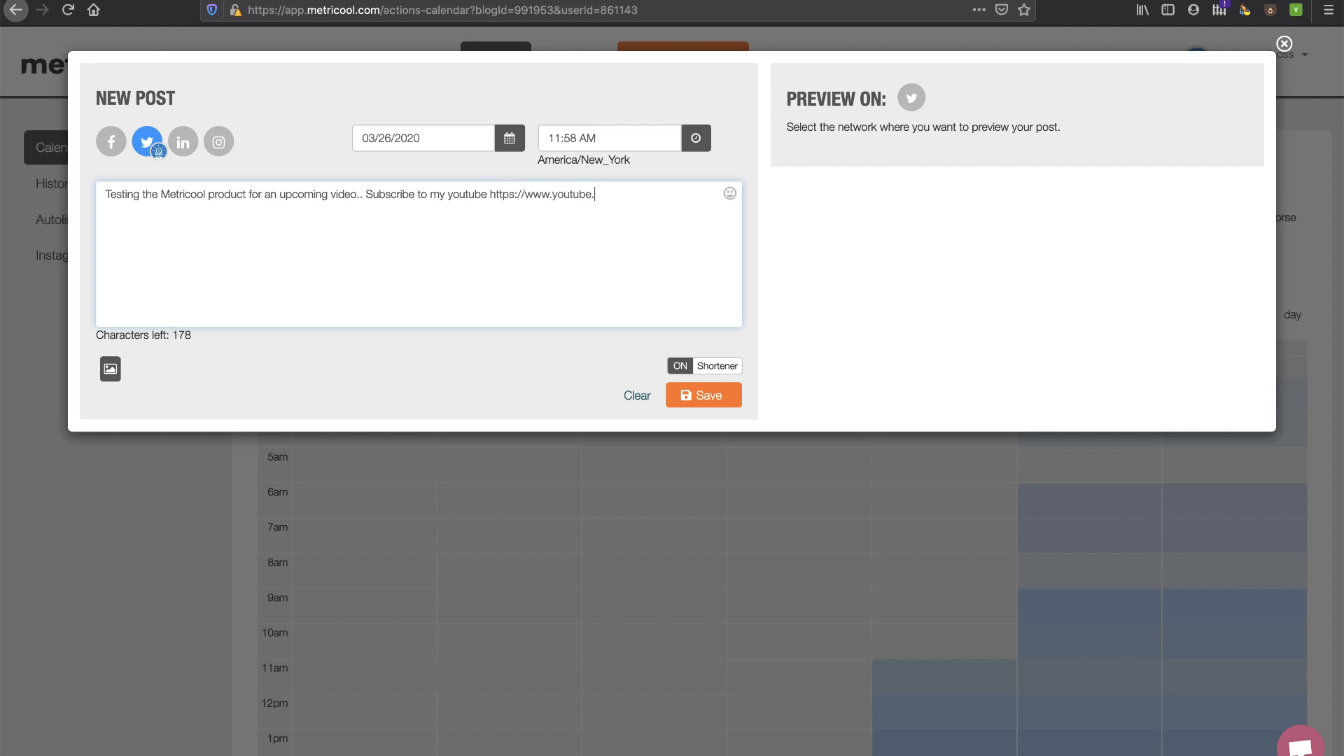
text(/c/techsmartbo)
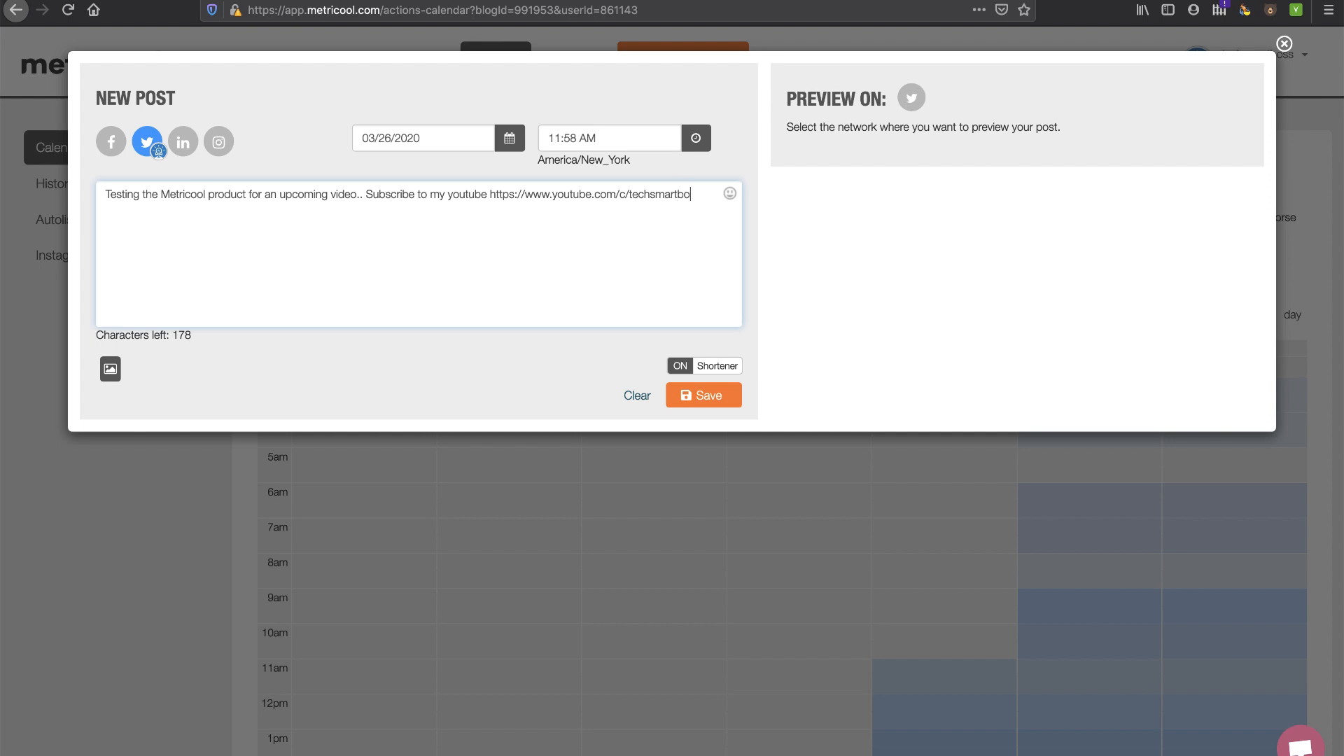
text(ss)
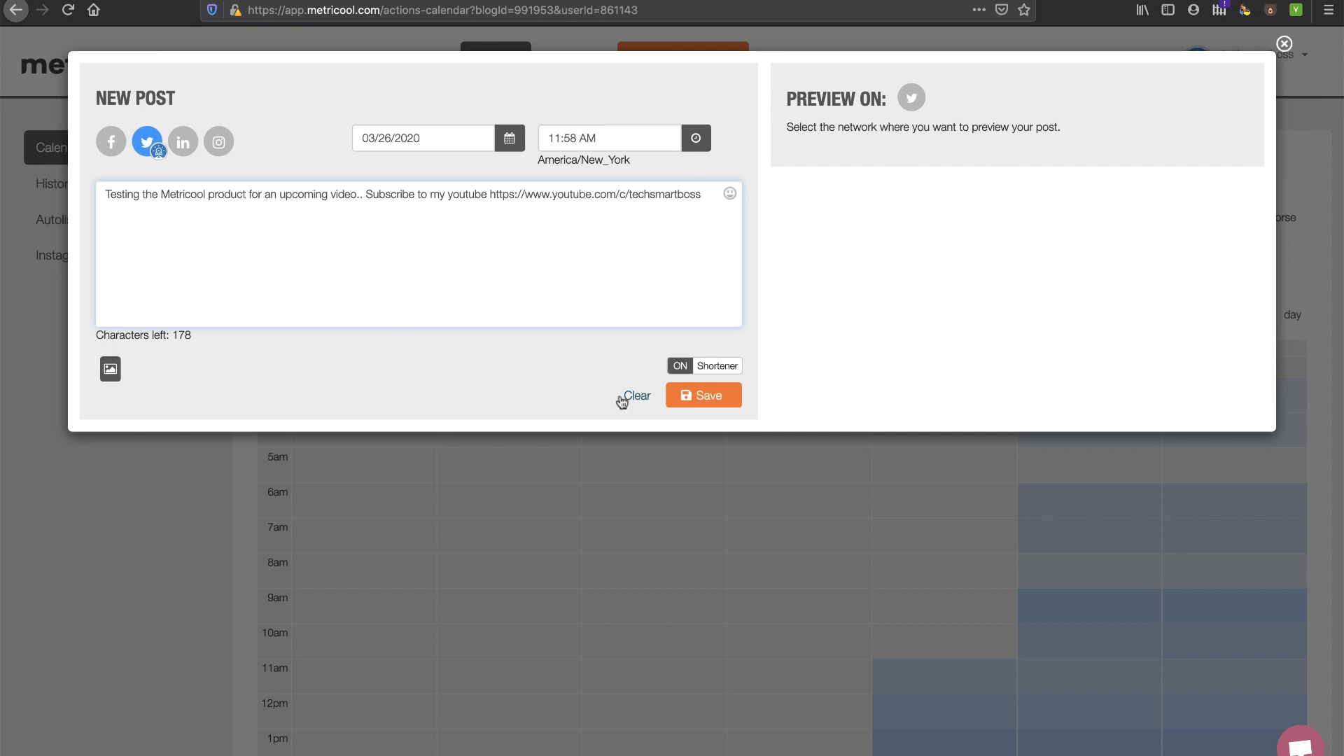
click(423, 138)
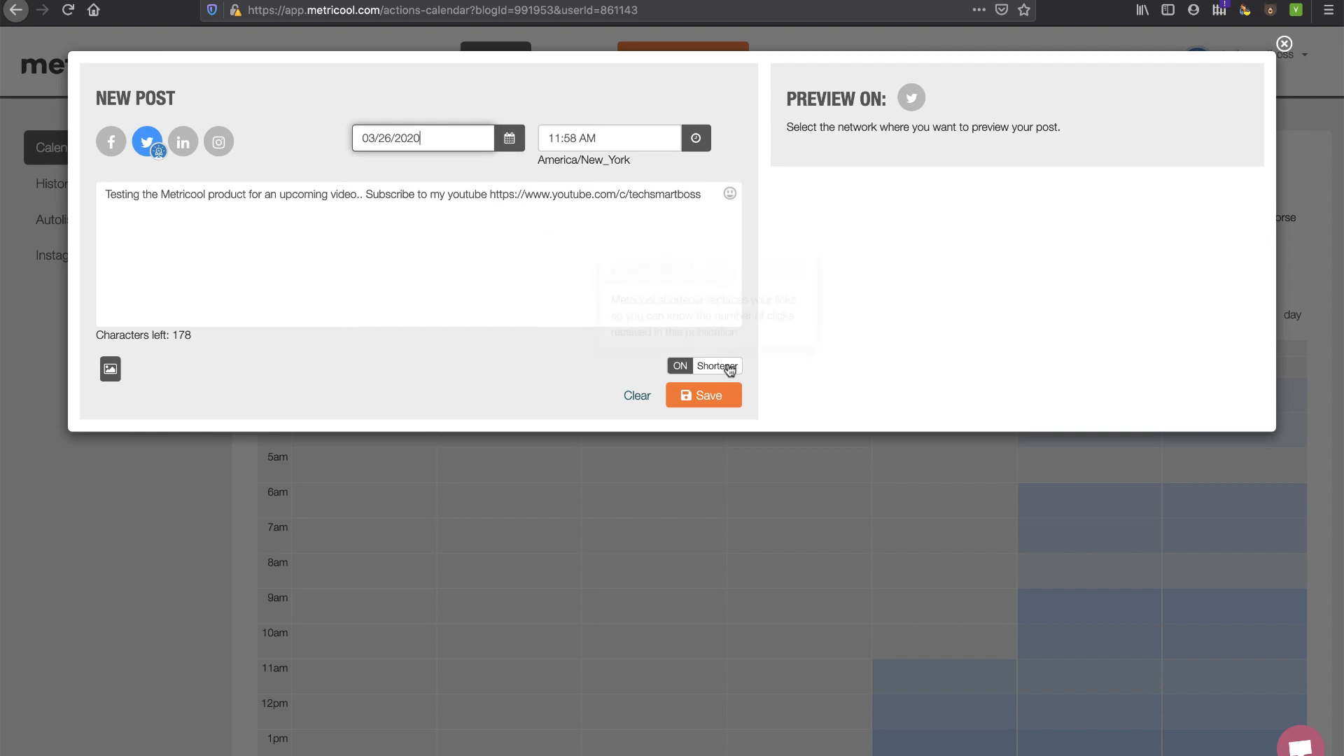
click(1283, 44)
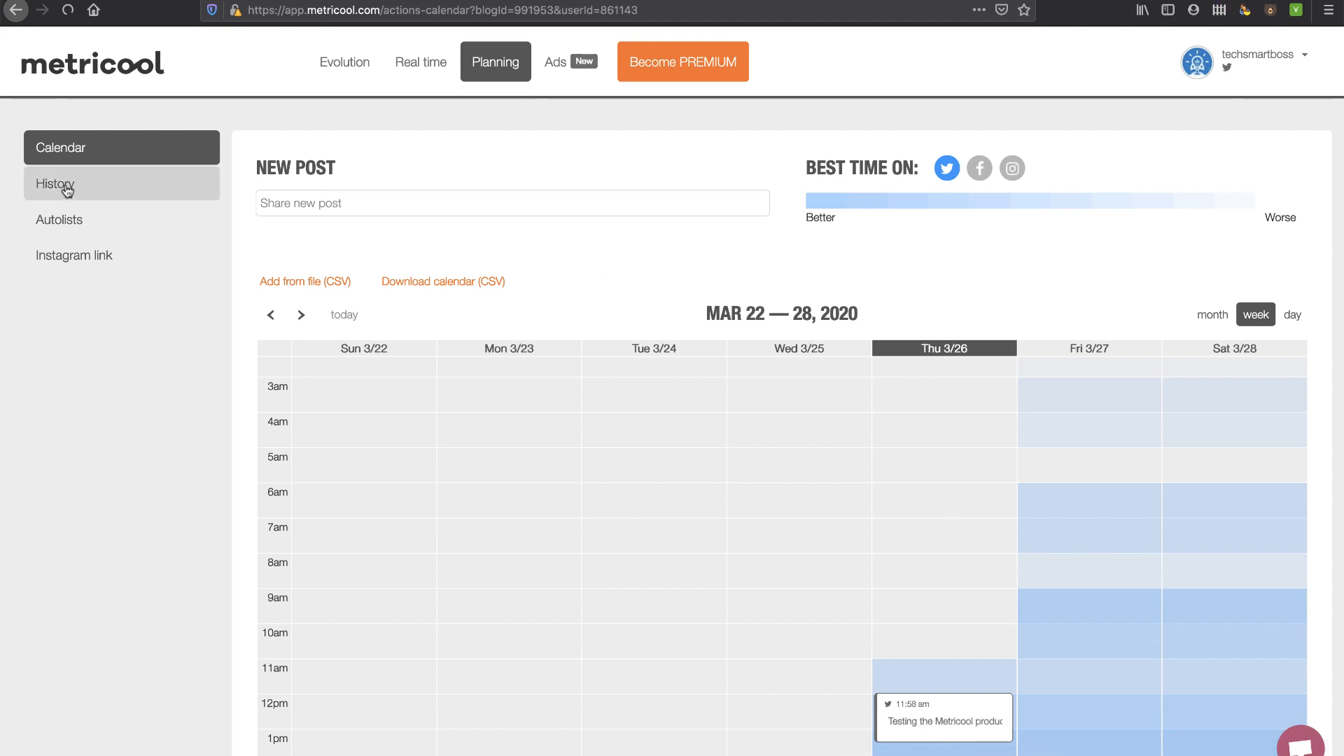
- Browse the Planning History and Autolists pages, then open the Instagram link page
click(55, 184)
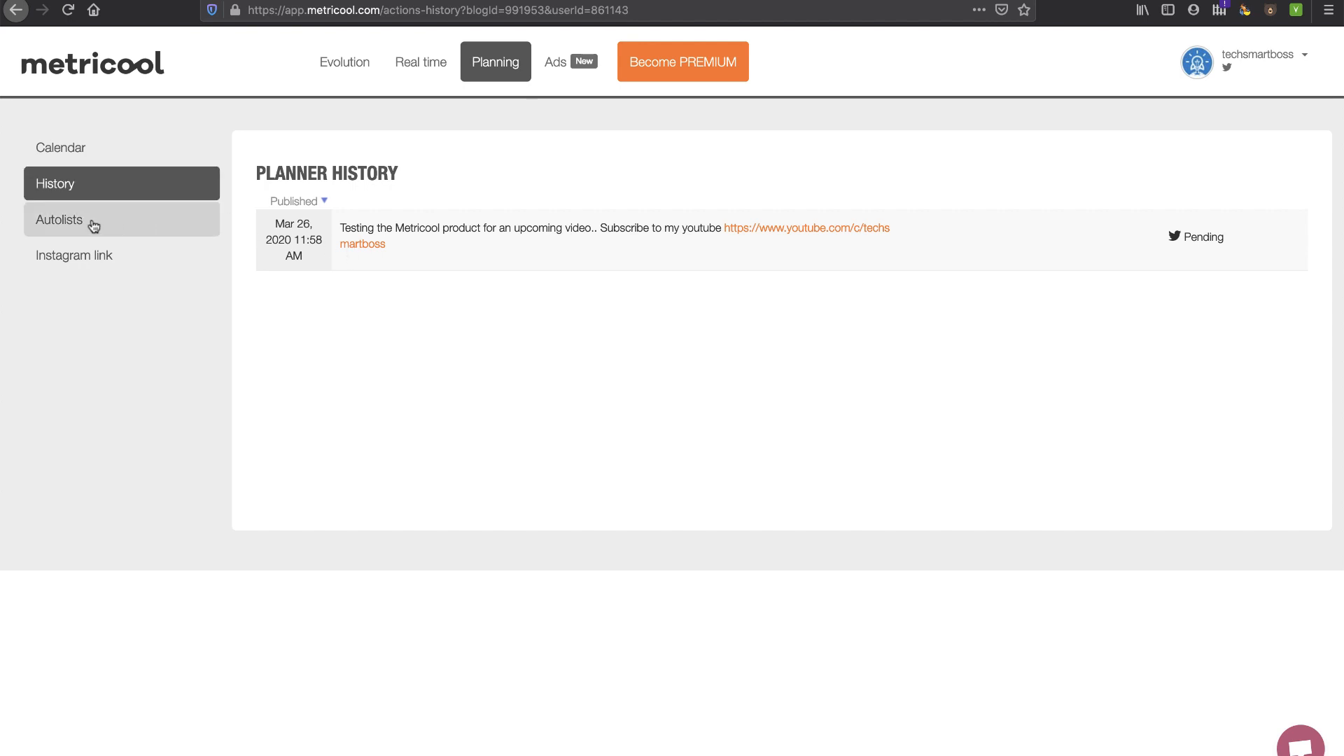
click(59, 220)
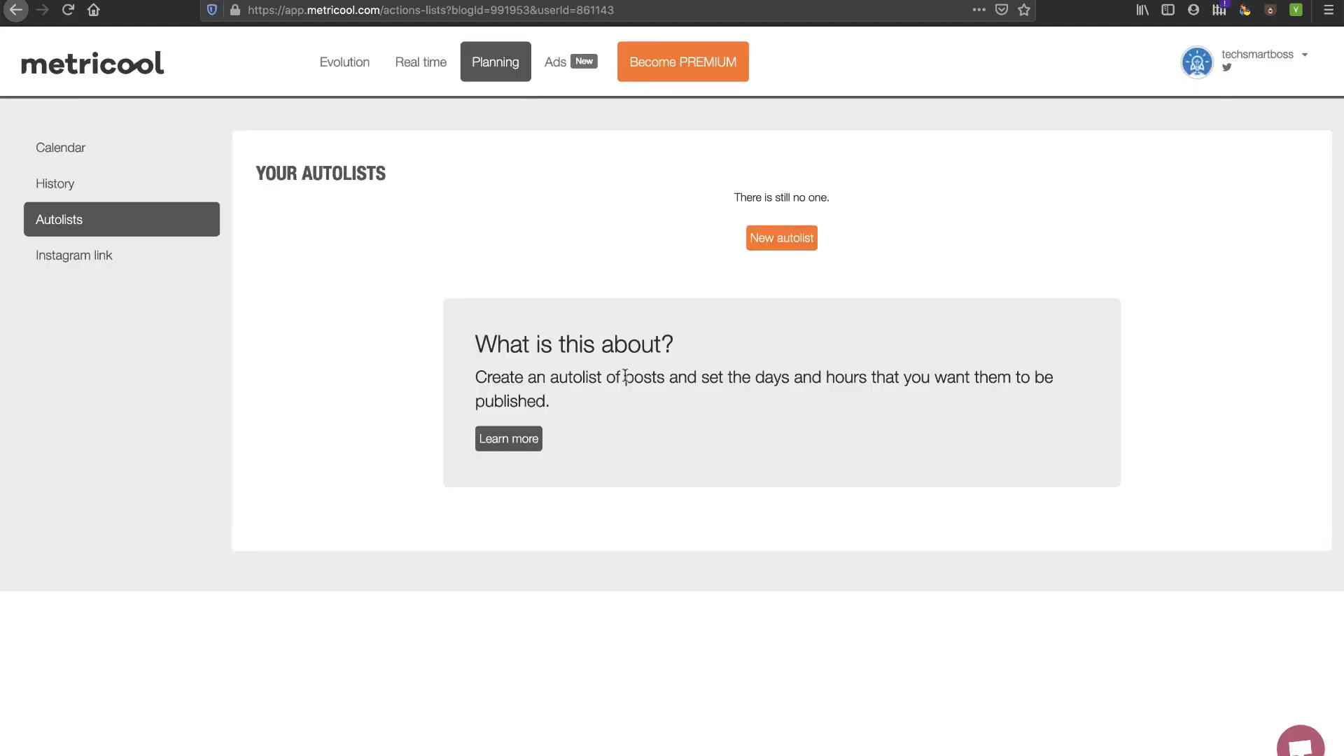
drag(568, 378, 829, 377)
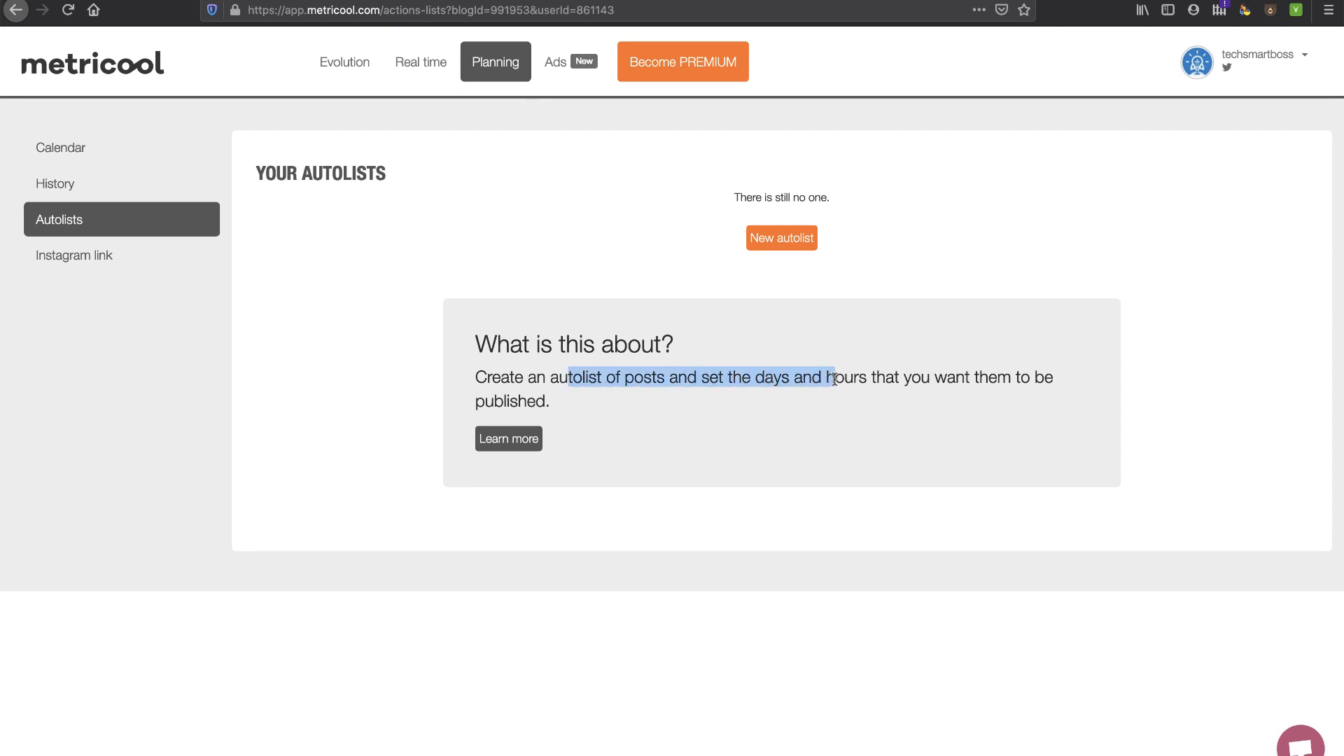
mouse_move(976, 394)
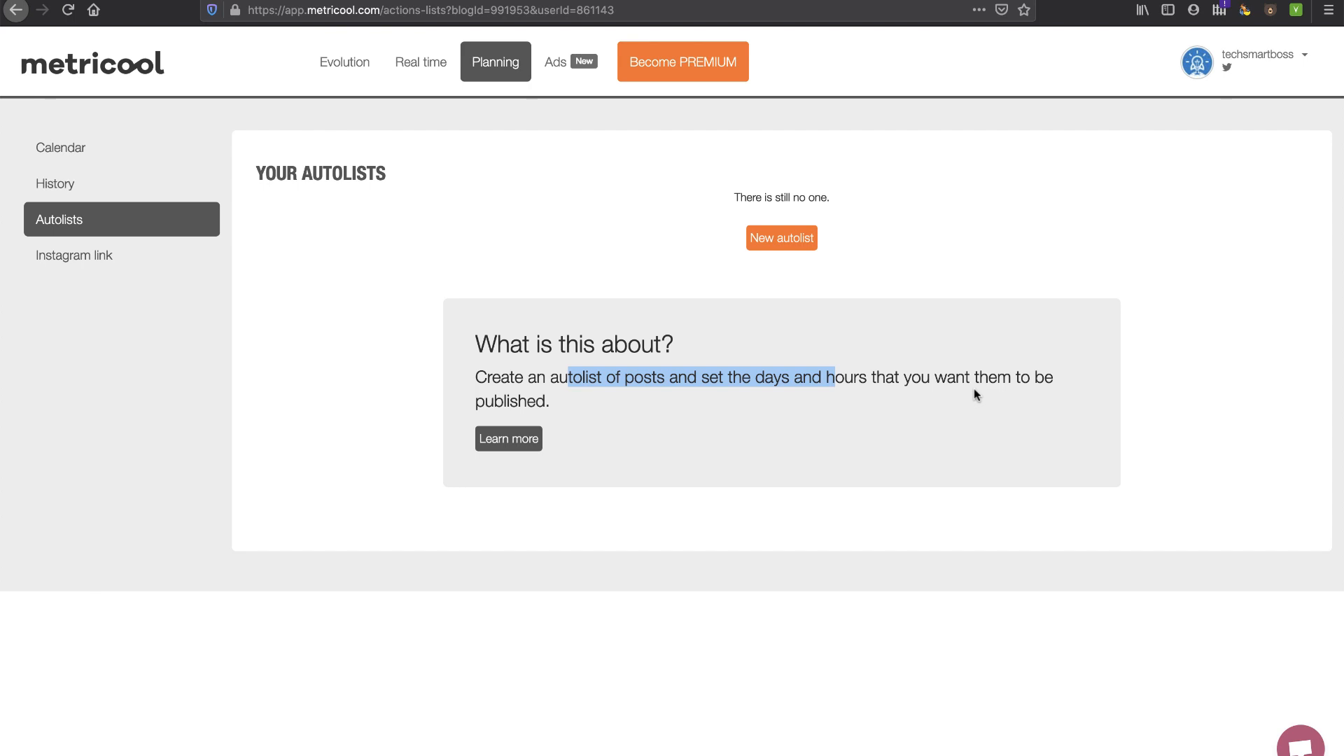
mouse_move(568, 383)
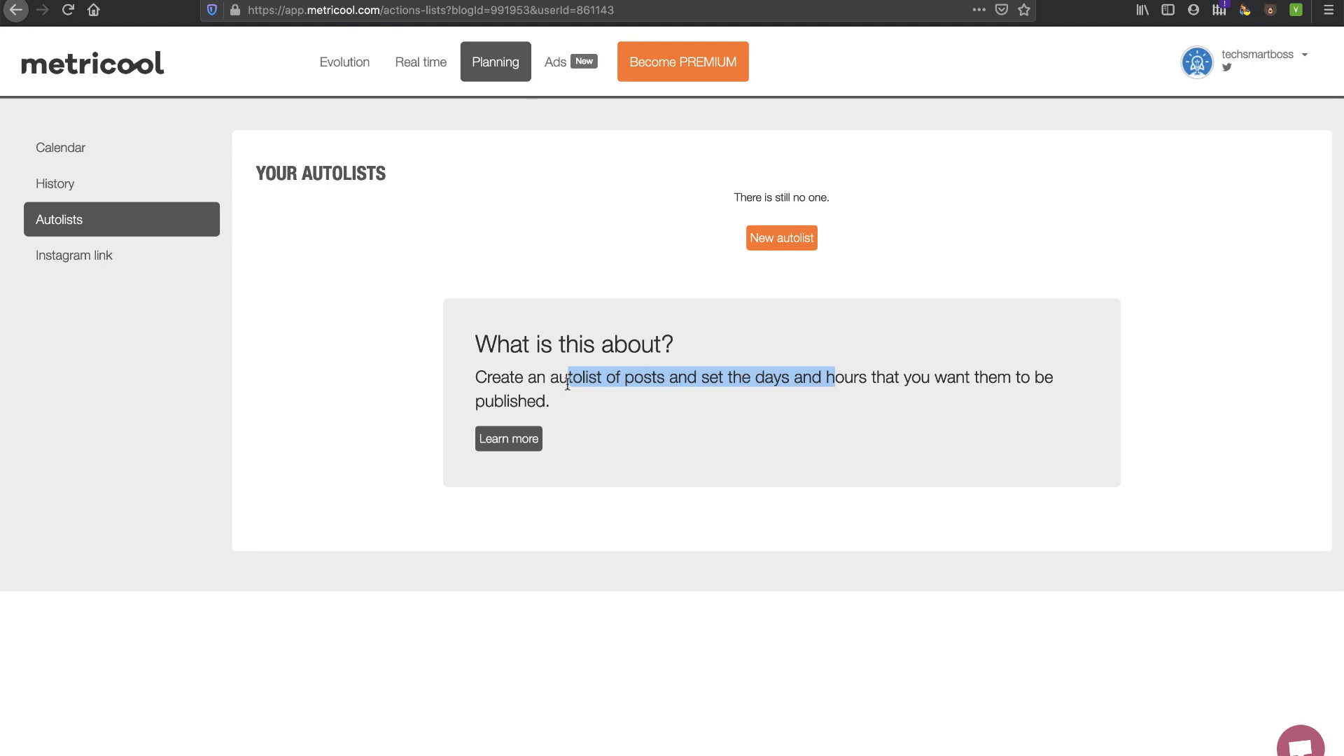
click(797, 377)
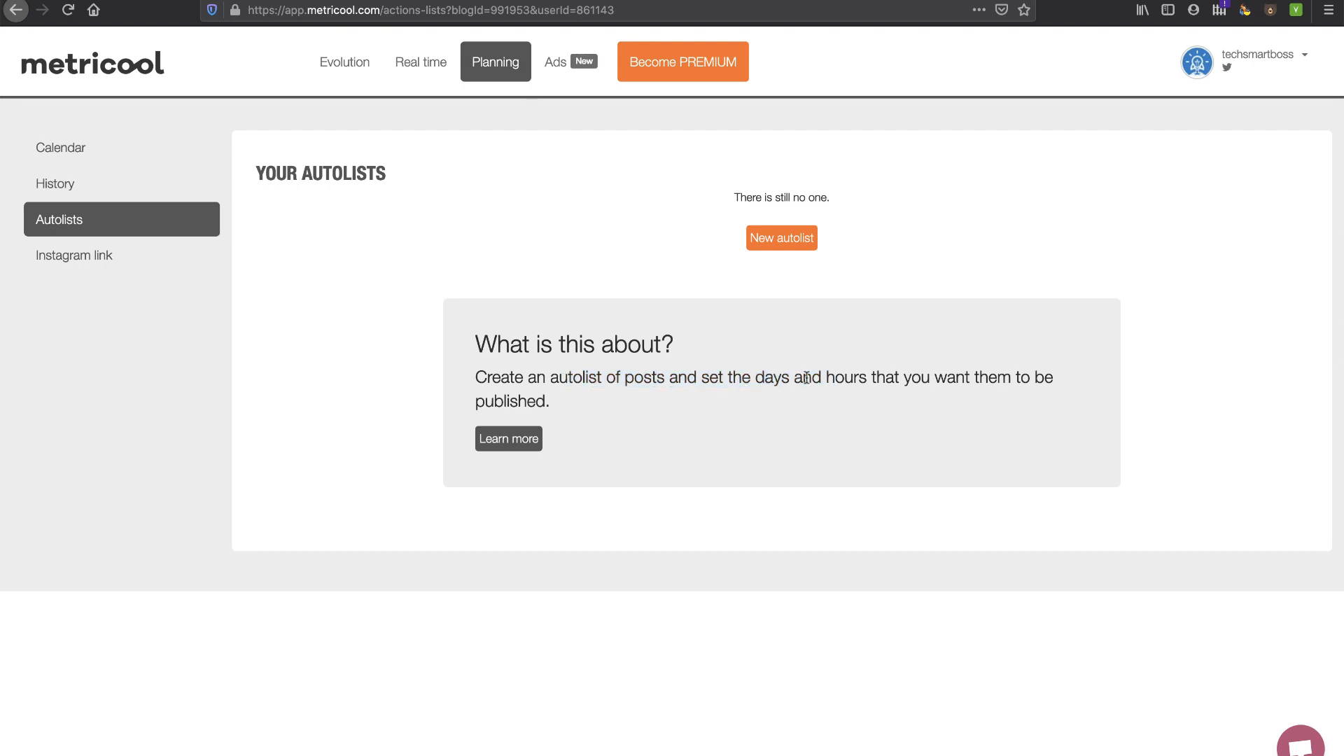
click(73, 255)
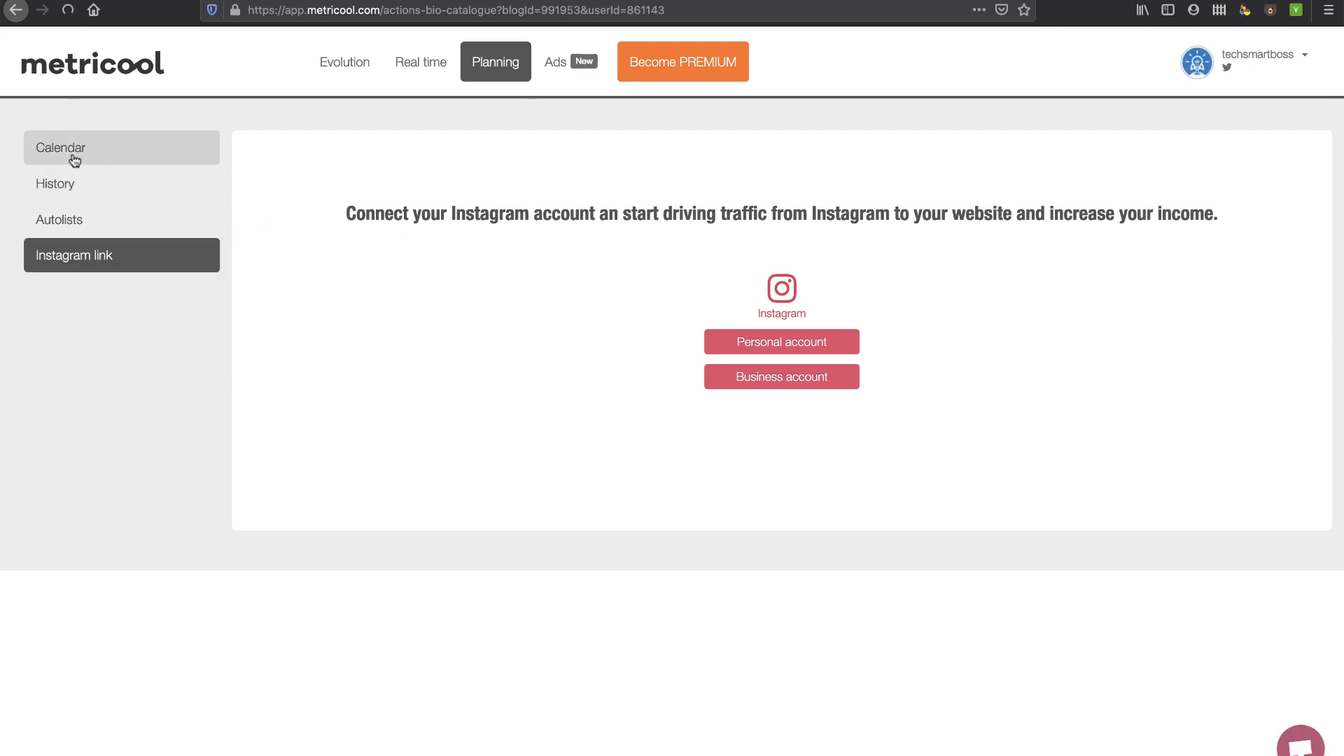
- Revisit the planning calendar, then go to the Ads section's Google Ads keywords page
click(60, 147)
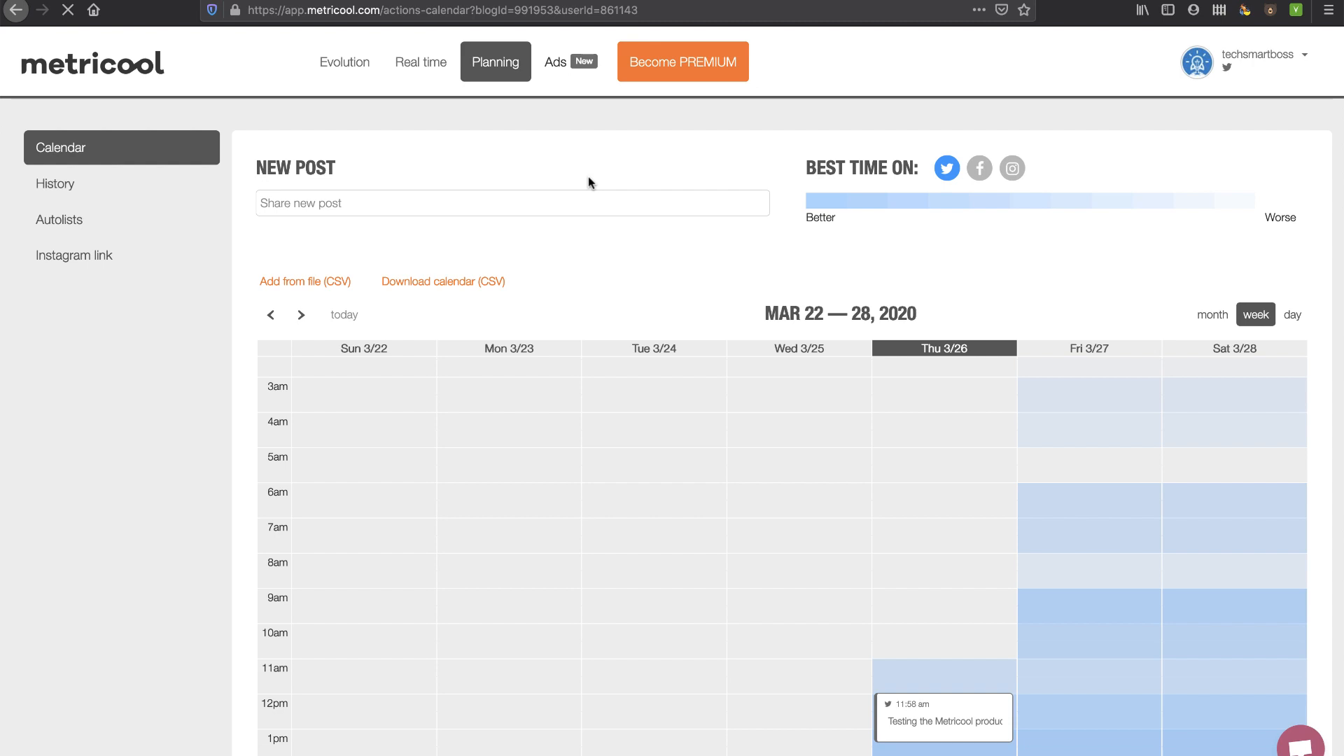
click(555, 61)
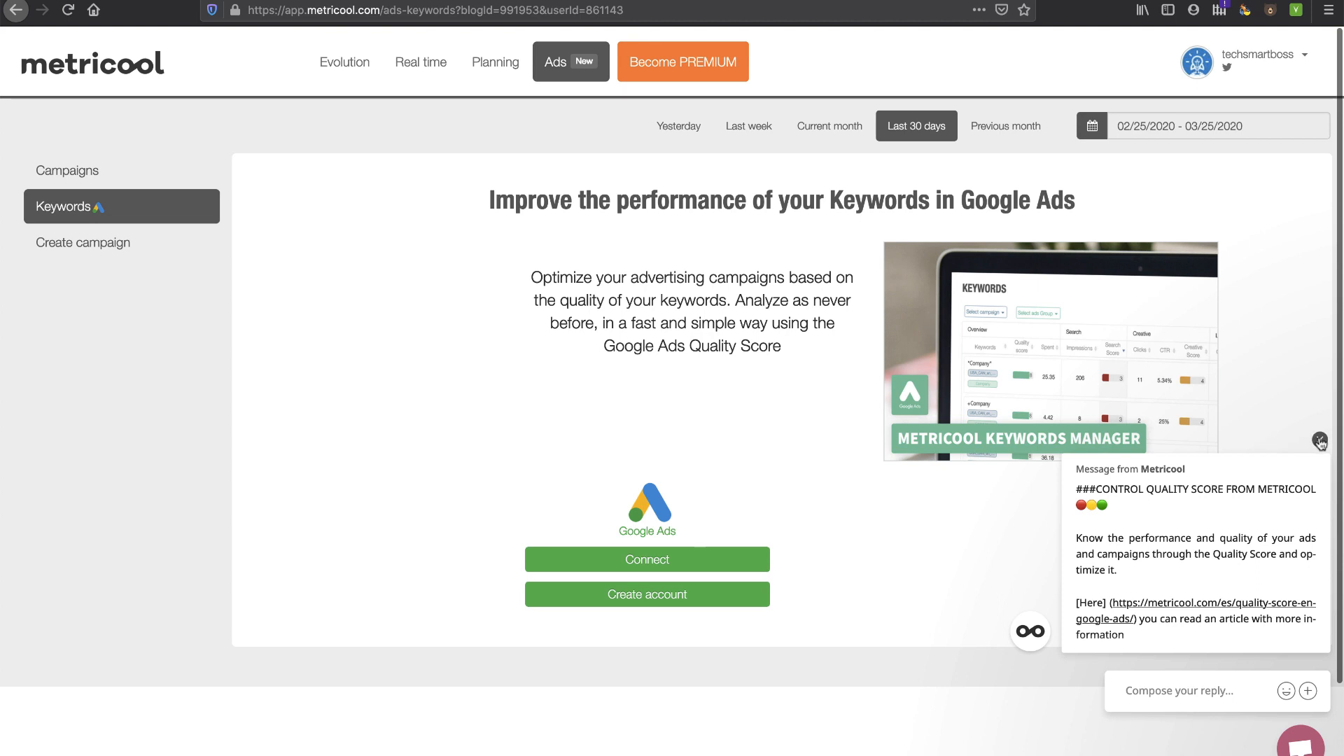
- Dismiss the chat popup and open Account settings from the account dropdown
click(1320, 443)
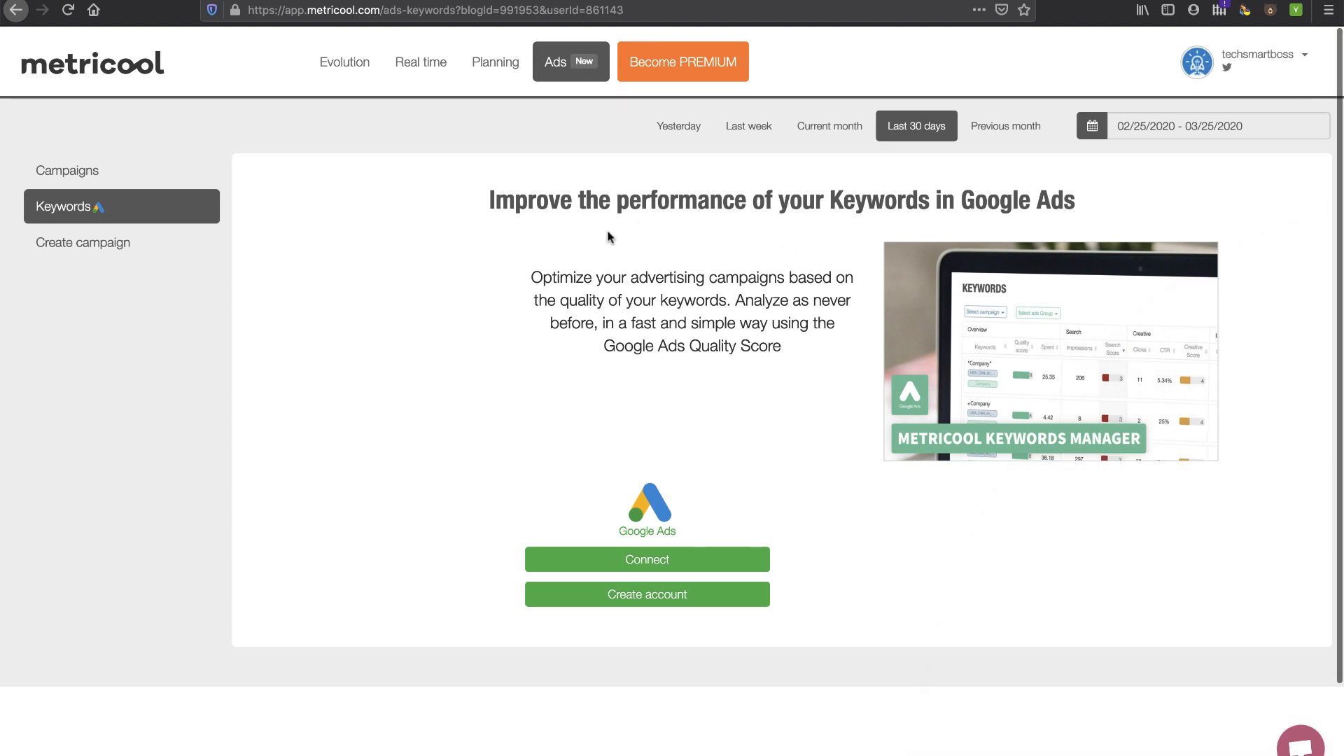
mouse_move(1278, 73)
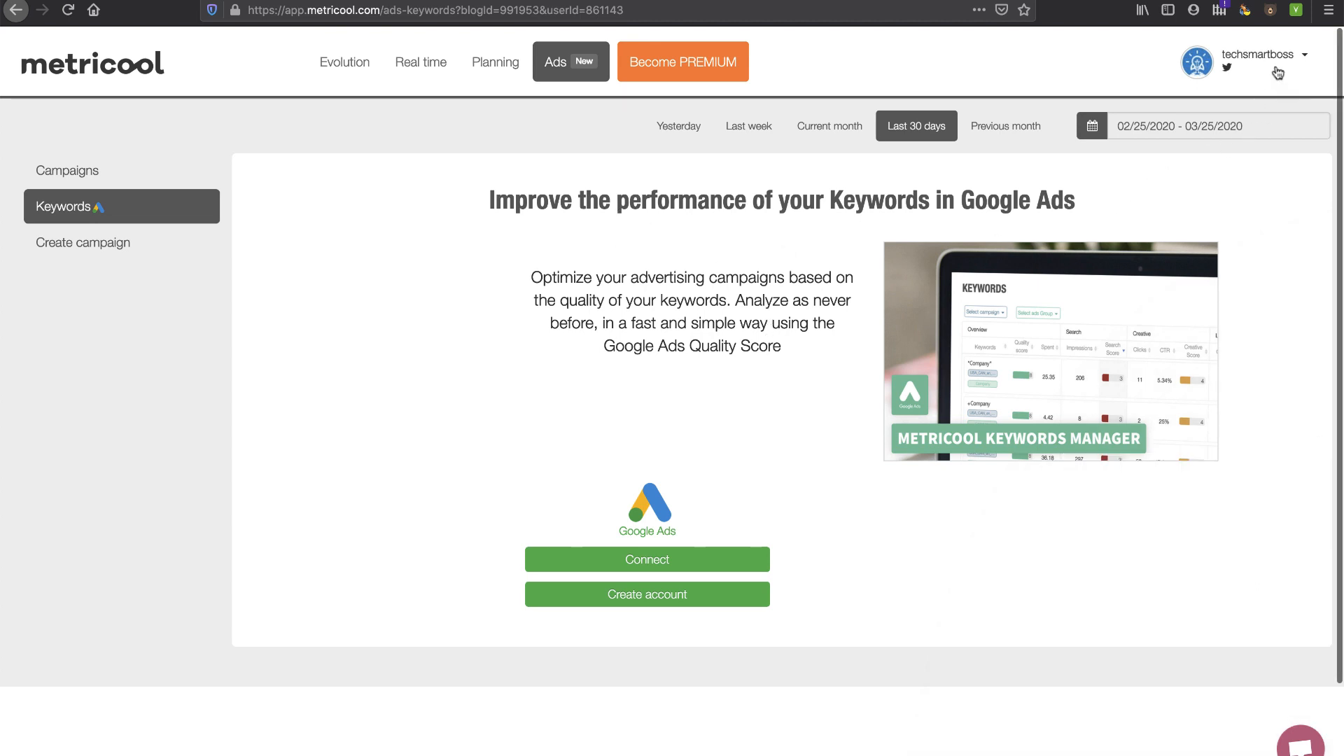
click(1264, 54)
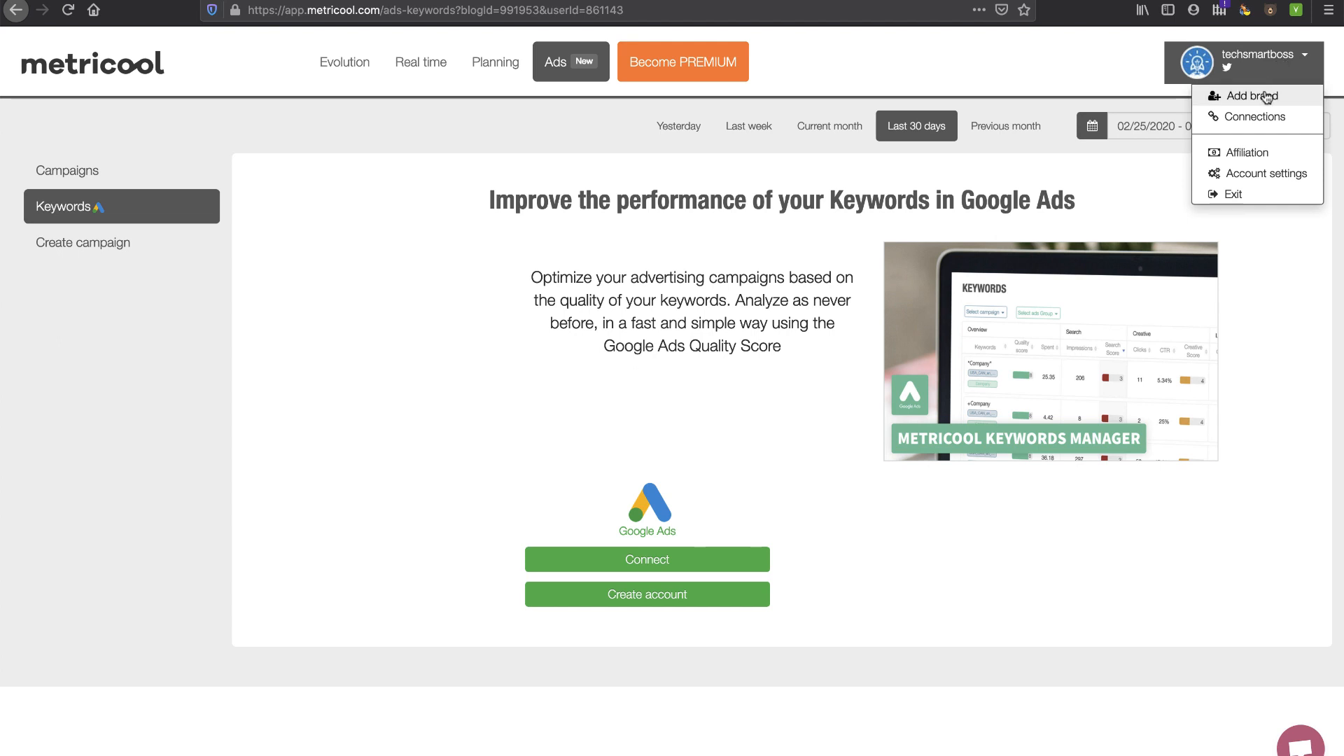
click(1267, 172)
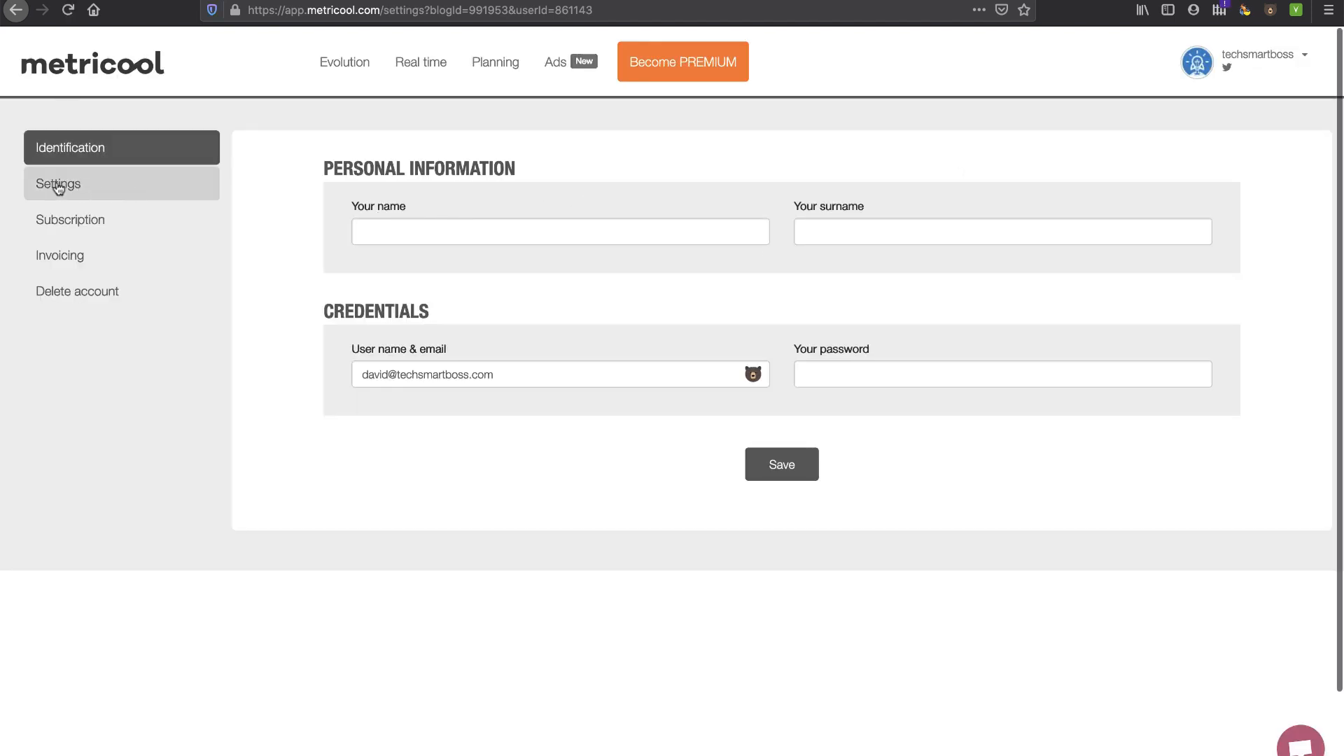
- View the general settings and subscription plans, then return to Twitter Evolution analytics
click(57, 184)
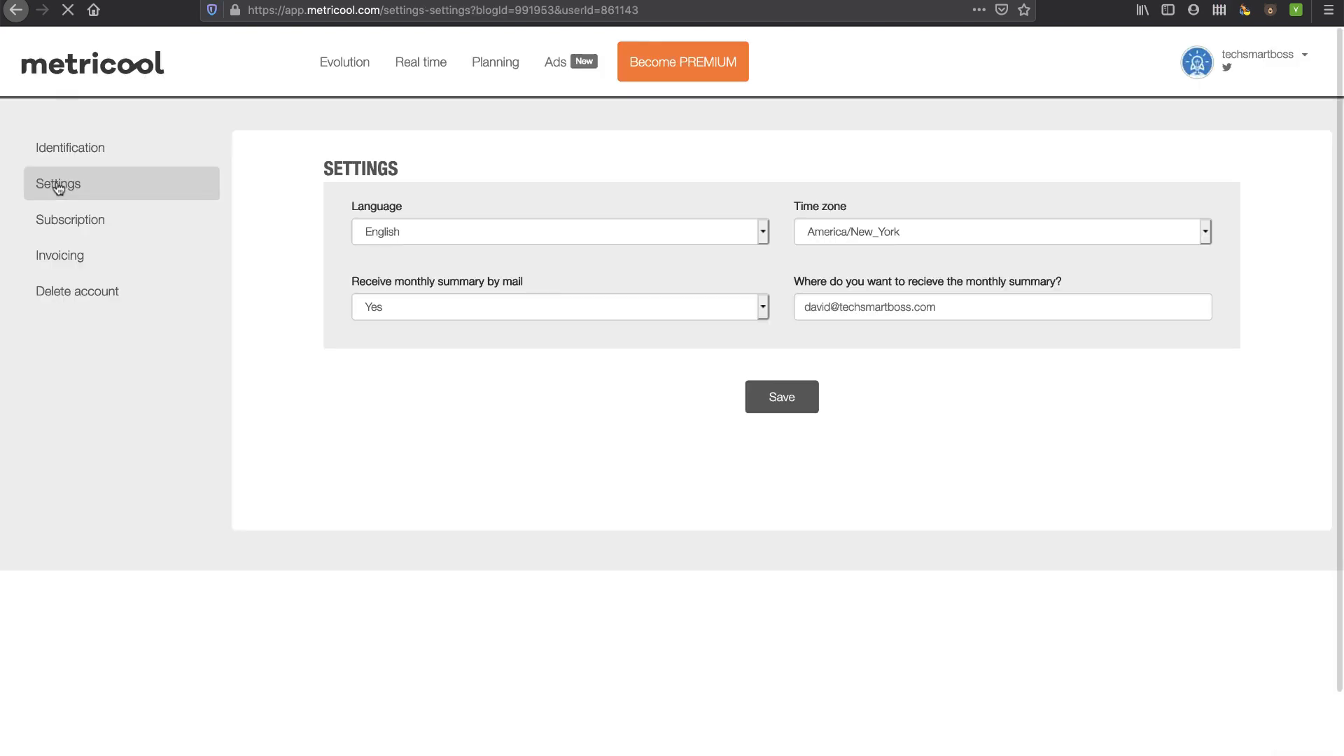
mouse_move(70, 220)
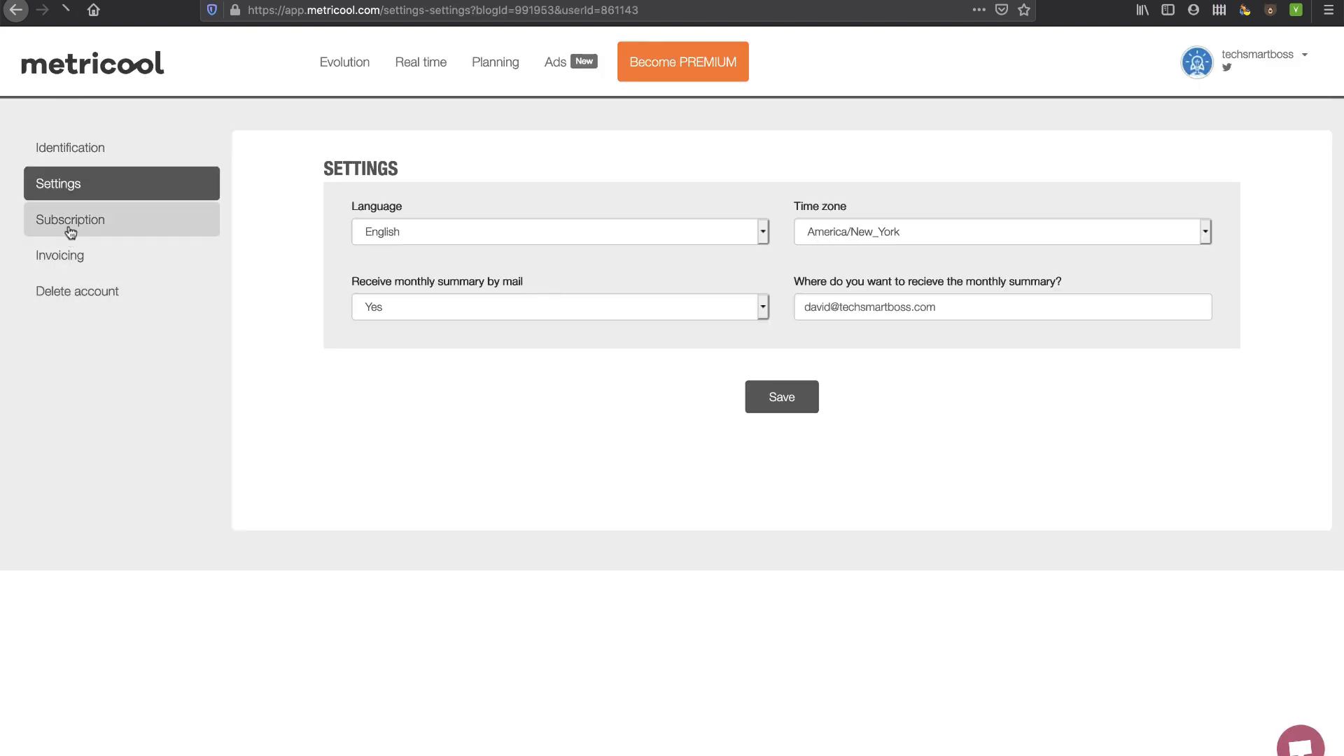
click(70, 219)
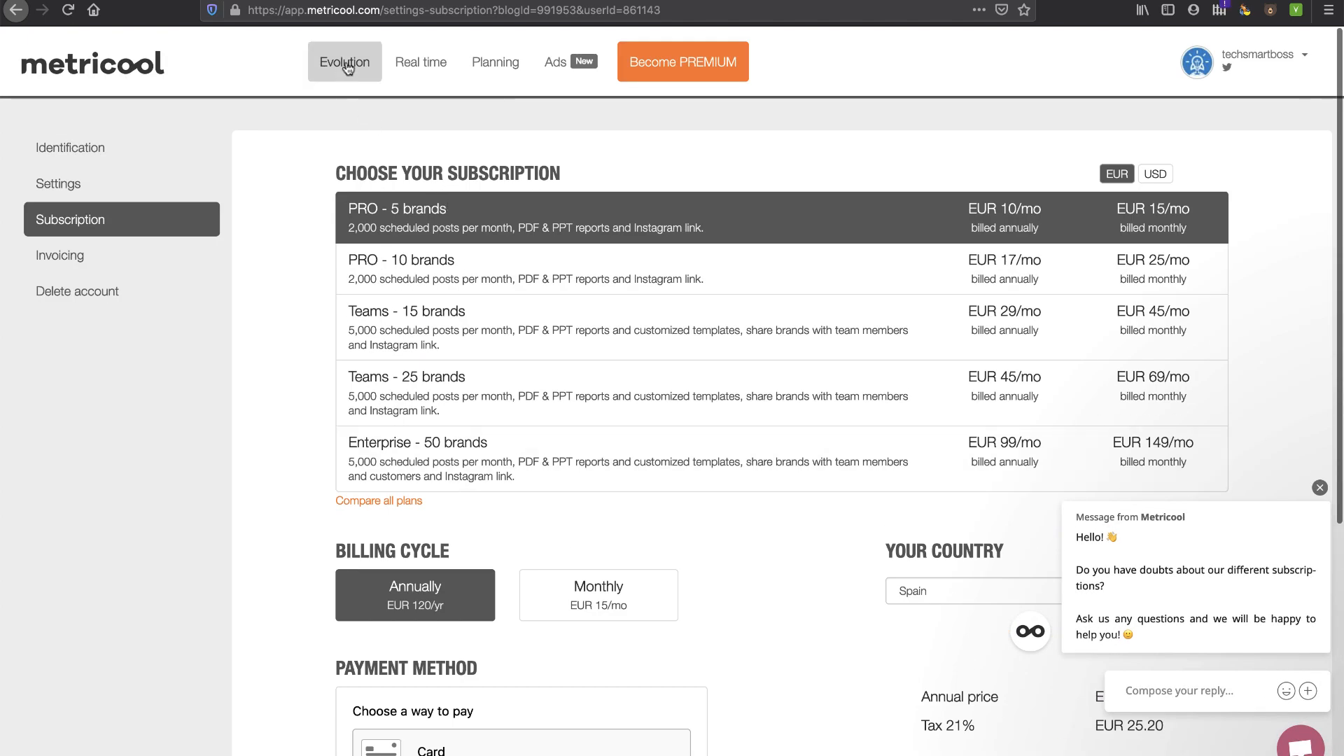
click(343, 62)
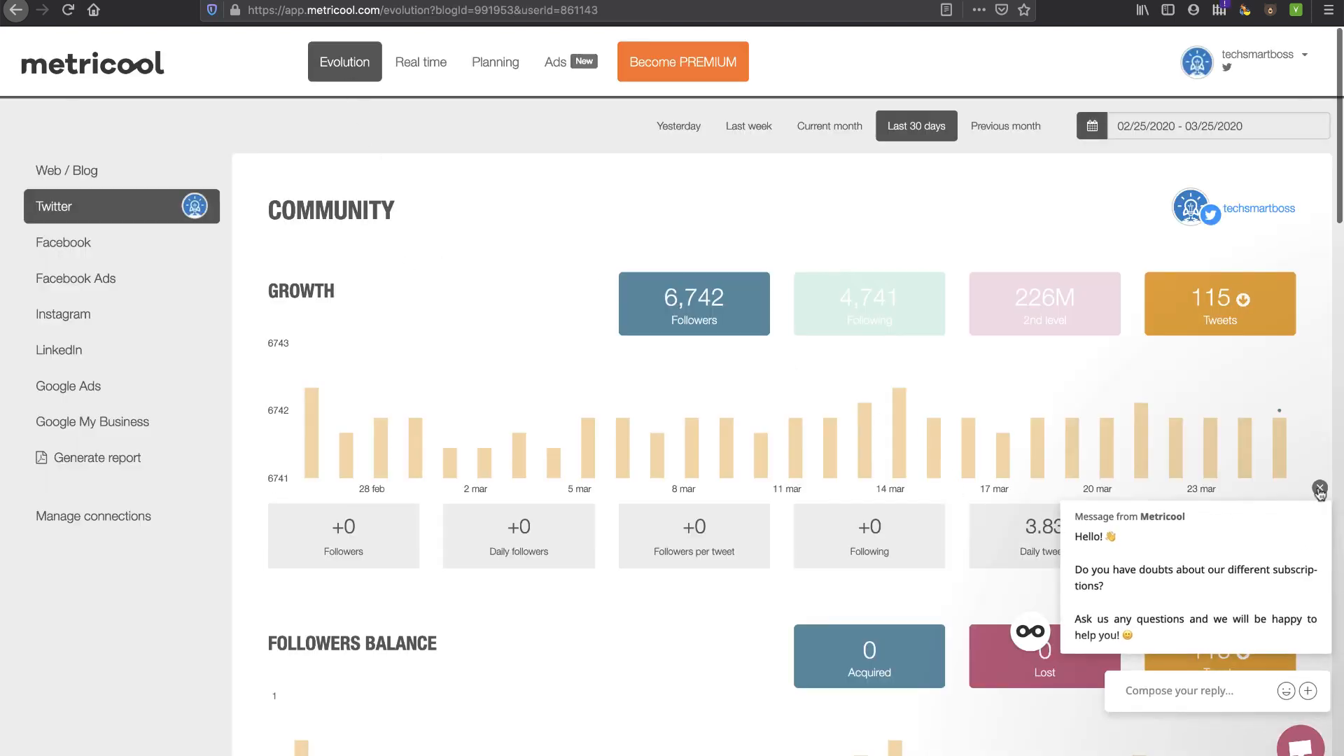
- Close the Metricool chat message about subscriptions
click(1320, 489)
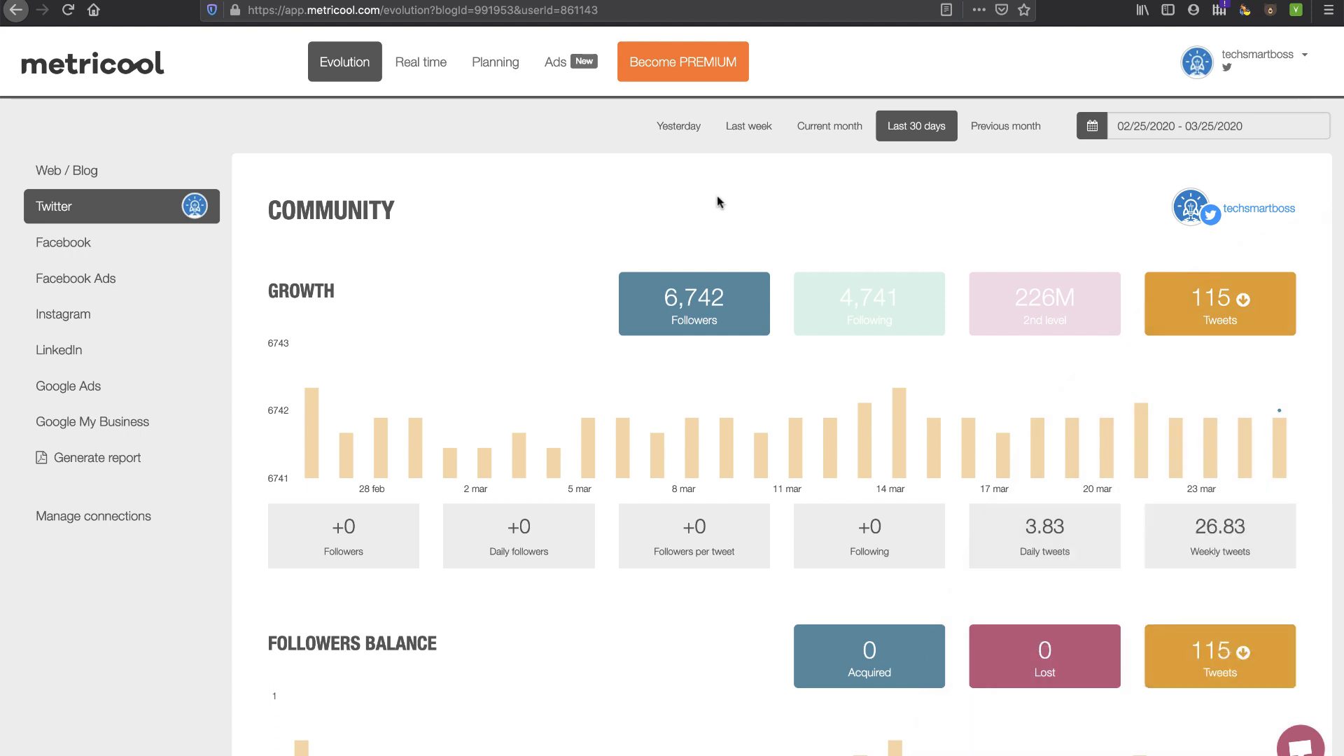
mouse_move(581, 133)
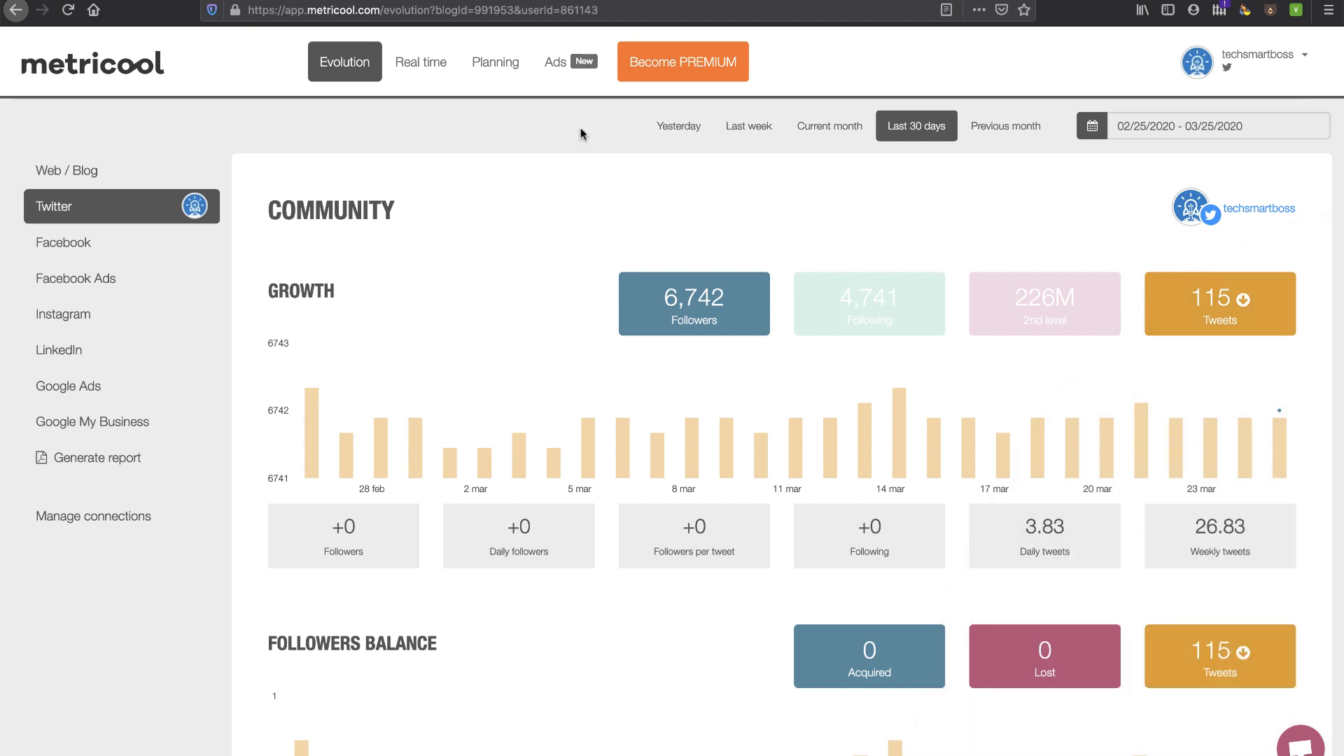
mouse_move(602, 289)
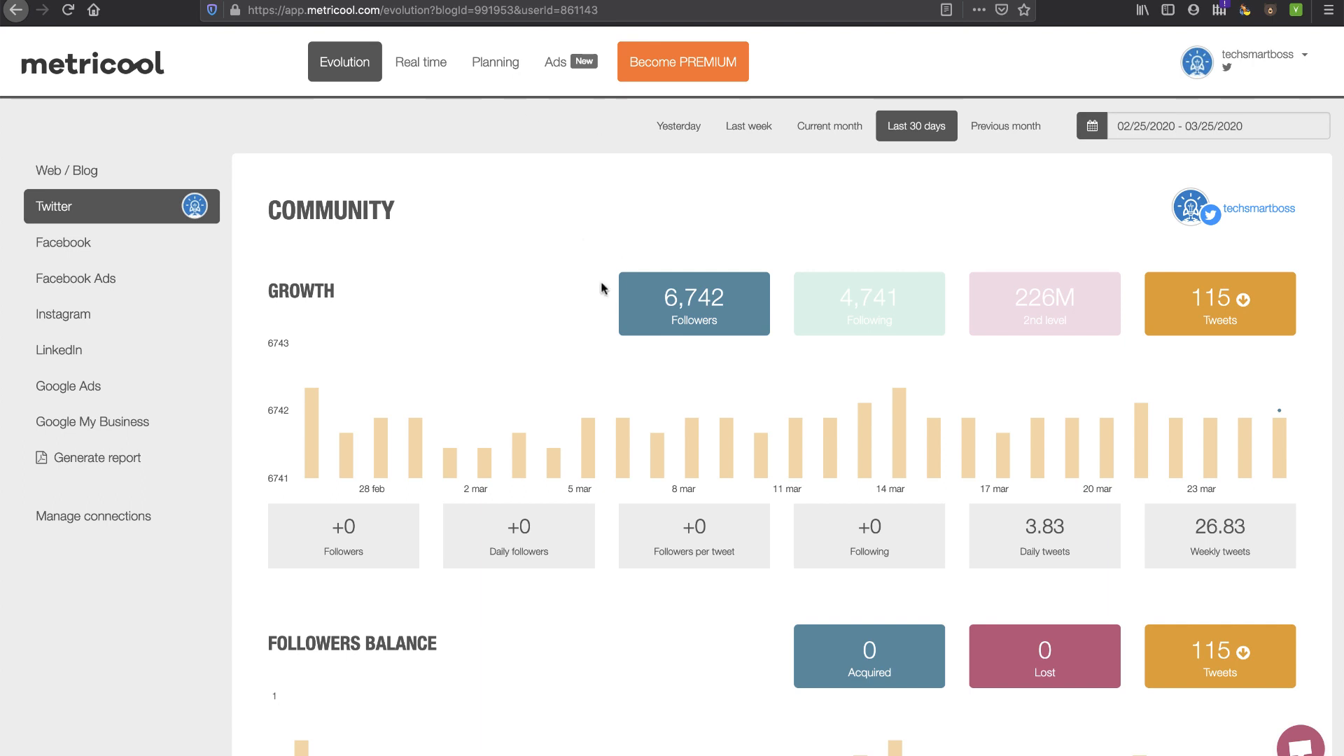
mouse_move(264, 476)
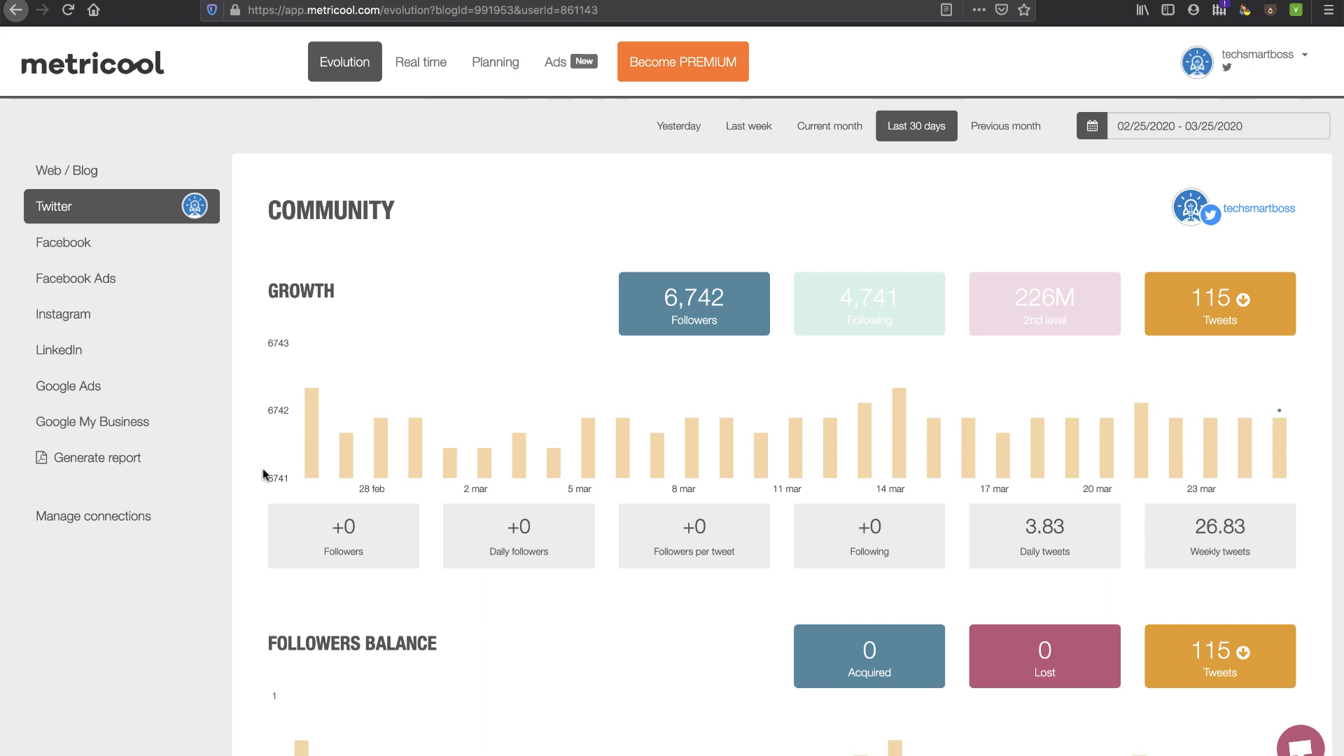